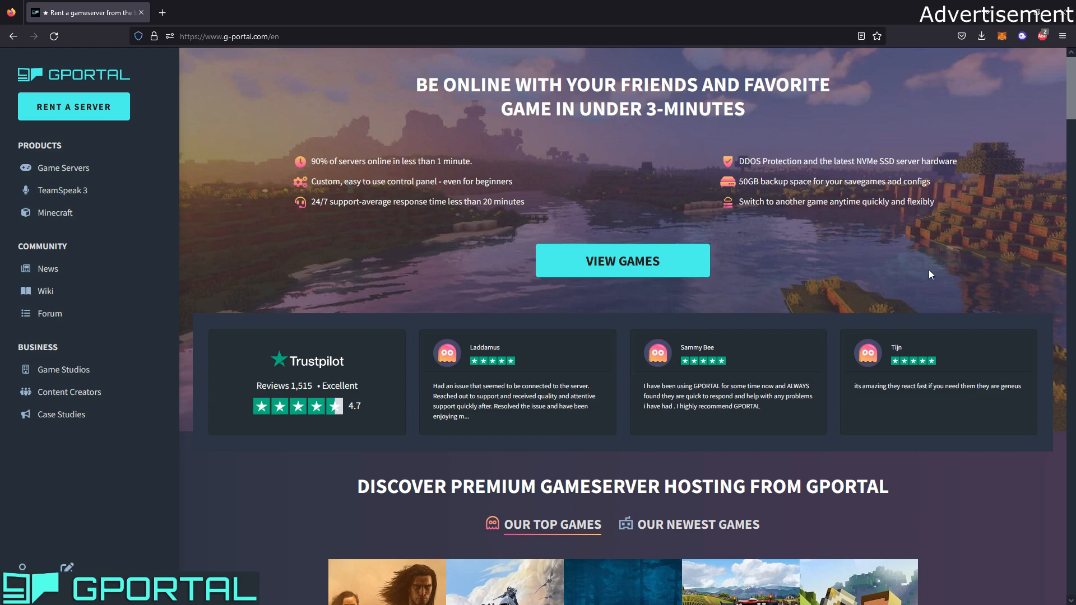
pyautogui.moveTo(899, 262)
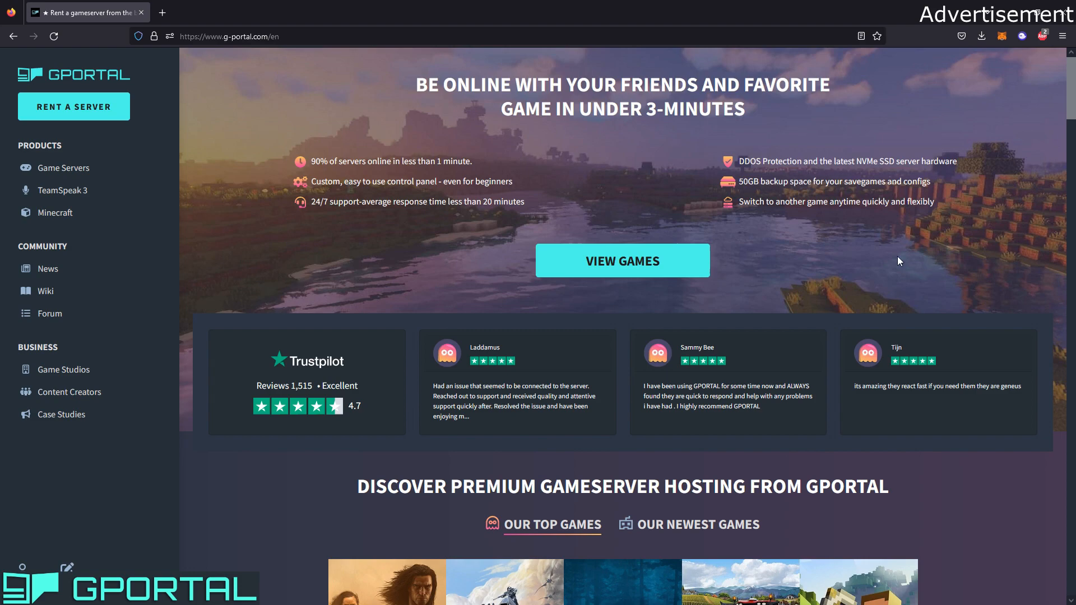
pyautogui.moveTo(434, 158)
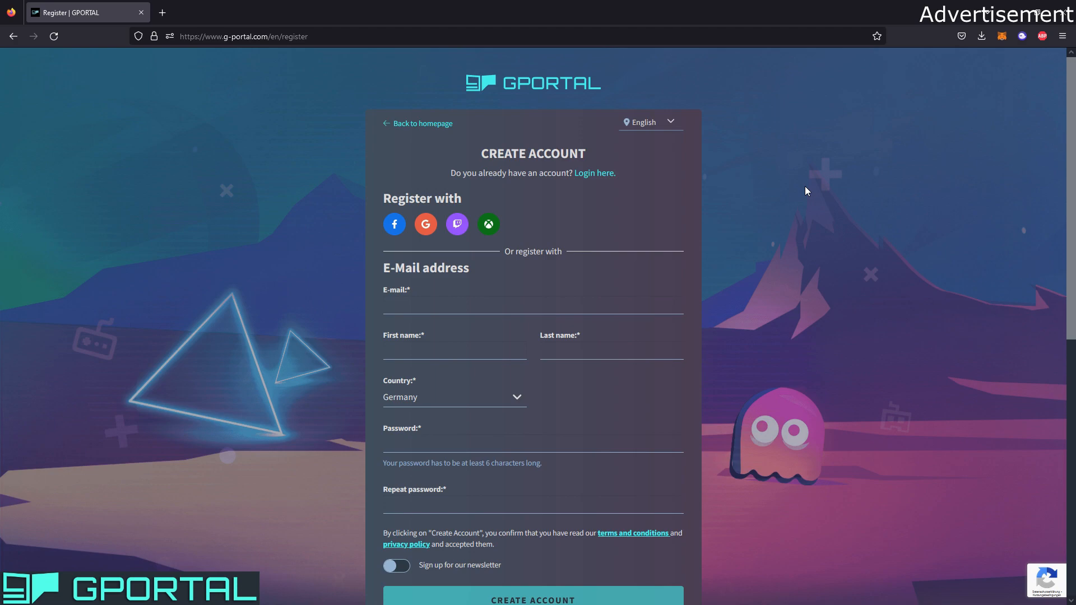
pyautogui.moveTo(825, 229)
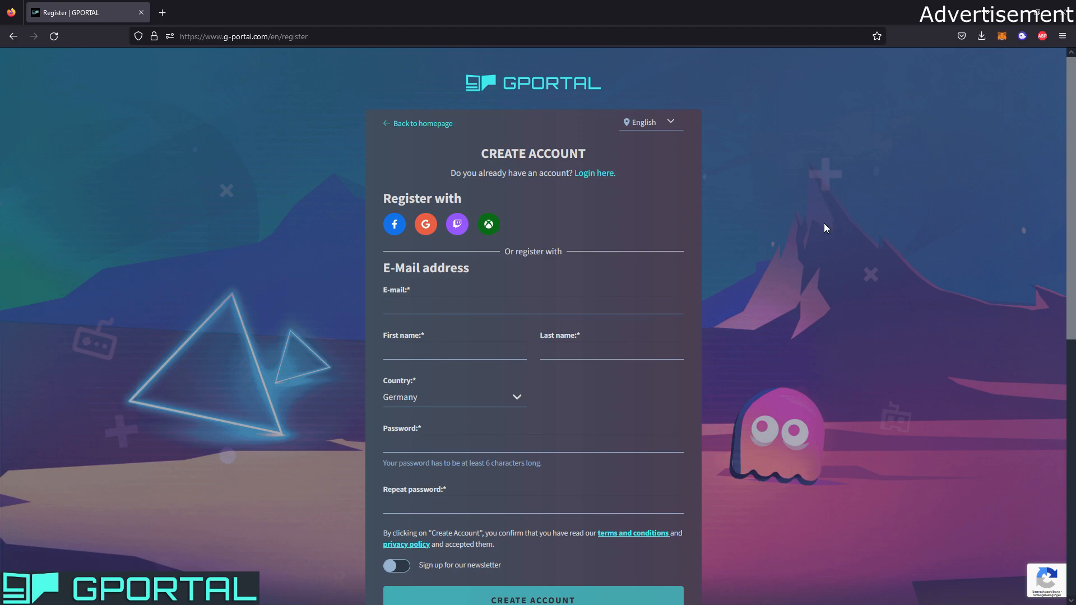
pyautogui.moveTo(394, 224)
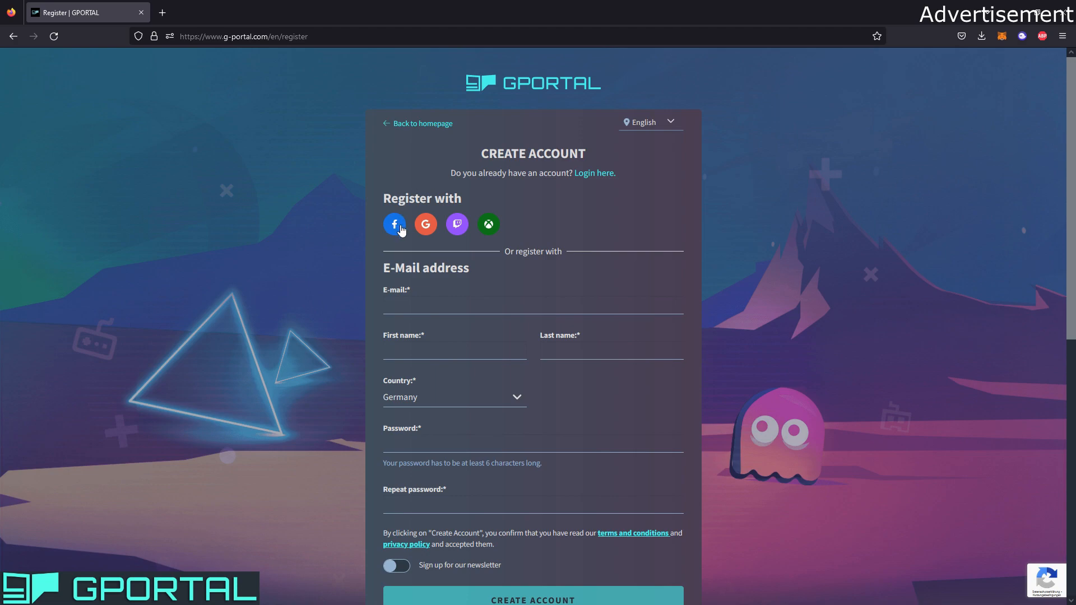
pyautogui.moveTo(488, 224)
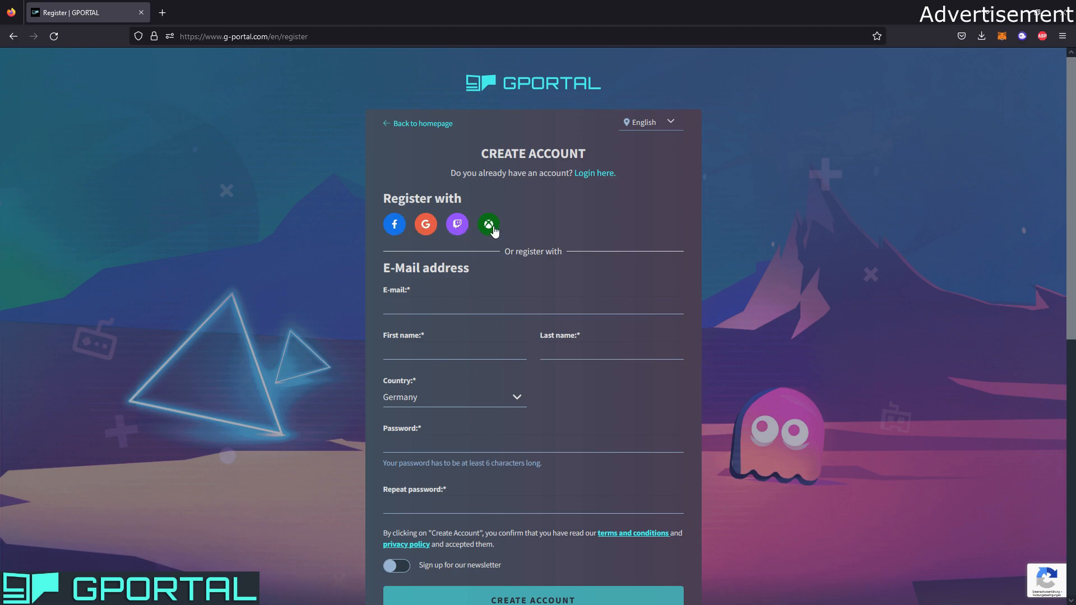
pyautogui.moveTo(659, 222)
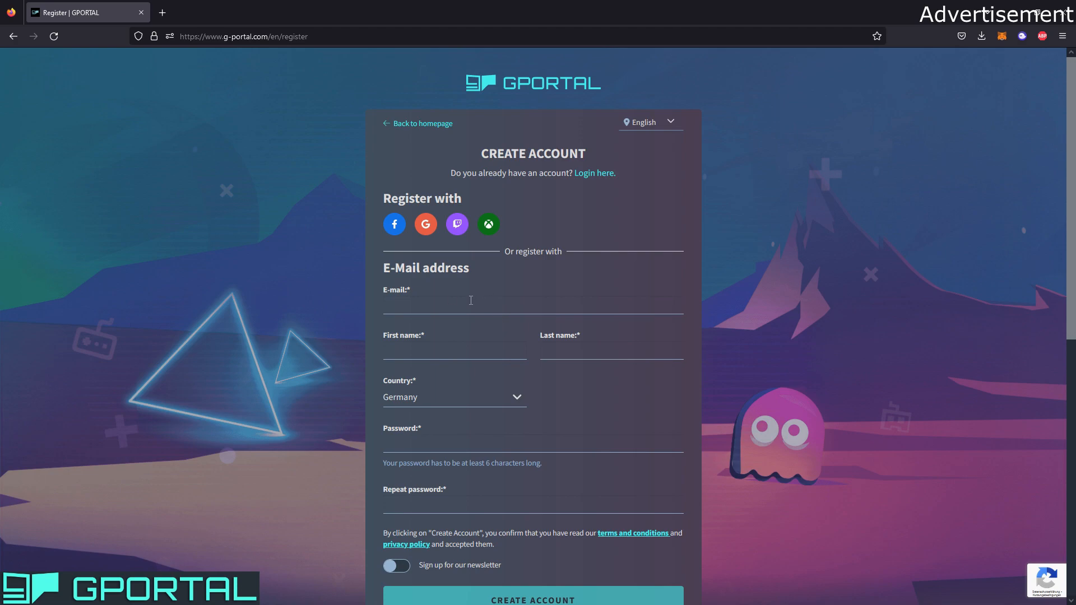
pyautogui.moveTo(603, 187)
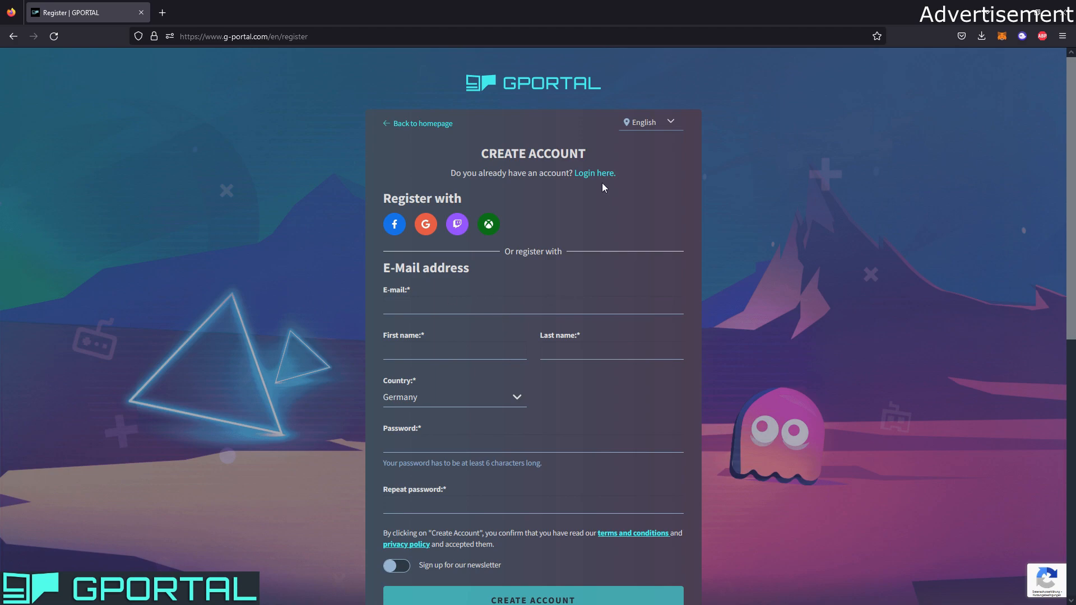
pyautogui.moveTo(629, 188)
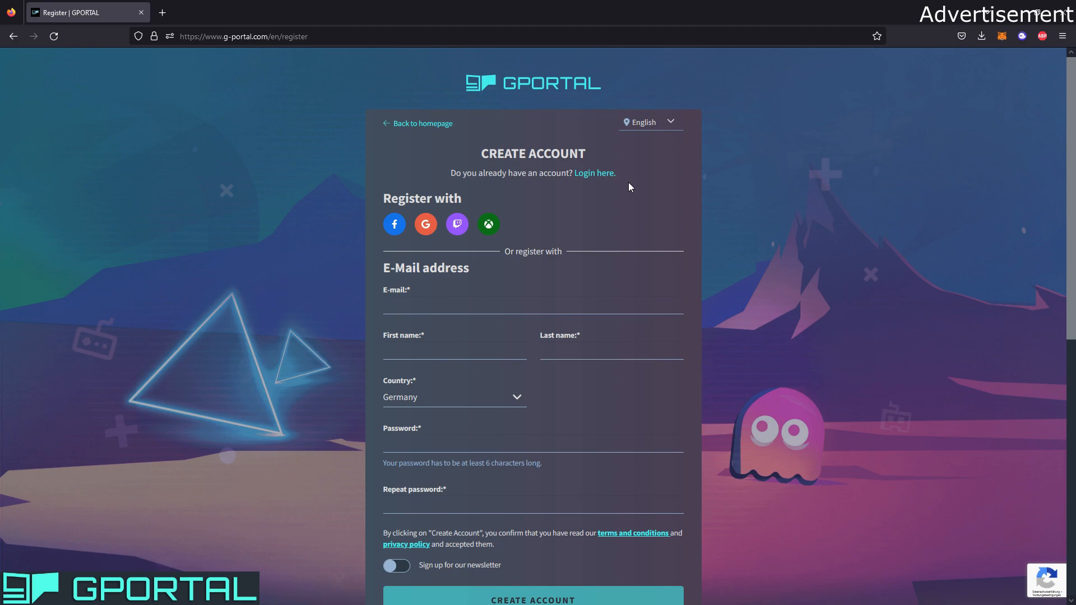
# Sign in to the G-Portal account and scroll the homepage to the top games lineup.
pyautogui.click(423, 124)
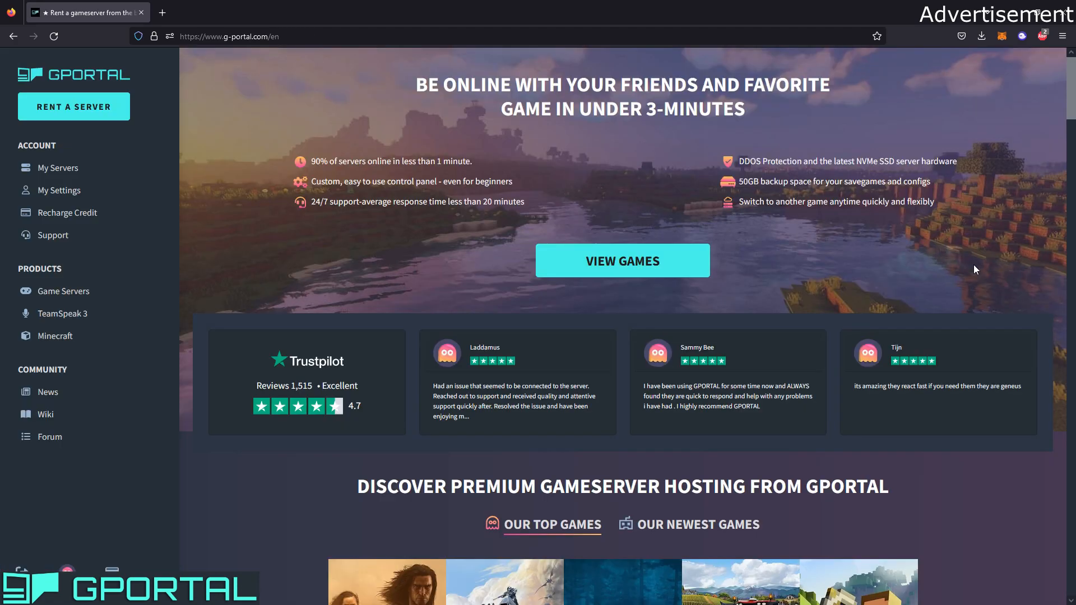
pyautogui.moveTo(356, 253)
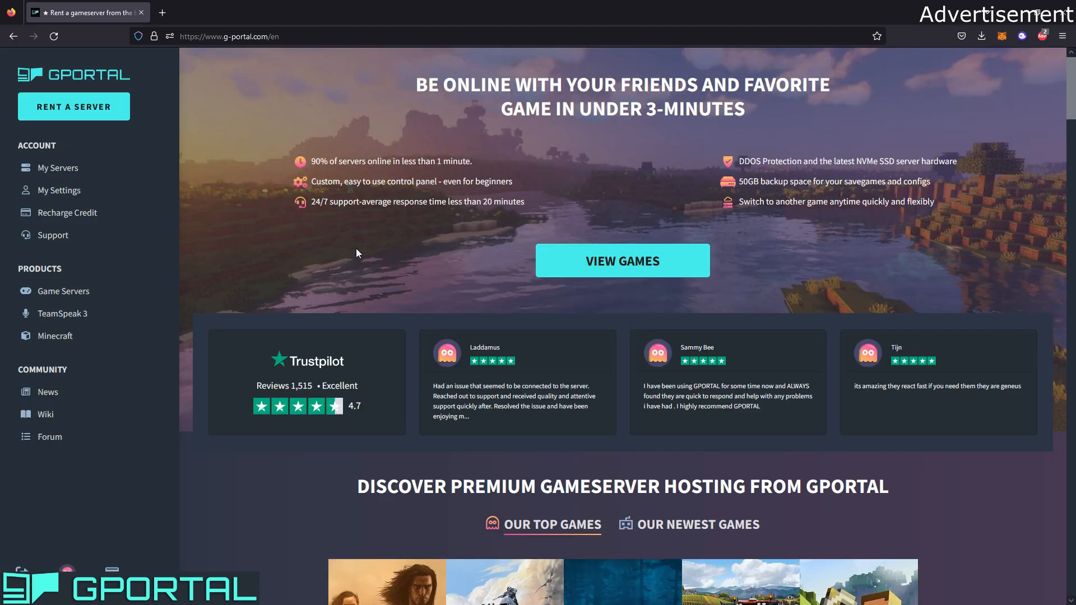
pyautogui.moveTo(370, 205)
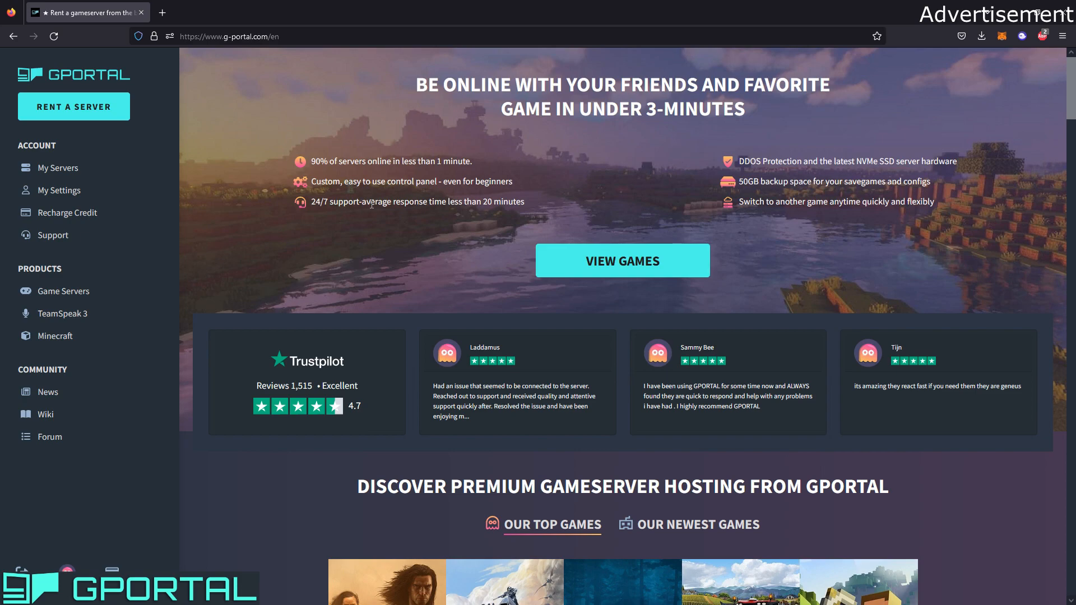
pyautogui.scroll(-3)
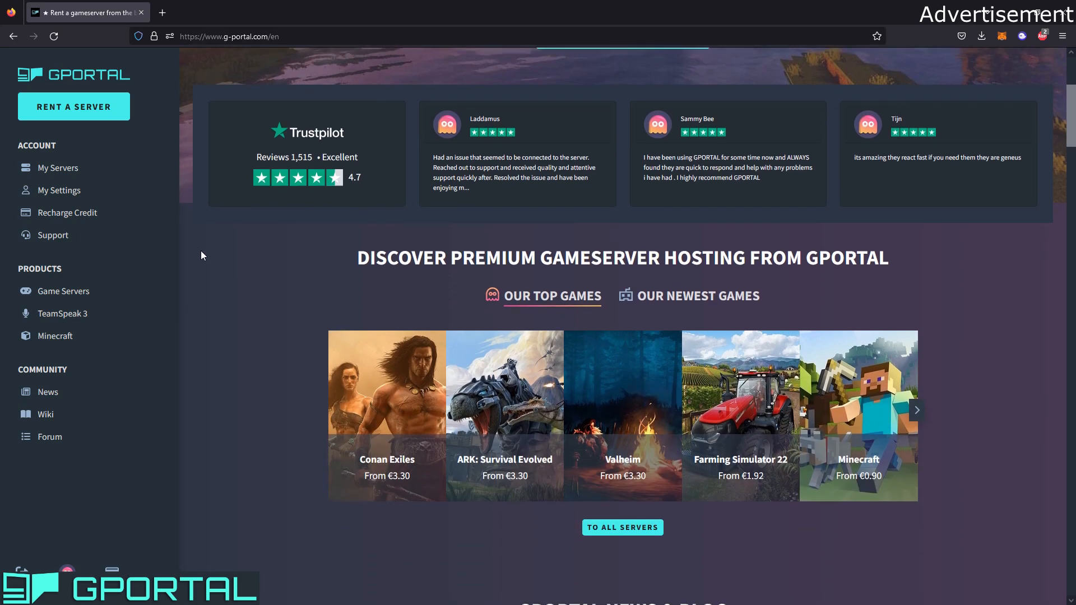
pyautogui.scroll(-3)
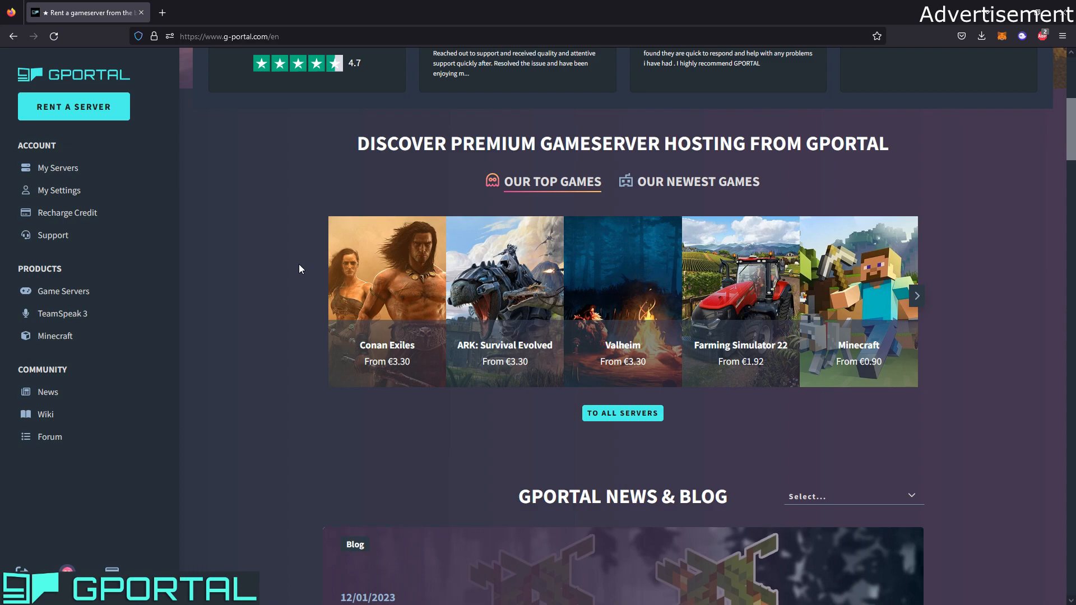
pyautogui.moveTo(582, 135)
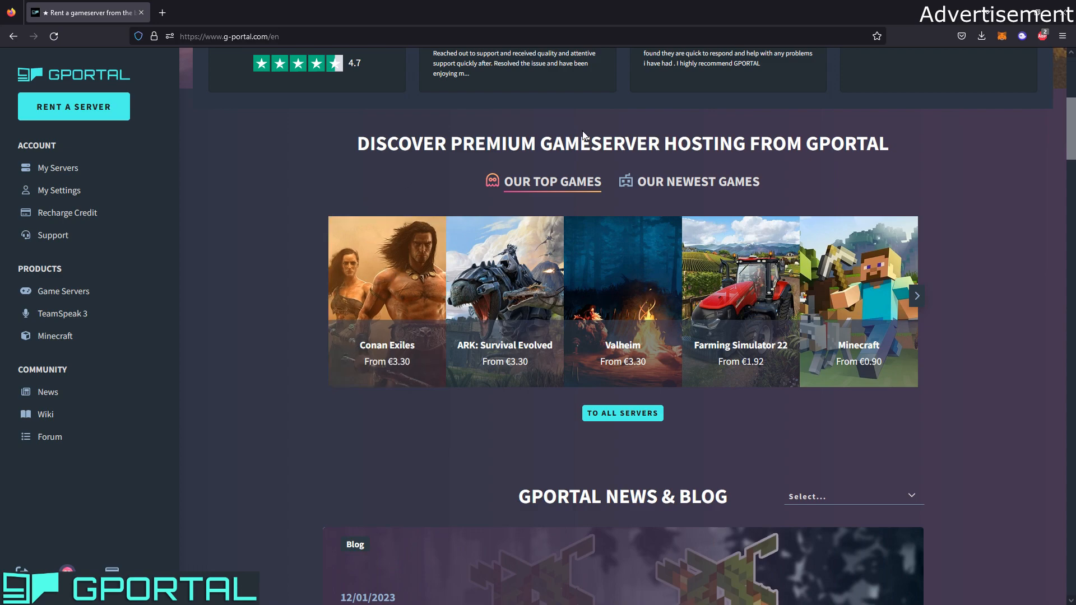
pyautogui.moveTo(392, 169)
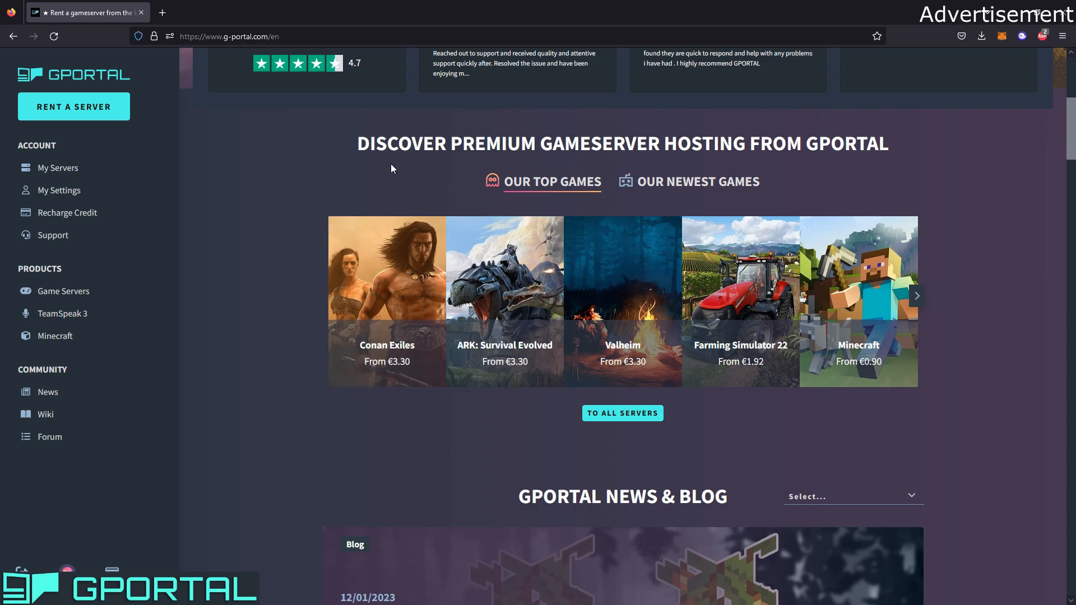
pyautogui.moveTo(999, 248)
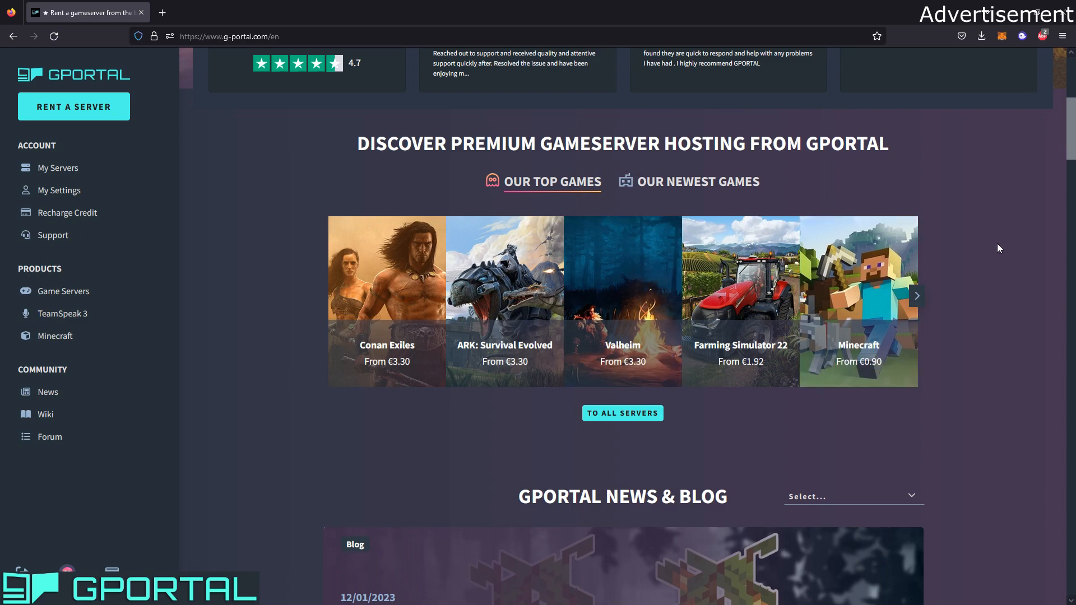
pyautogui.moveTo(907, 232)
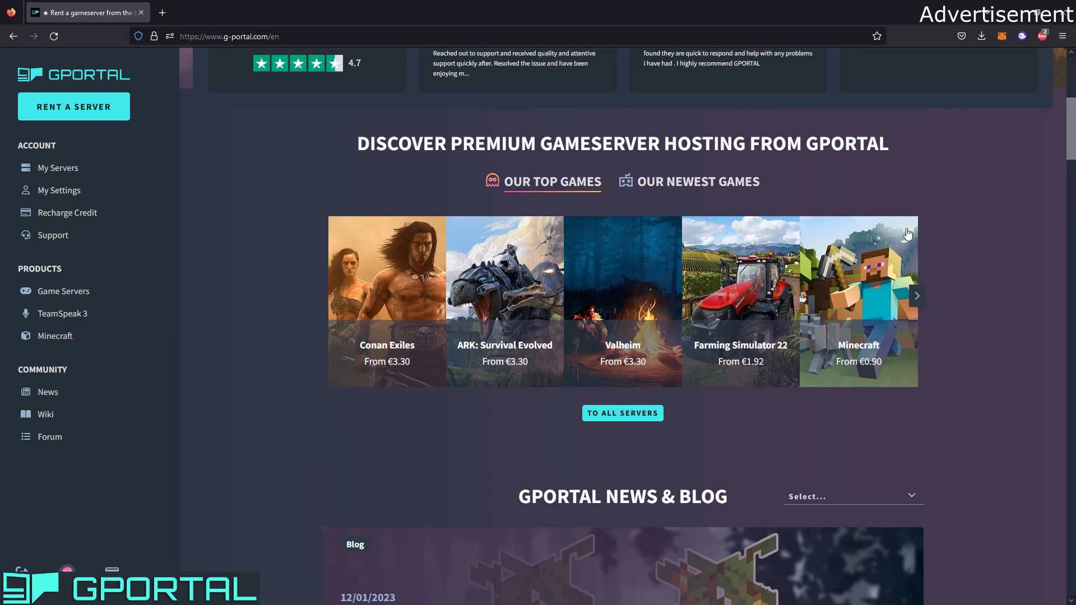
pyautogui.scroll(3)
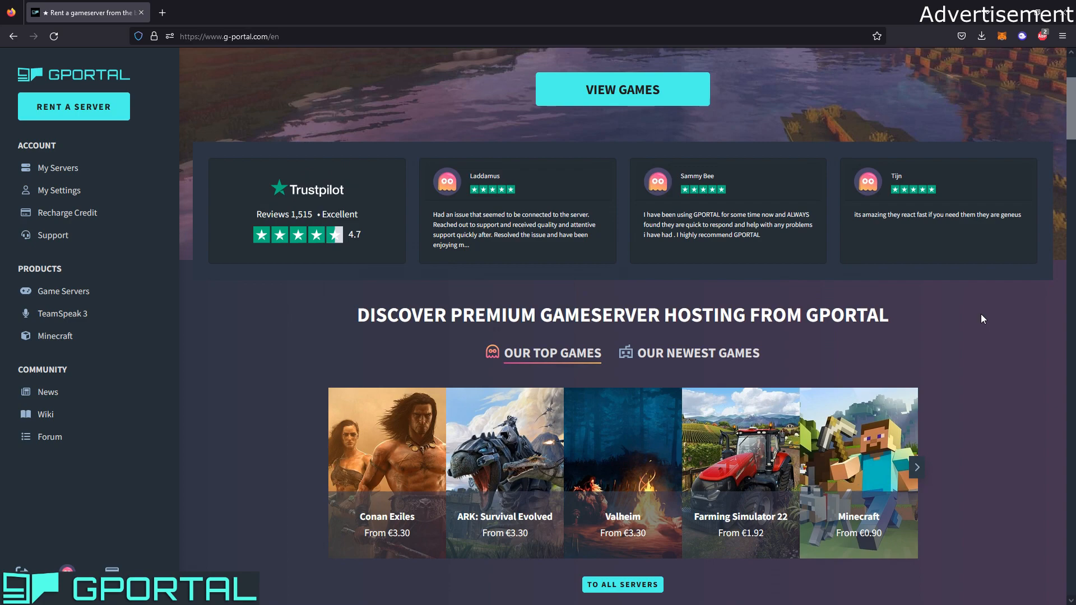
# Open Minecraft under Products and browse the 2, 4 and 6 GB RAM plans.
pyautogui.click(56, 336)
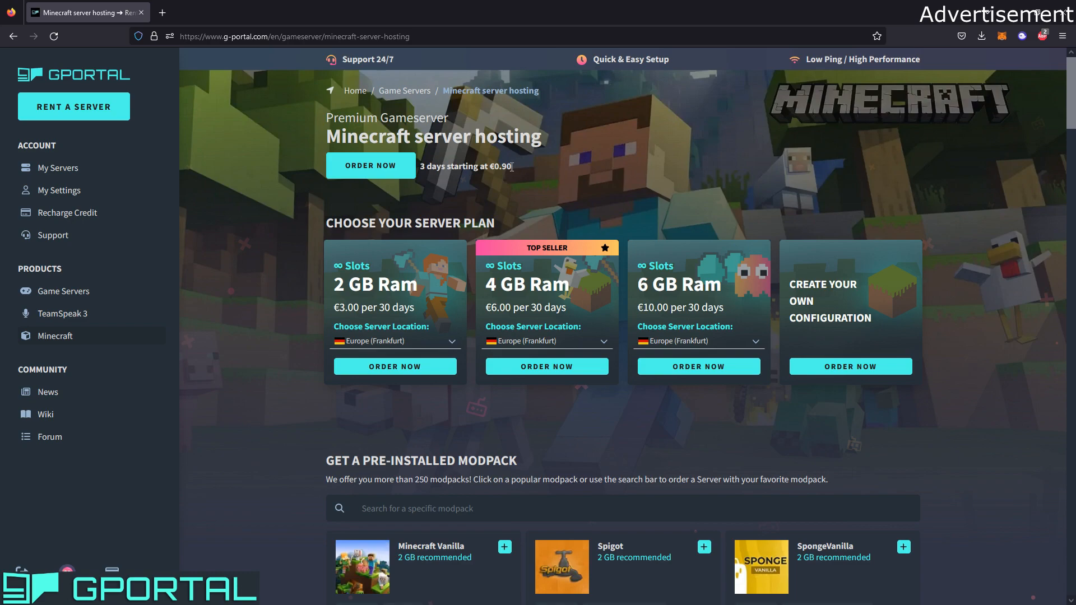
pyautogui.scroll(-3)
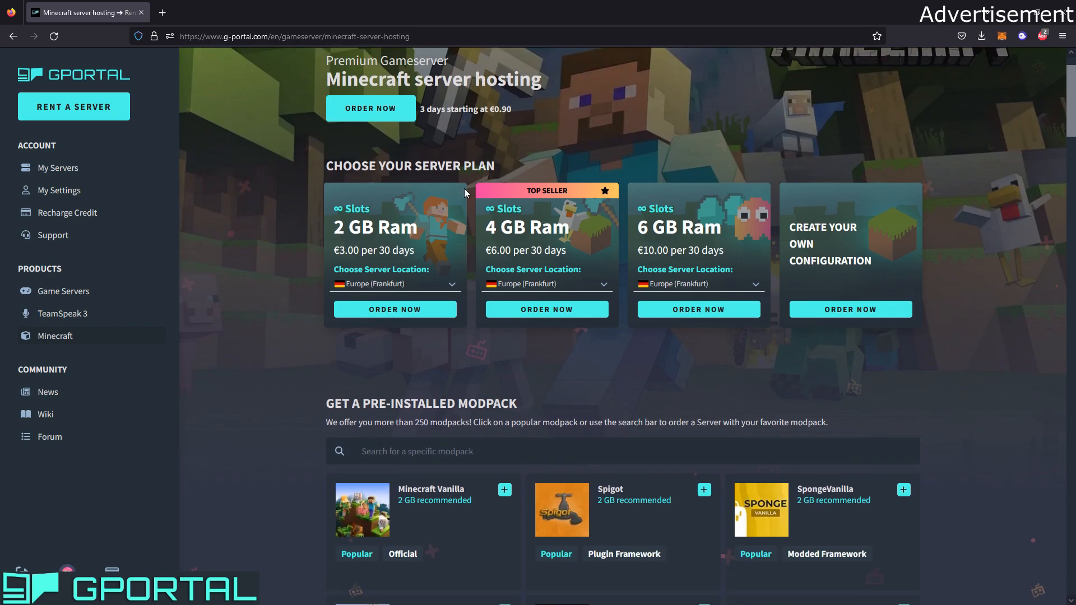
pyautogui.scroll(3)
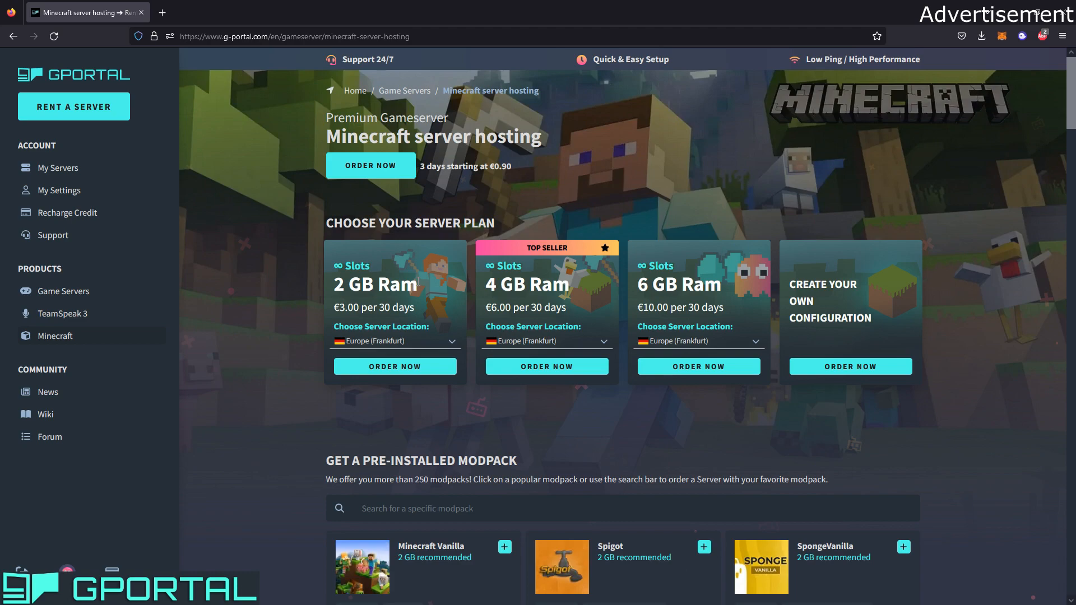
pyautogui.moveTo(591, 297)
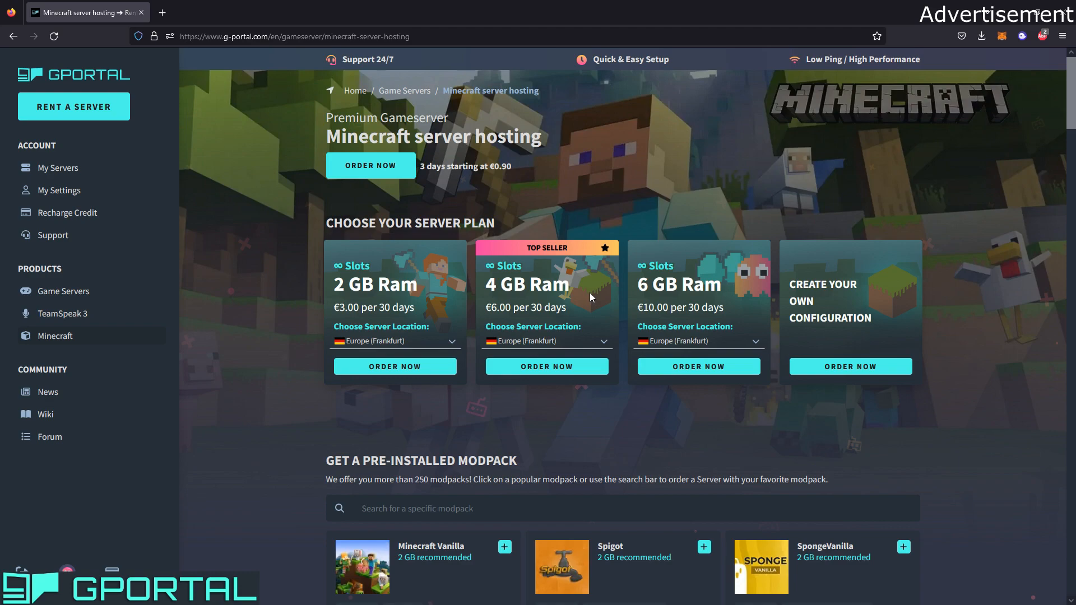
pyautogui.moveTo(477, 281)
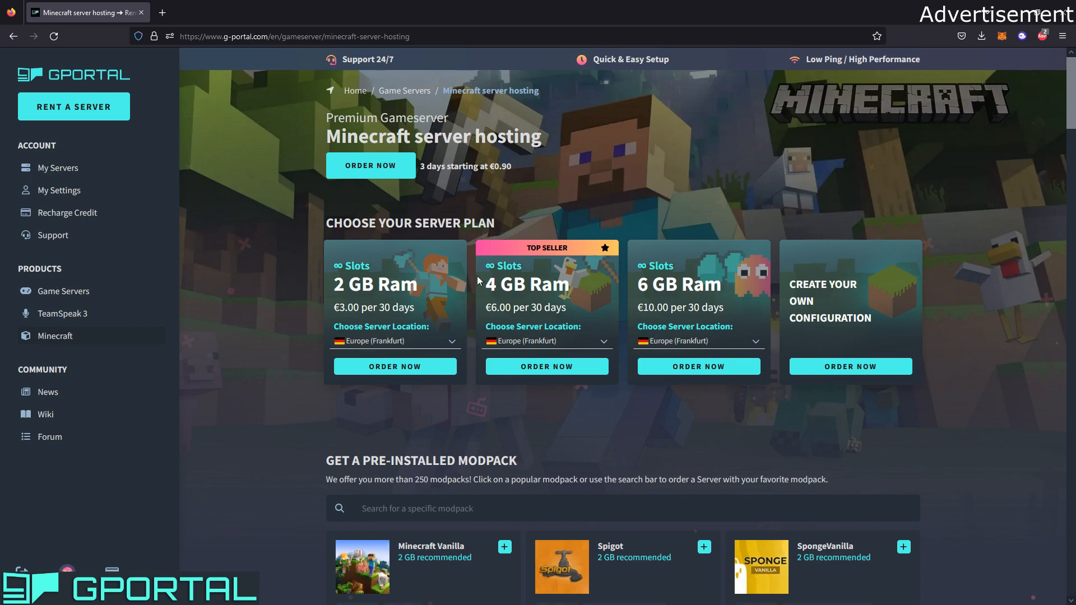
pyautogui.moveTo(377, 270)
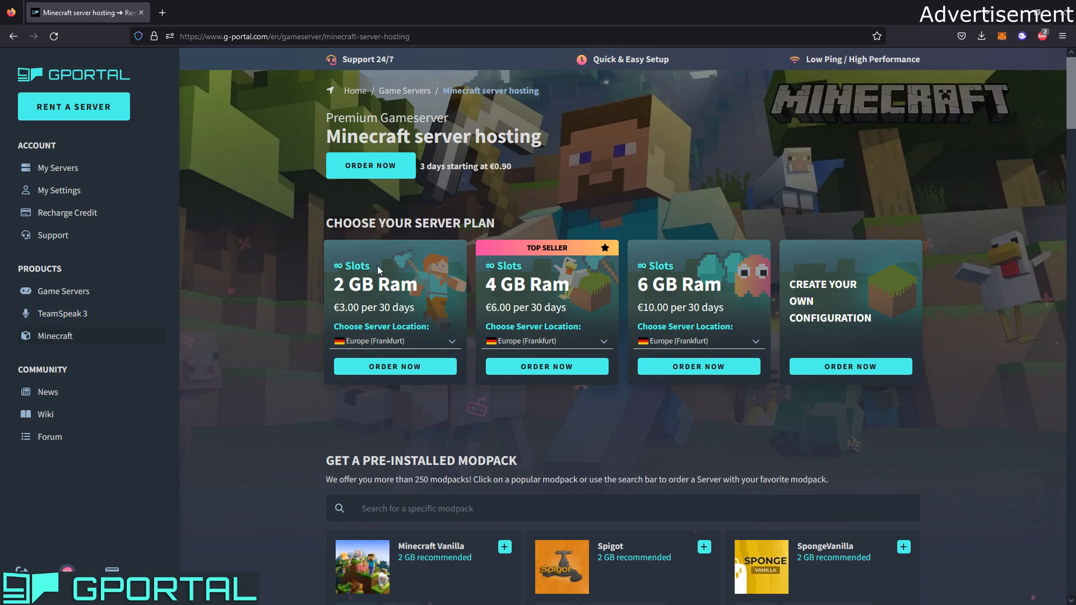
pyautogui.moveTo(336, 284)
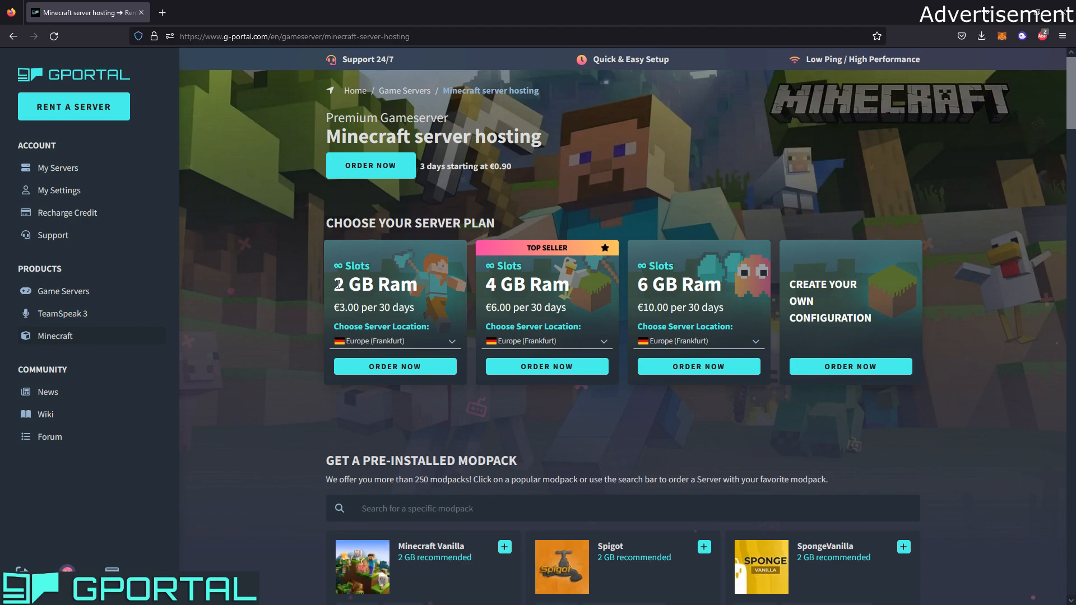
pyautogui.moveTo(574, 293)
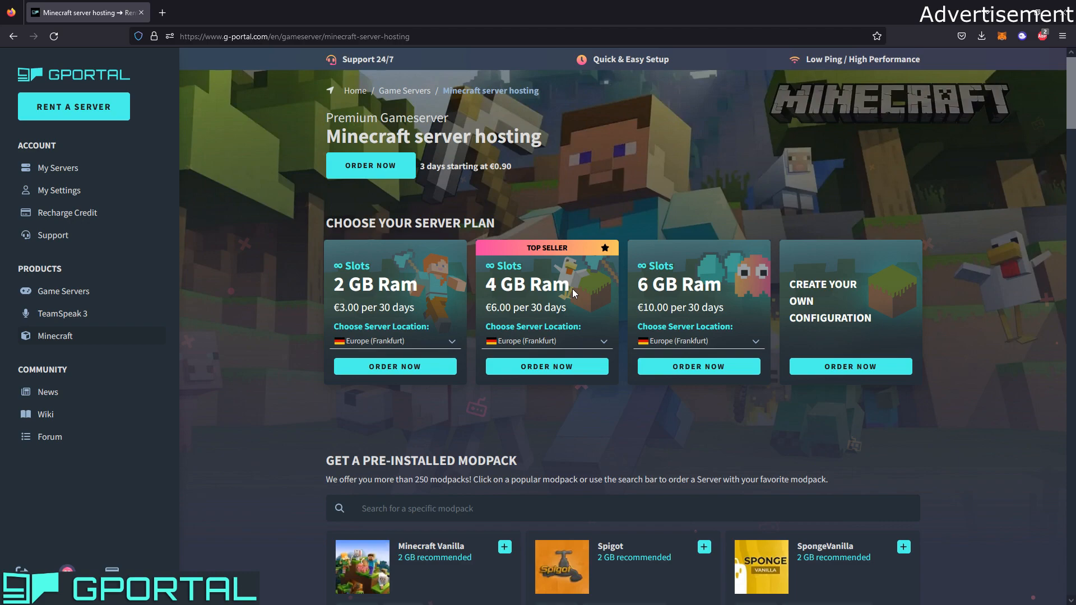
pyautogui.moveTo(584, 293)
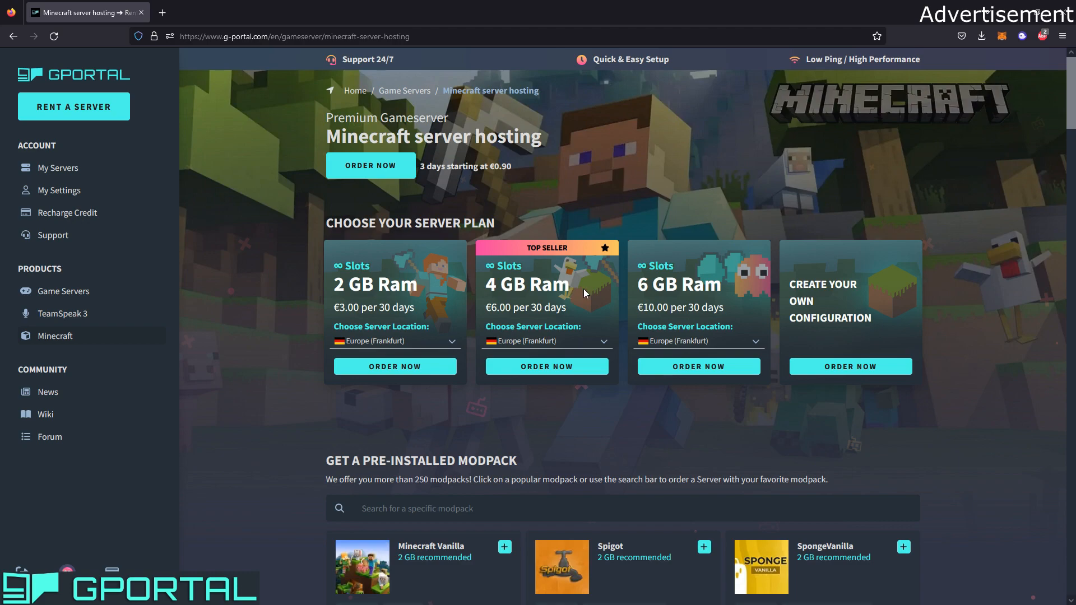
pyautogui.moveTo(583, 305)
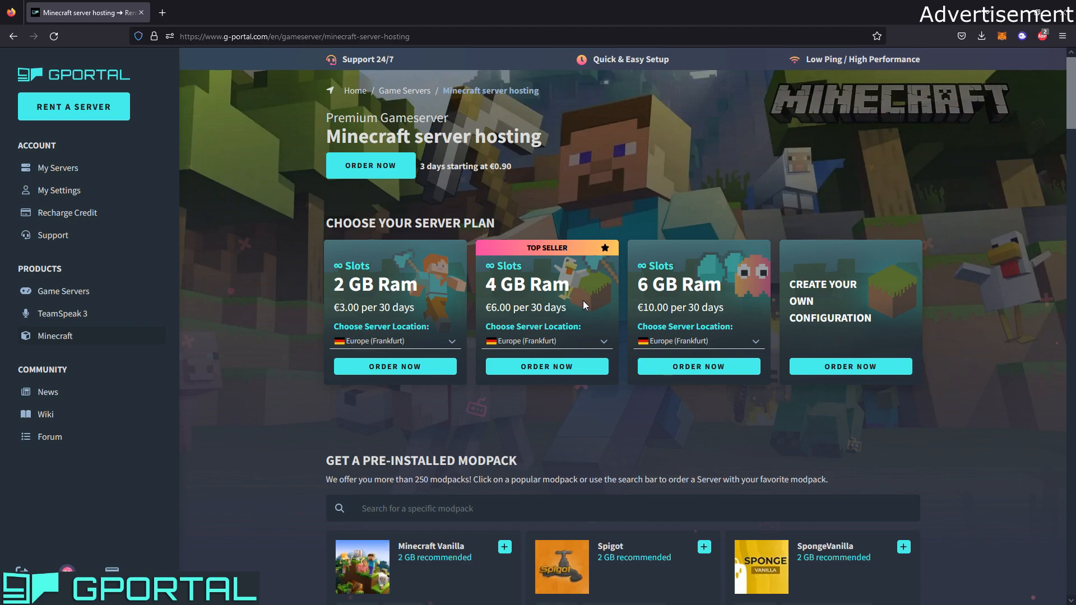
# Search modpacks for 'paper', clear it, then order the Minecraft Vanilla modpack.
pyautogui.scroll(-3)
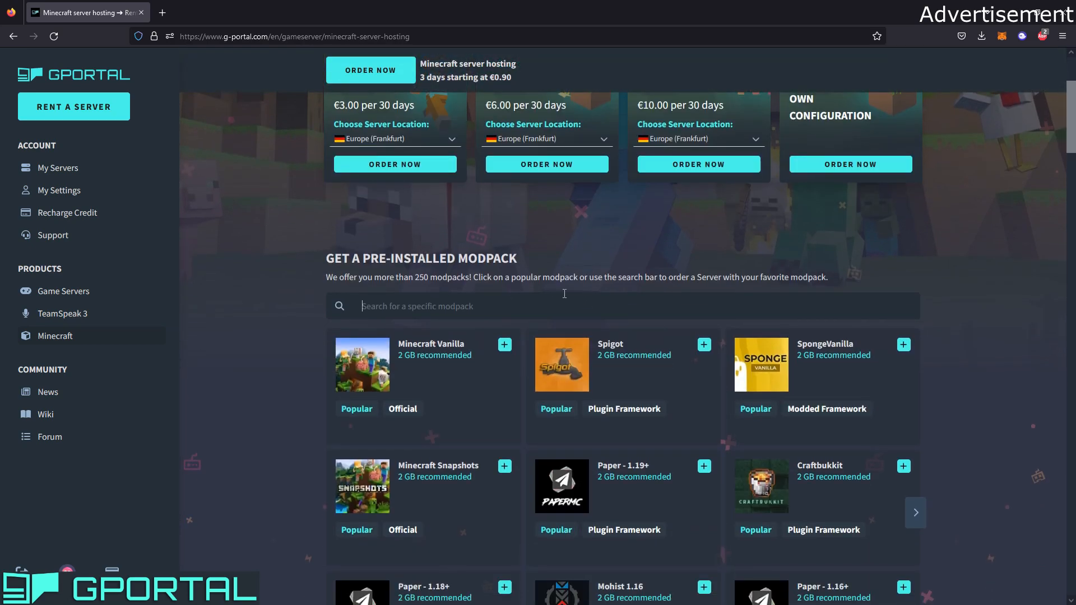
pyautogui.scroll(-3)
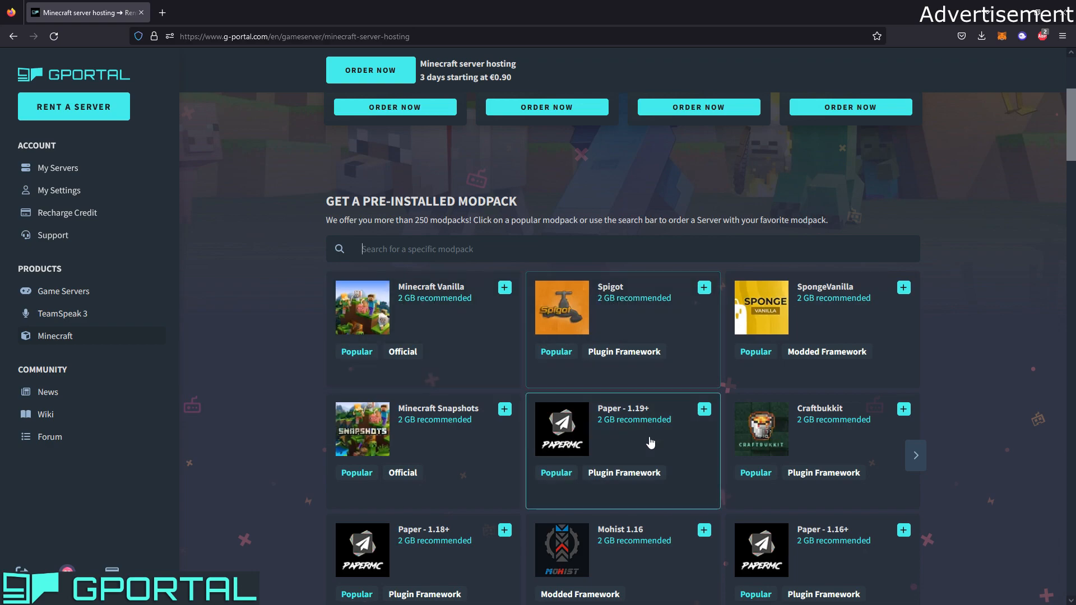
pyautogui.scroll(-3)
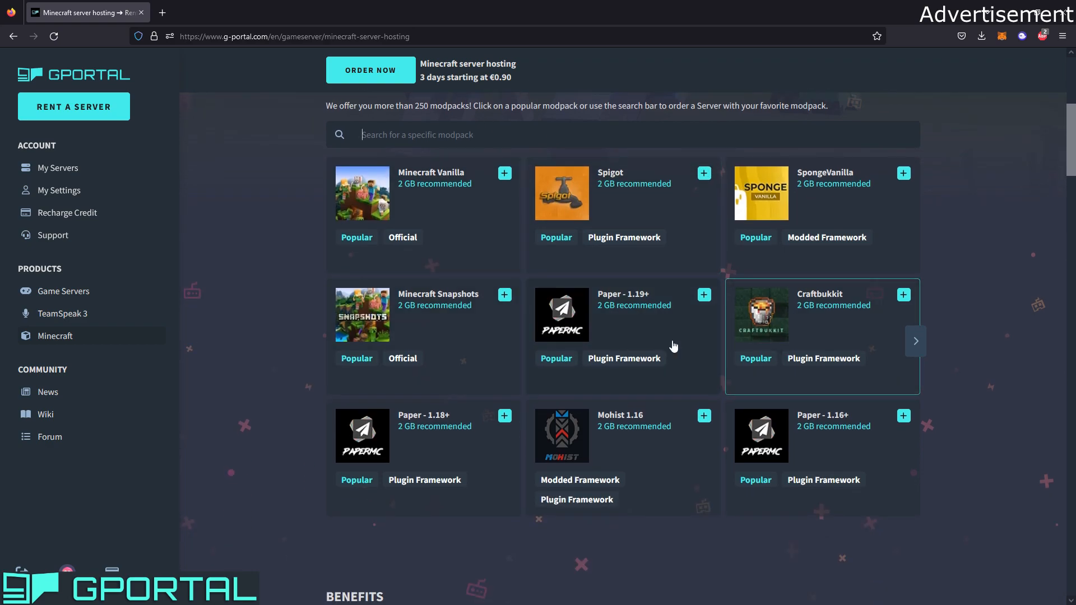
pyautogui.scroll(3)
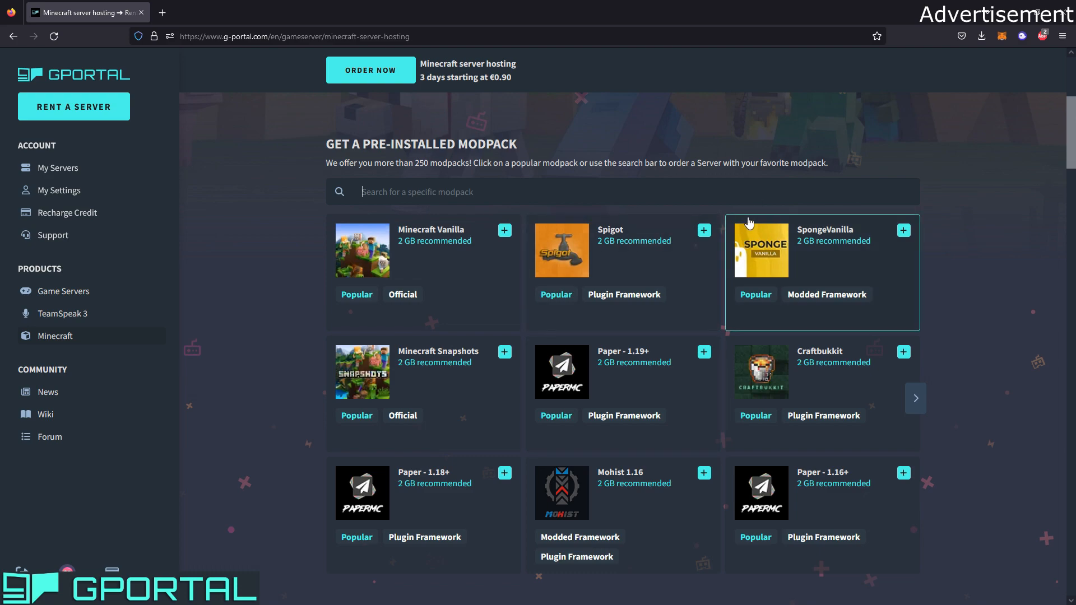
pyautogui.write('paper')
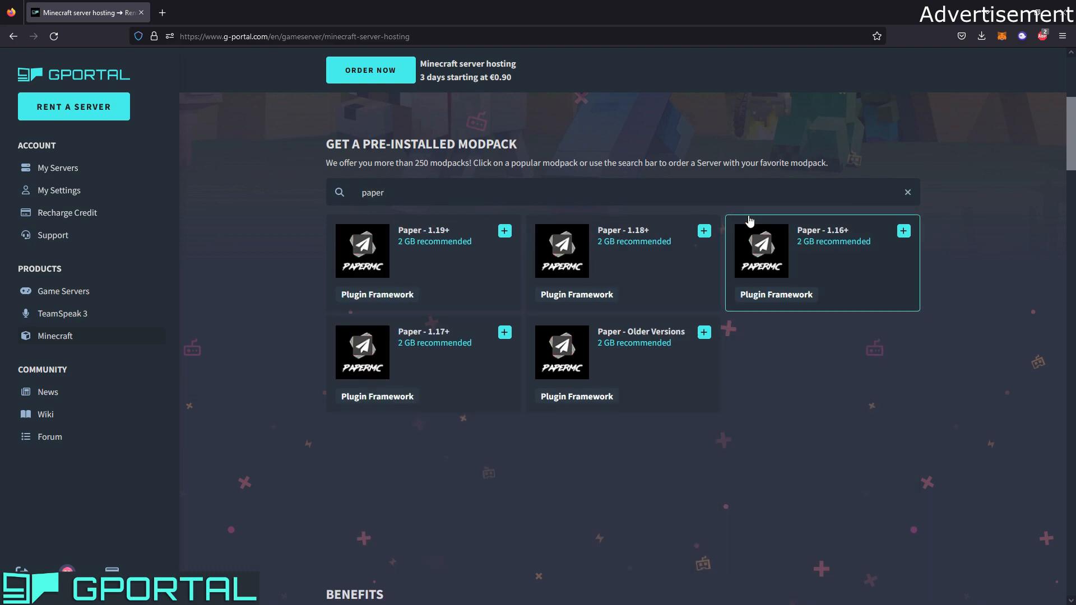
pyautogui.moveTo(437, 266)
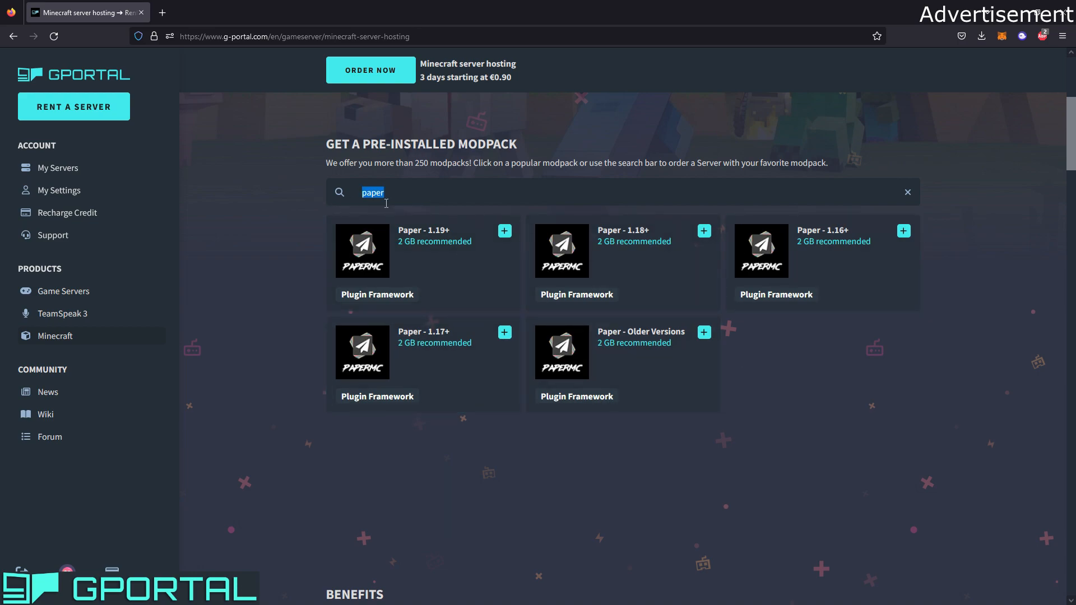
pyautogui.click(907, 192)
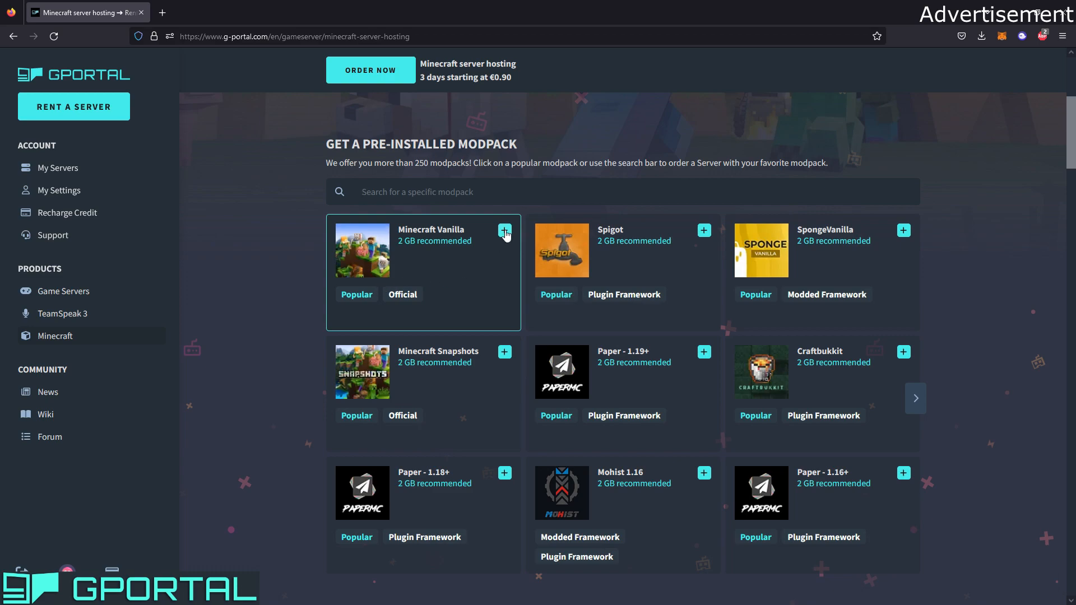
pyautogui.click(504, 230)
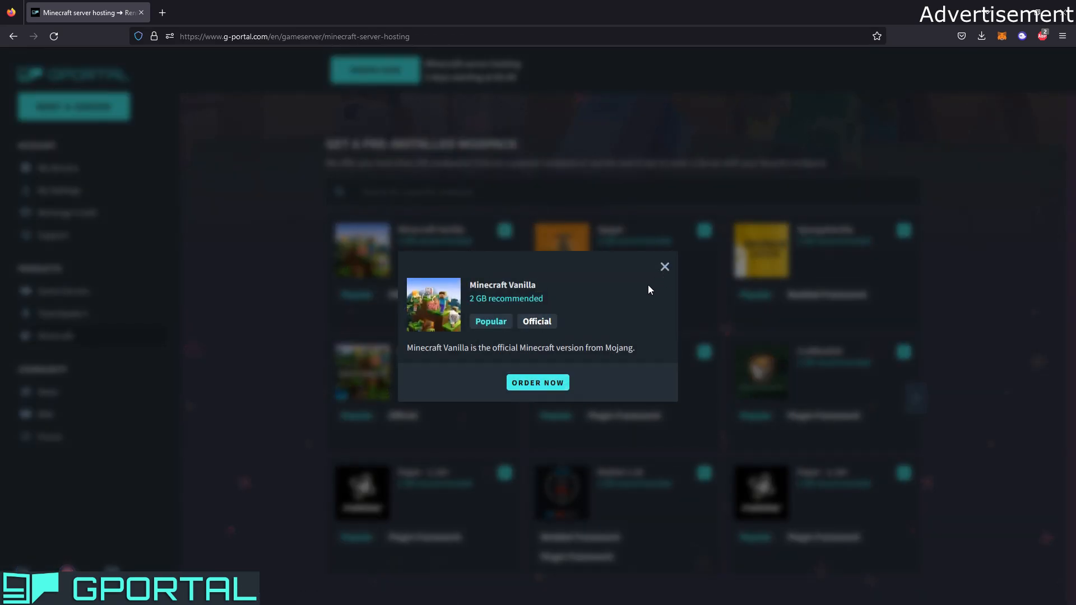
pyautogui.click(663, 267)
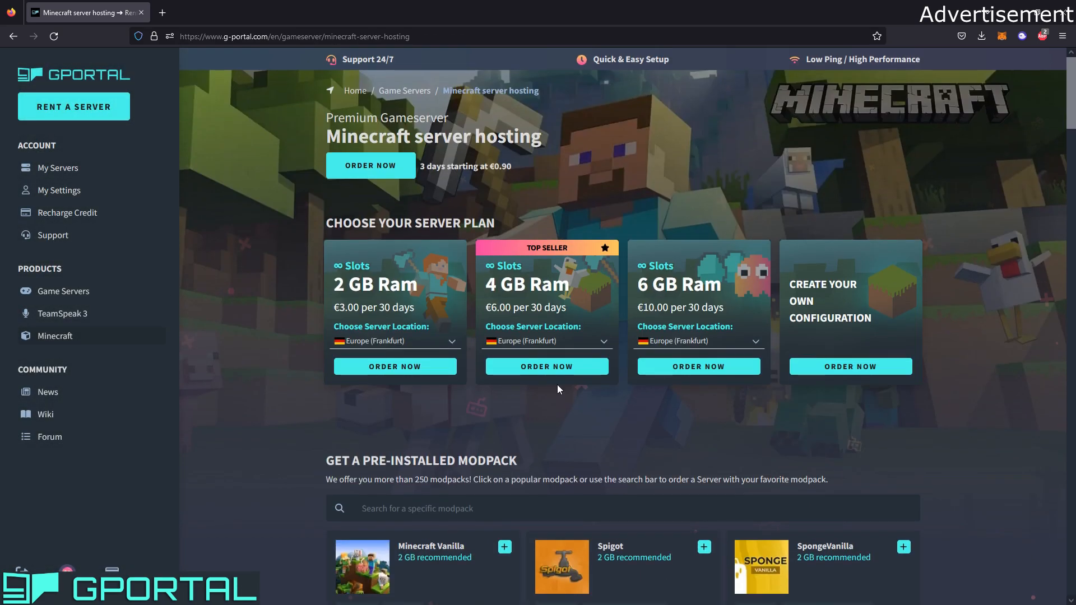
# Order the 4 GB plan, try 365 days, then settle on 30 days.
pyautogui.click(546, 366)
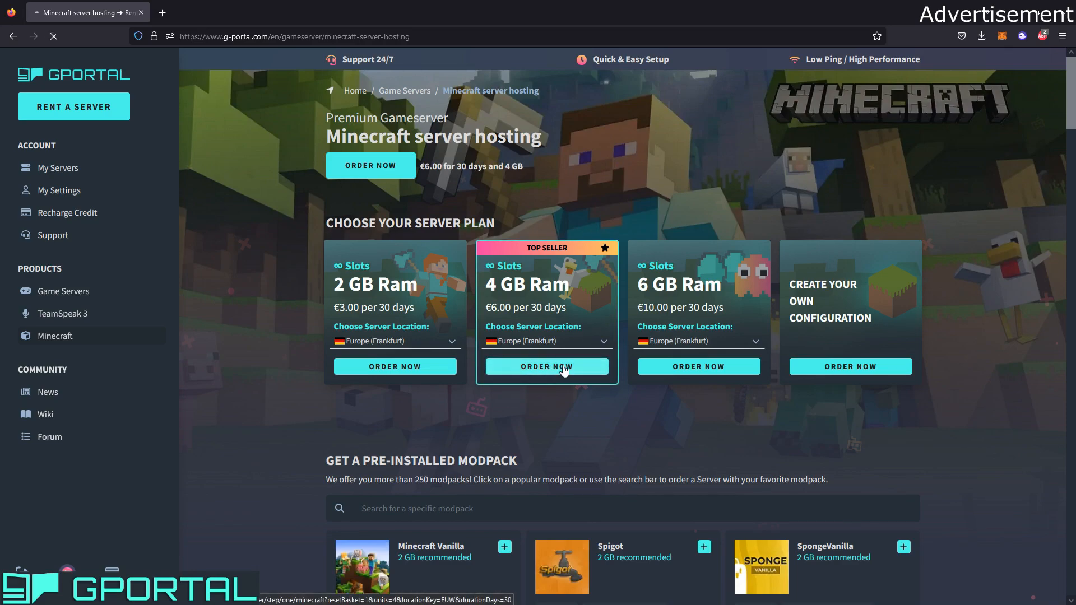
pyautogui.click(546, 366)
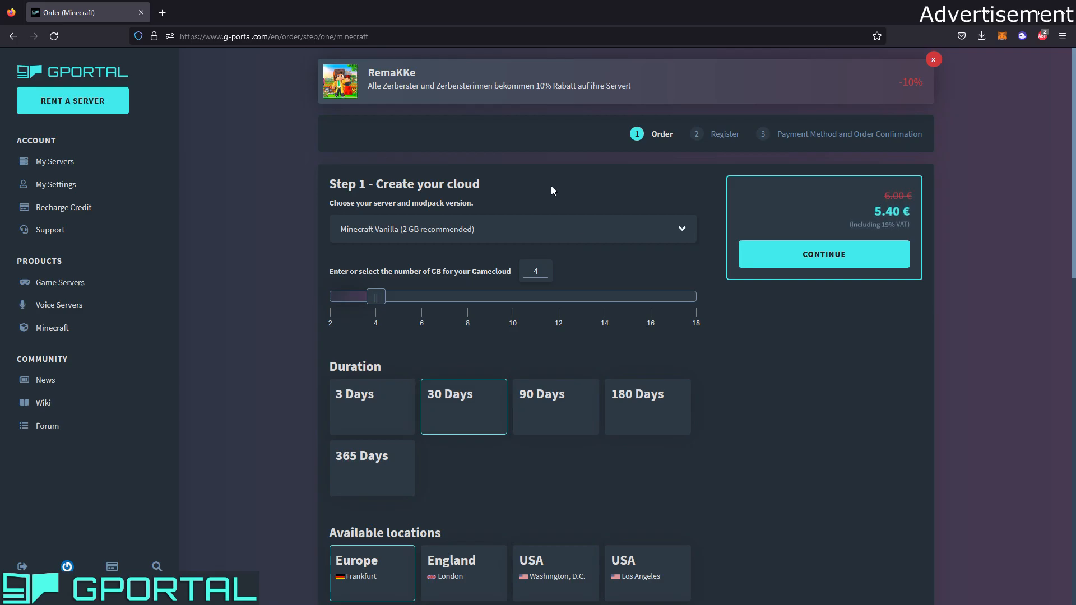
pyautogui.moveTo(865, 88)
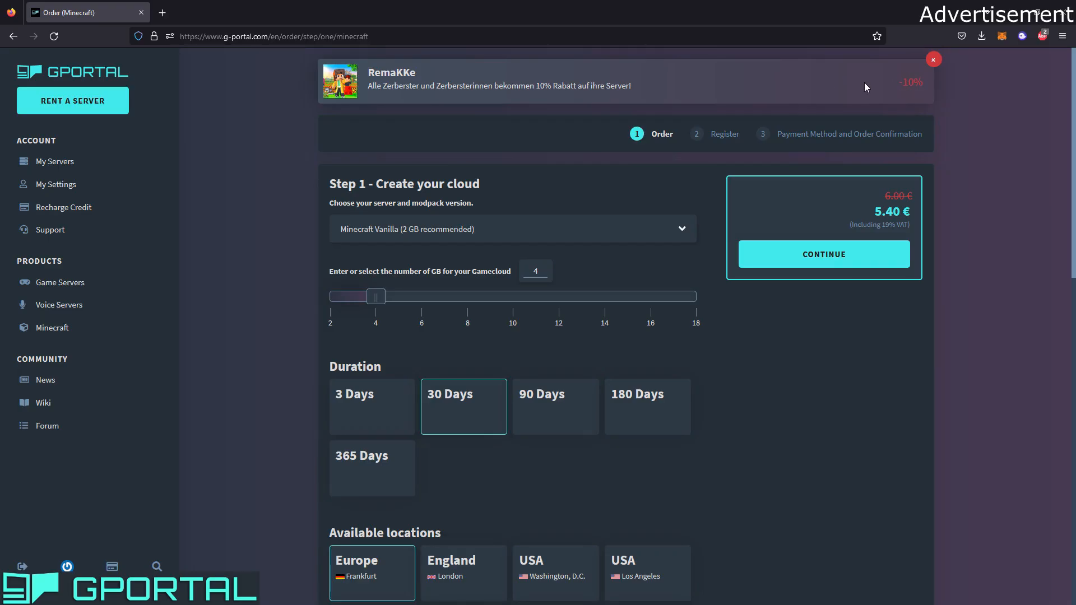
pyautogui.moveTo(695, 107)
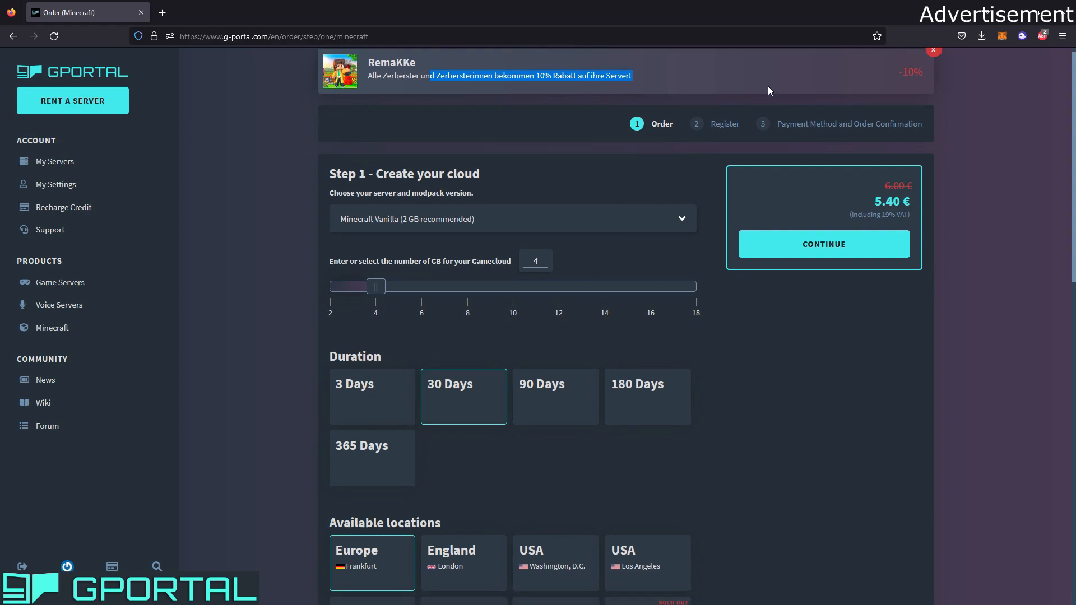
pyautogui.scroll(-3)
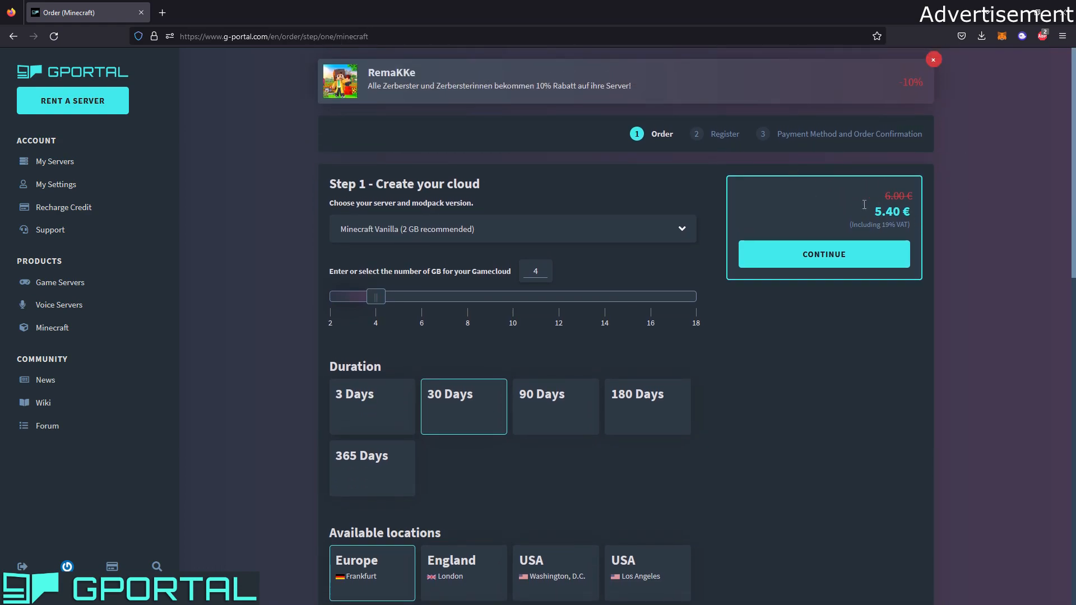
pyautogui.moveTo(521, 199)
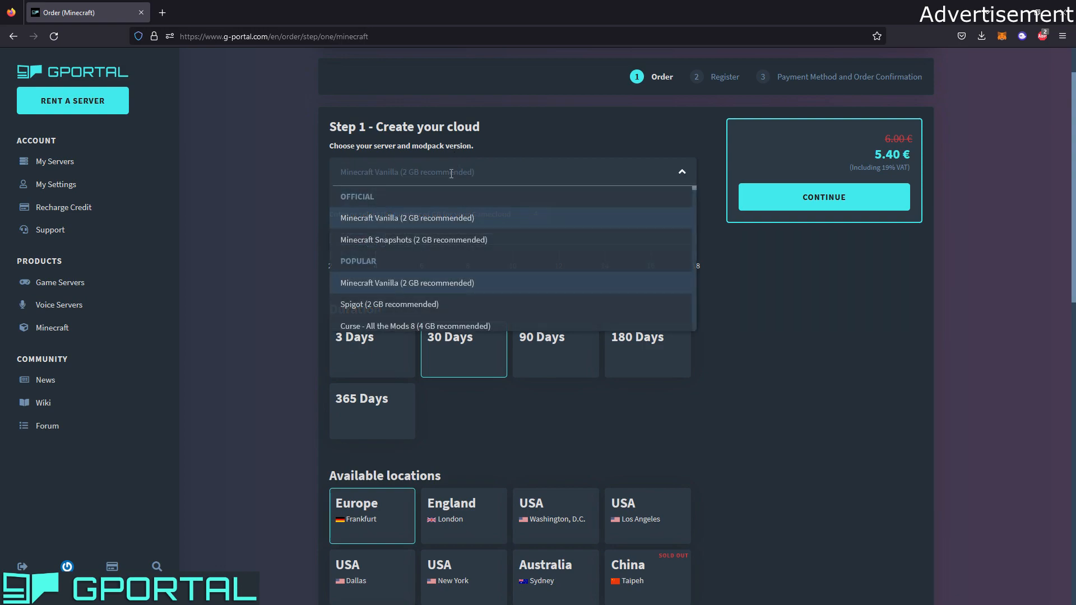
pyautogui.moveTo(449, 290)
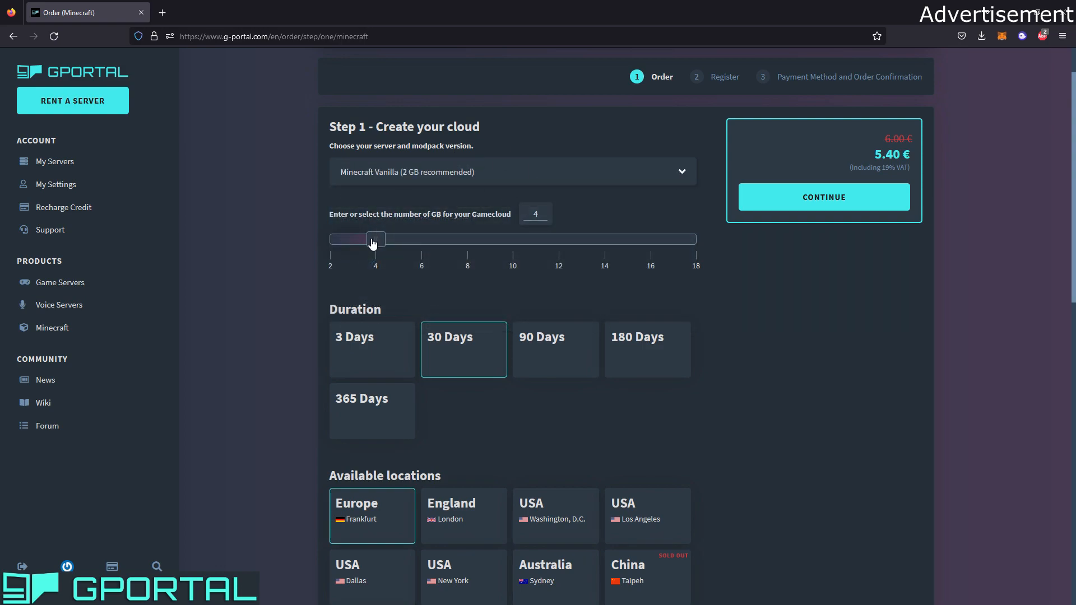
pyautogui.moveTo(375, 239); pyautogui.dragTo(398, 238)
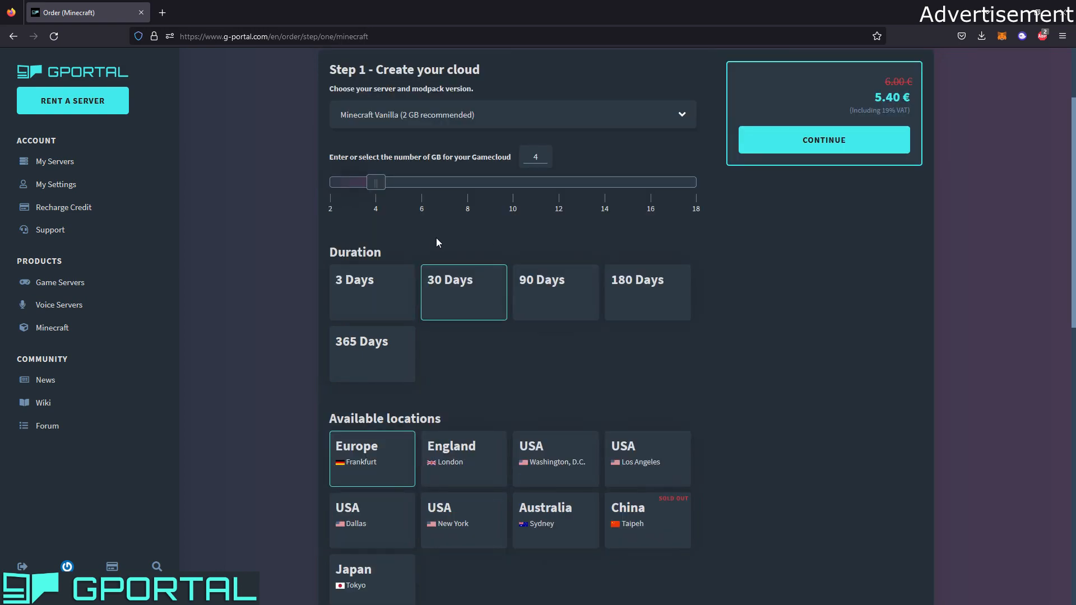
pyautogui.click(371, 354)
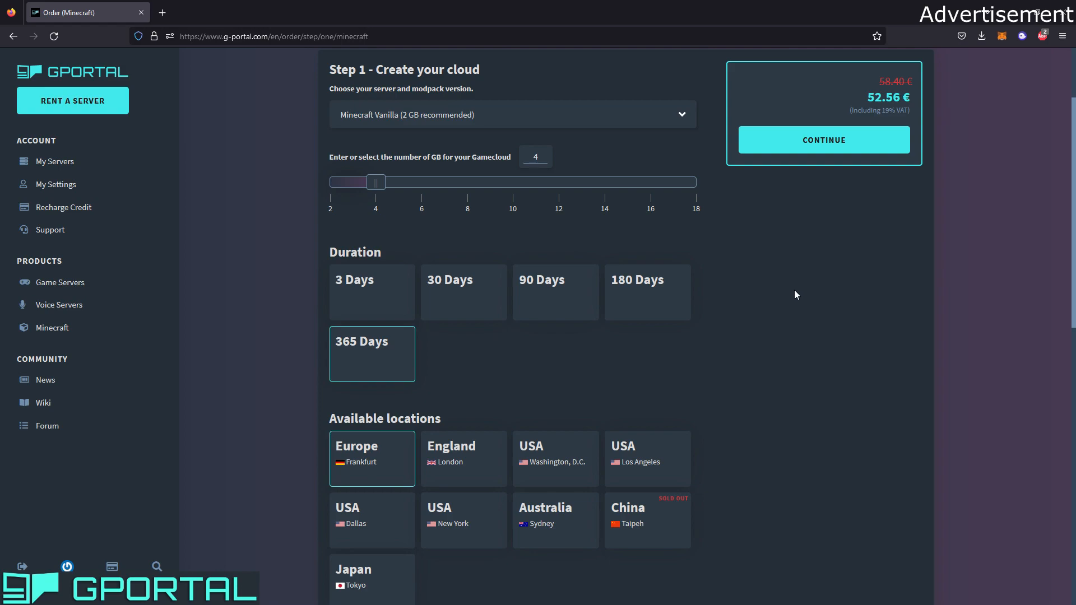
pyautogui.click(464, 292)
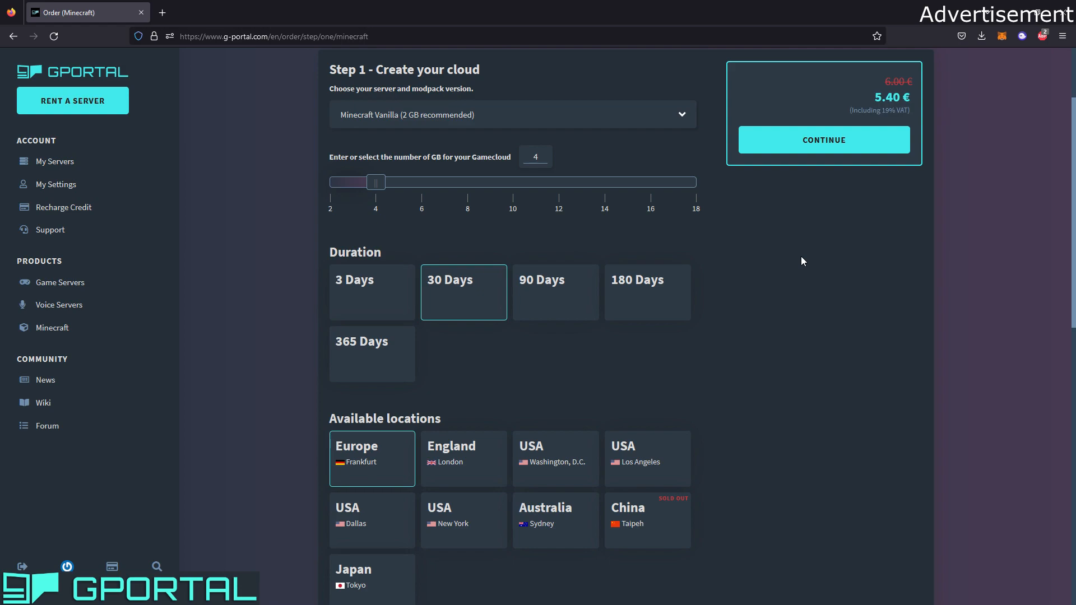
pyautogui.moveTo(532, 328)
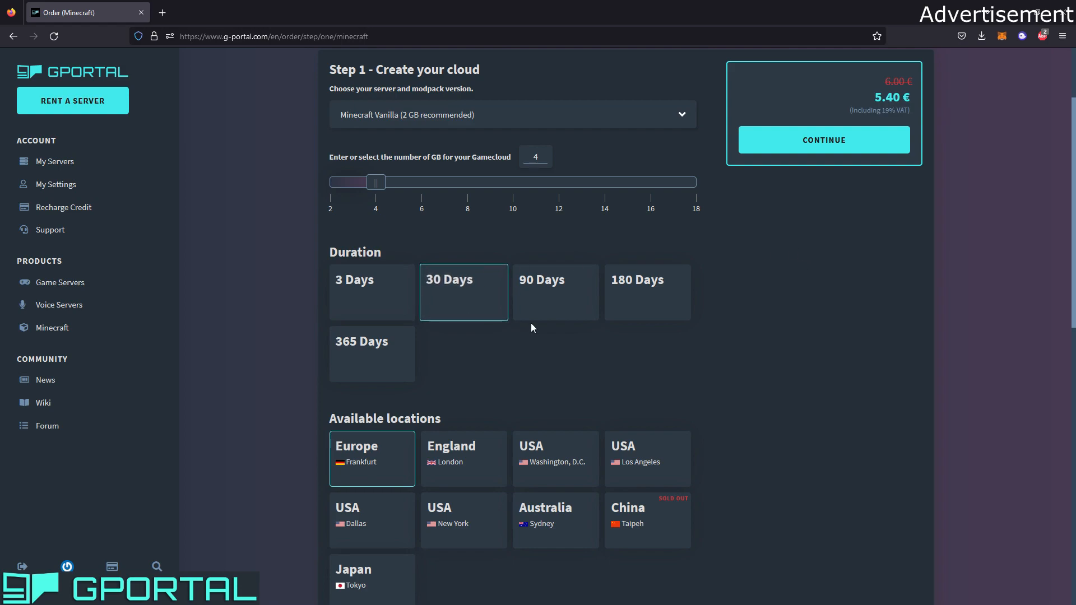
pyautogui.moveTo(400, 360)
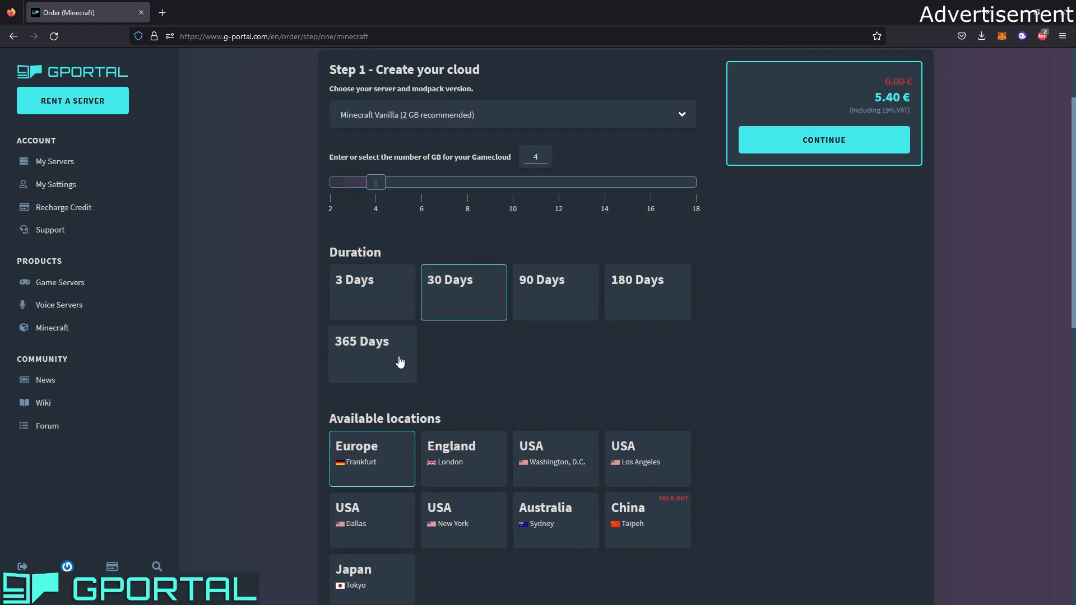
pyautogui.moveTo(408, 381)
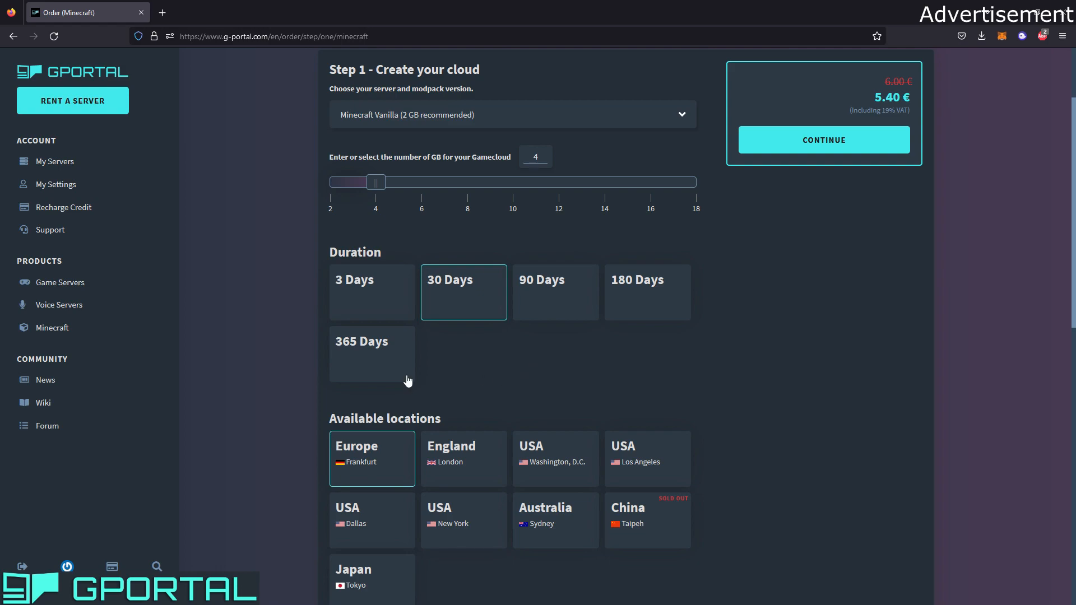
pyautogui.moveTo(530, 371)
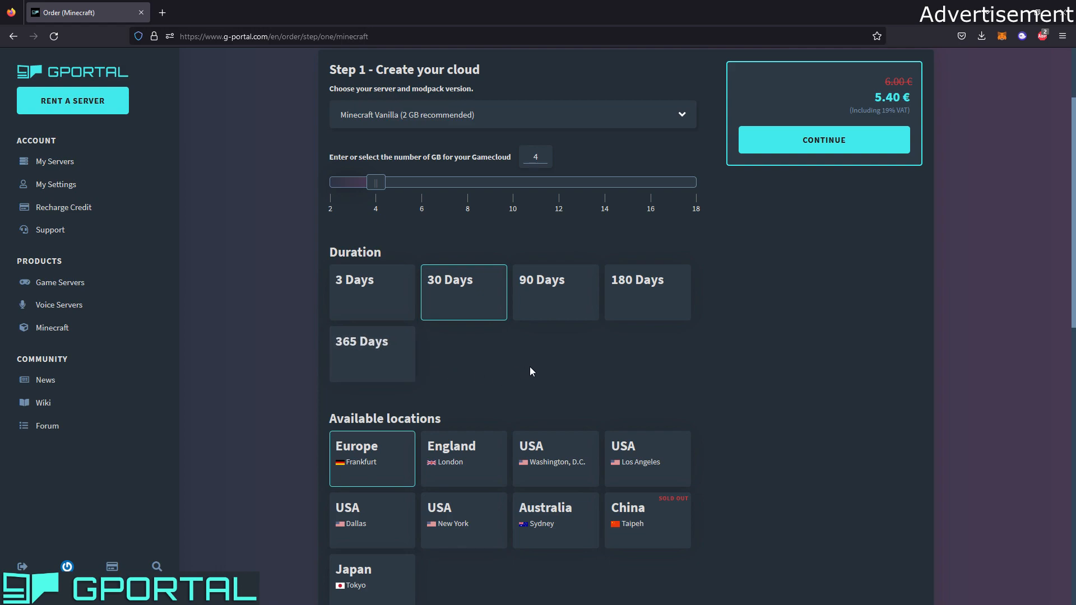
pyautogui.scroll(-3)
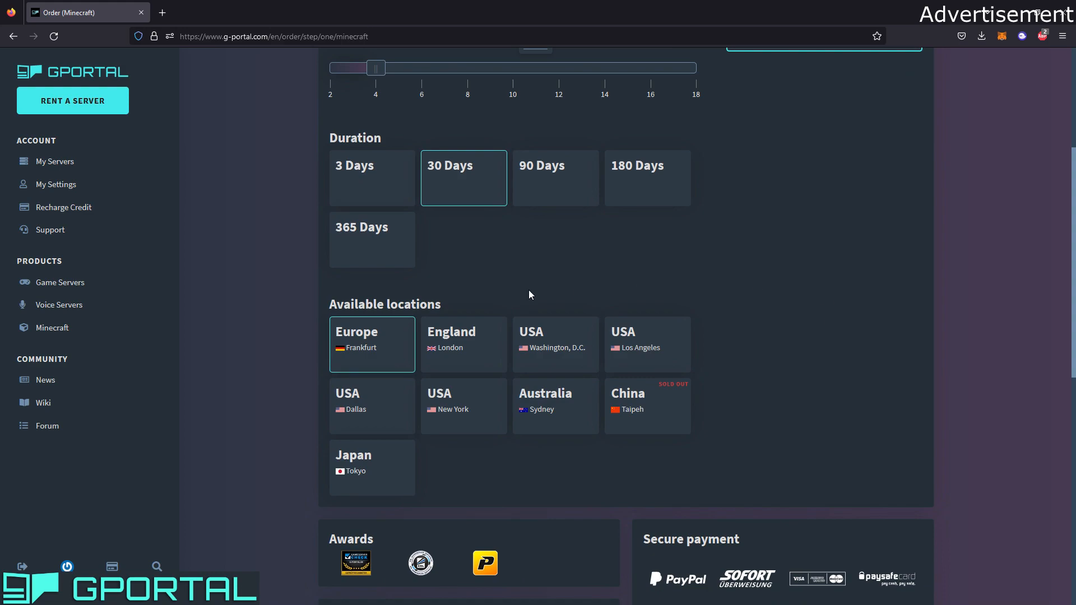
pyautogui.moveTo(538, 293)
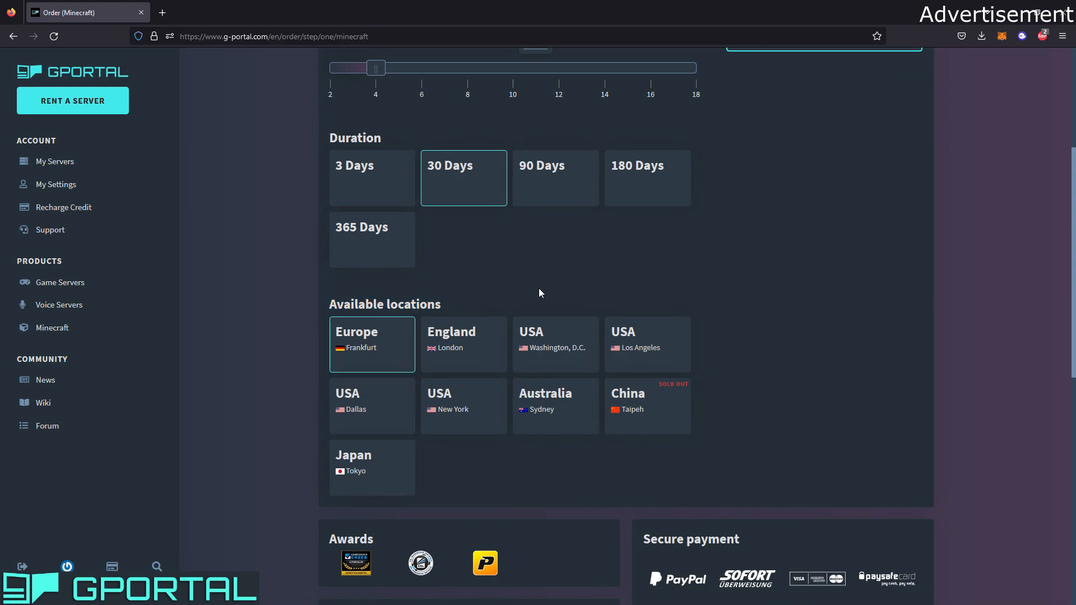
pyautogui.scroll(-3)
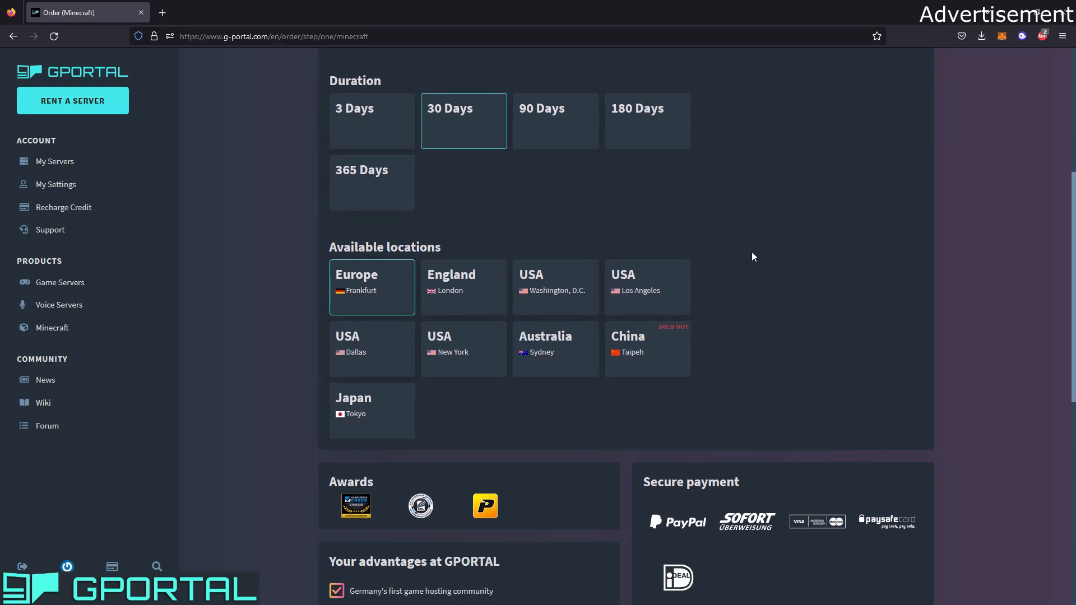
pyautogui.moveTo(372, 293)
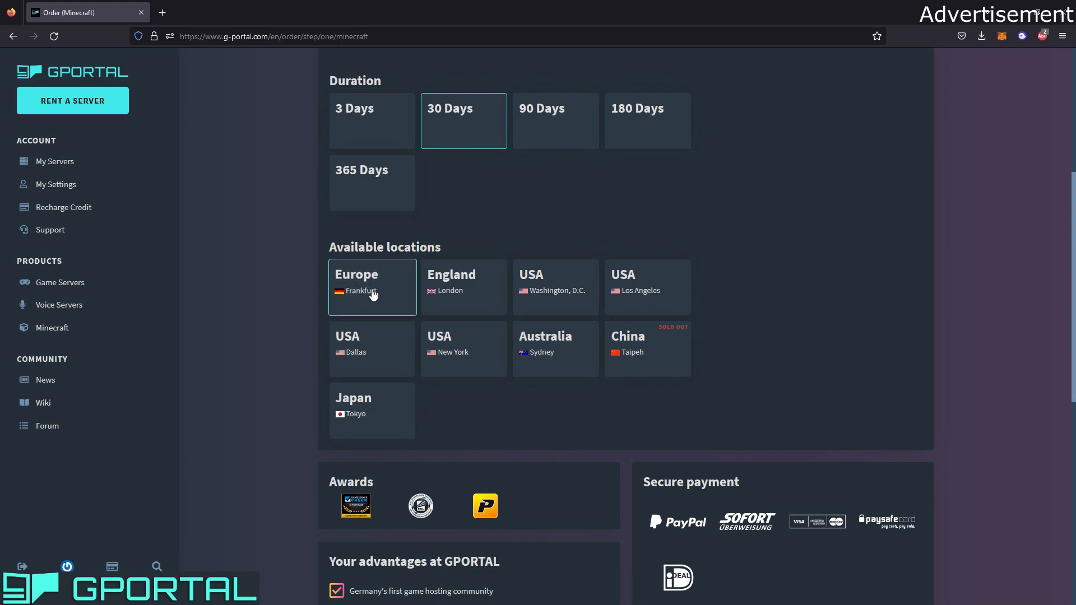
pyautogui.moveTo(770, 199)
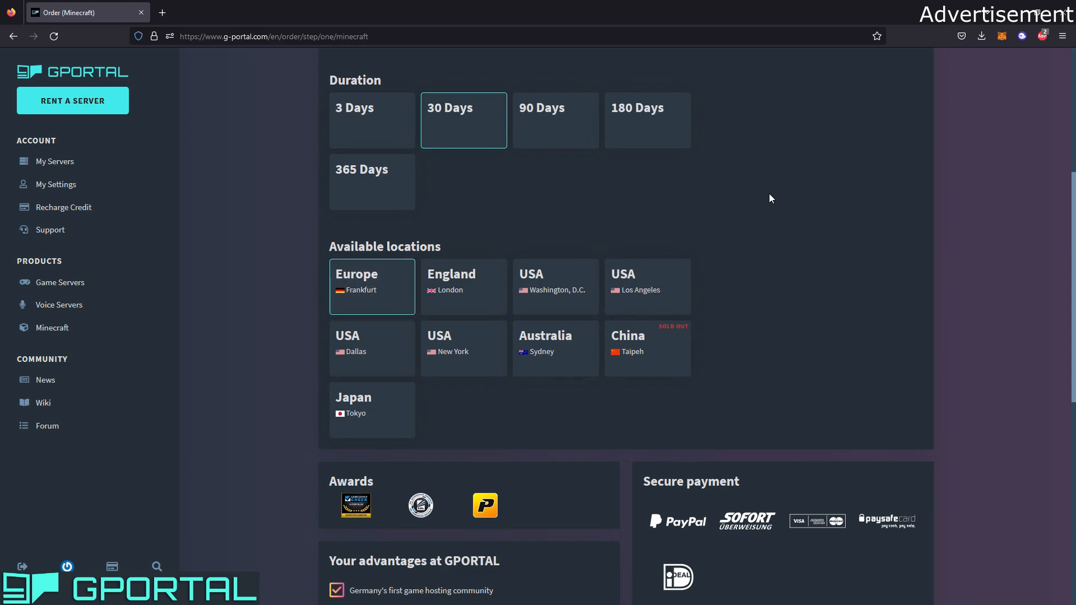
pyautogui.scroll(-3)
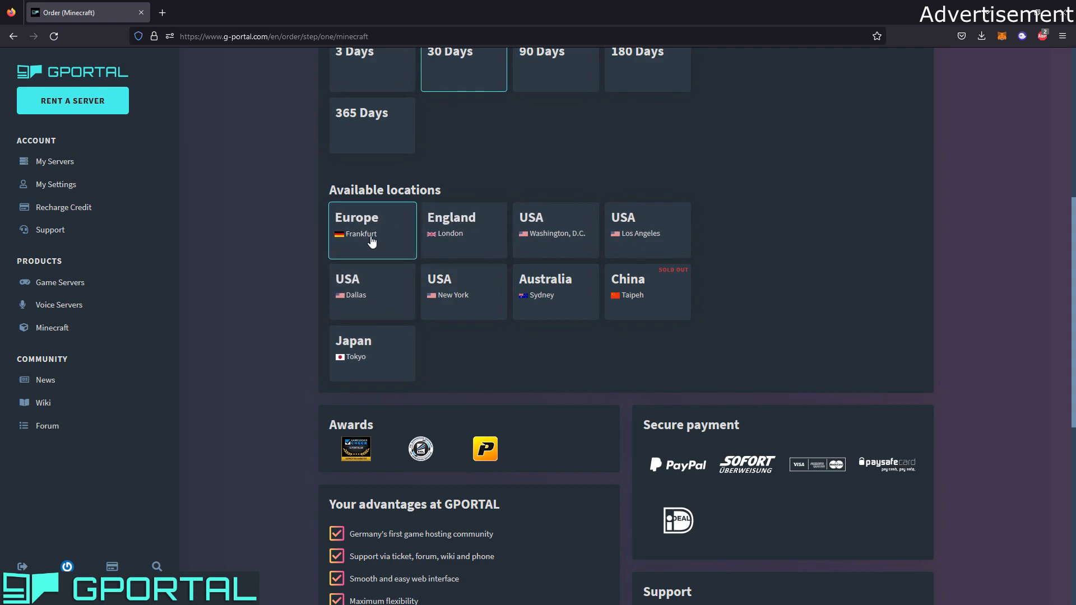
pyautogui.moveTo(452, 235)
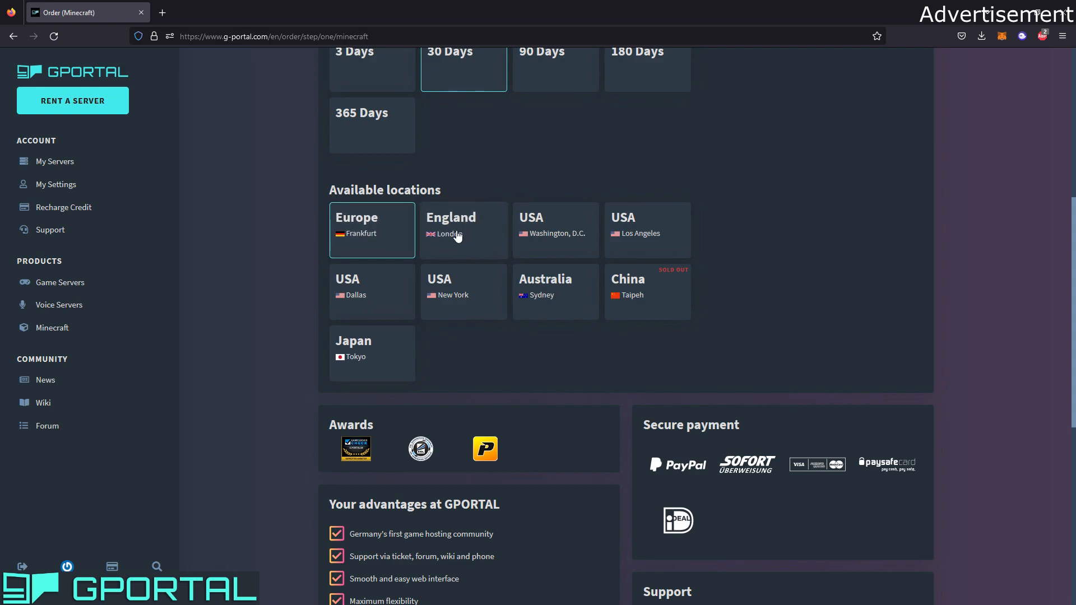
pyautogui.moveTo(696, 159)
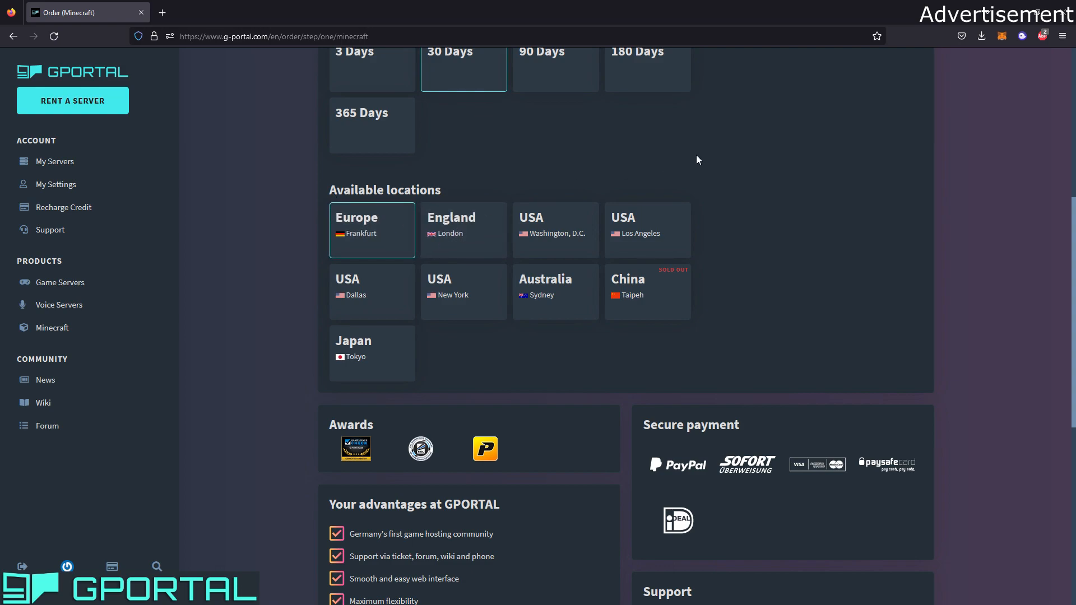
pyautogui.scroll(-3)
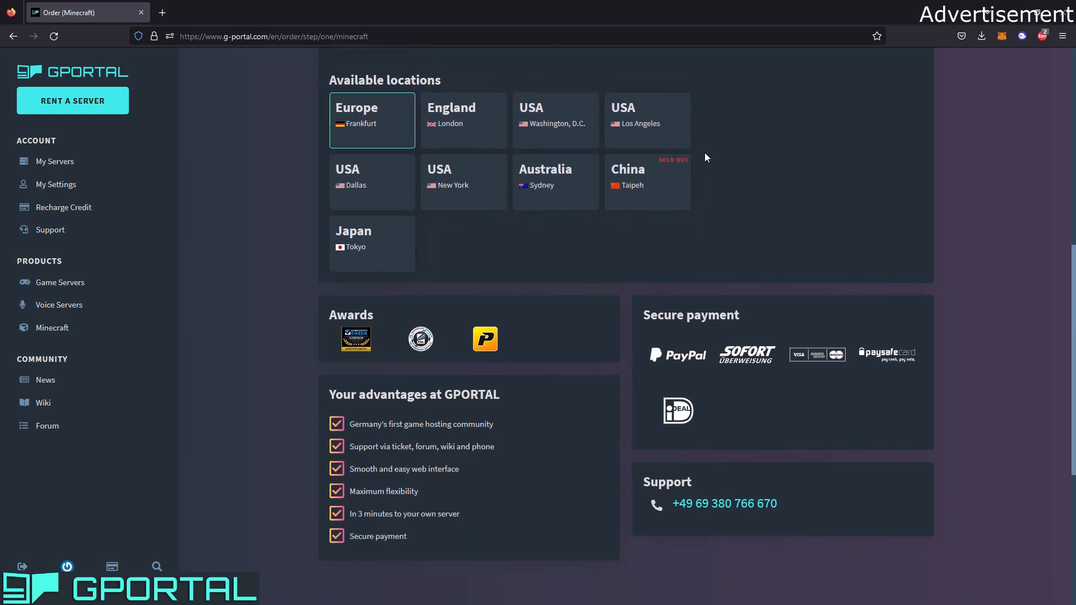
pyautogui.scroll(-3)
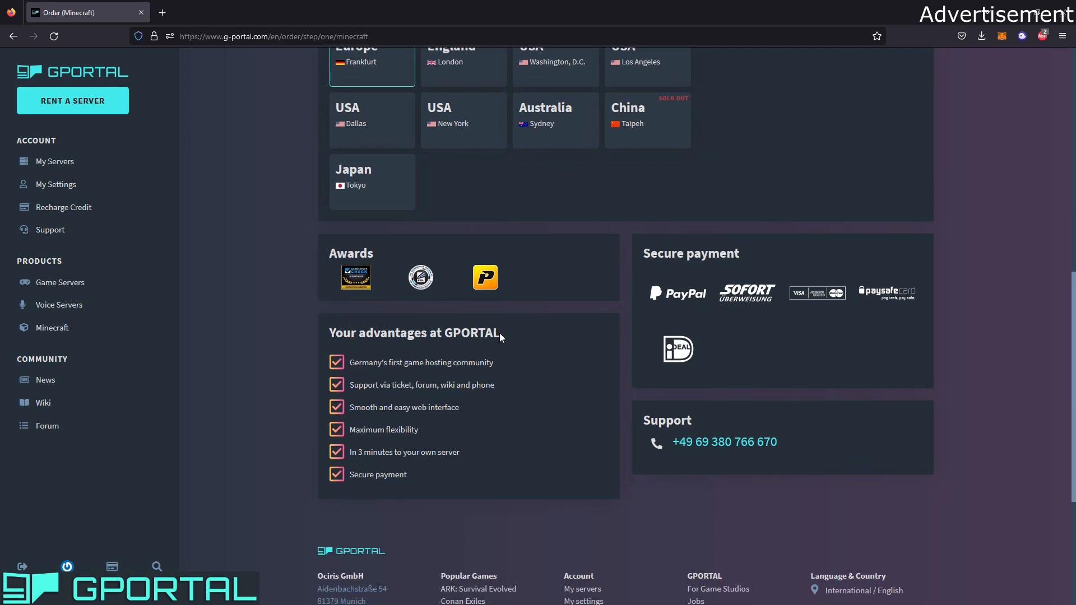
pyautogui.scroll(-3)
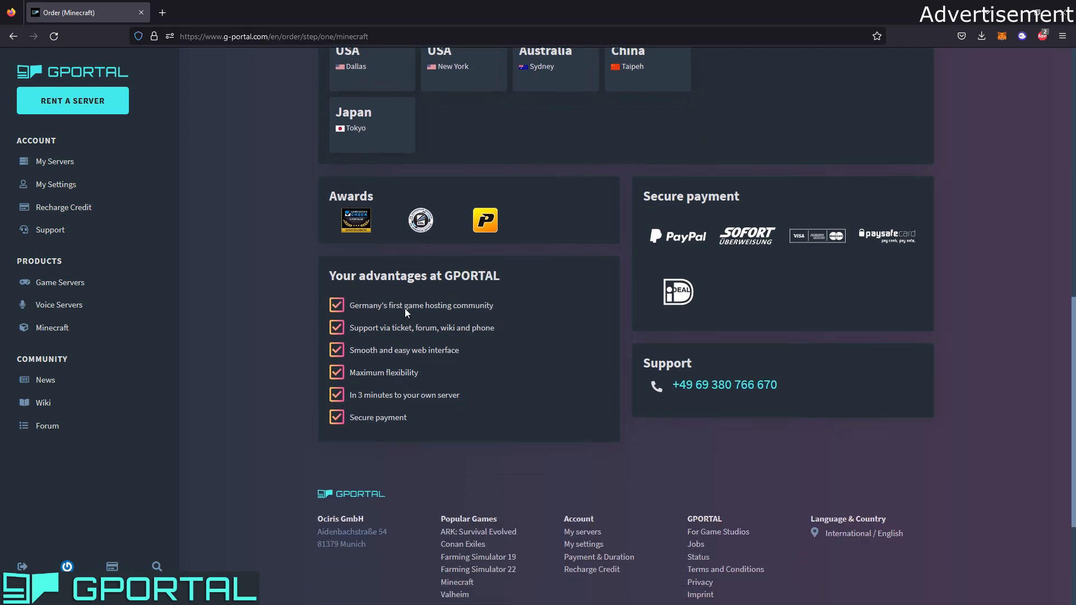
pyautogui.moveTo(492, 315)
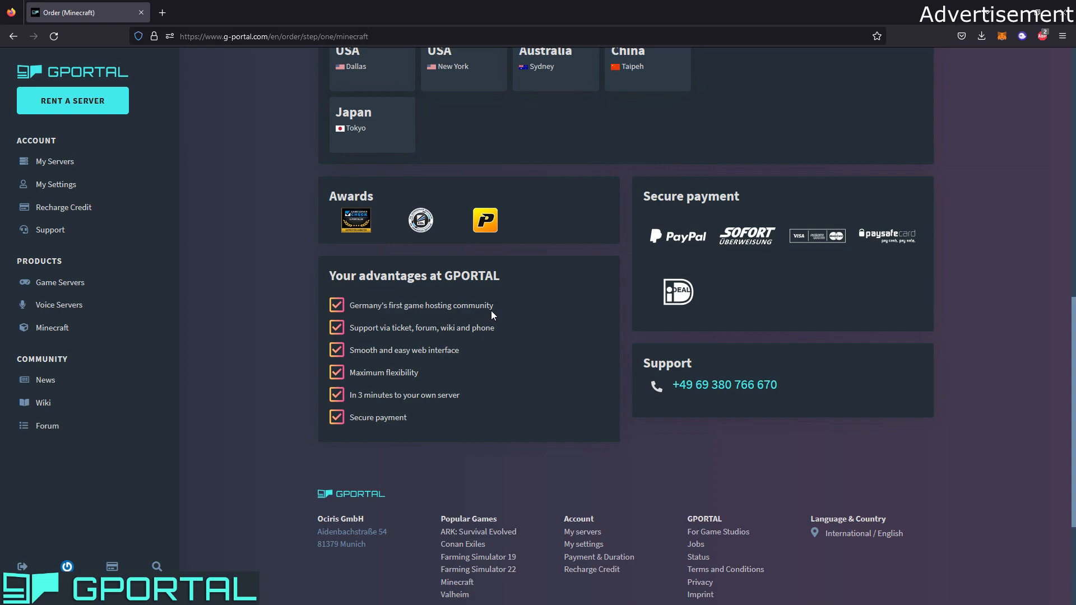
pyautogui.moveTo(579, 193)
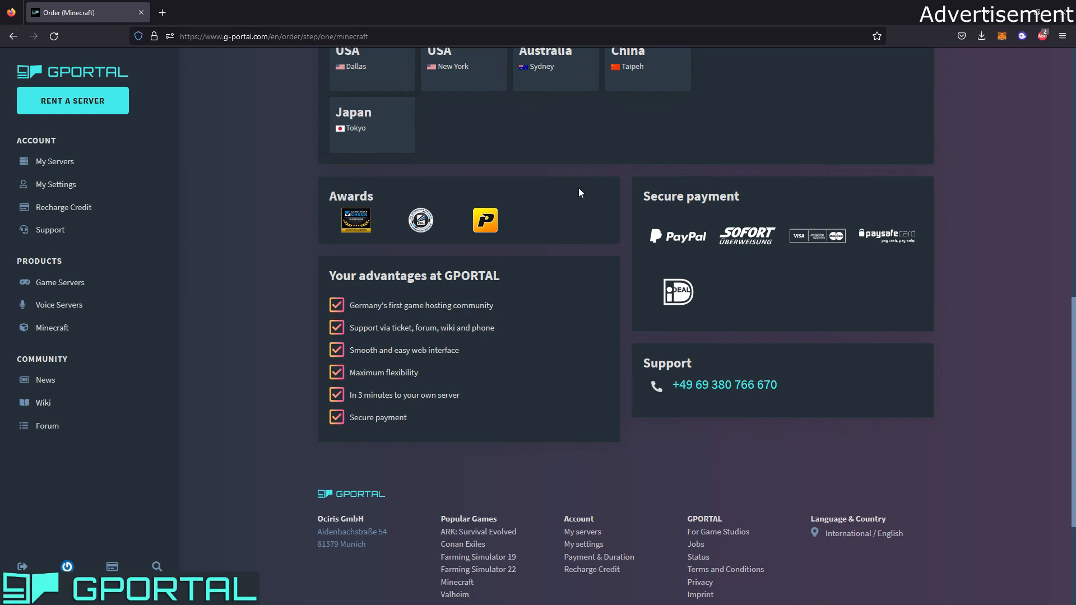
pyautogui.moveTo(522, 314)
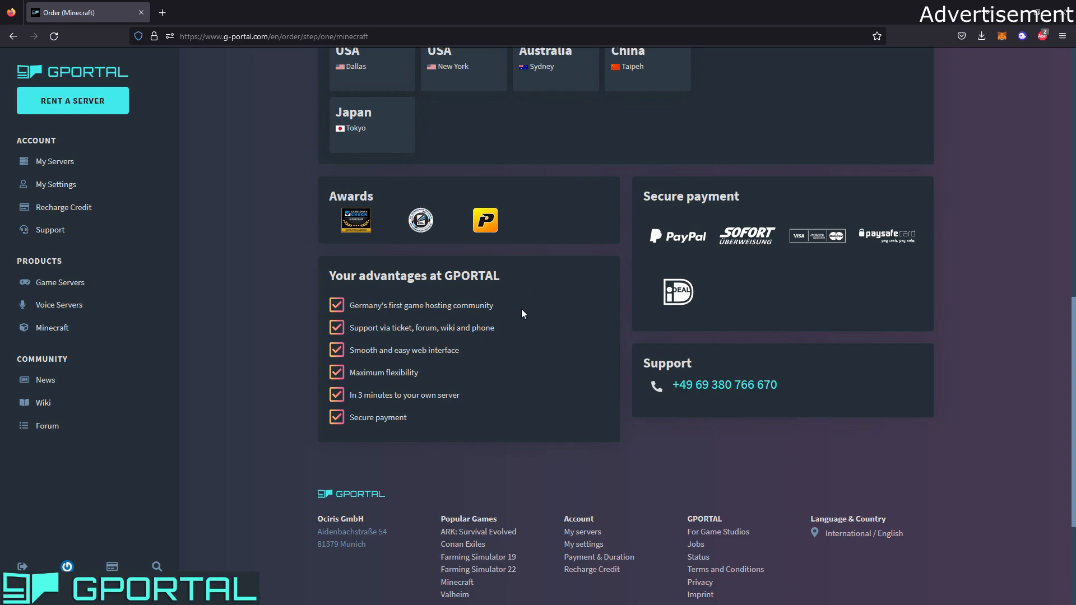
pyautogui.doubleClick(421, 305)
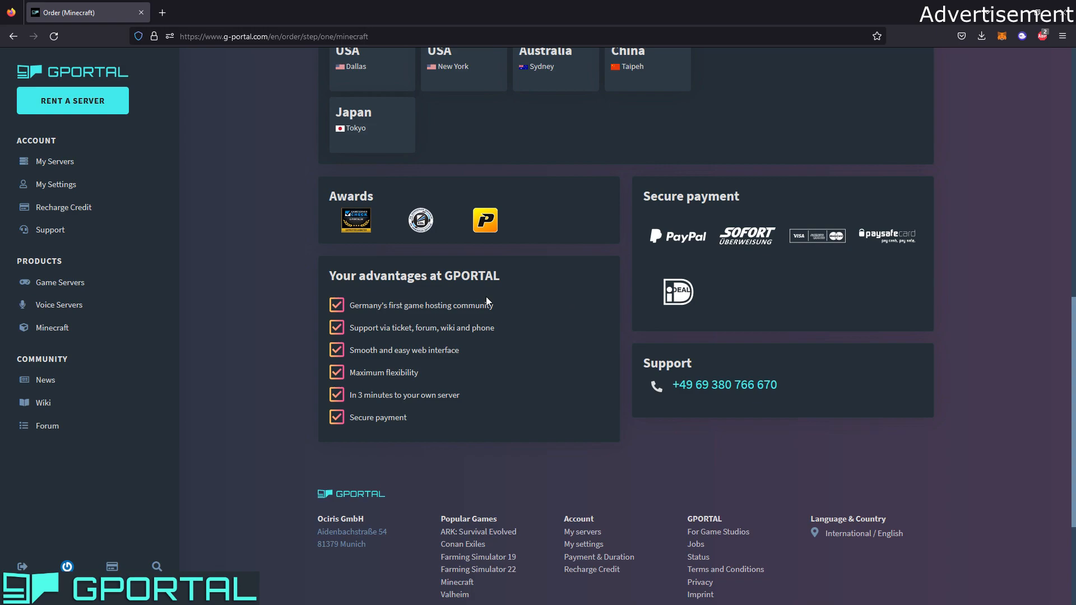
pyautogui.scroll(-3)
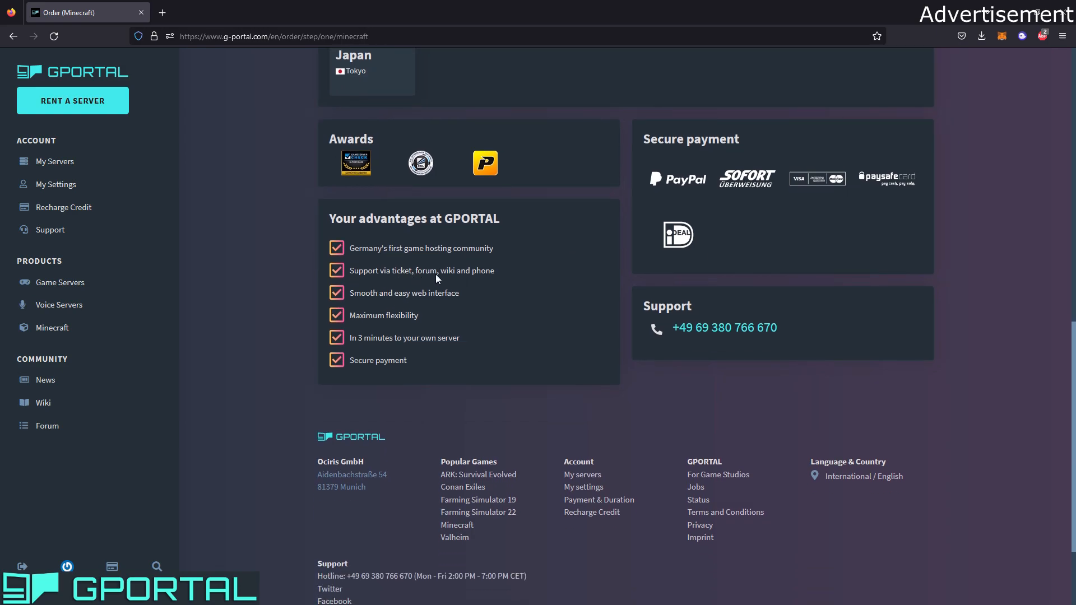
pyautogui.moveTo(511, 270)
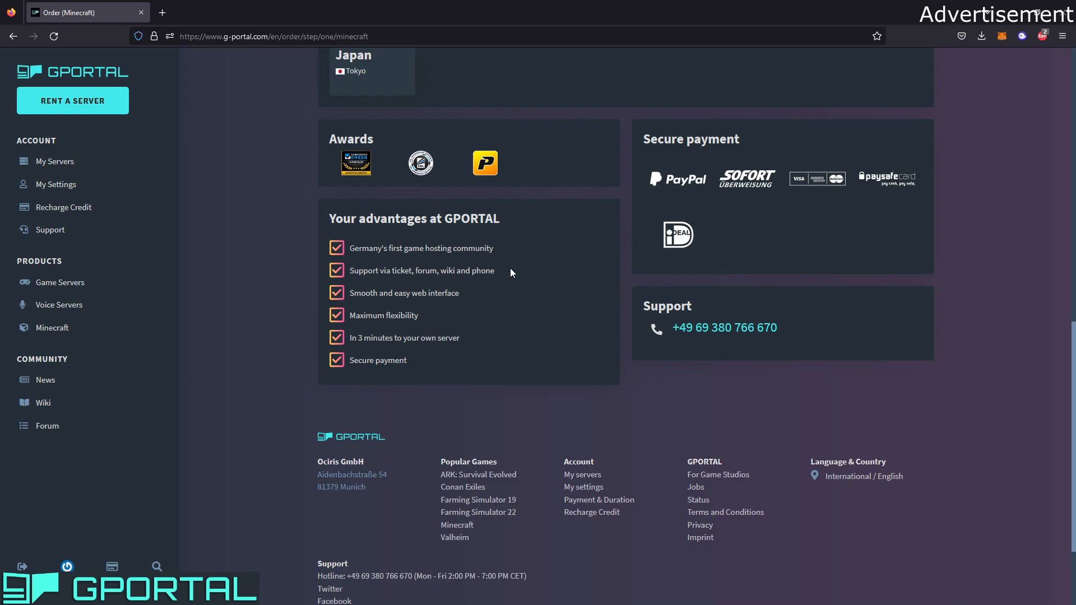
pyautogui.doubleClick(403, 293)
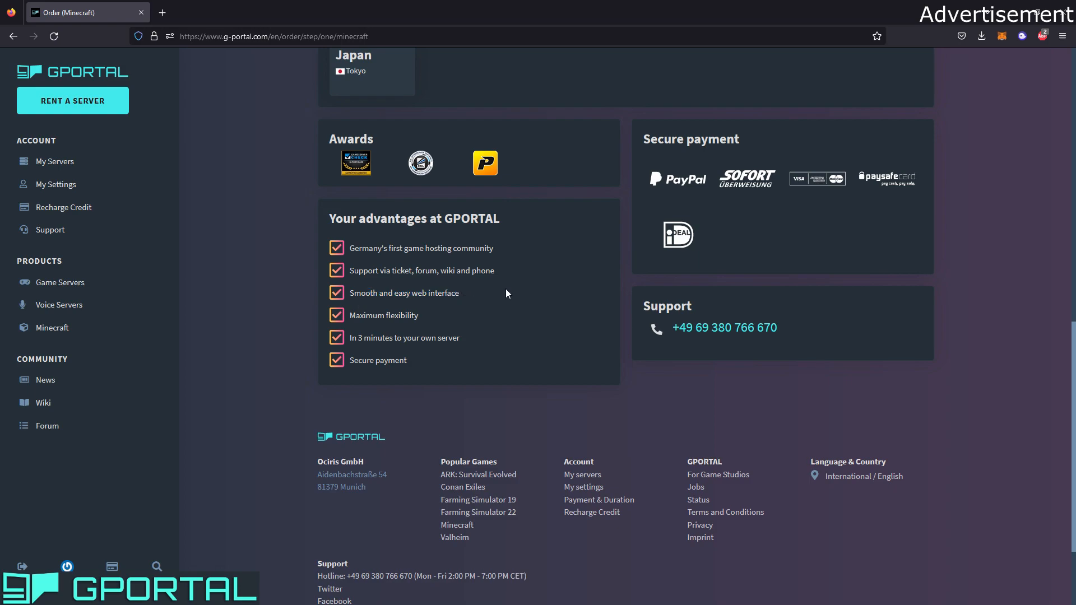
pyautogui.moveTo(445, 323)
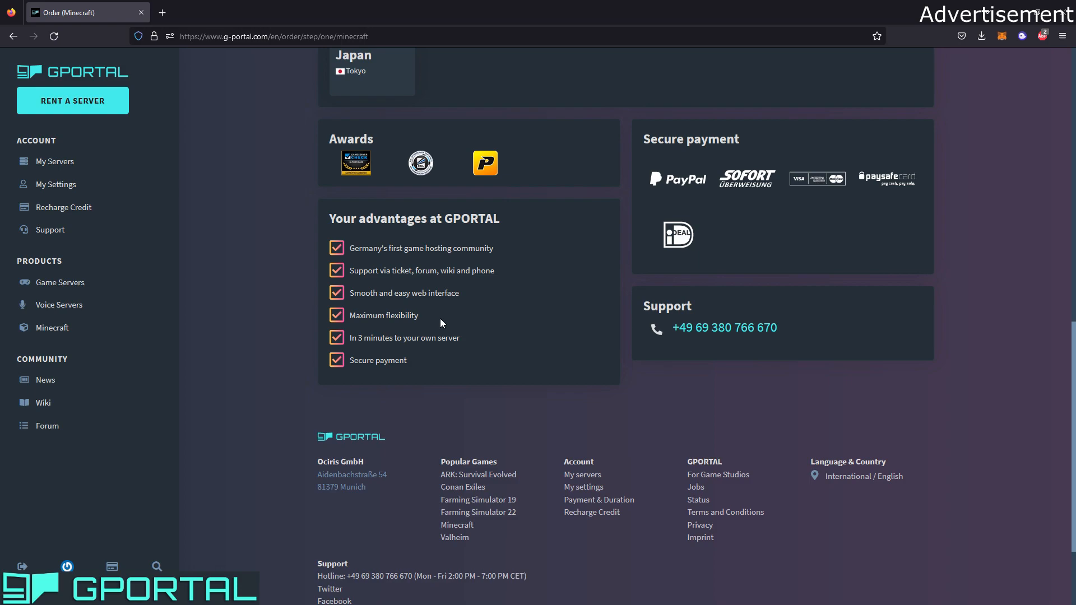
pyautogui.moveTo(450, 309)
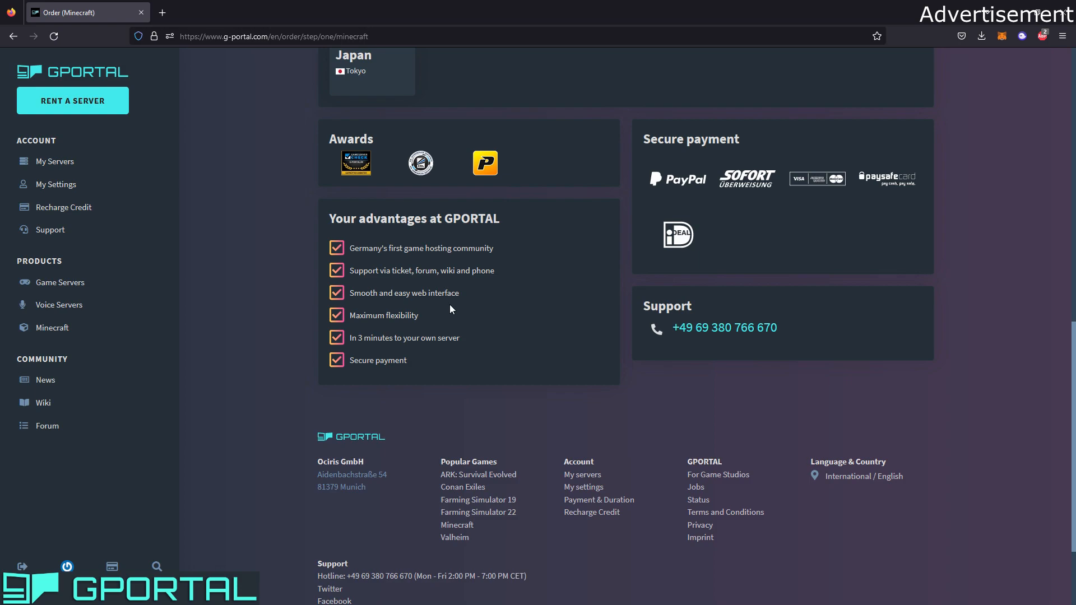
pyautogui.doubleClick(404, 337)
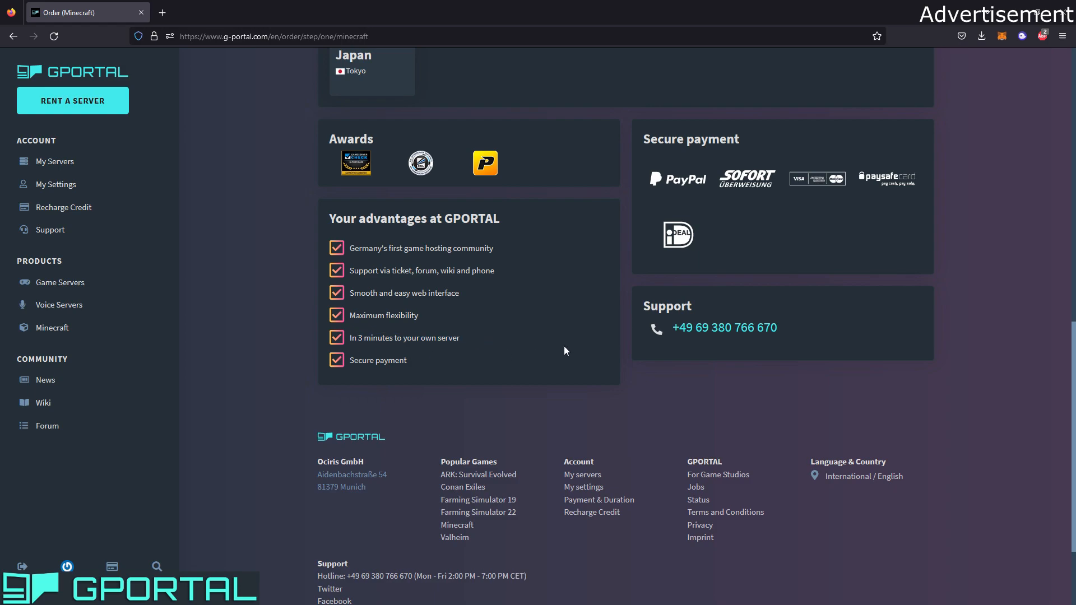
pyautogui.moveTo(568, 343)
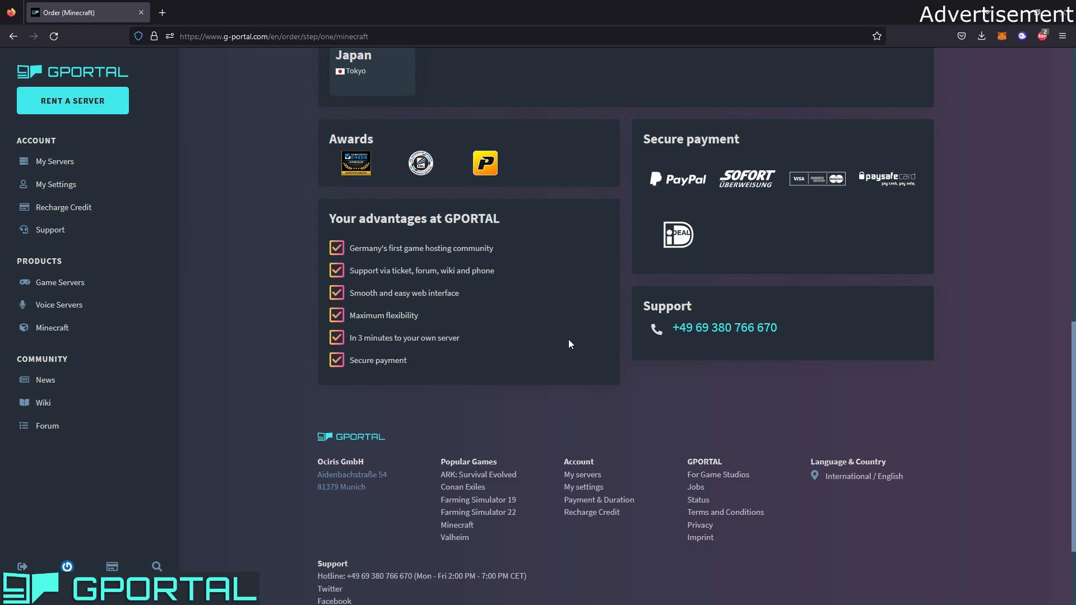
pyautogui.moveTo(539, 346)
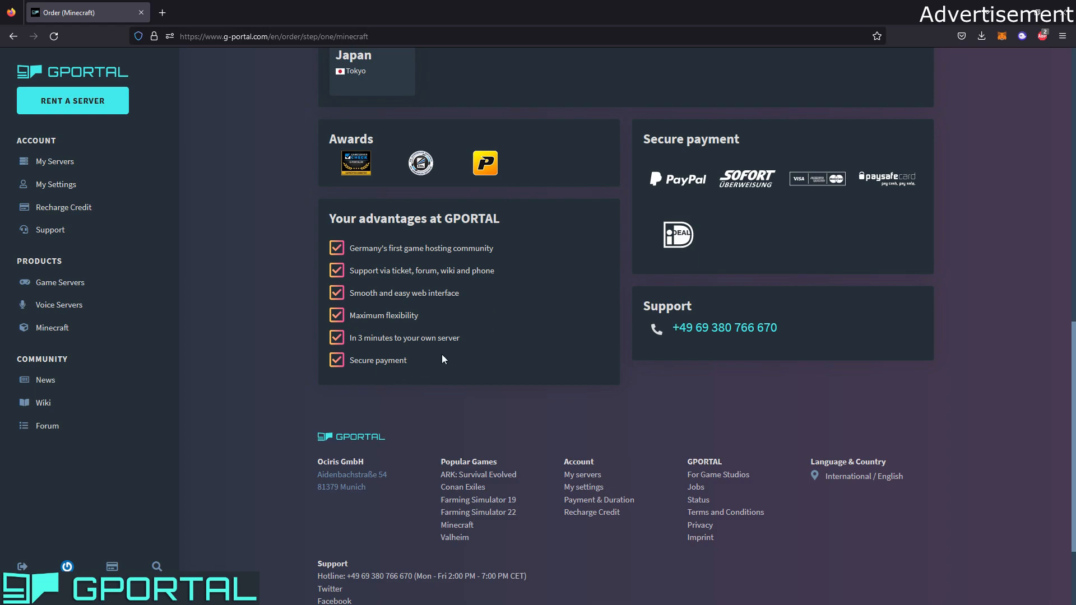
pyautogui.scroll(3)
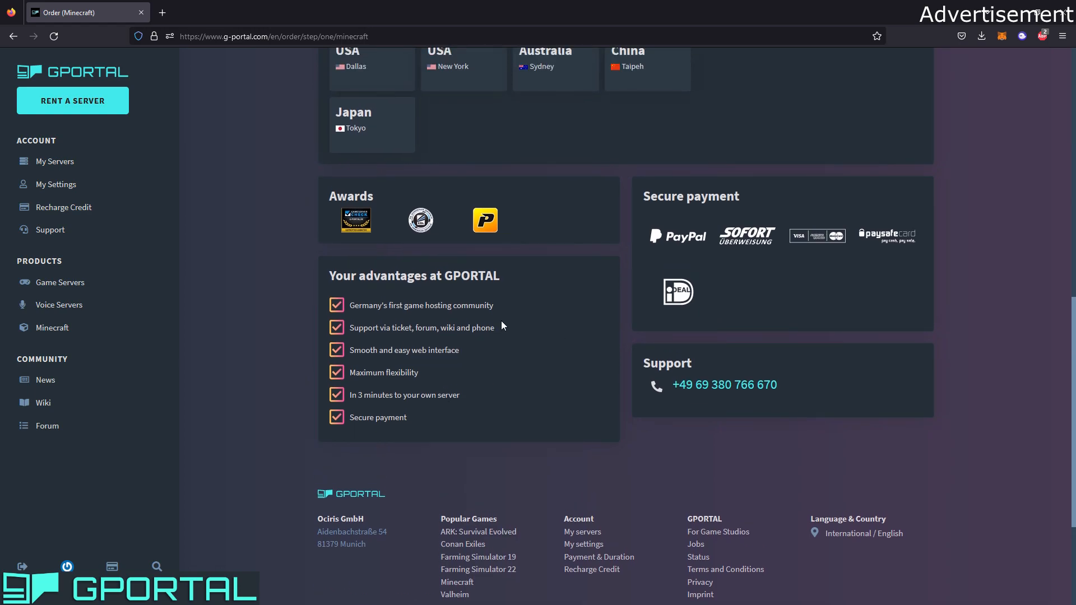
pyautogui.moveTo(899, 268)
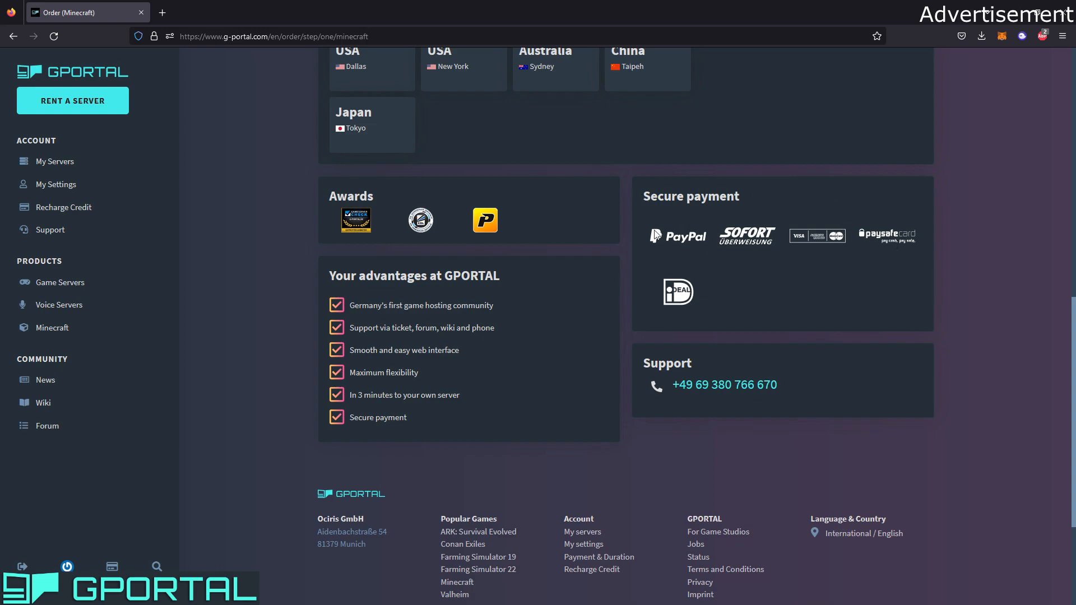
pyautogui.moveTo(639, 250)
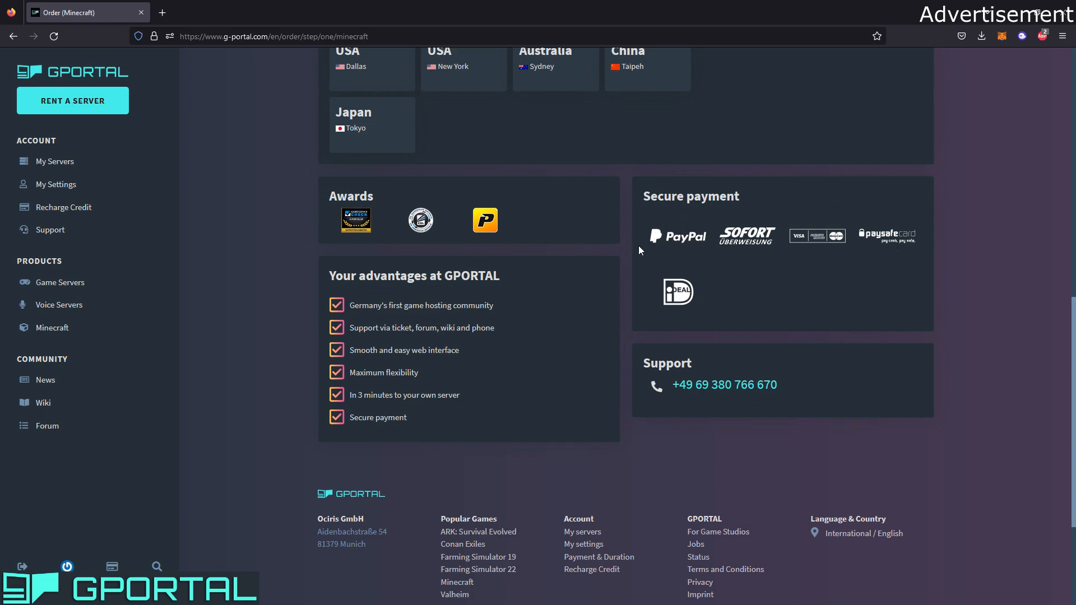
pyautogui.moveTo(692, 218)
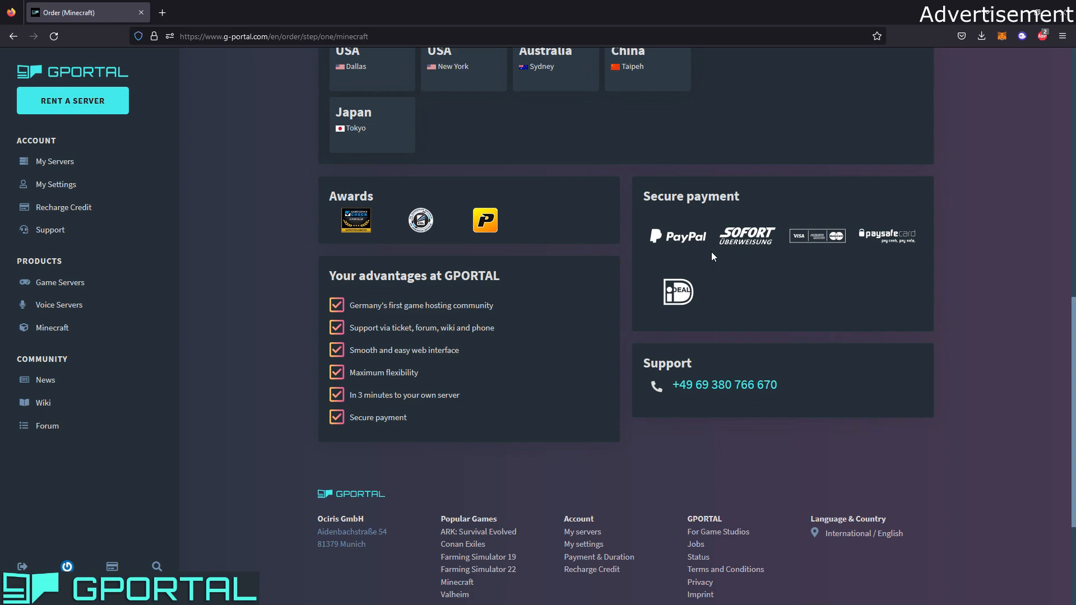
pyautogui.moveTo(630, 244)
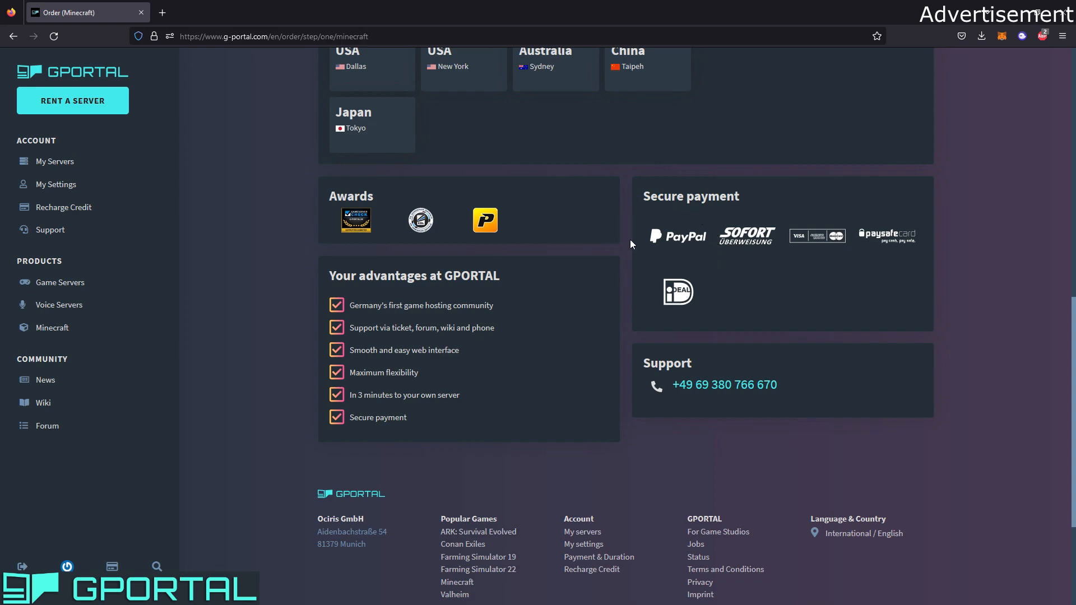
pyautogui.moveTo(744, 208)
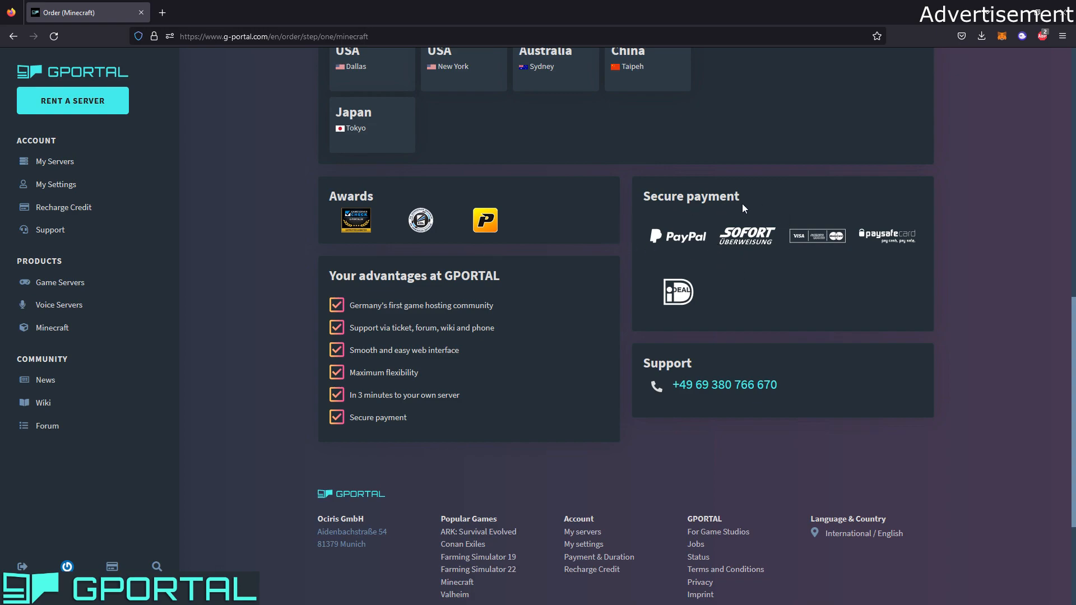
pyautogui.moveTo(760, 266)
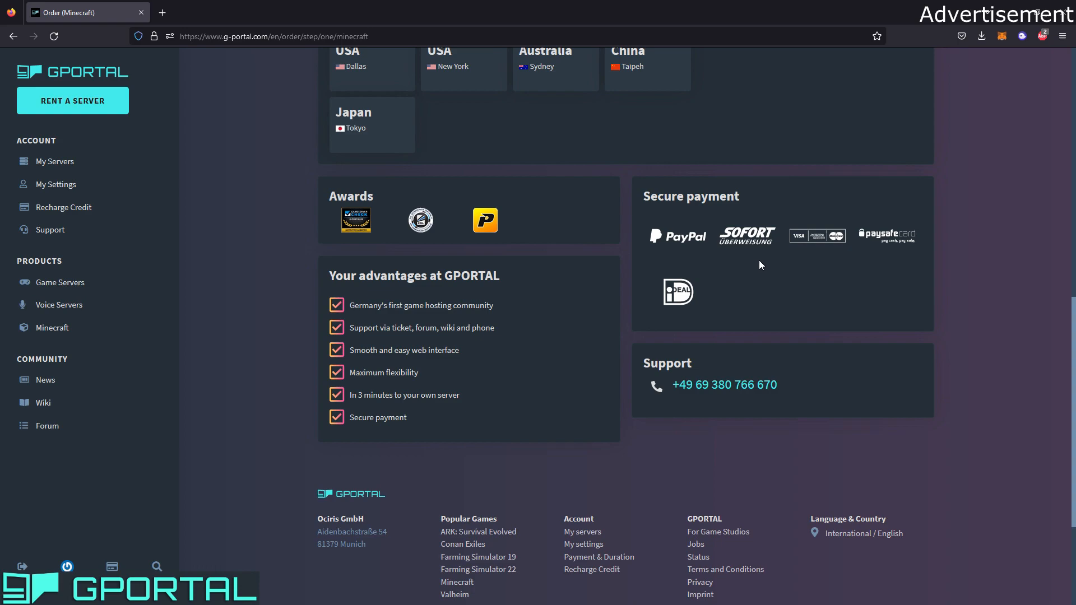
pyautogui.moveTo(856, 236)
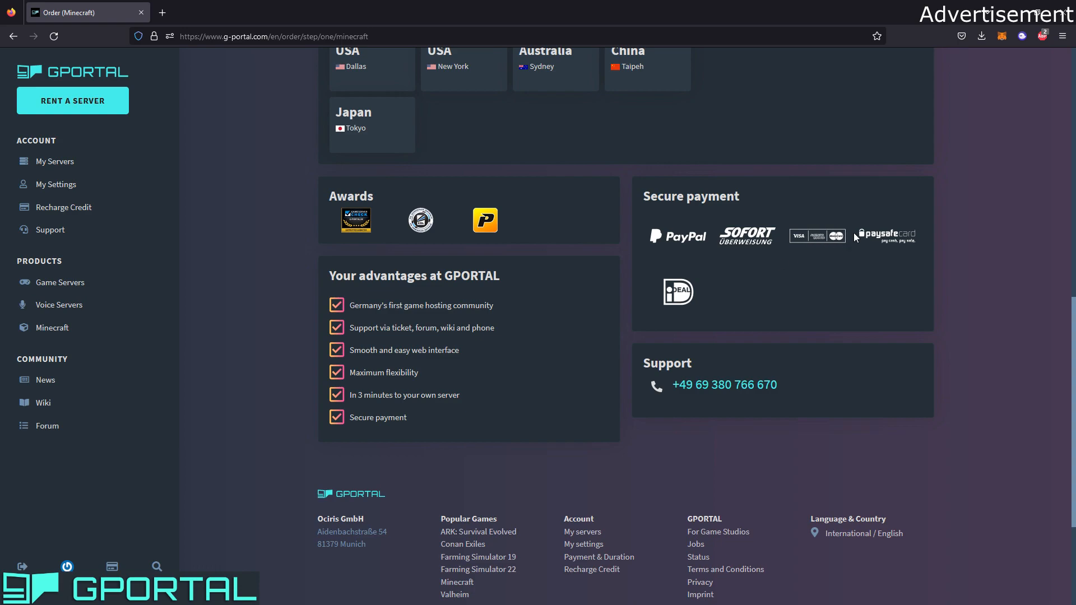
pyautogui.moveTo(638, 278)
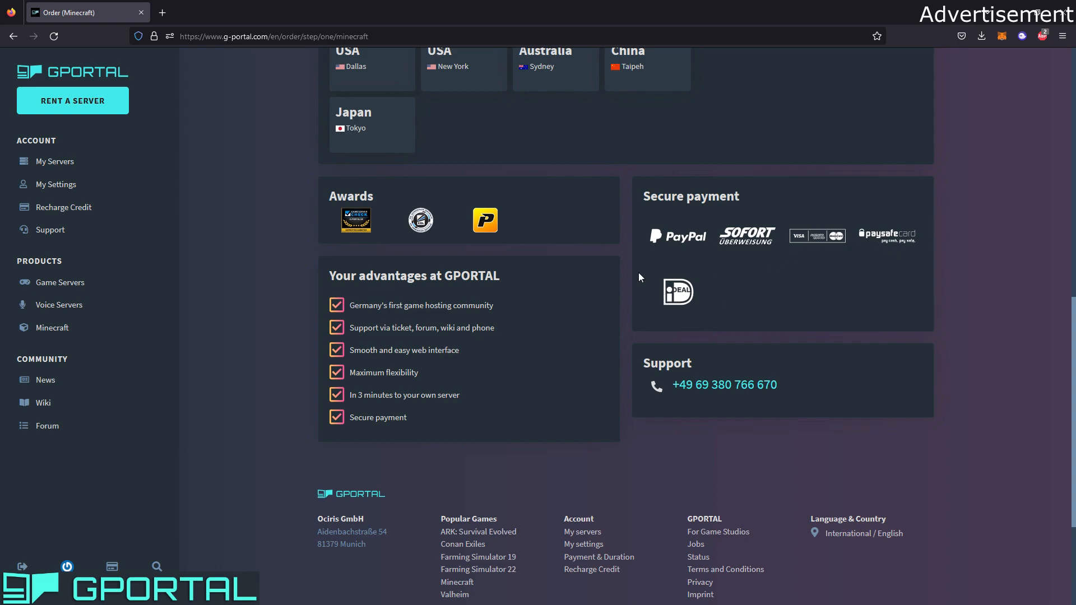
pyautogui.moveTo(696, 217)
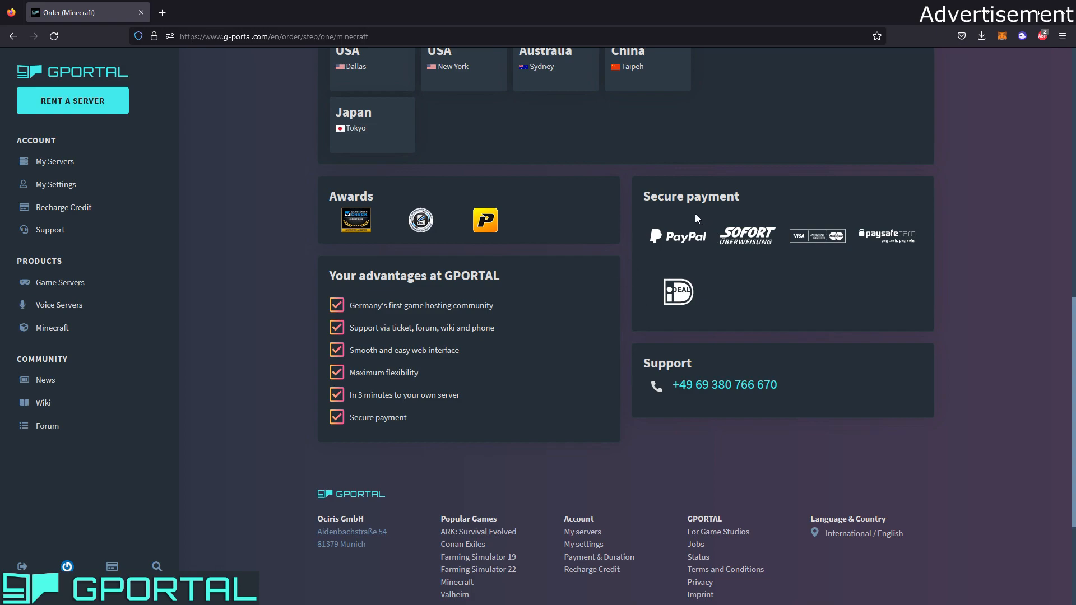
pyautogui.moveTo(883, 476)
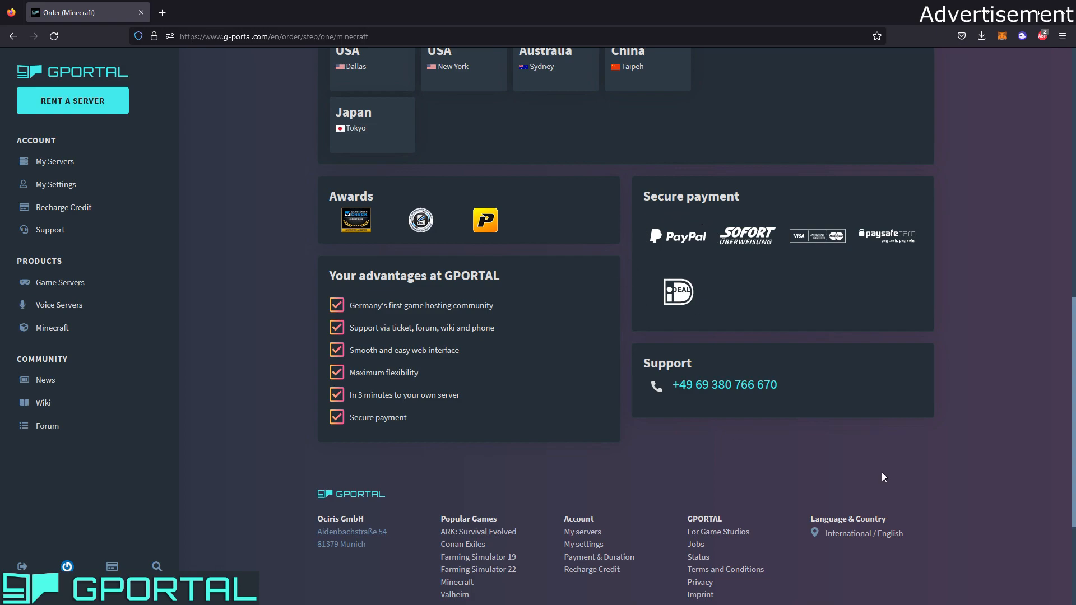
pyautogui.moveTo(828, 402)
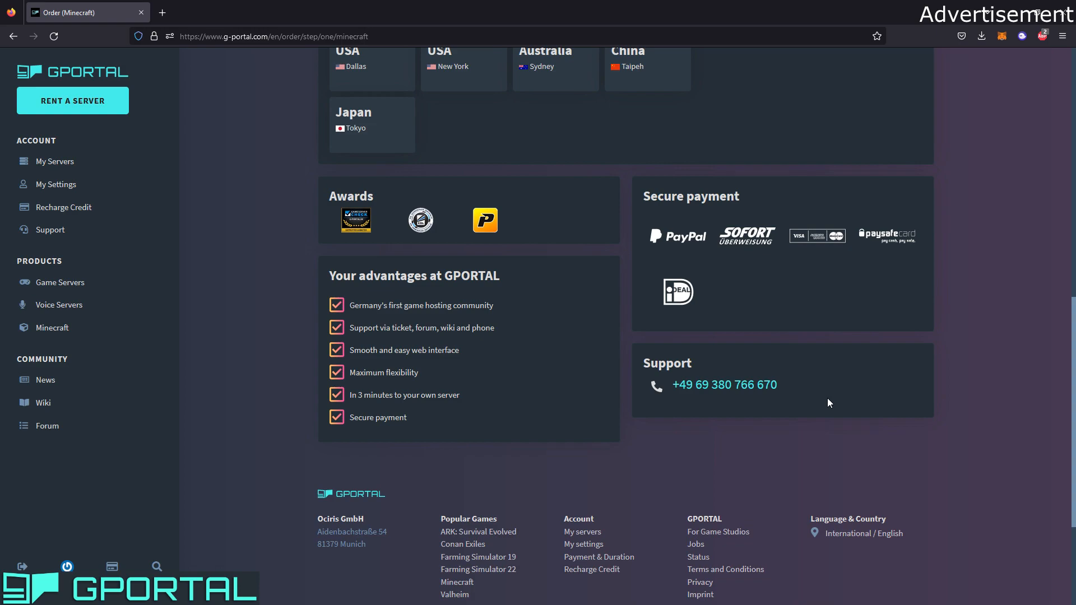
pyautogui.scroll(3)
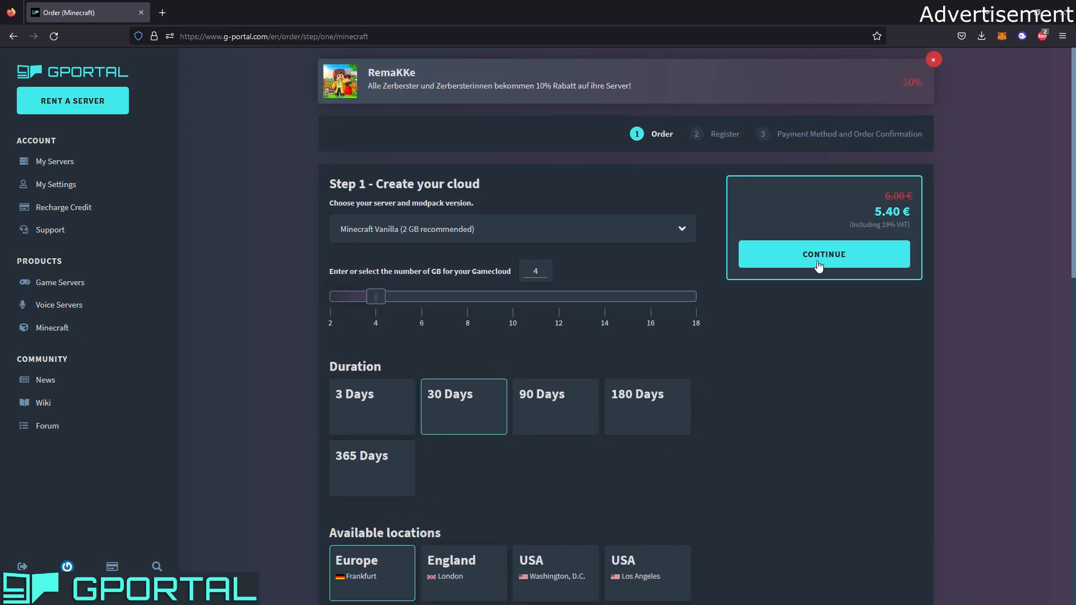
# Continue to payment, choose Pay with your balance, and place the gamecloud order.
pyautogui.click(822, 254)
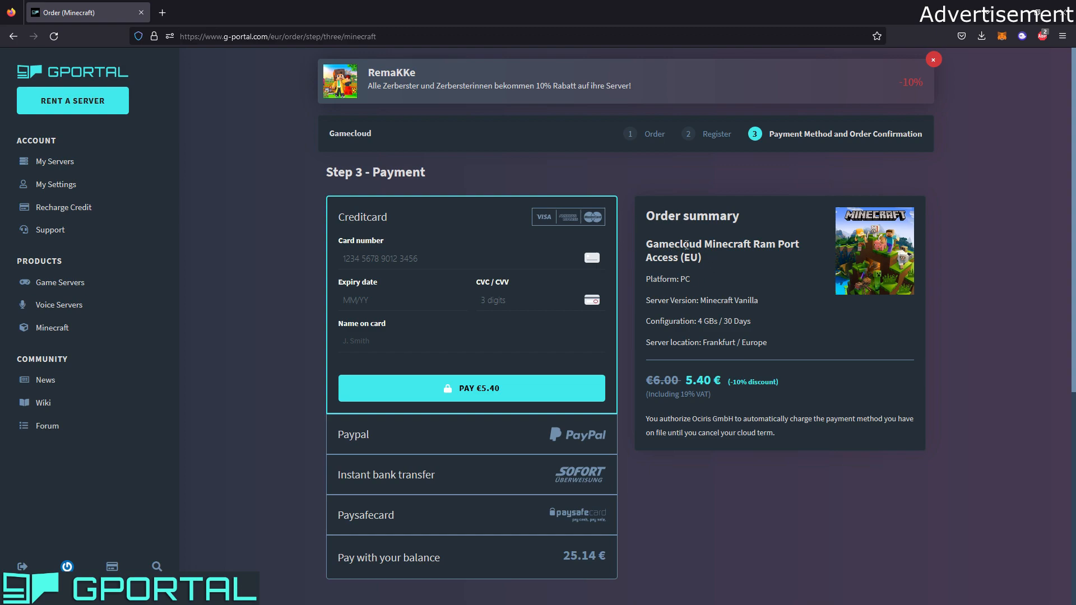
pyautogui.click(932, 60)
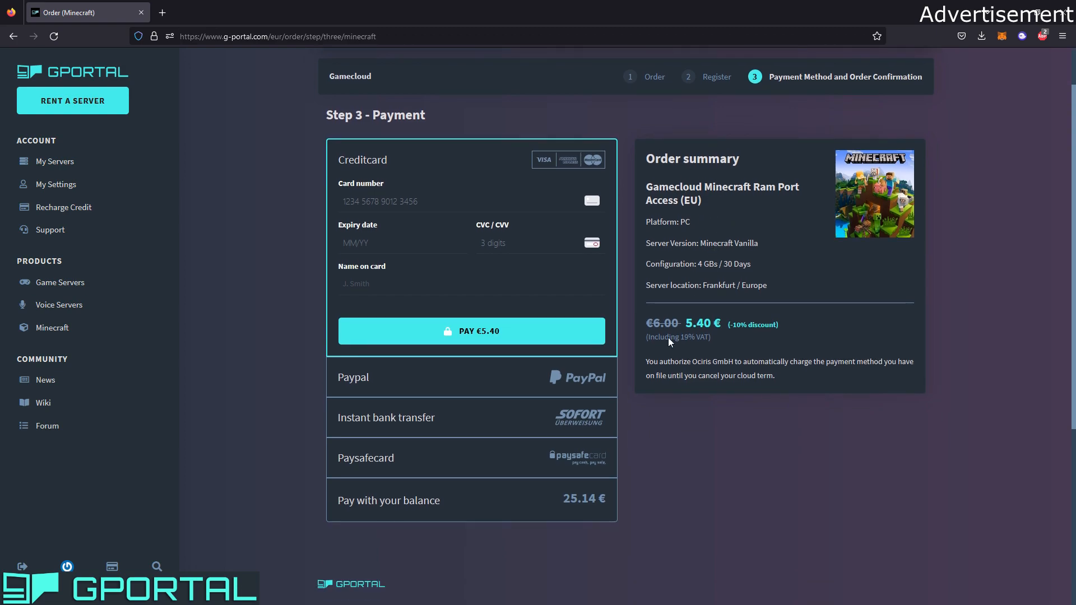
pyautogui.click(471, 500)
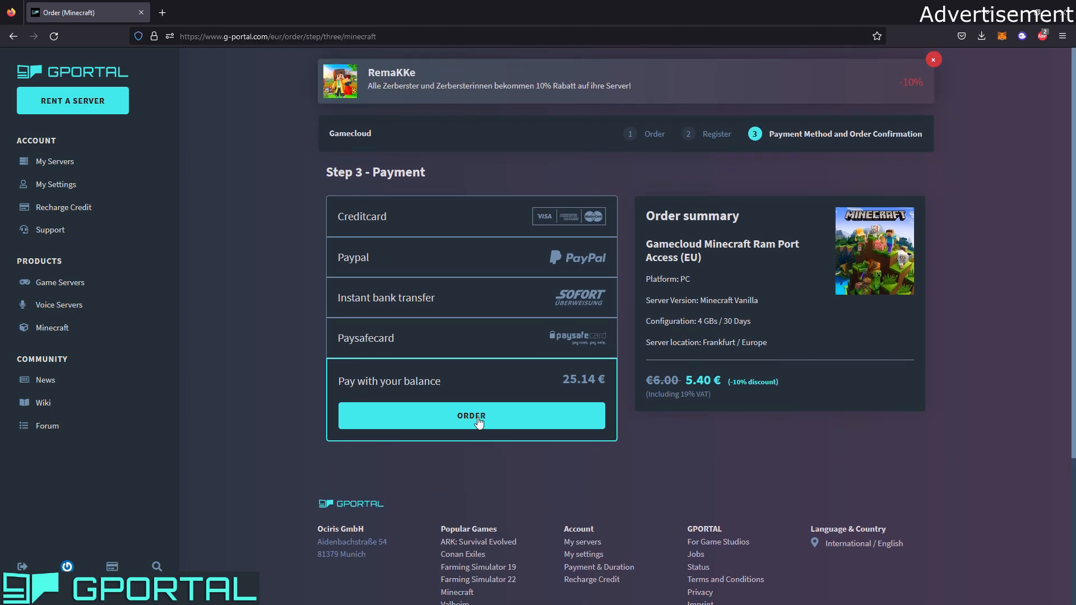
pyautogui.click(471, 416)
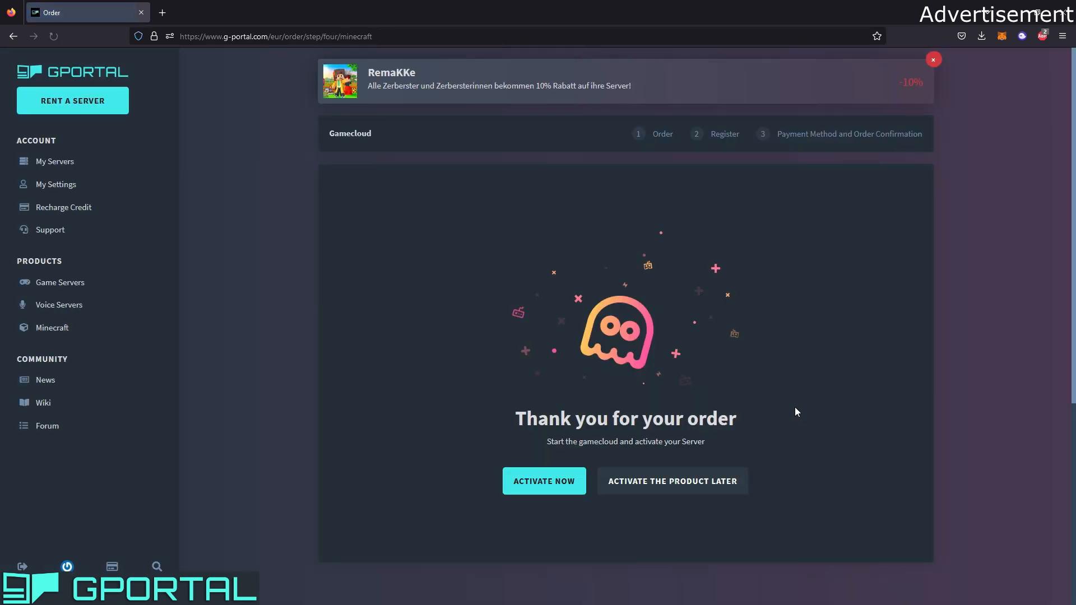
pyautogui.moveTo(733, 341)
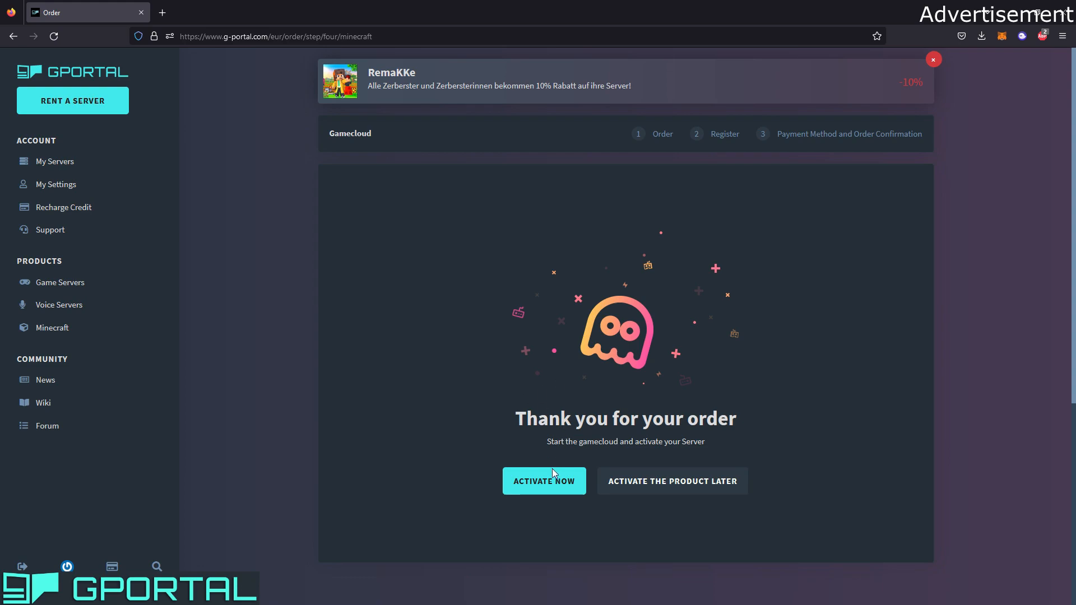
pyautogui.moveTo(542, 487)
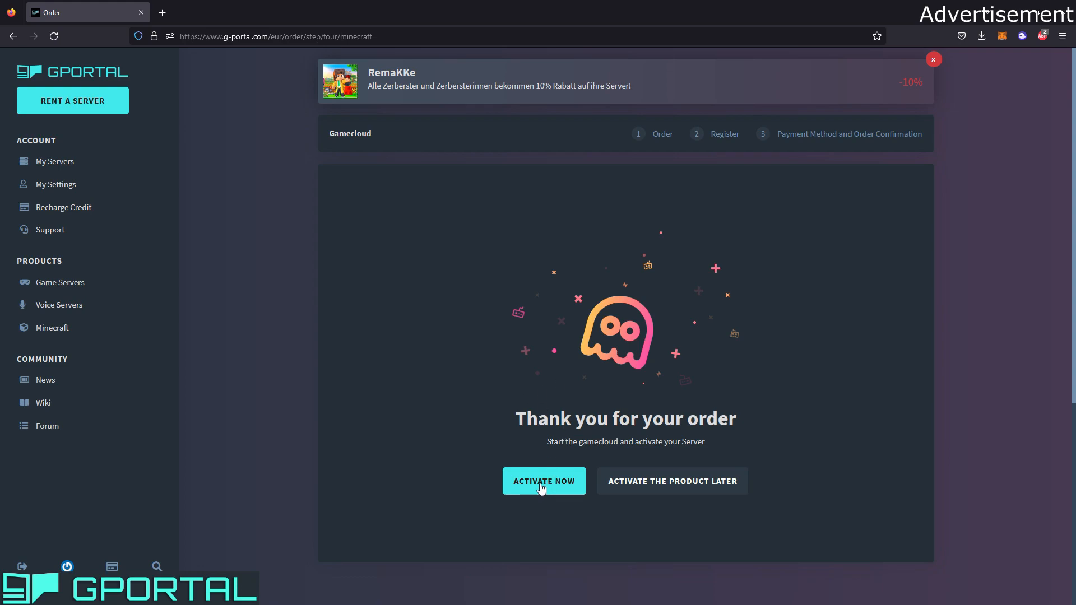
# Activate the newly ordered gamecloud right away.
pyautogui.click(543, 481)
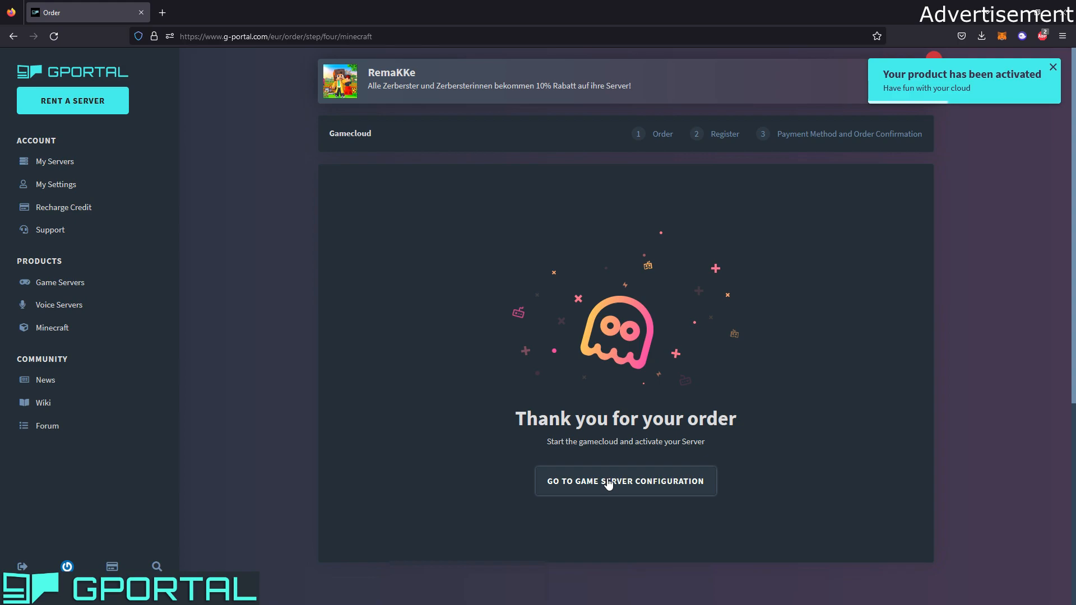
pyautogui.moveTo(651, 486)
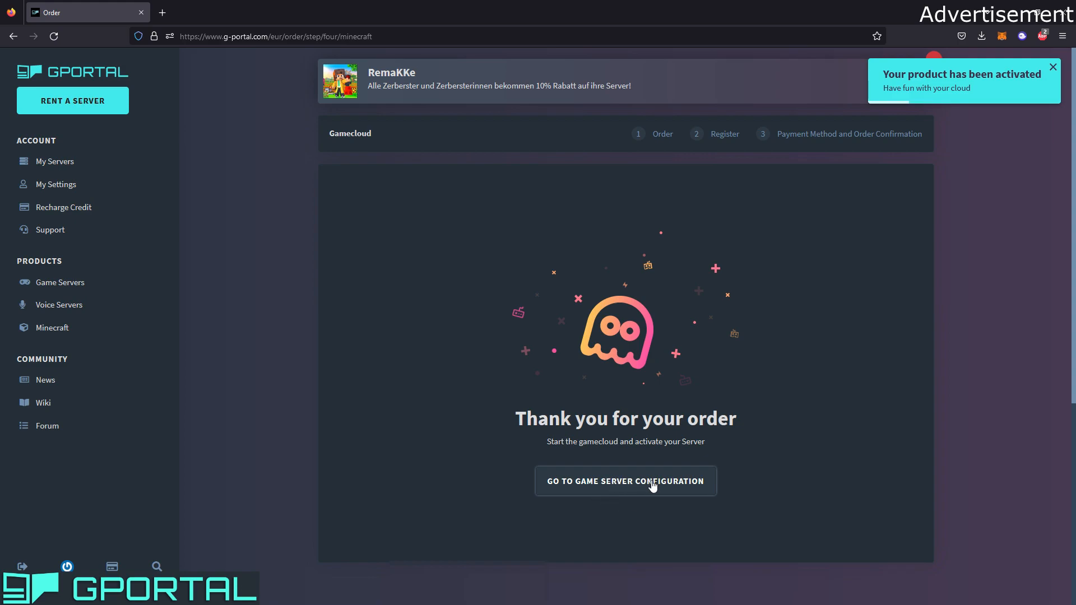
pyautogui.moveTo(624, 487)
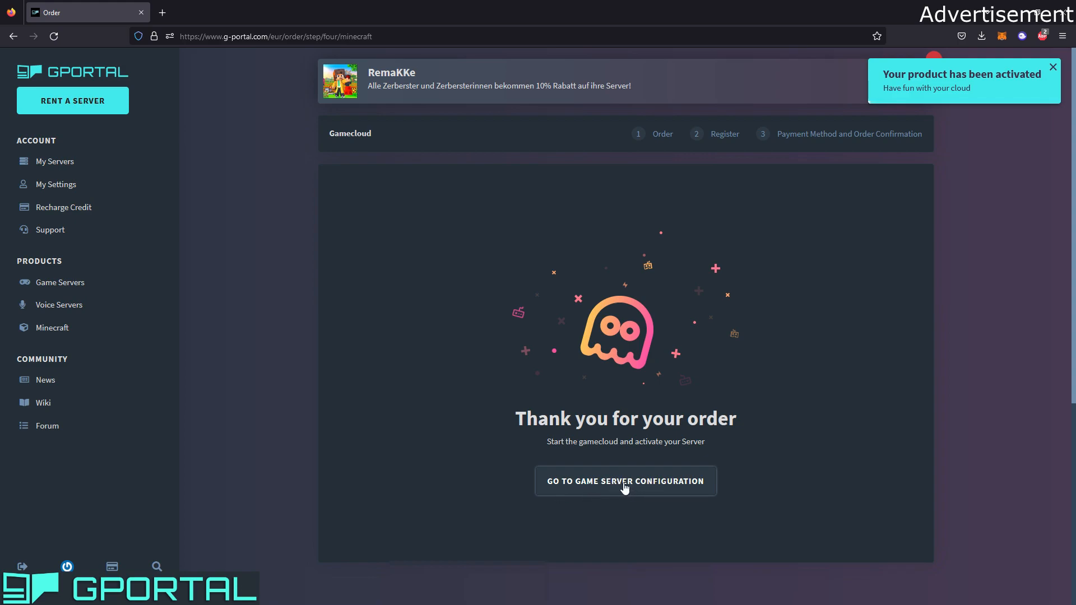
# Open the game server configuration and switch the 4096 MB Minecraft server on.
pyautogui.click(624, 481)
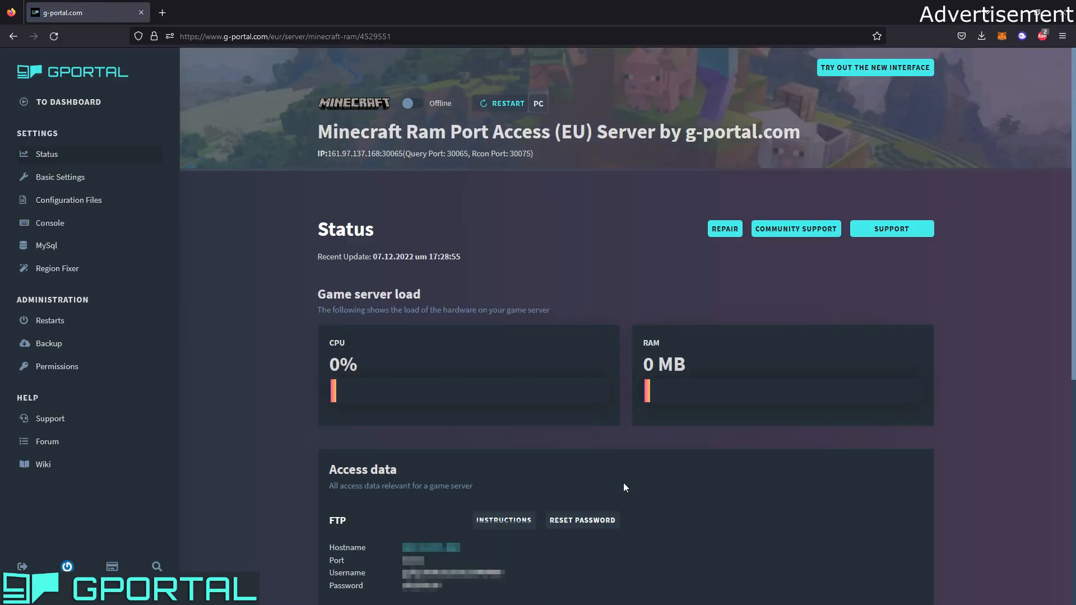
pyautogui.moveTo(509, 215)
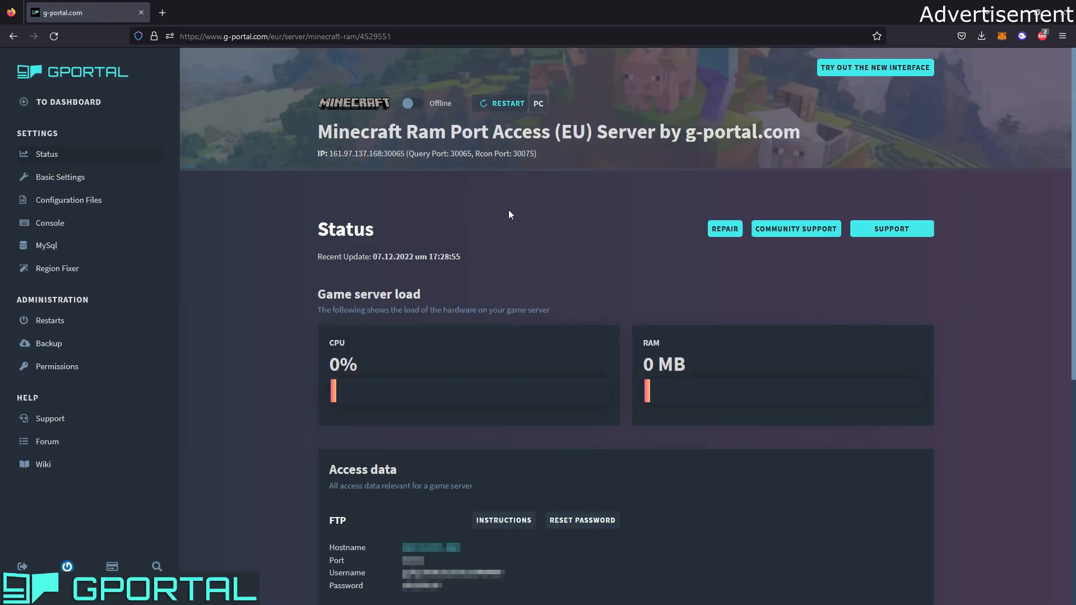
pyautogui.click(506, 103)
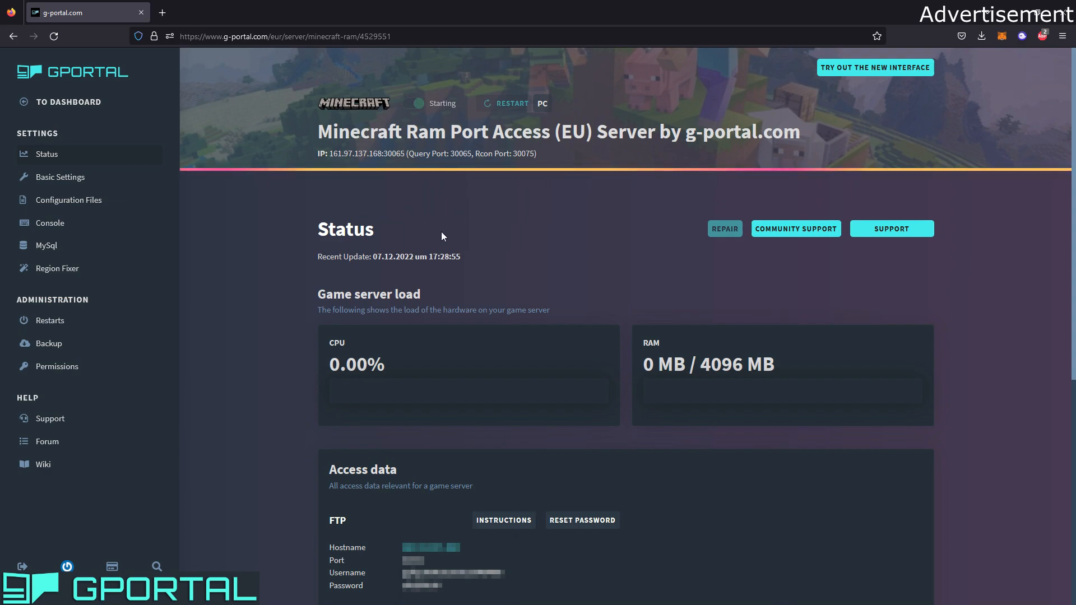
pyautogui.moveTo(457, 279)
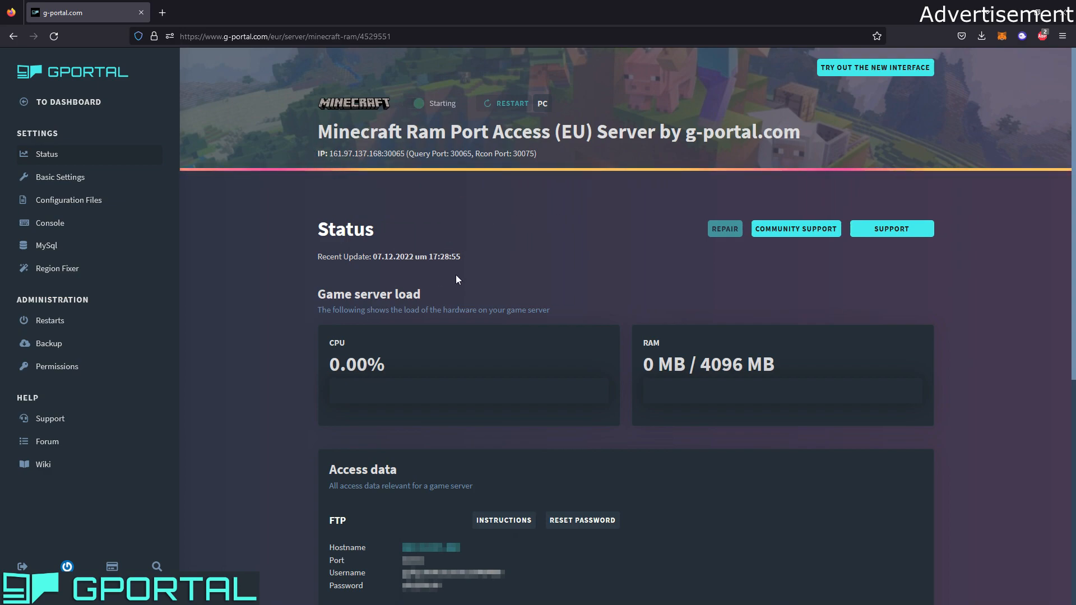
pyautogui.moveTo(404, 296)
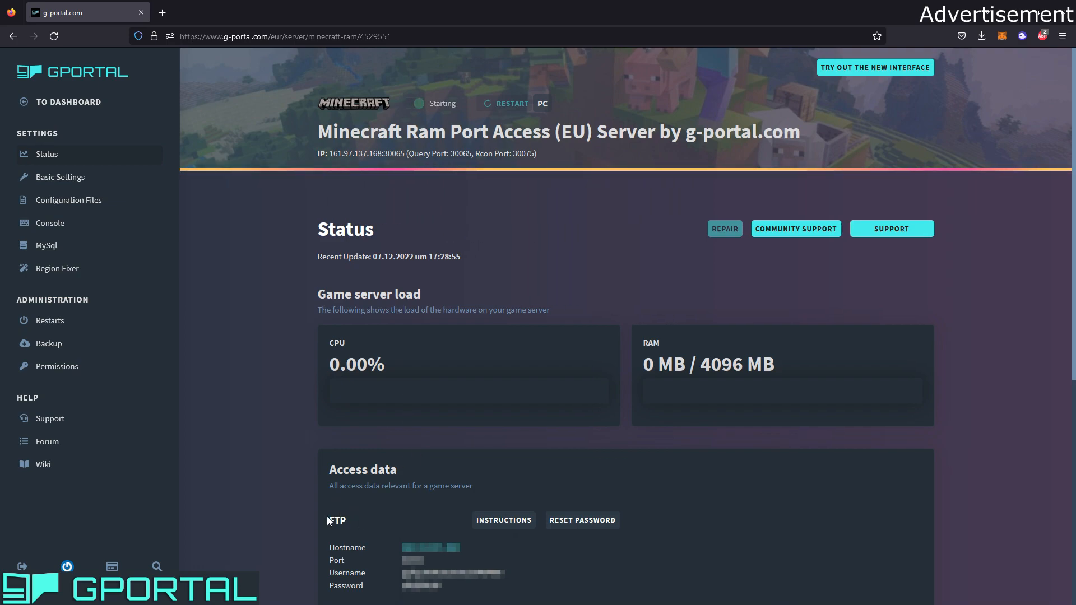
pyautogui.moveTo(366, 533)
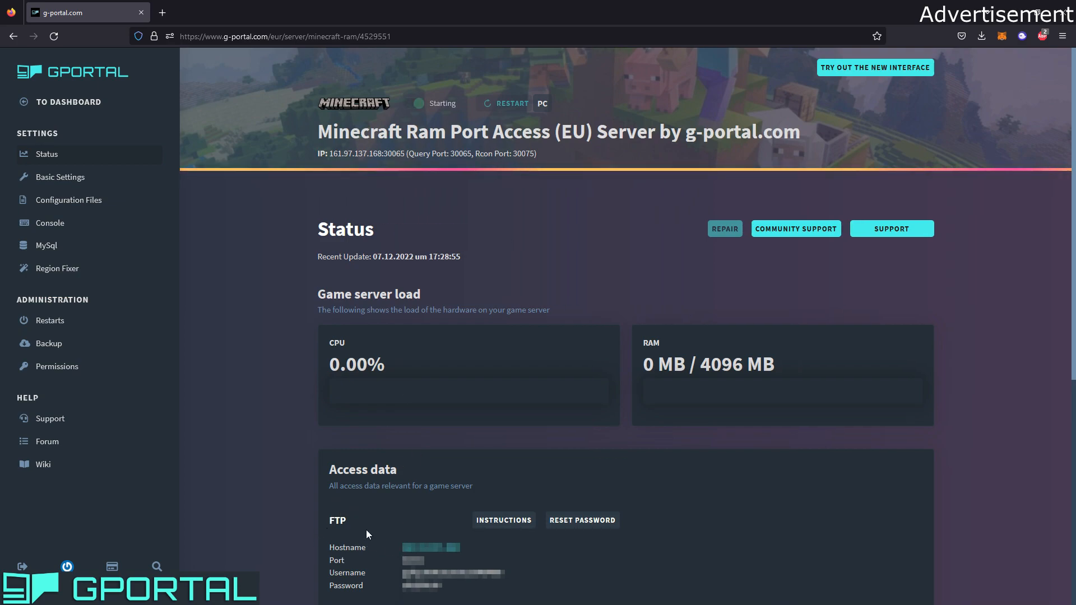
pyautogui.moveTo(385, 526)
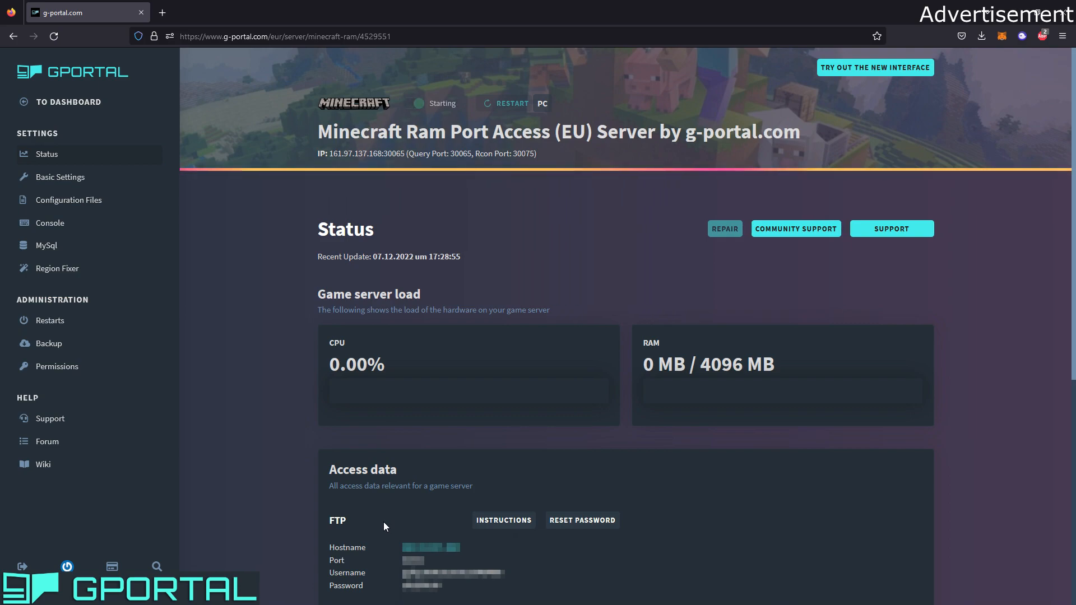
pyautogui.moveTo(517, 247)
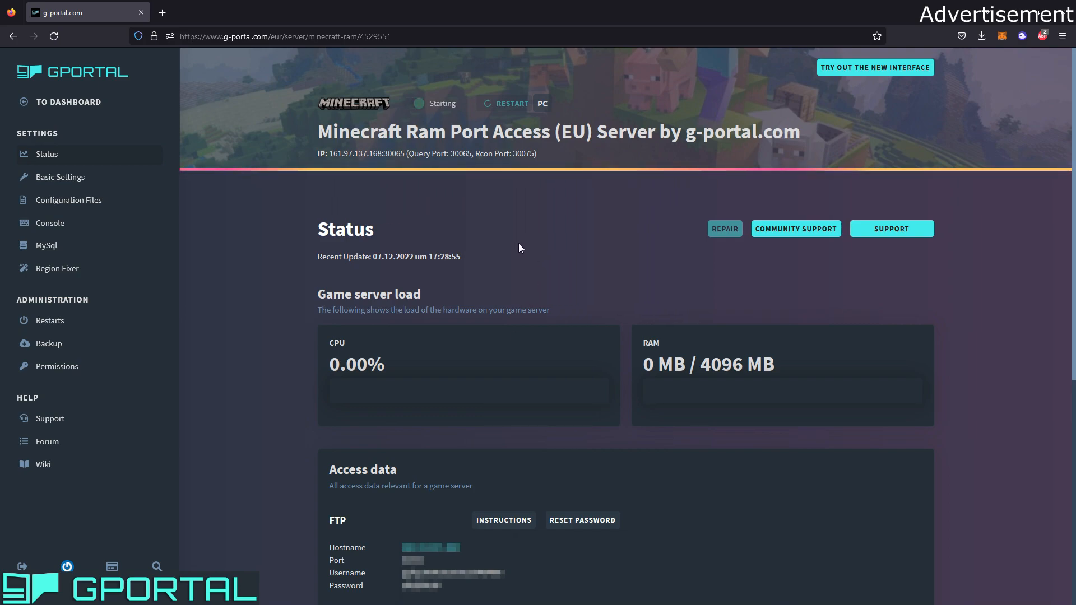
pyautogui.moveTo(331, 154)
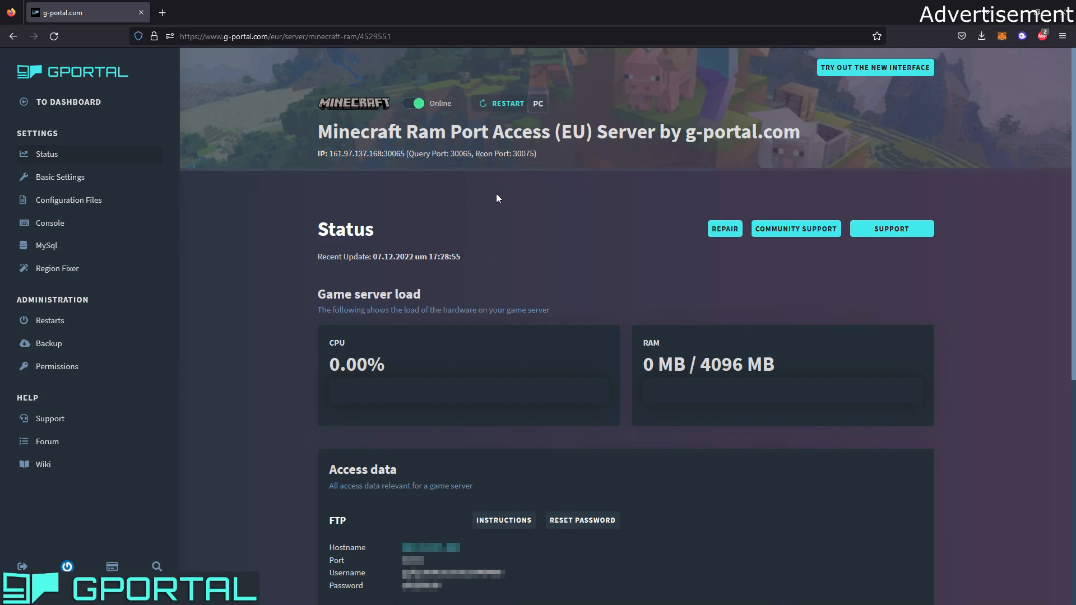
pyautogui.moveTo(404, 128)
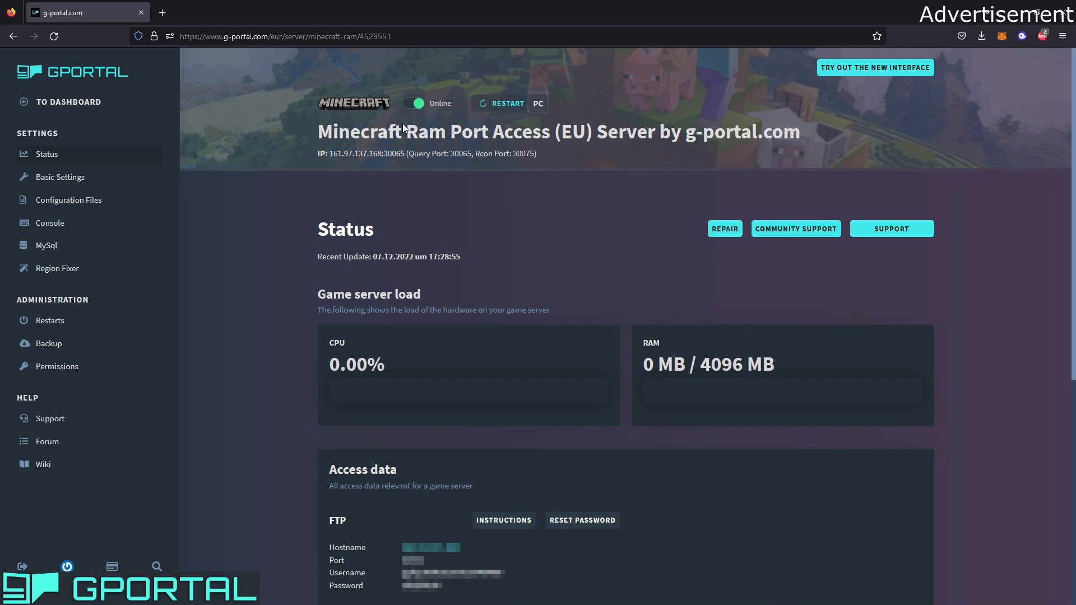
pyautogui.moveTo(525, 223)
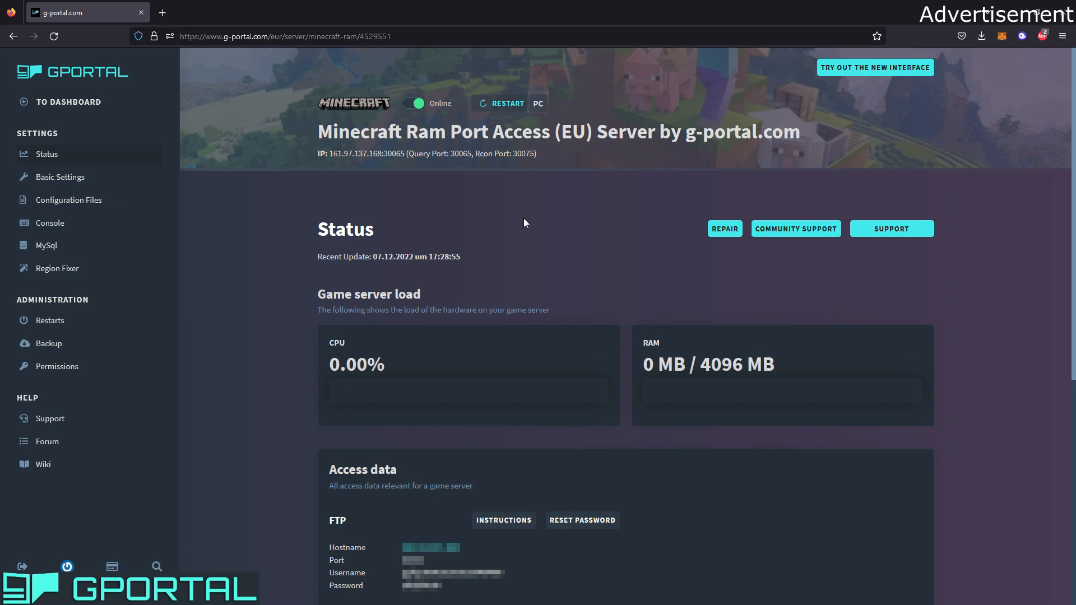
pyautogui.moveTo(908, 320)
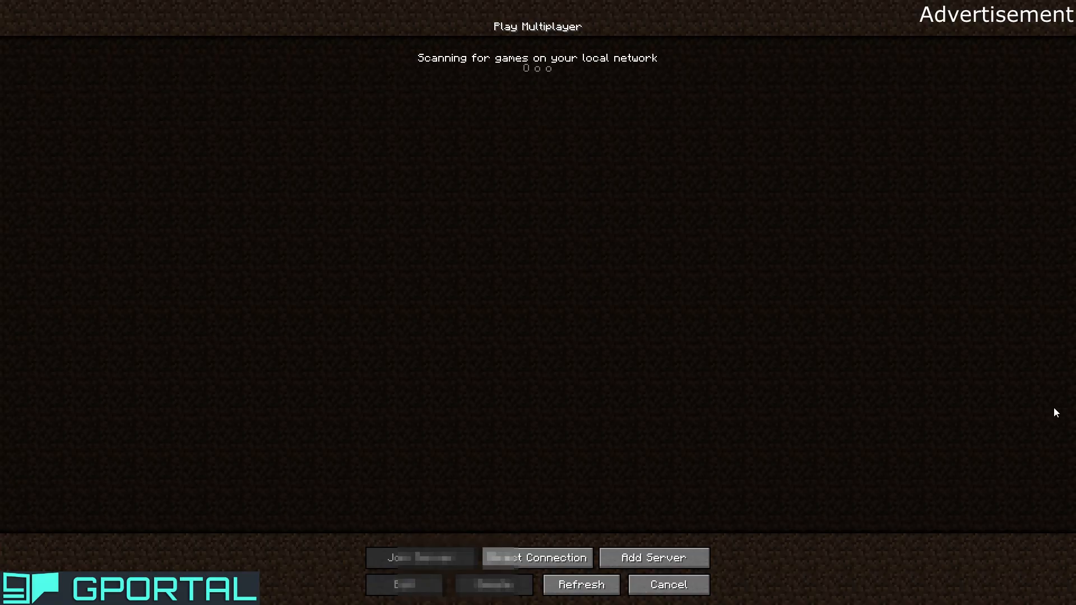
# Add multiplayer server 'Regund Server' at 161.97.137.168:30065 in Minecraft.
pyautogui.click(666, 584)
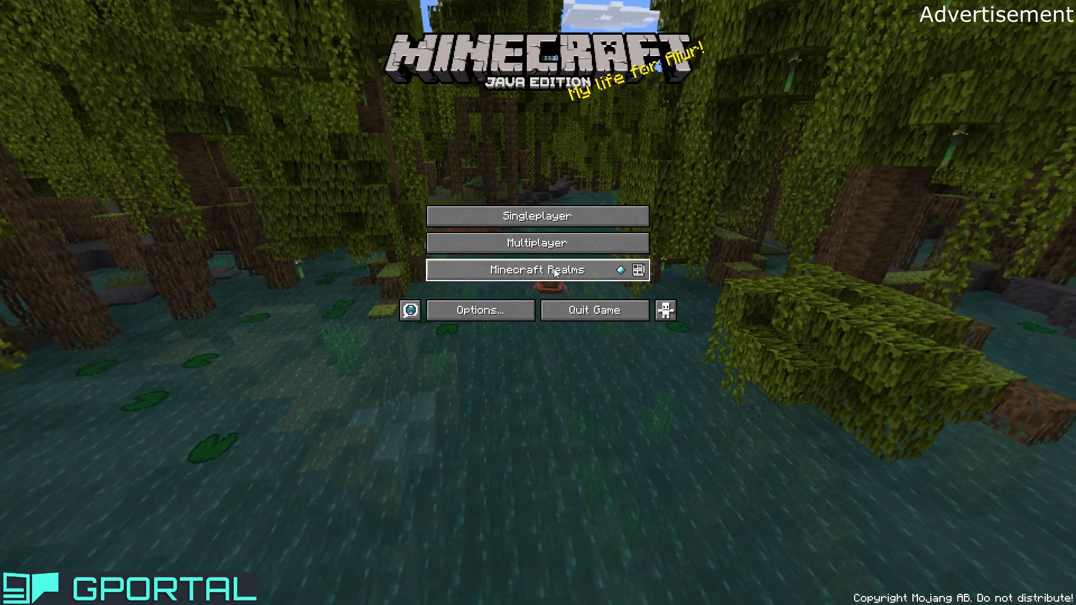
pyautogui.click(537, 242)
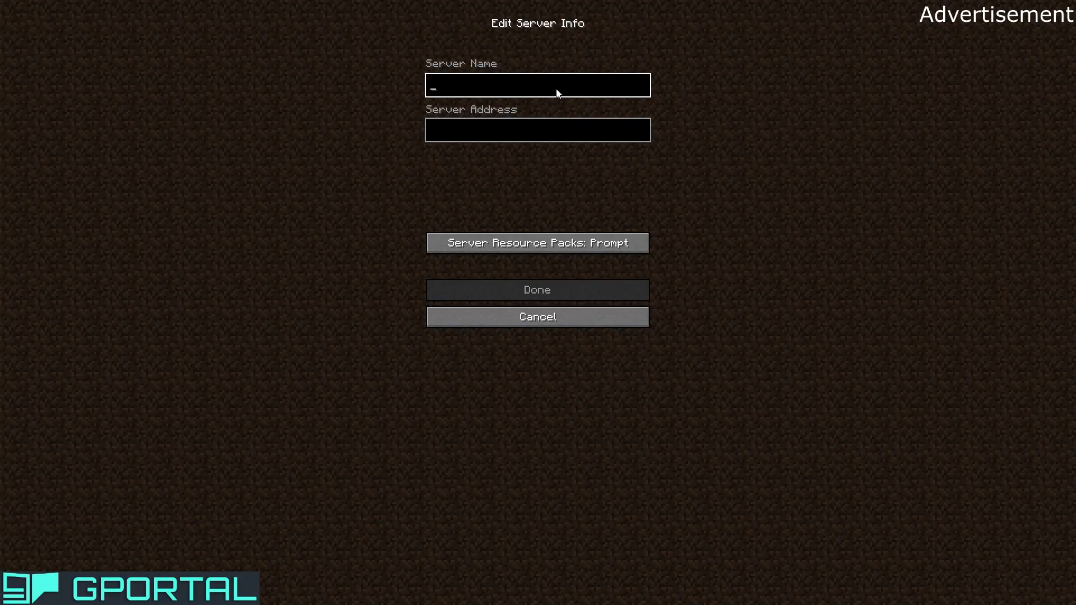
pyautogui.write('Regund')
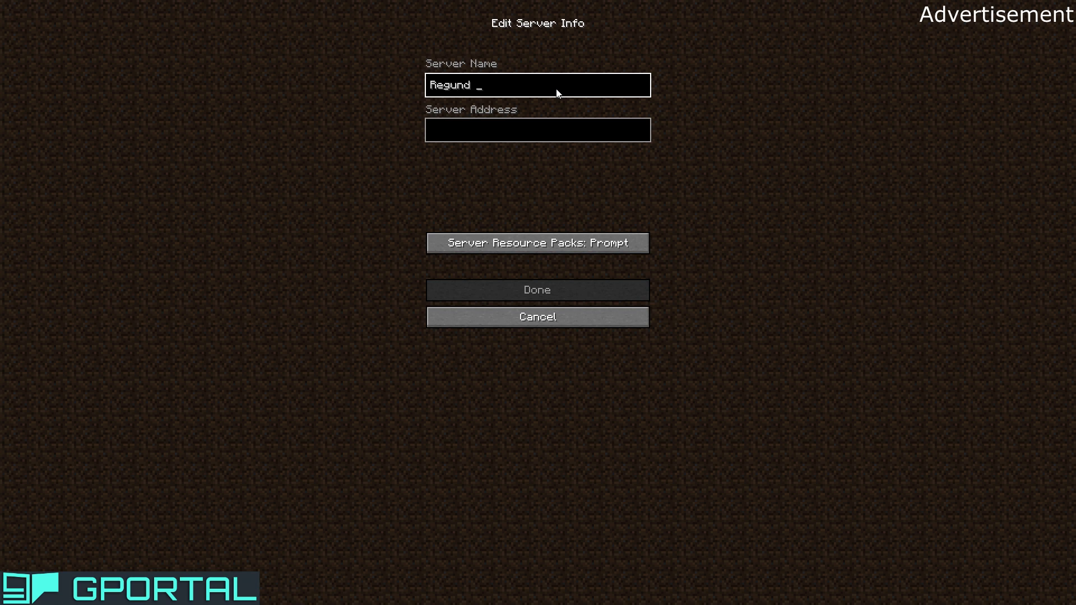
pyautogui.write('Server')
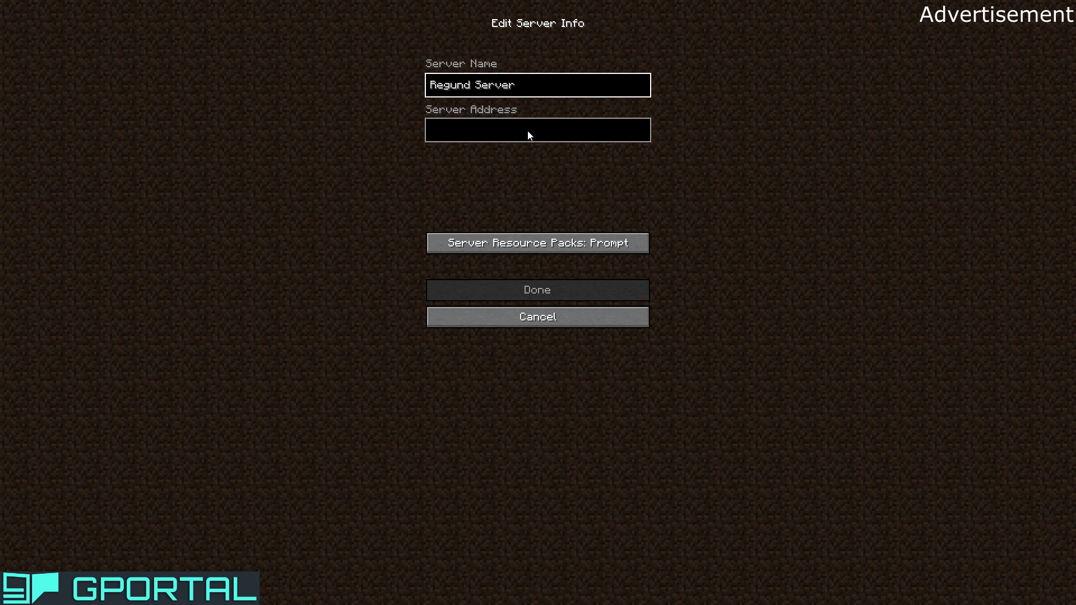
pyautogui.write('161.97.137.168:30065')
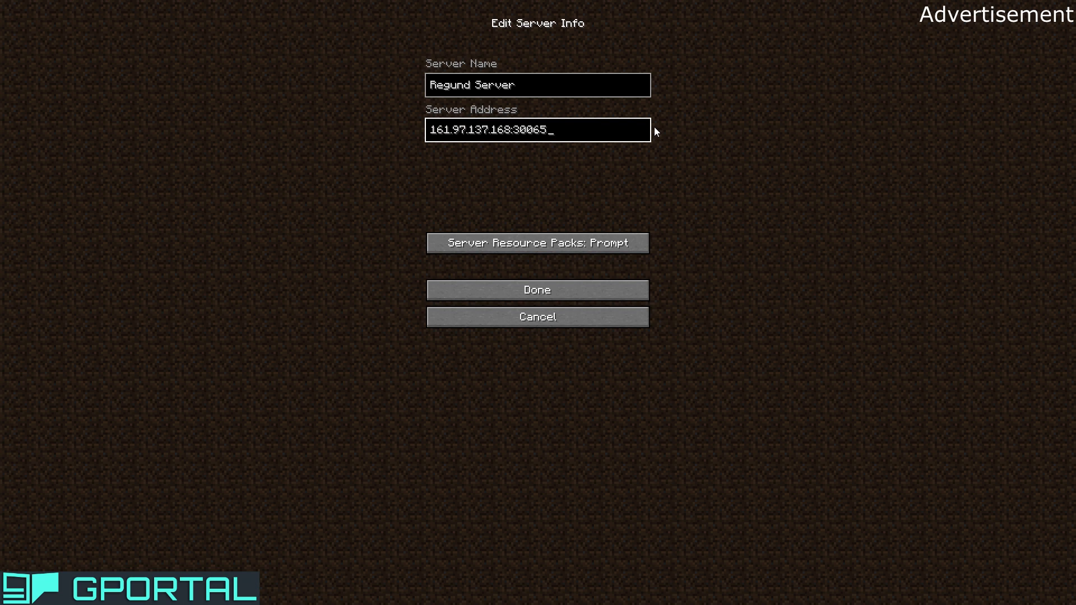
pyautogui.moveTo(537, 289)
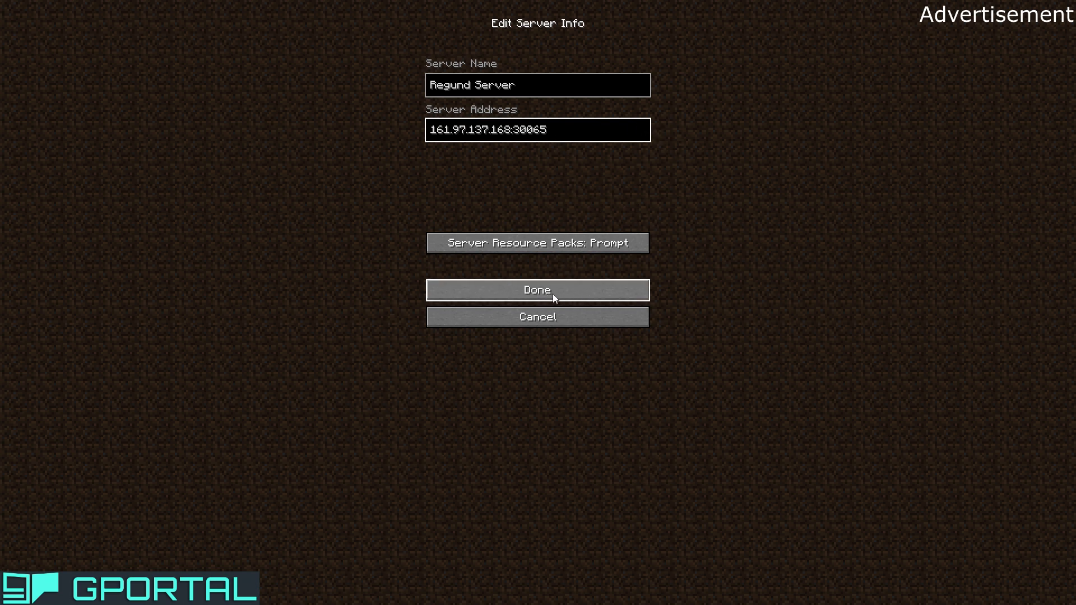
pyautogui.click(537, 290)
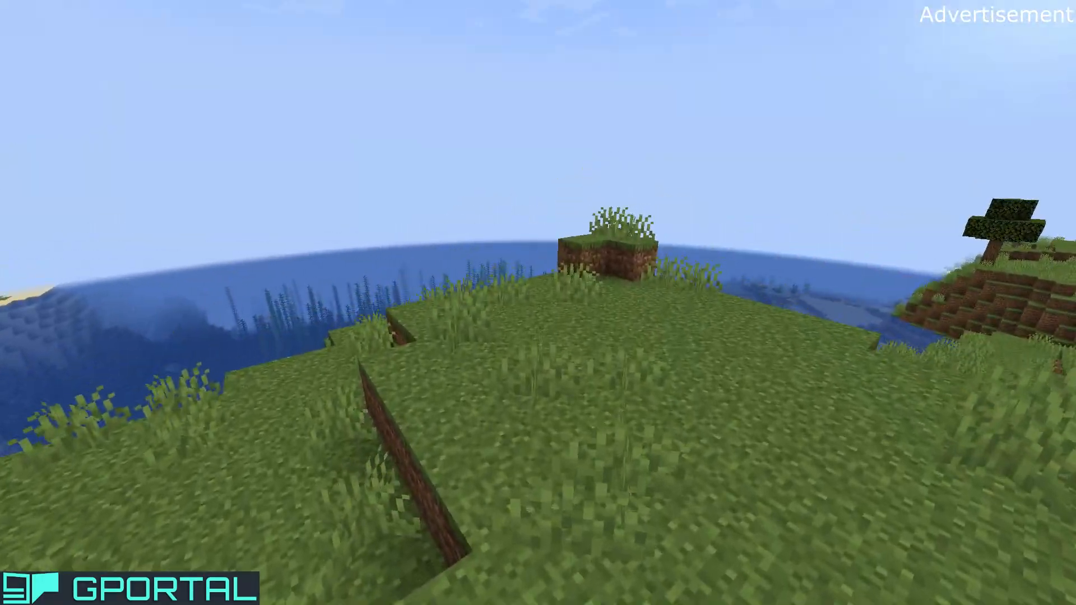
pyautogui.moveTo(538, 303)
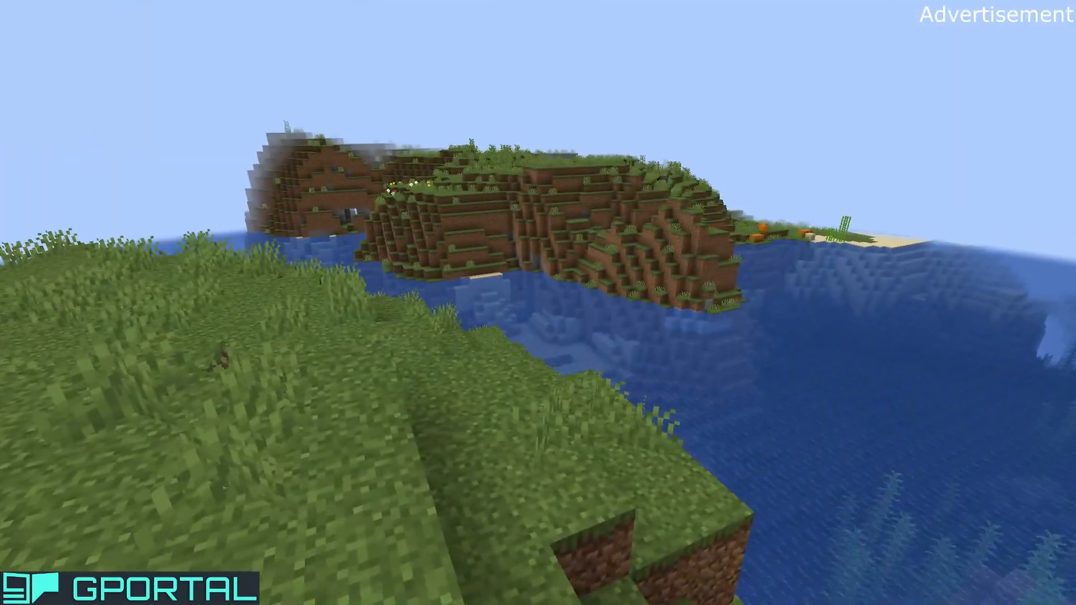
pyautogui.moveTo(538, 303)
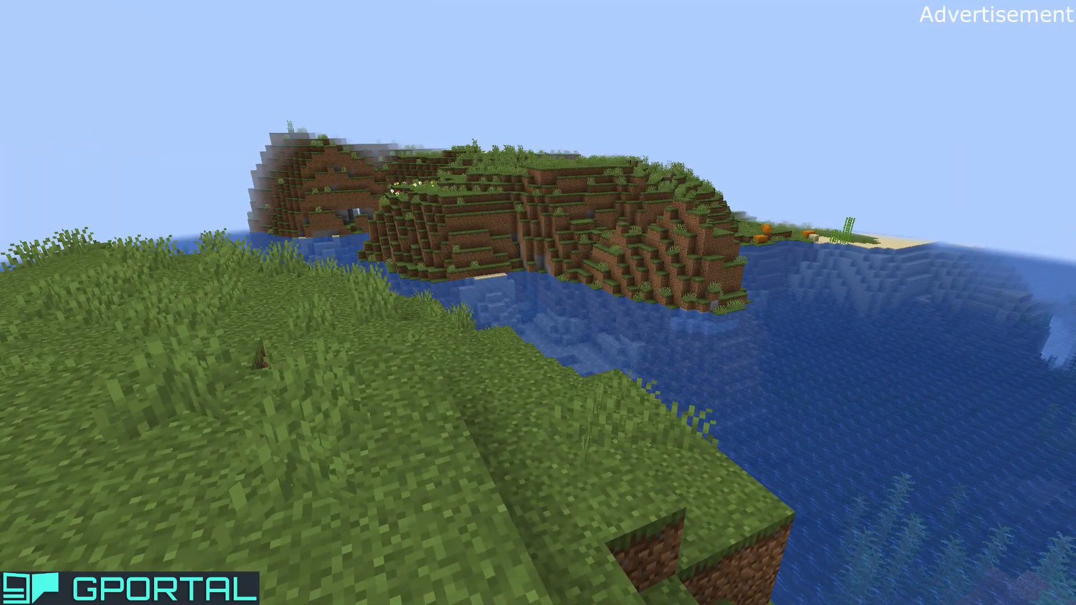
pyautogui.moveTo(538, 303)
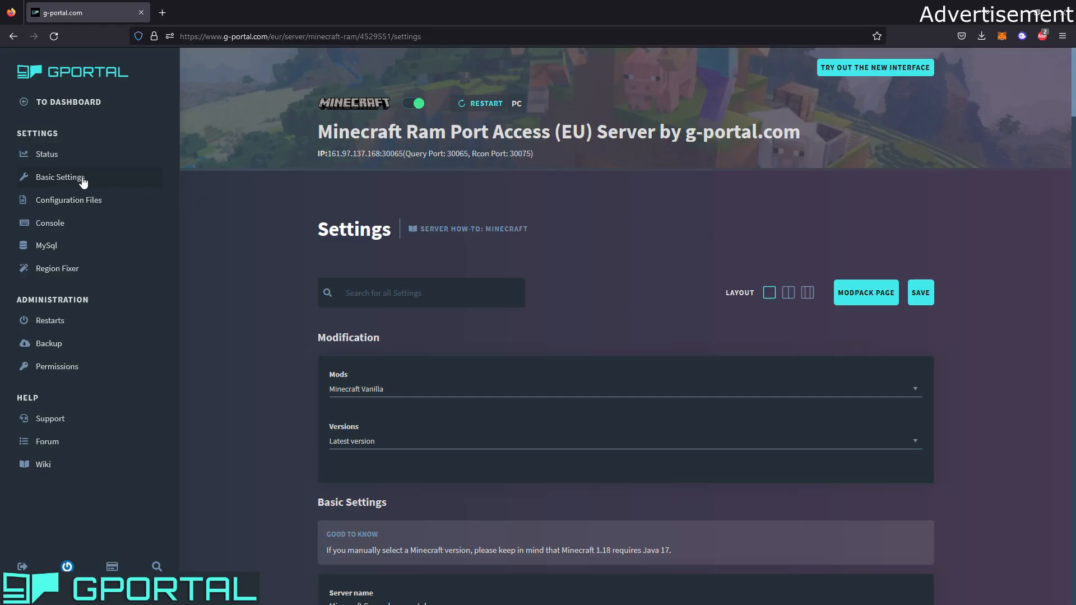
pyautogui.moveTo(241, 197)
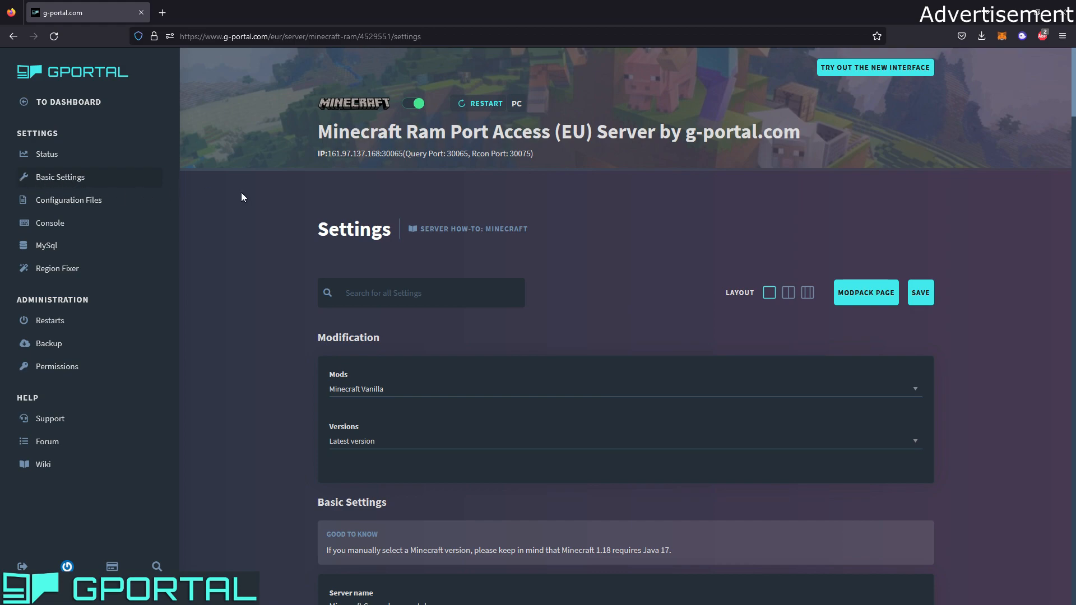
# Review the server version list and keep the latest version.
pyautogui.scroll(-3)
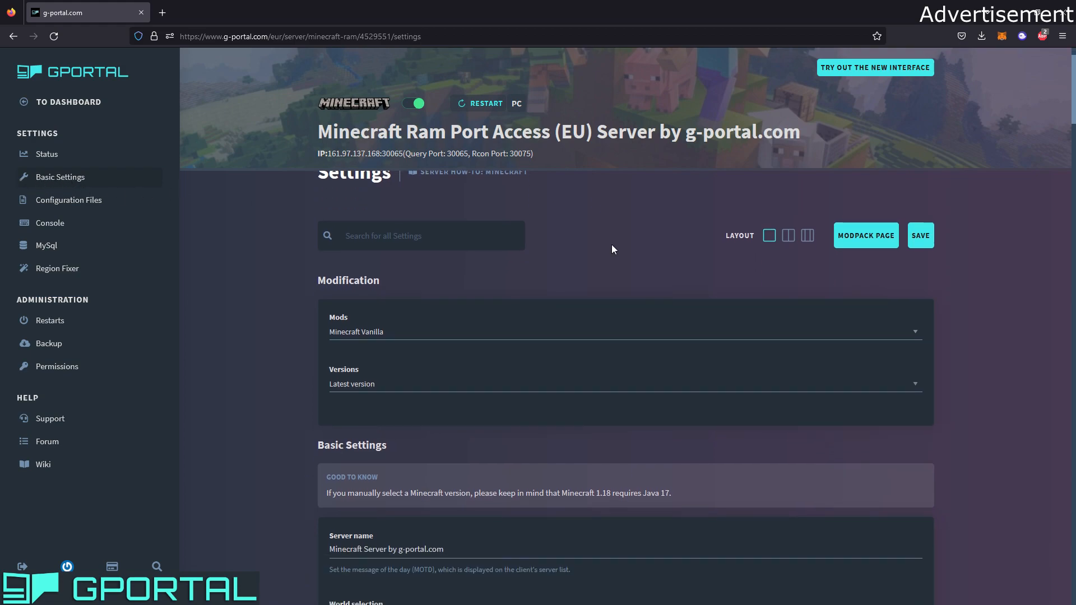
pyautogui.scroll(-3)
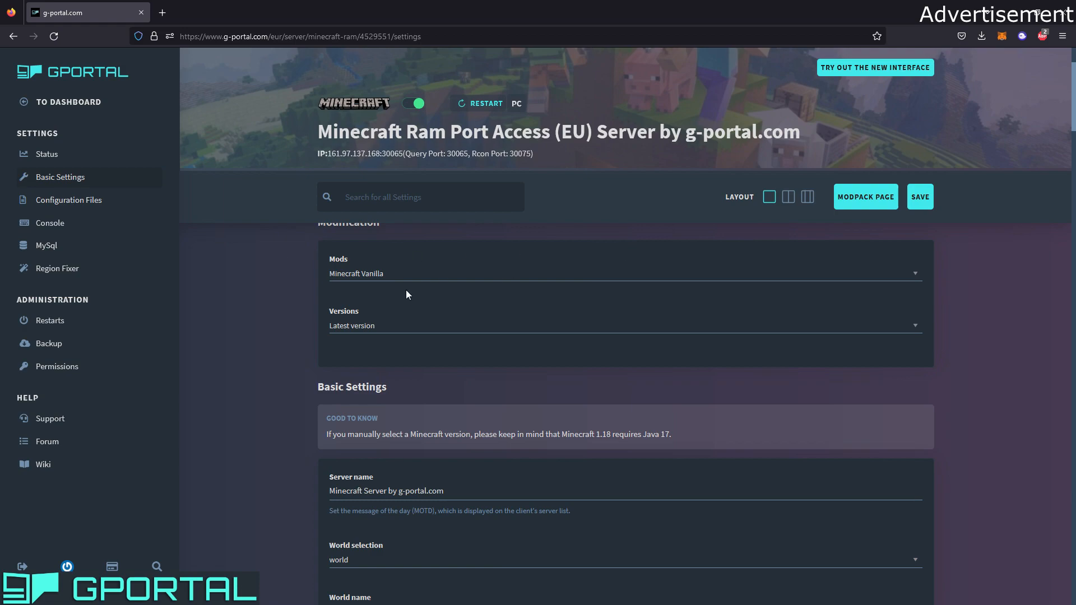
pyautogui.moveTo(542, 278)
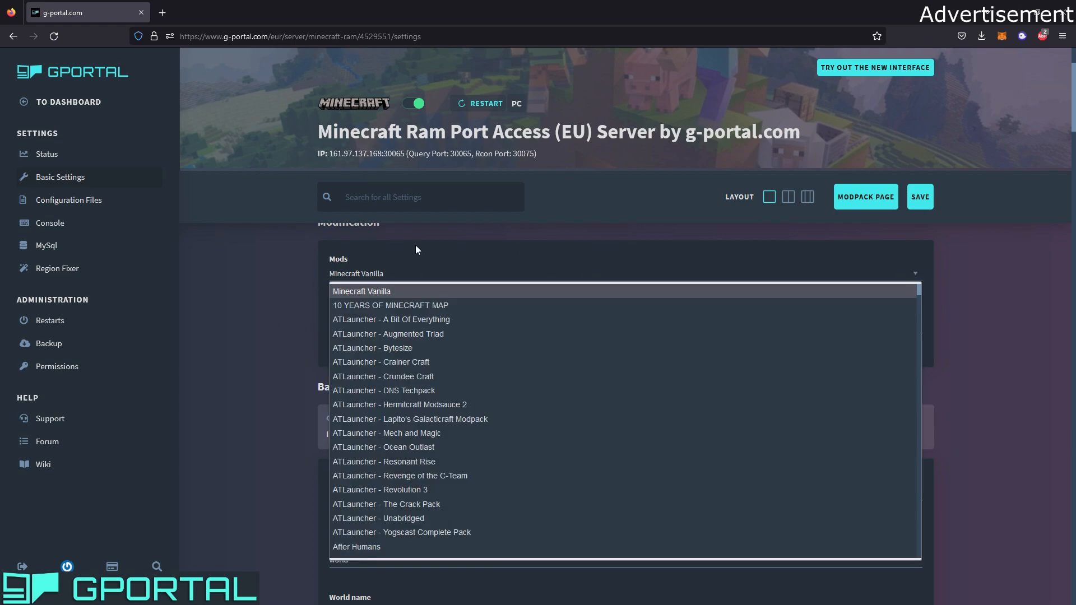
pyautogui.click(361, 291)
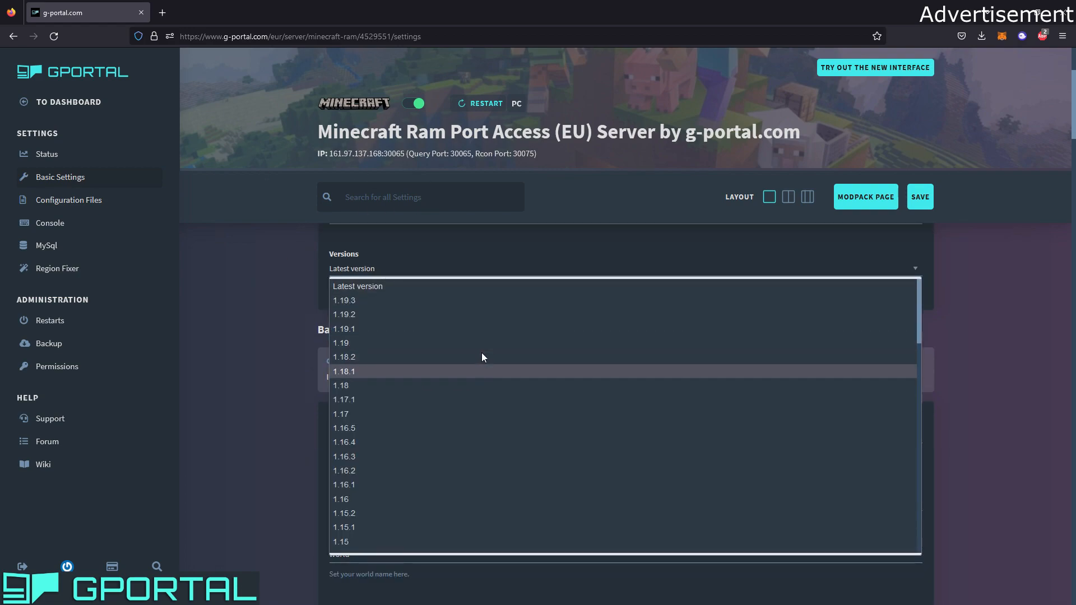
pyautogui.moveTo(374, 275)
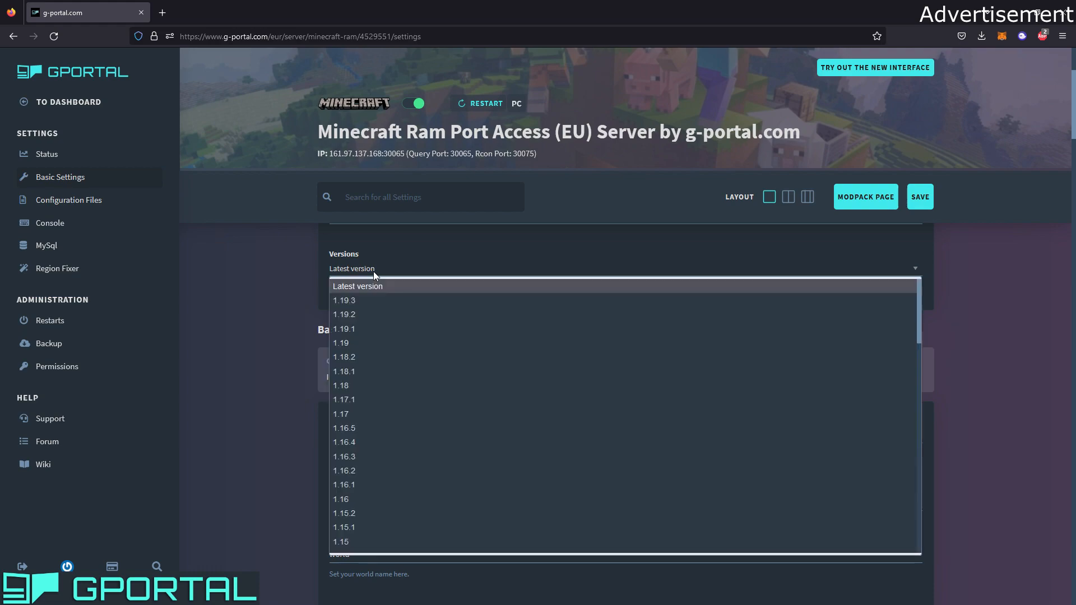
pyautogui.moveTo(380, 273)
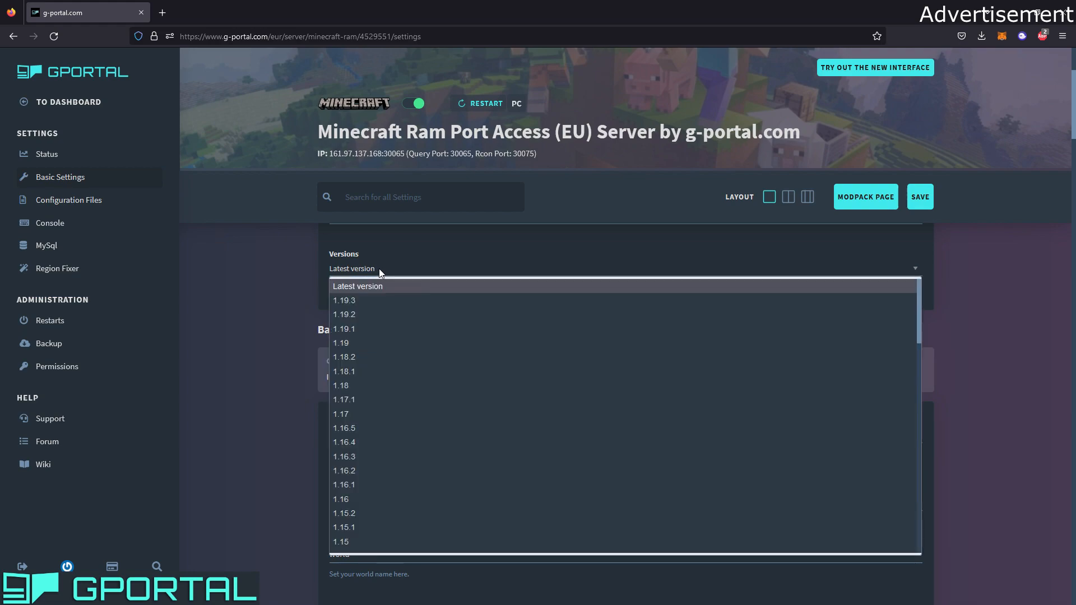
pyautogui.click(357, 286)
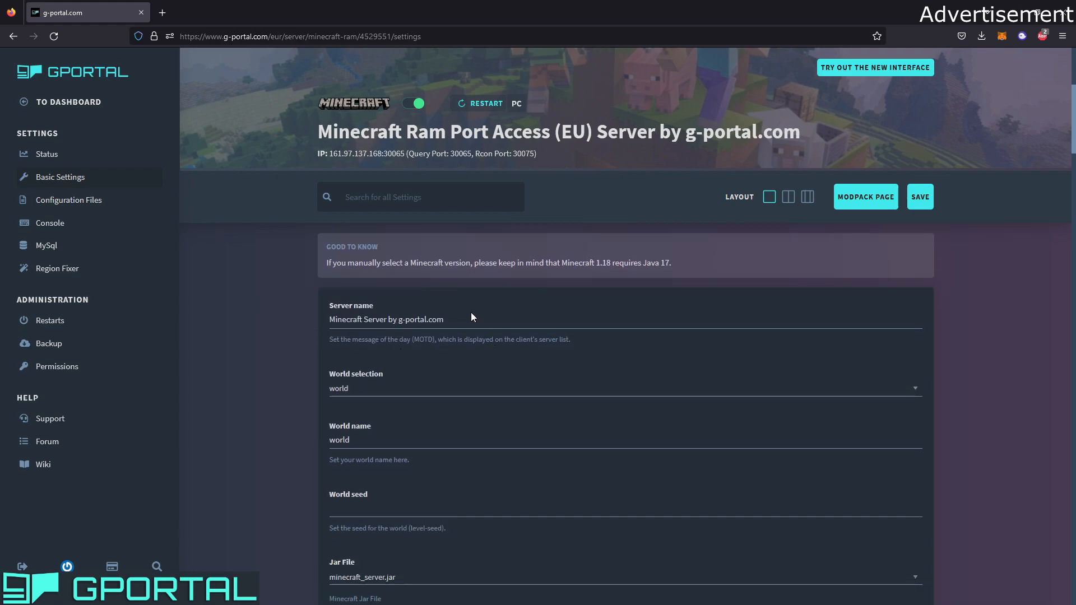
# Enter 'Regund' for the server name and scroll through world, game mode and difficulty.
pyautogui.scroll(-3)
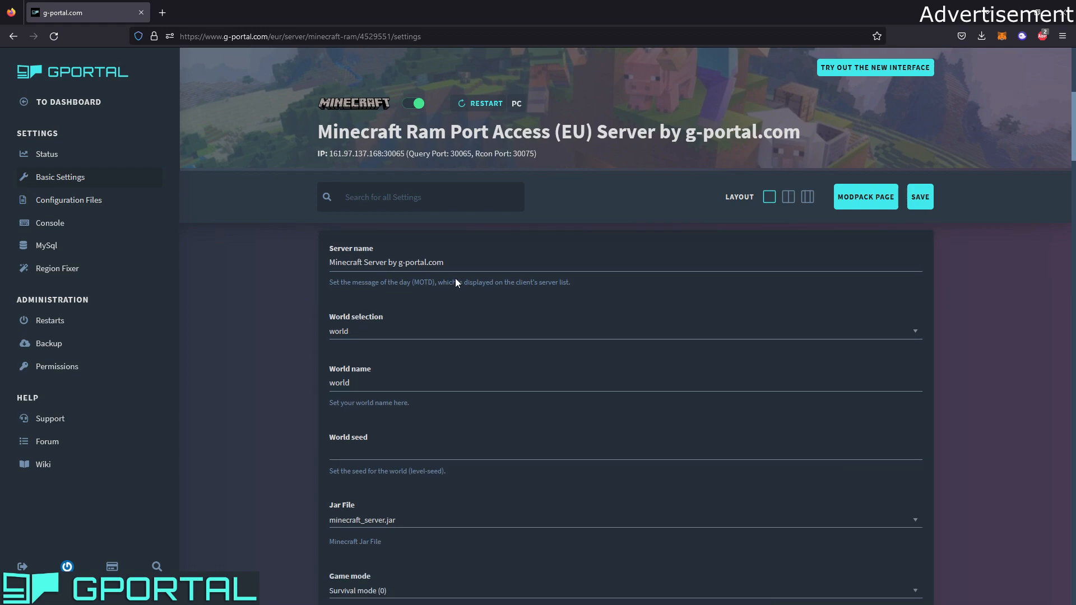
pyautogui.write('Regunds Server')
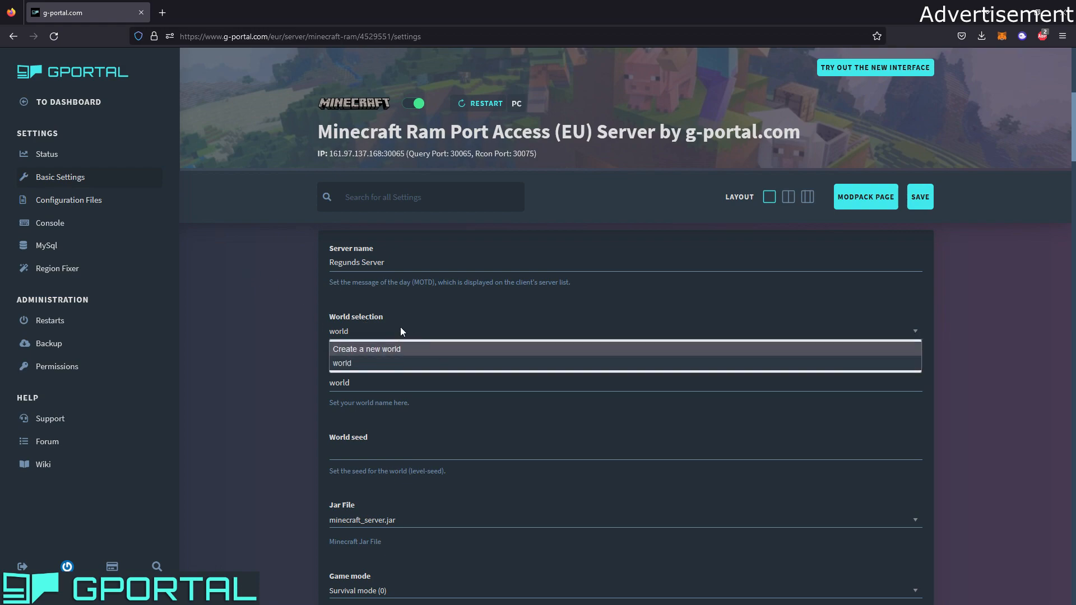
pyautogui.moveTo(383, 332)
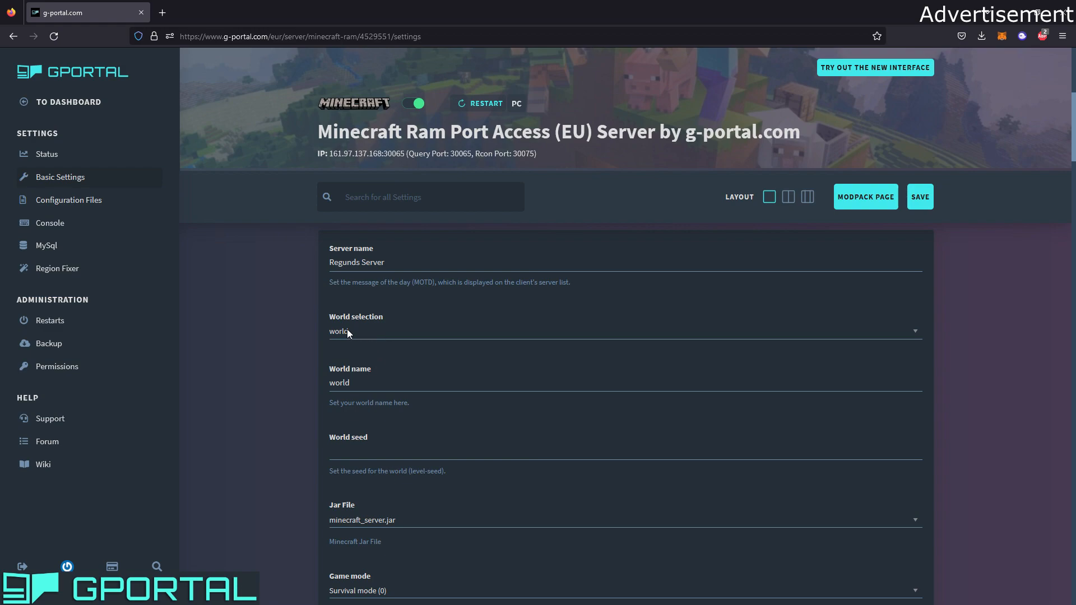
pyautogui.scroll(-3)
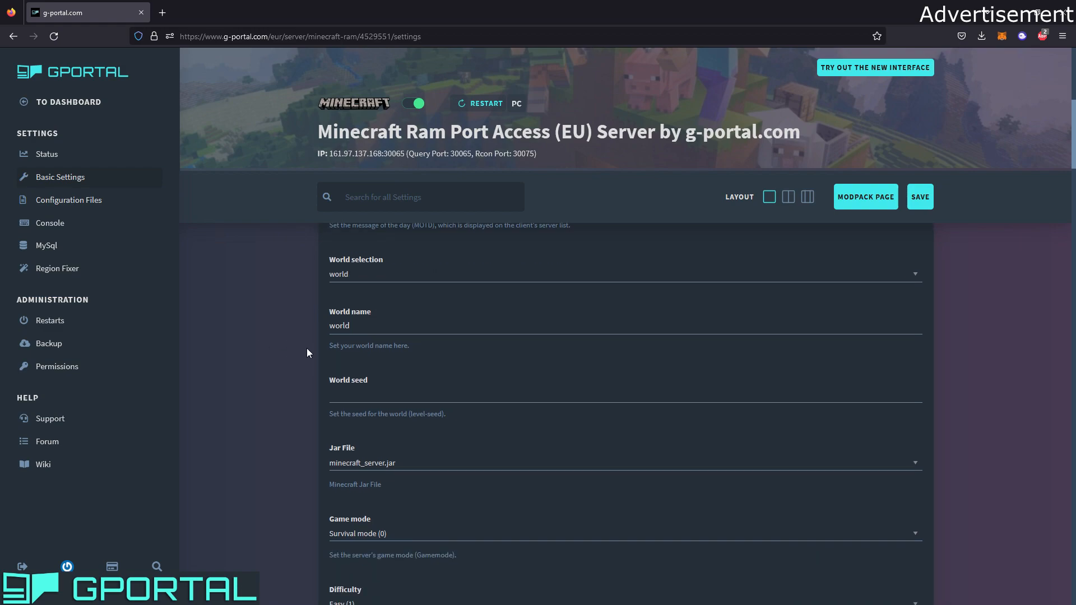
pyautogui.scroll(-3)
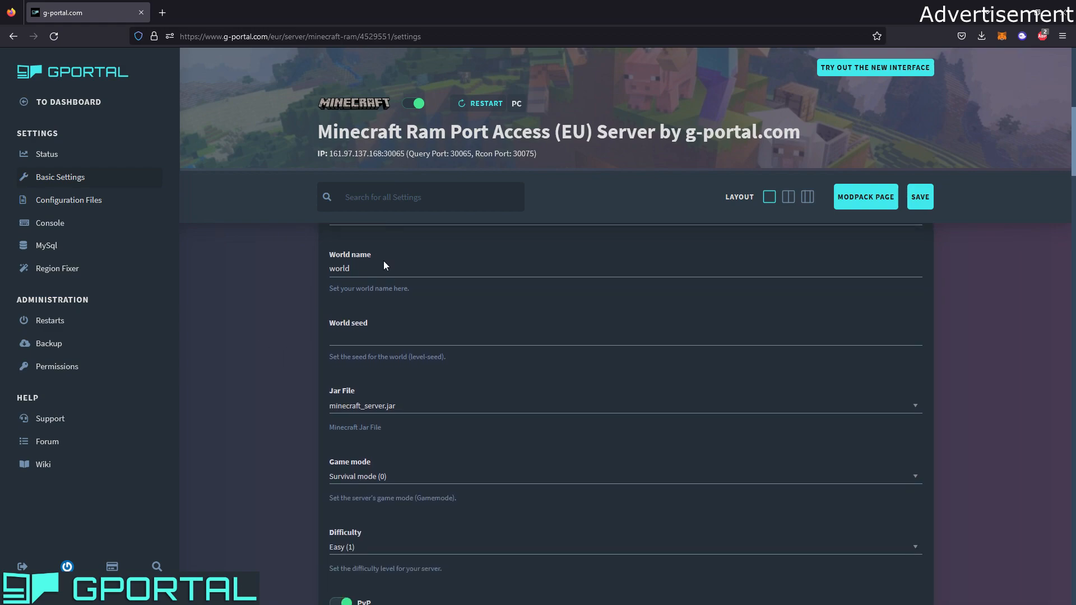
pyautogui.moveTo(300, 313)
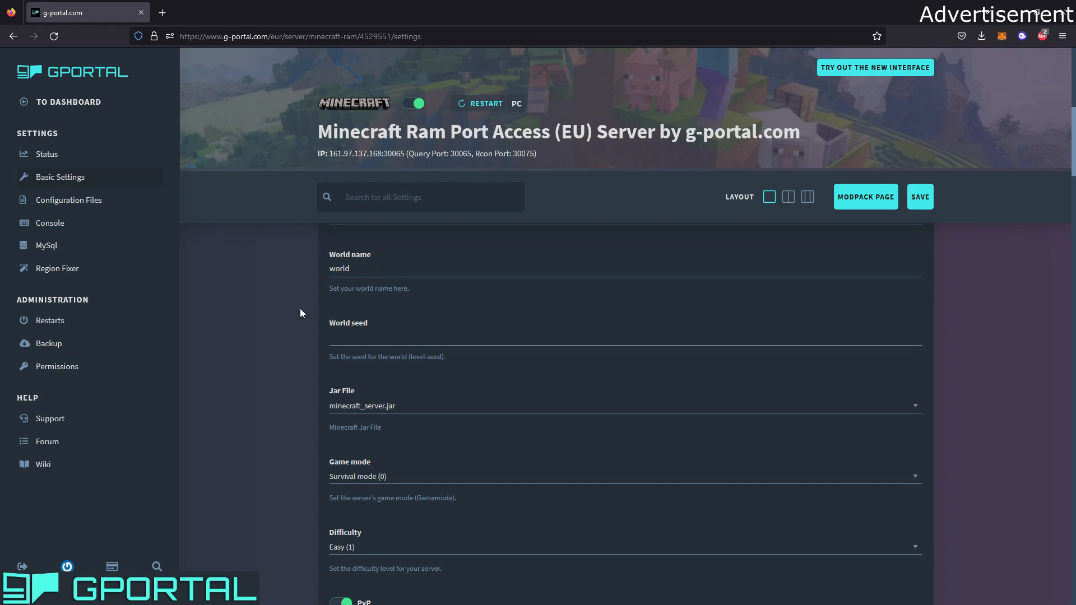
pyautogui.scroll(-3)
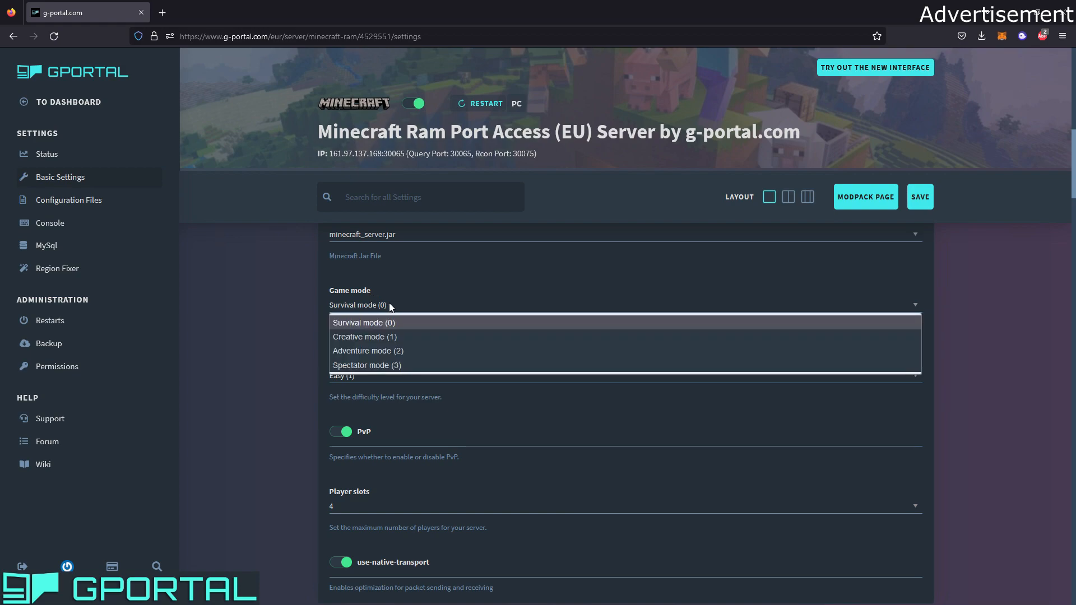
pyautogui.moveTo(382, 304)
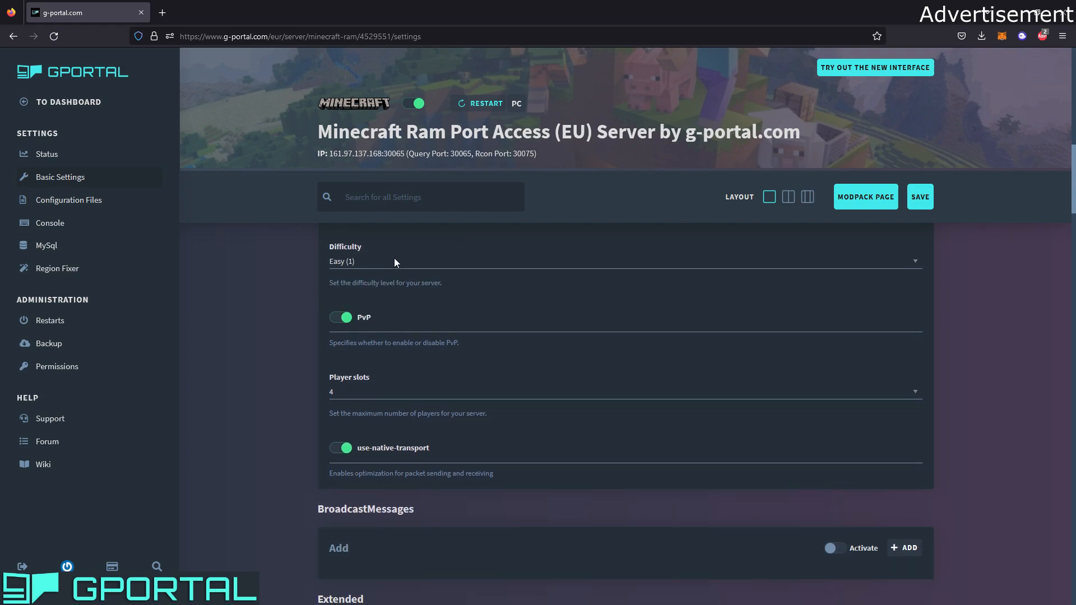
pyautogui.scroll(-3)
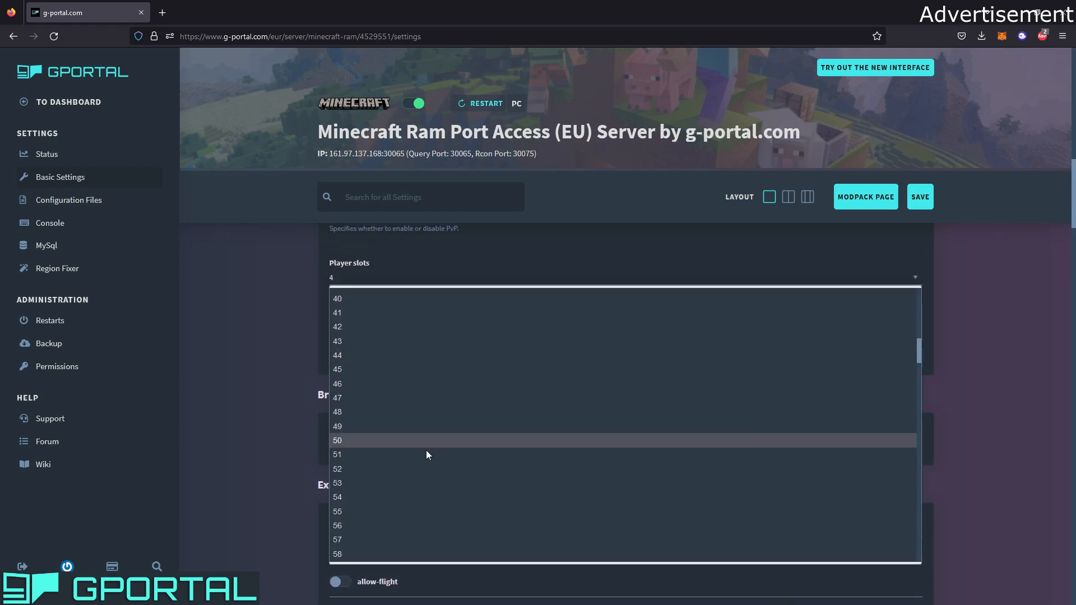
# Pick 100 player slots, then change it to 20.
pyautogui.scroll(-3)
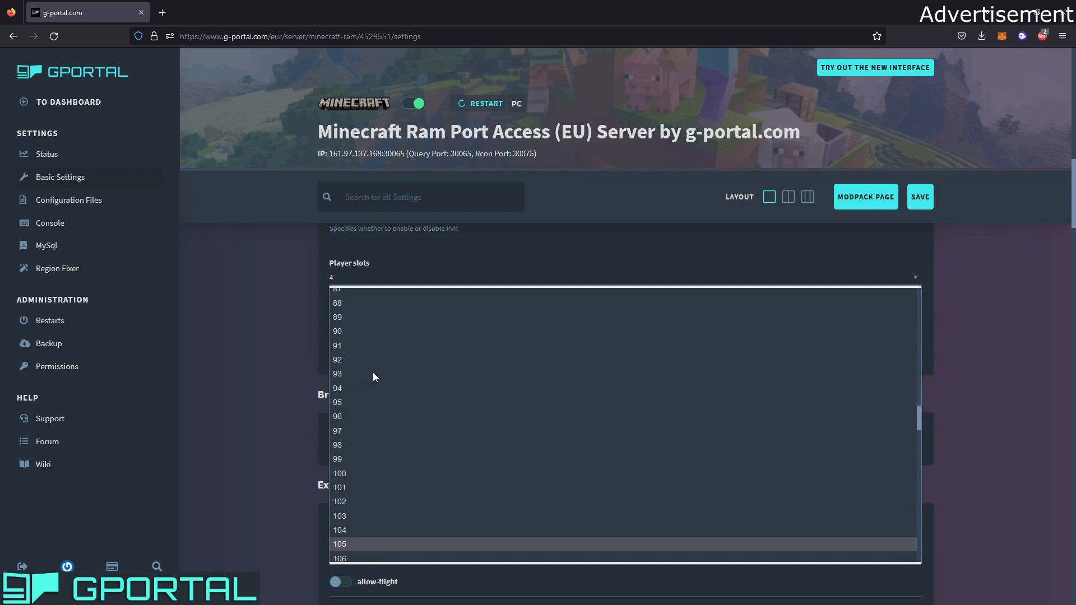
pyautogui.click(339, 473)
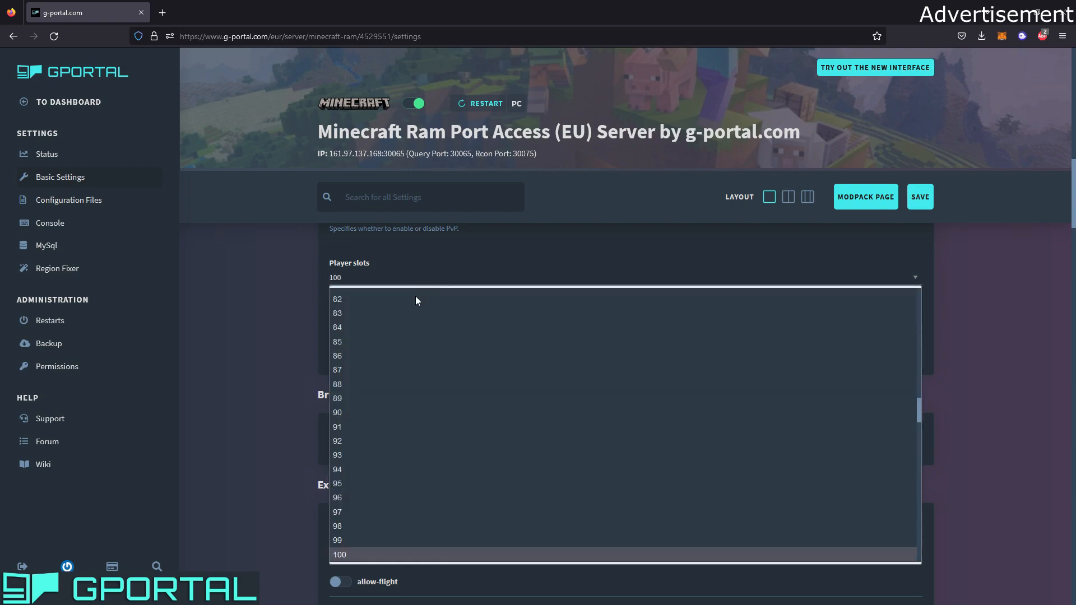
pyautogui.scroll(3)
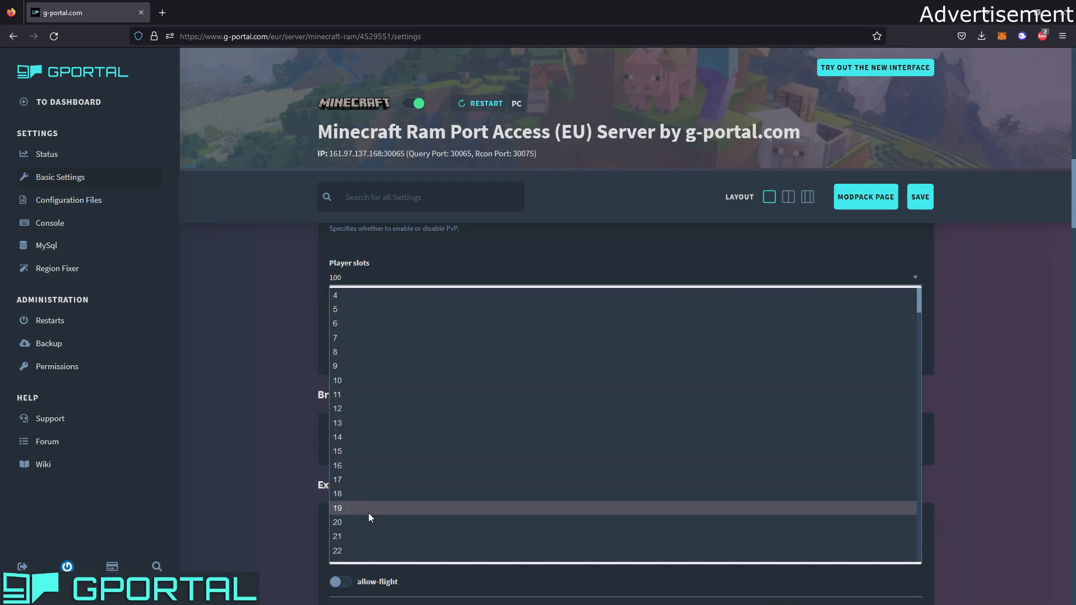
pyautogui.click(337, 522)
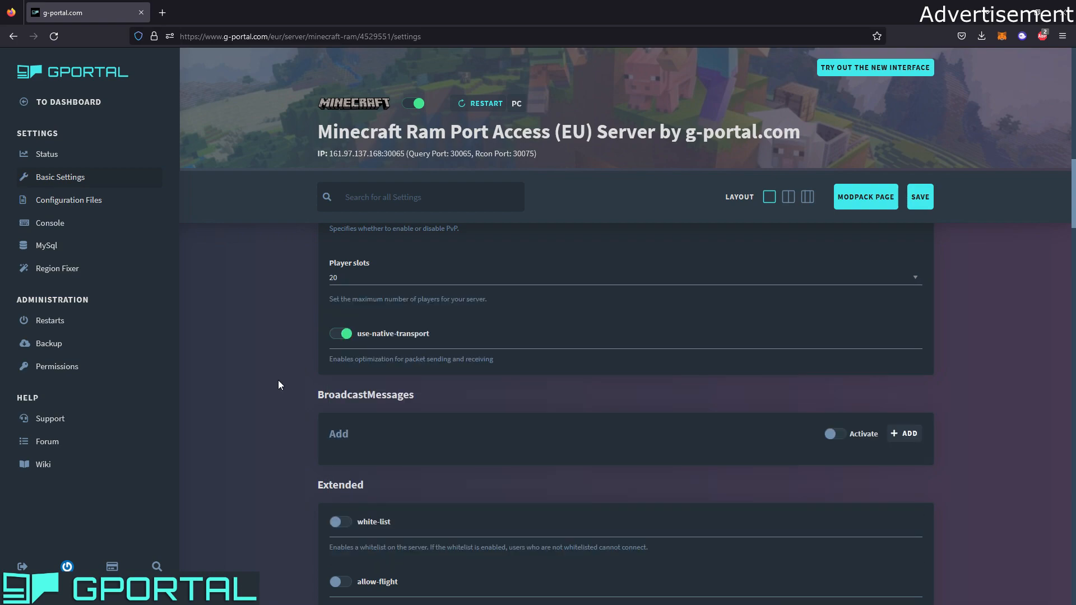
pyautogui.scroll(-3)
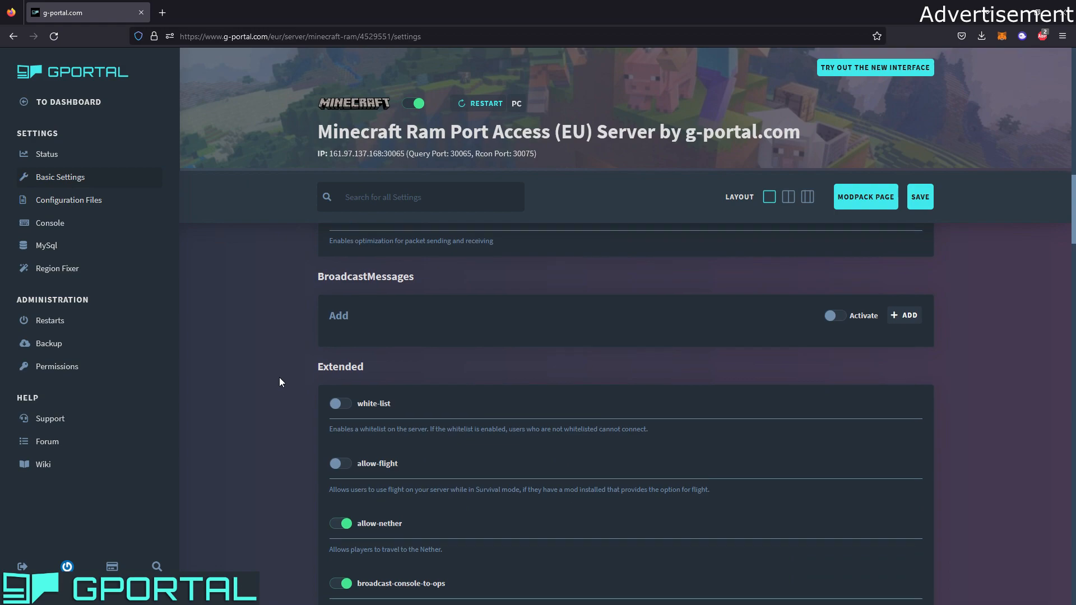
# Enable the white-list toggle under Extended settings, leaving allow-flight off.
pyautogui.scroll(-3)
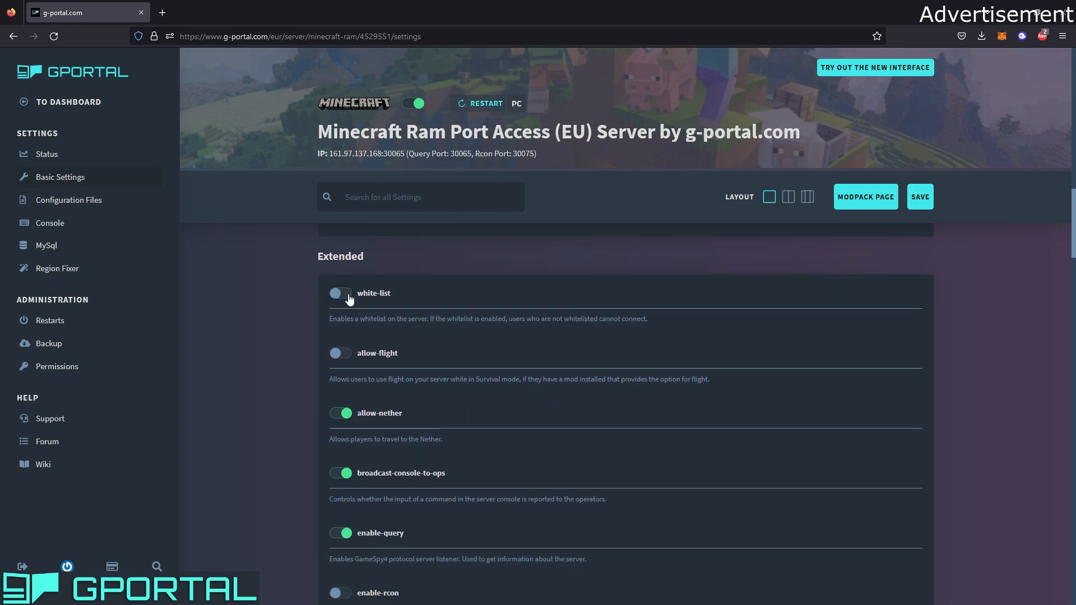
pyautogui.click(340, 293)
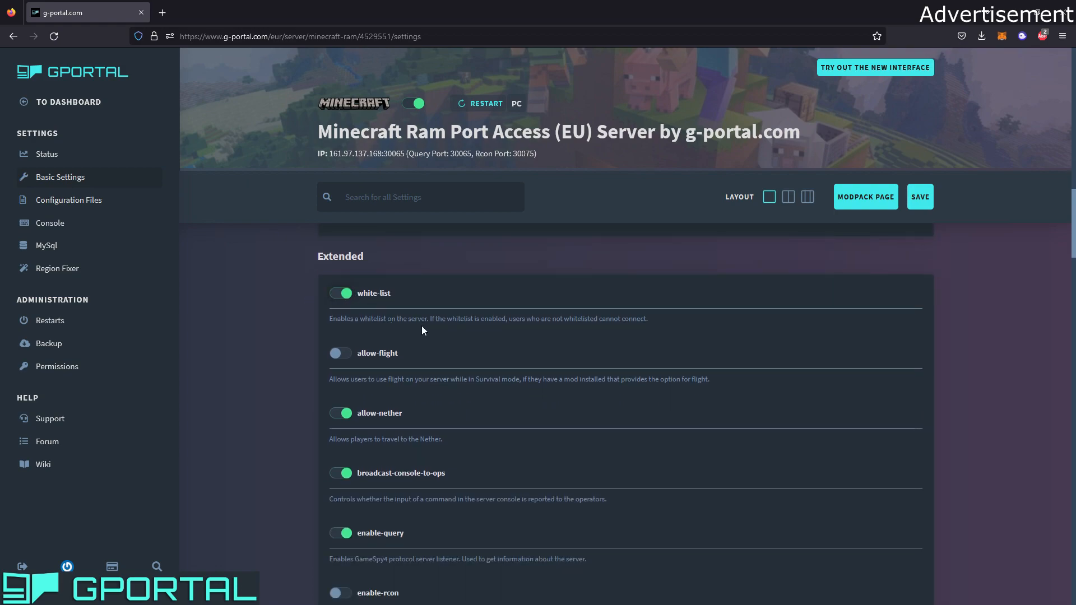
pyautogui.scroll(-3)
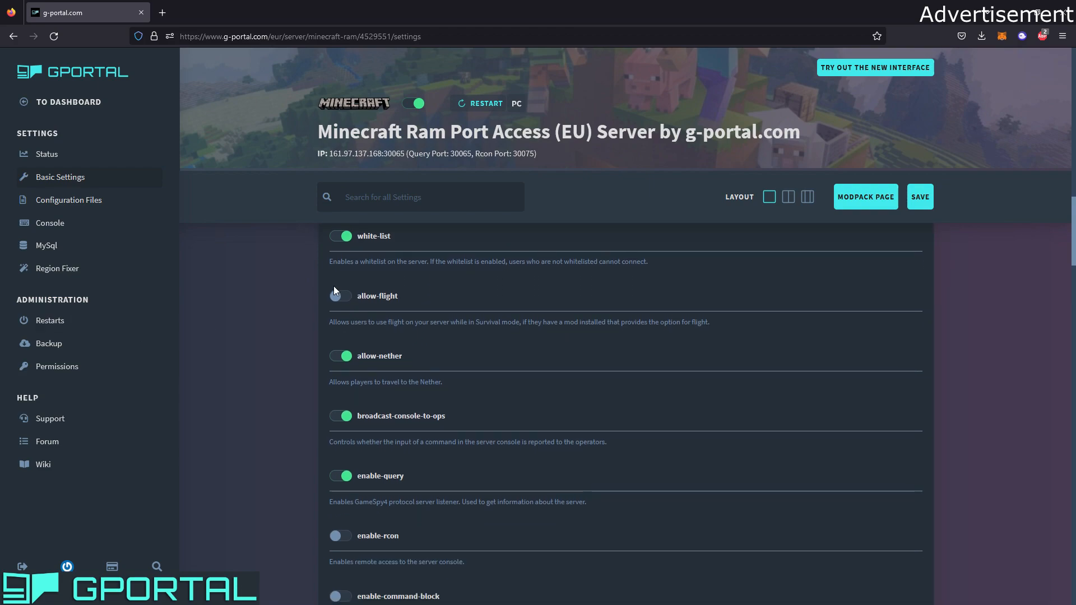
pyautogui.click(339, 295)
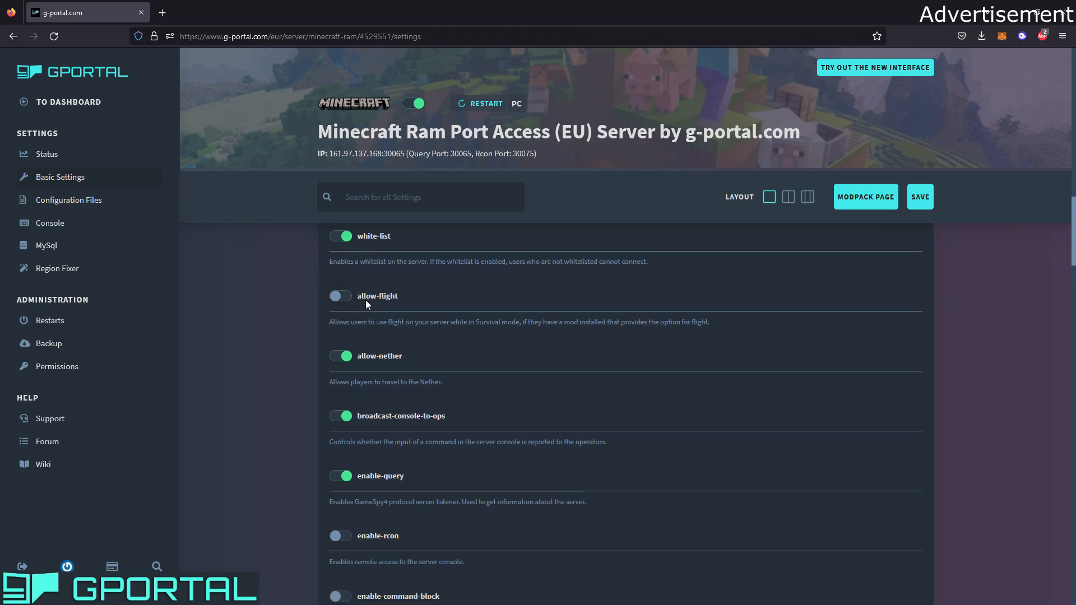
pyautogui.moveTo(337, 311)
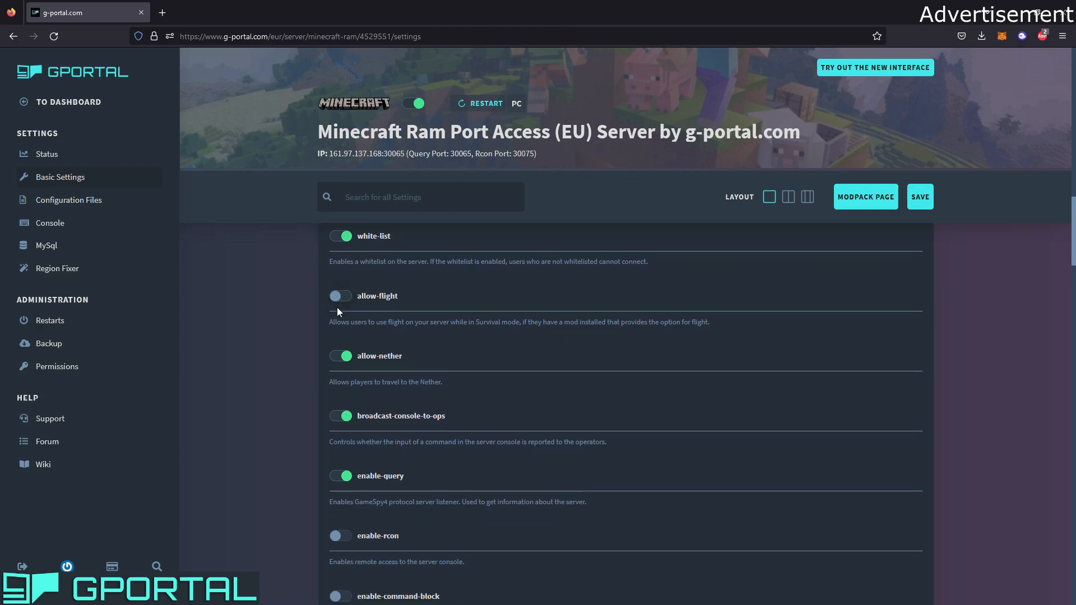
pyautogui.scroll(-3)
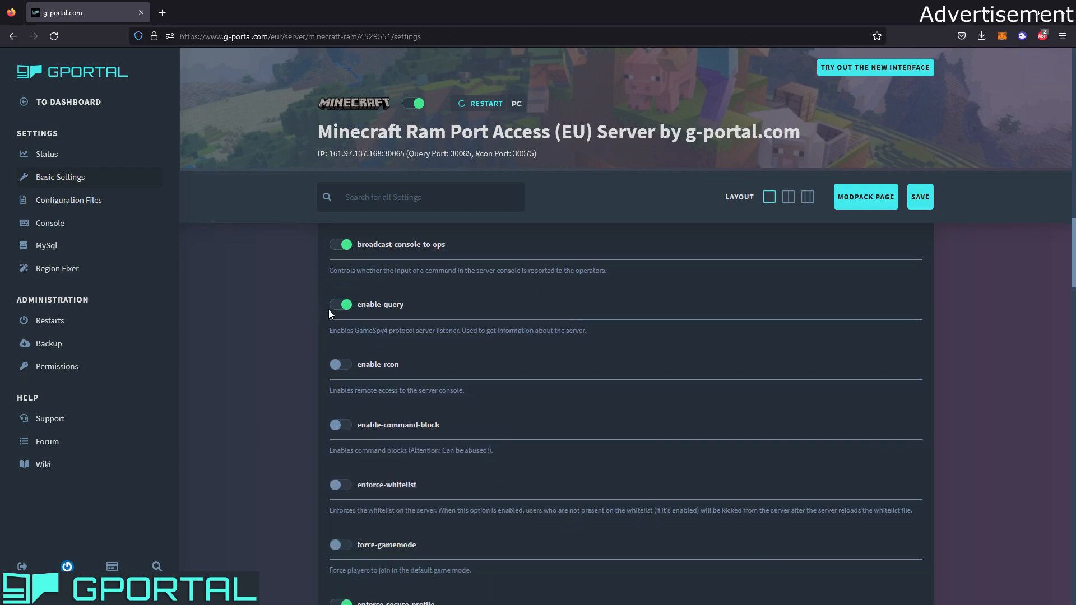
pyautogui.scroll(-3)
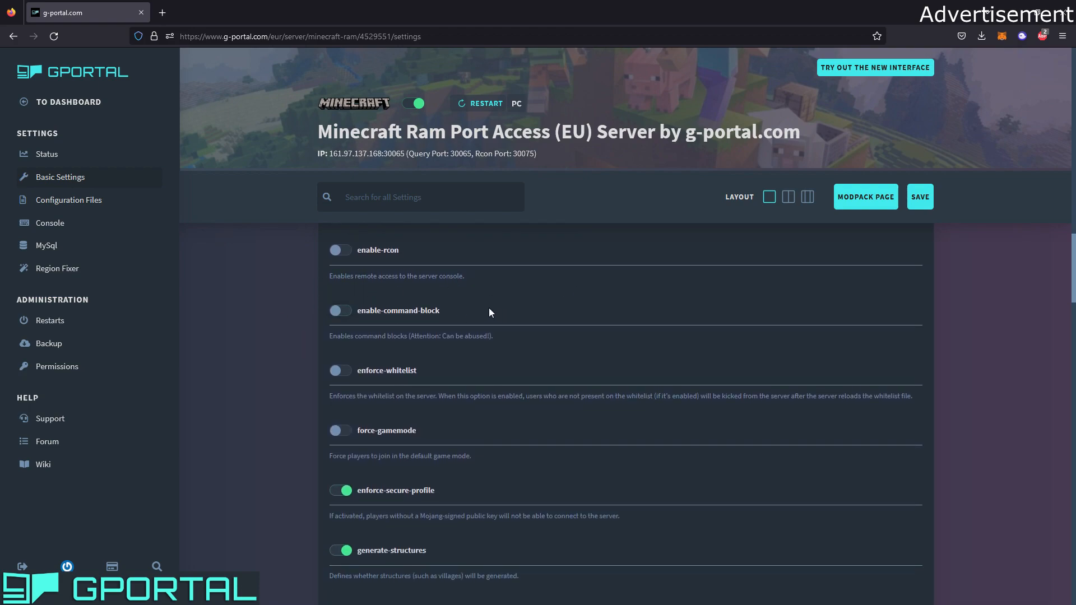
pyautogui.scroll(-3)
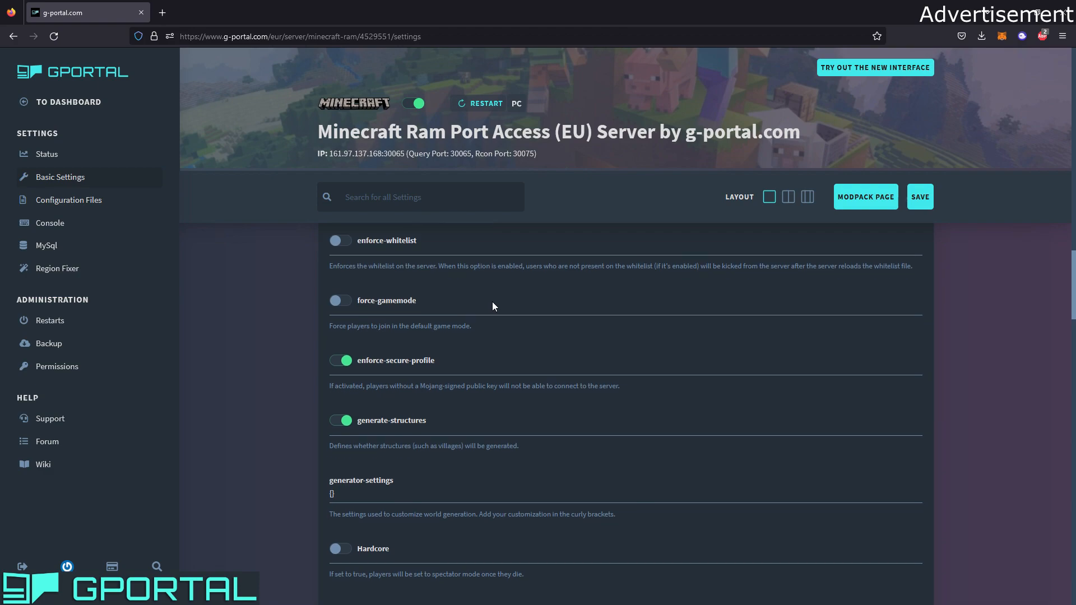
pyautogui.scroll(-3)
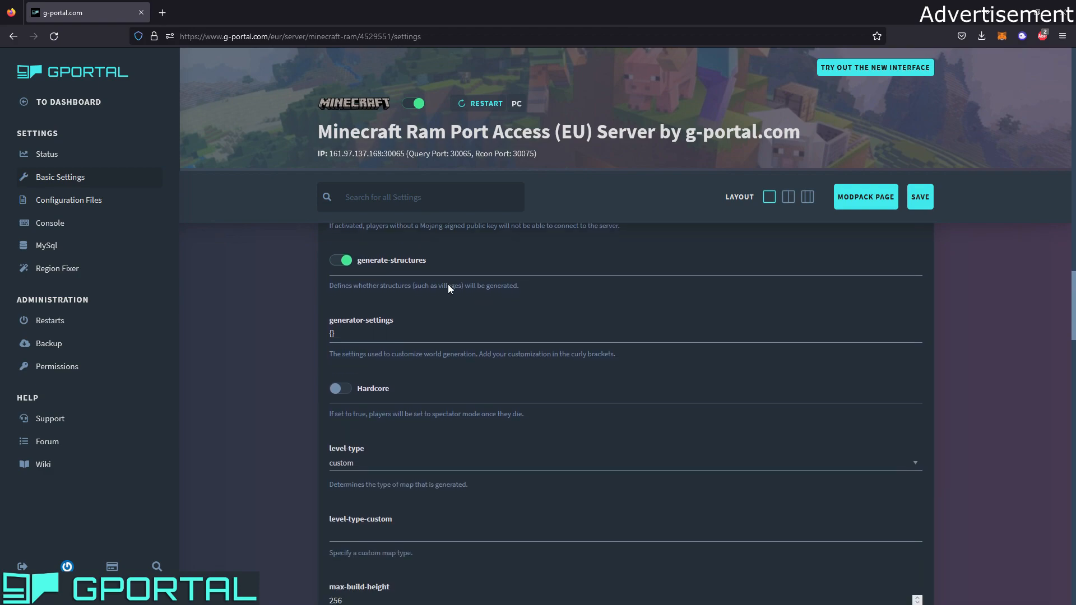
pyautogui.scroll(-3)
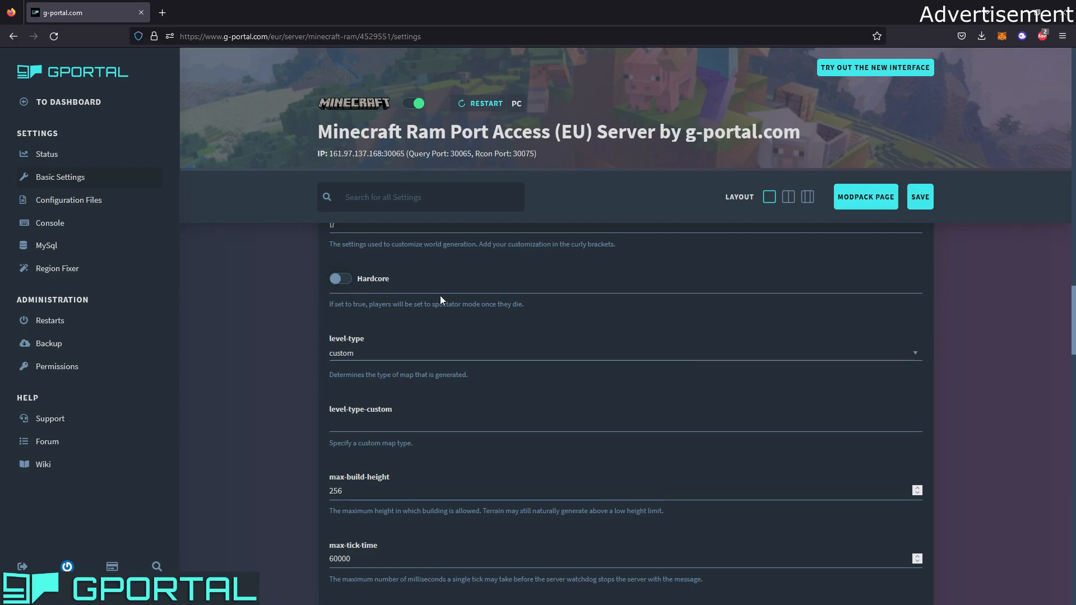
pyautogui.moveTo(397, 360)
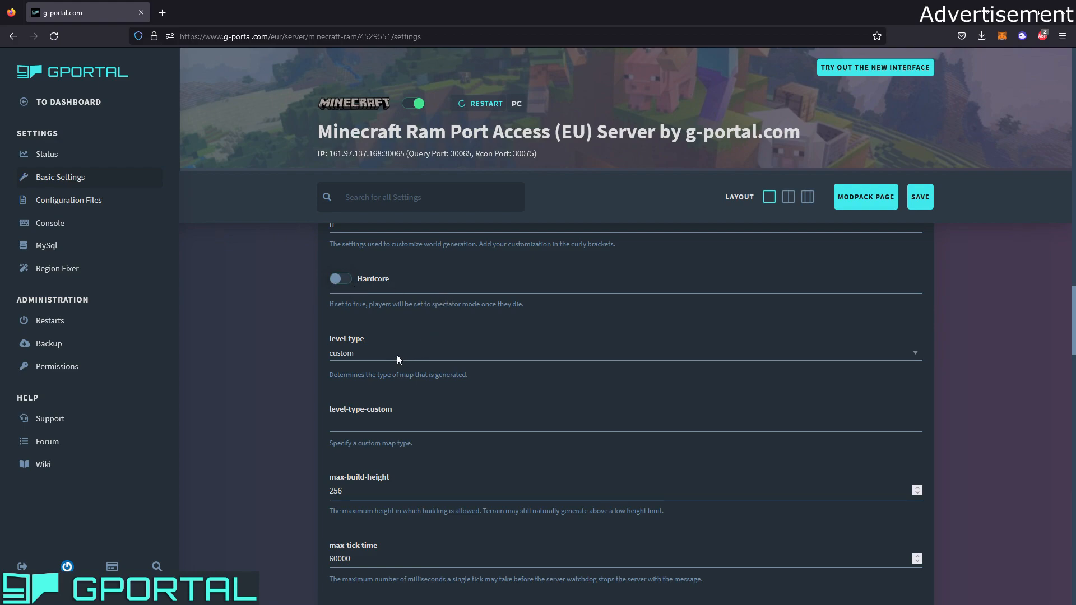
pyautogui.scroll(-3)
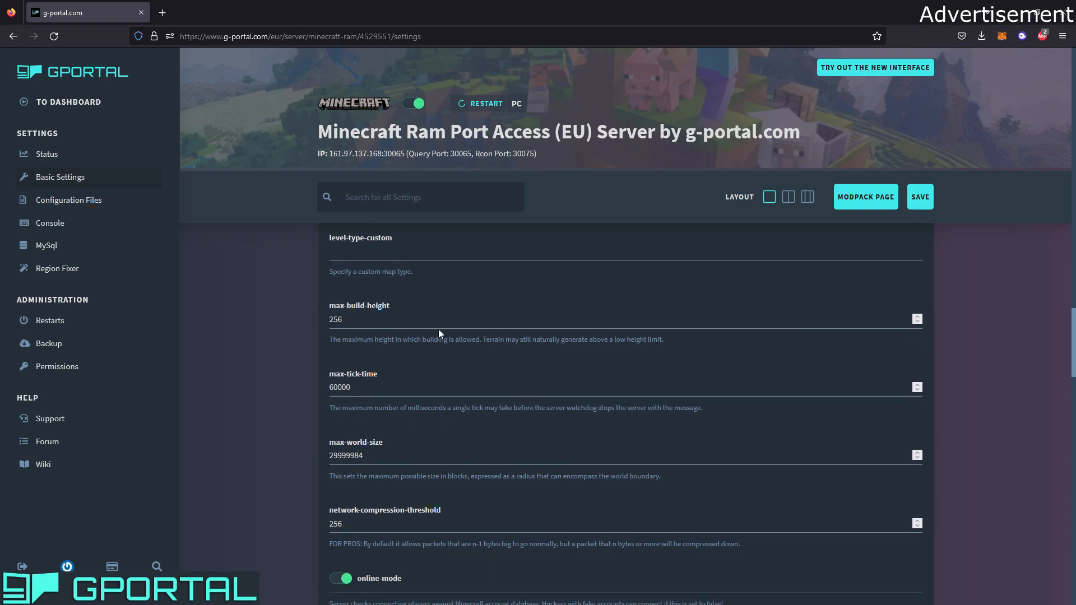
pyautogui.scroll(-3)
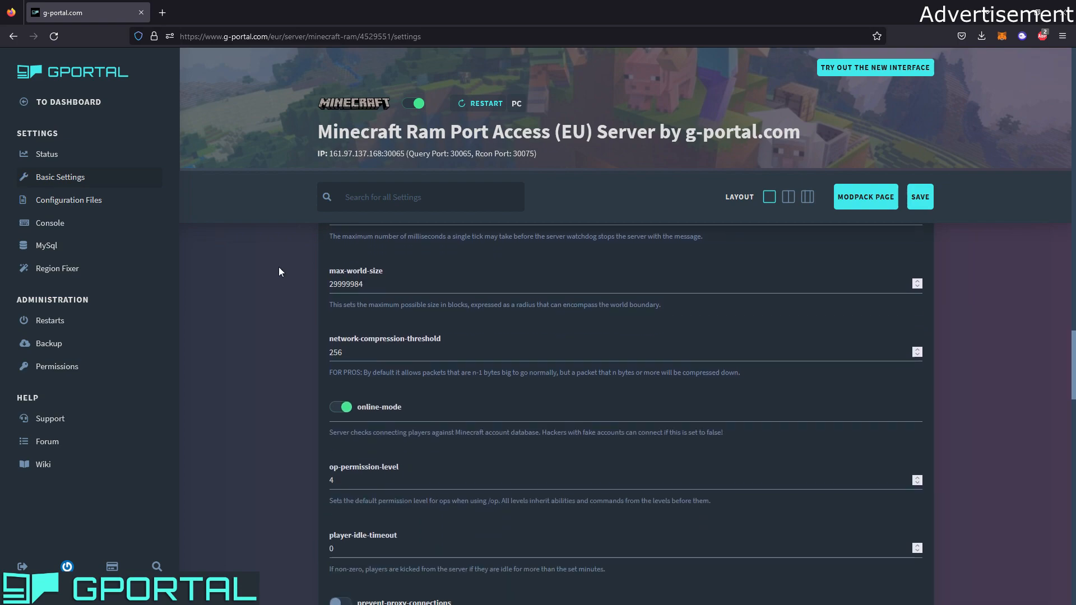
pyautogui.scroll(-3)
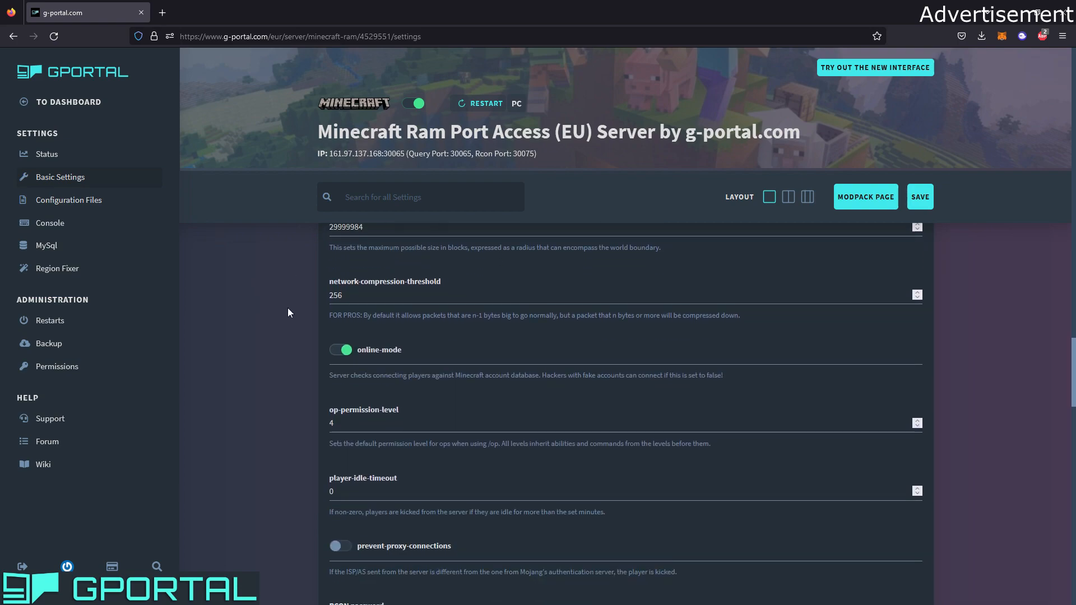
pyautogui.scroll(-3)
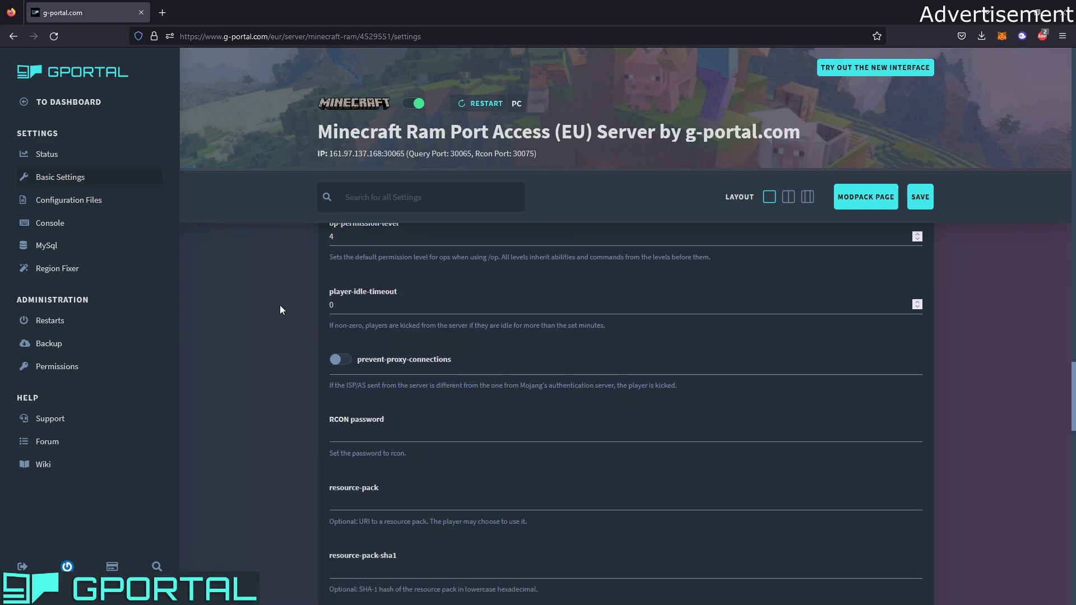
pyautogui.scroll(-3)
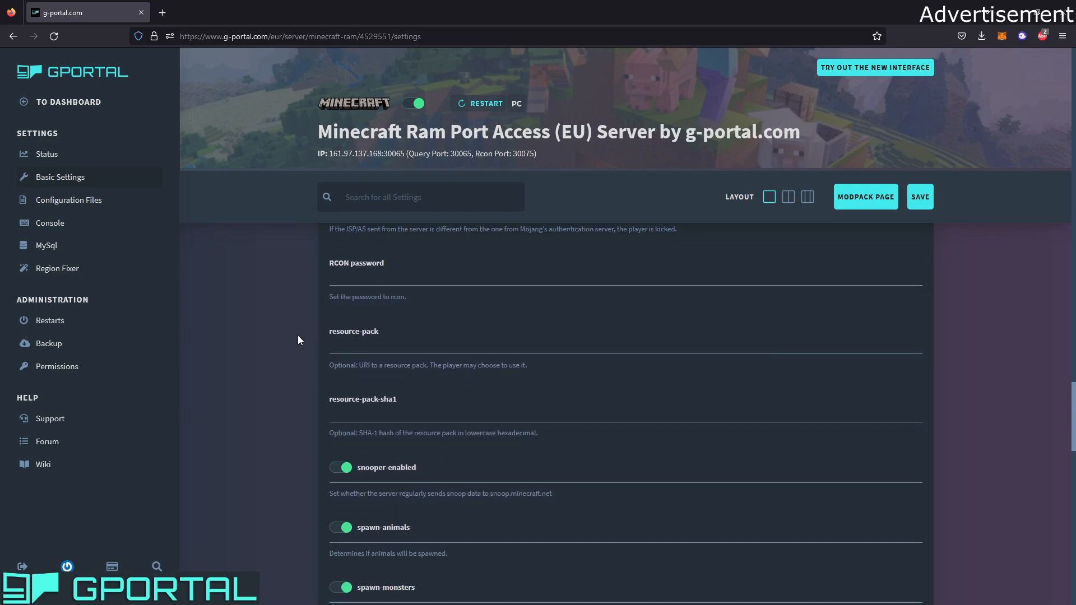
pyautogui.scroll(-3)
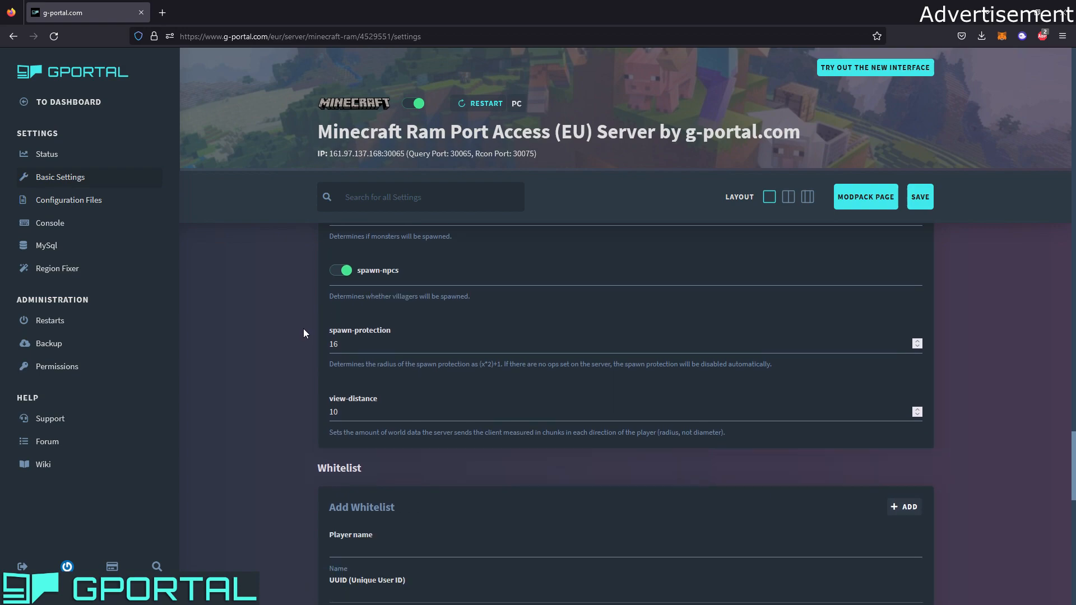
pyautogui.scroll(-3)
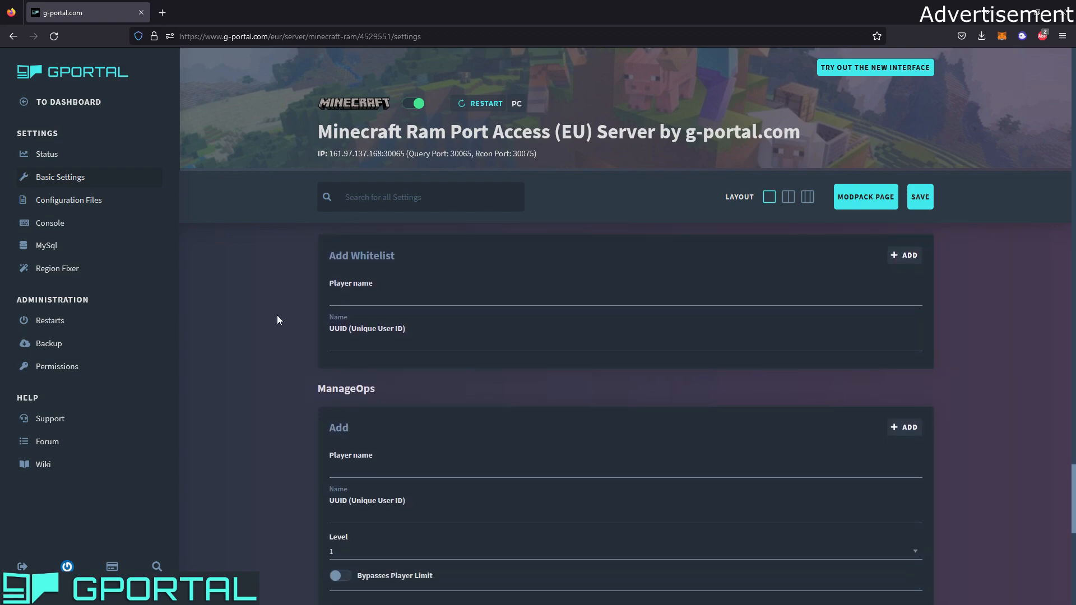
pyautogui.moveTo(497, 301)
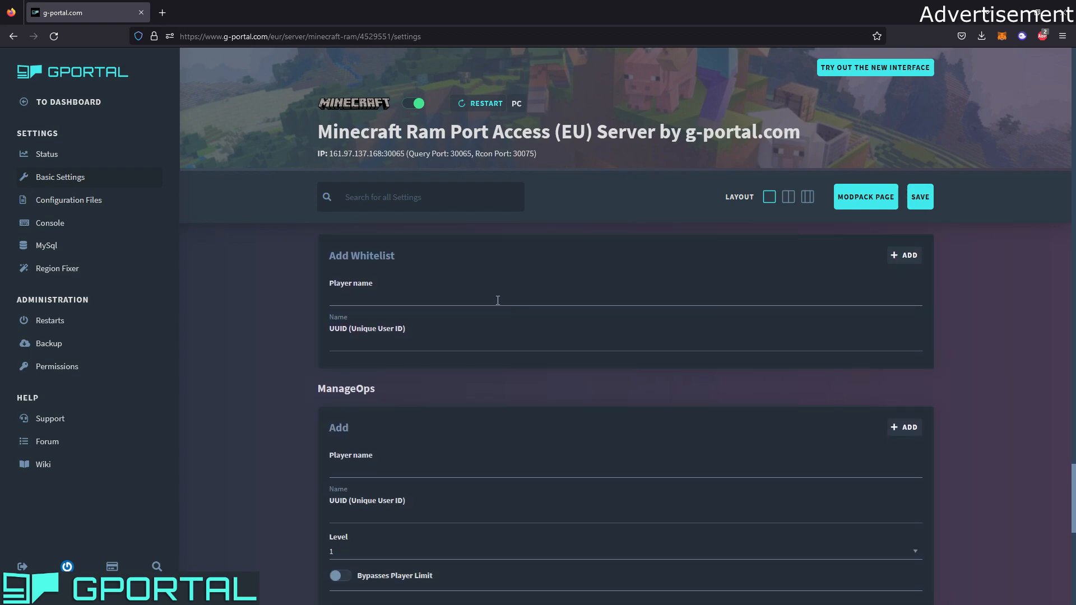
pyautogui.moveTo(364, 290)
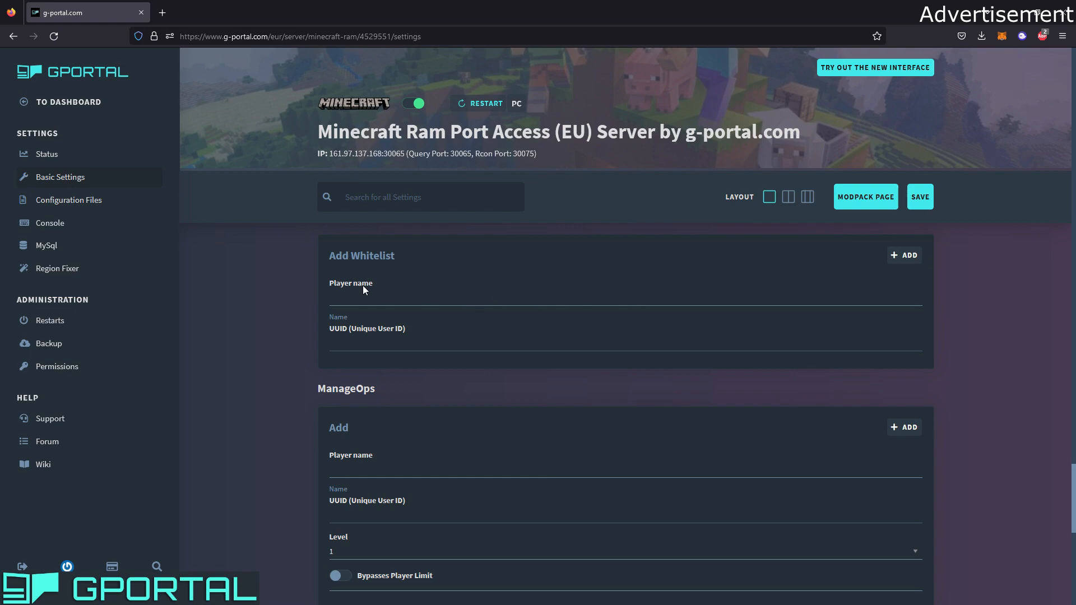
# Add player Remakke to the whitelist, remove the entry, then add it again.
pyautogui.click(418, 297)
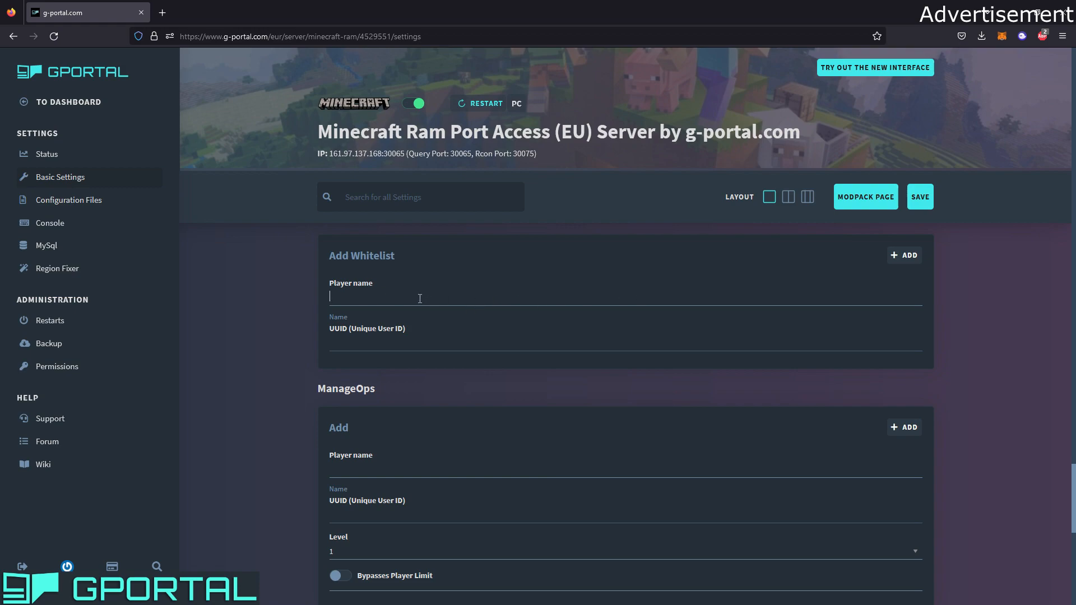
pyautogui.write('Remak')
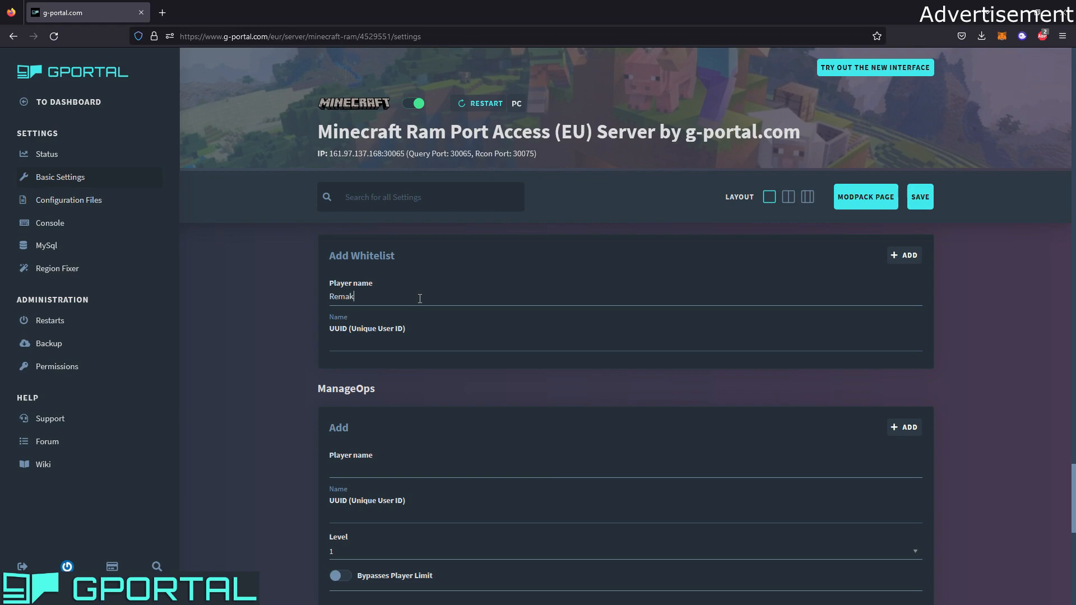
pyautogui.click(904, 254)
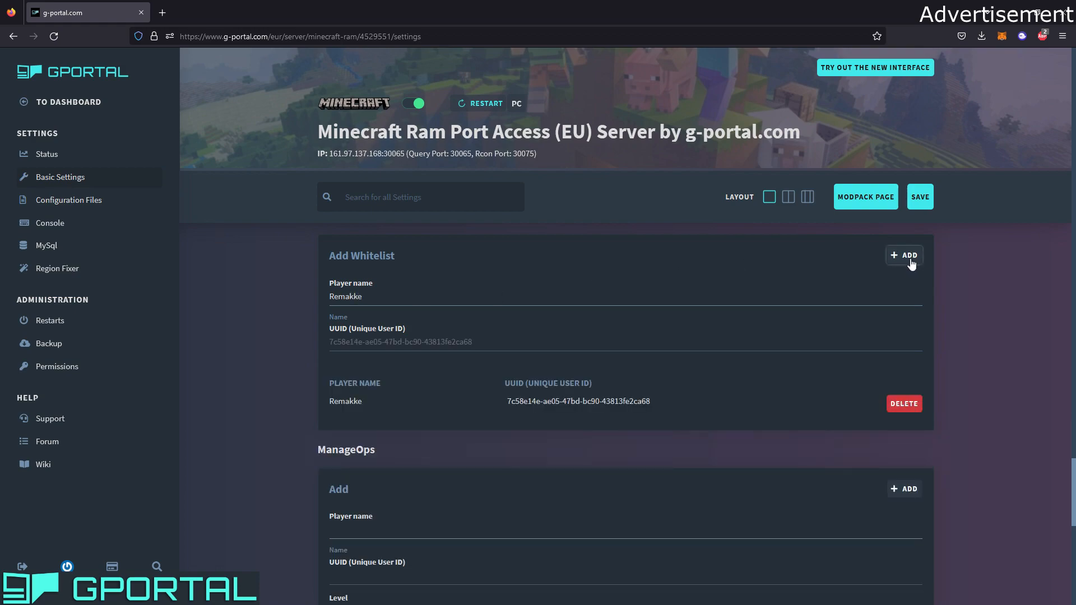
pyautogui.moveTo(250, 349)
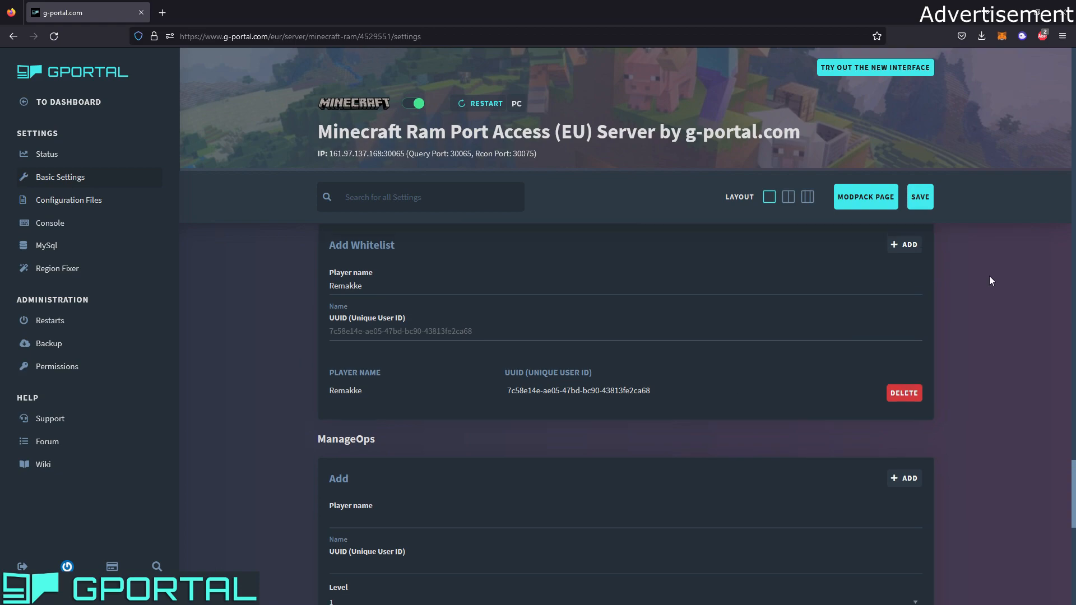
pyautogui.doubleClick(345, 285)
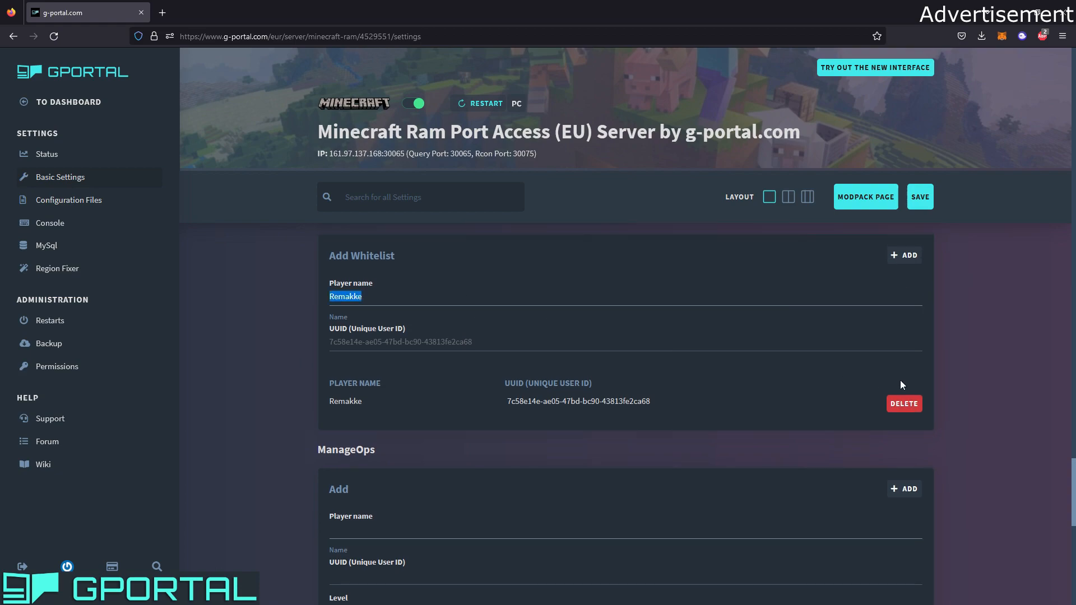
pyautogui.click(903, 404)
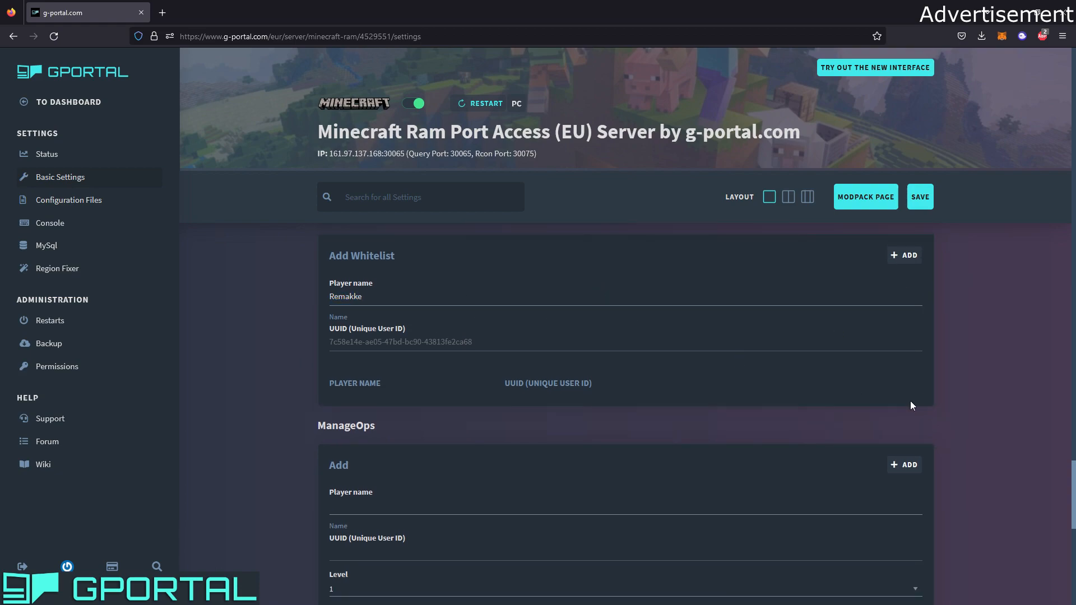
pyautogui.moveTo(507, 371)
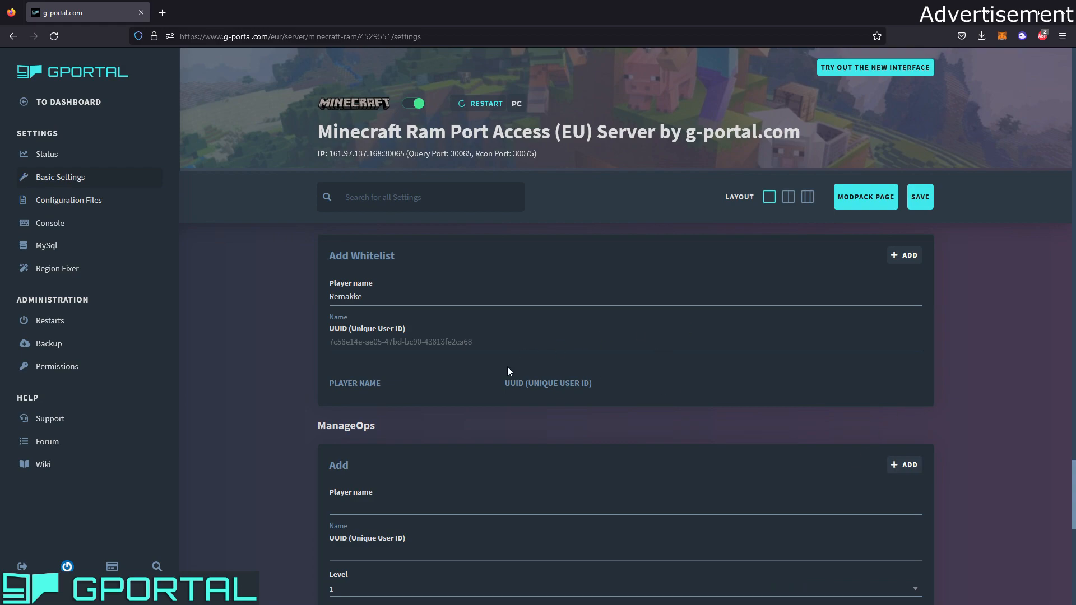
pyautogui.click(904, 254)
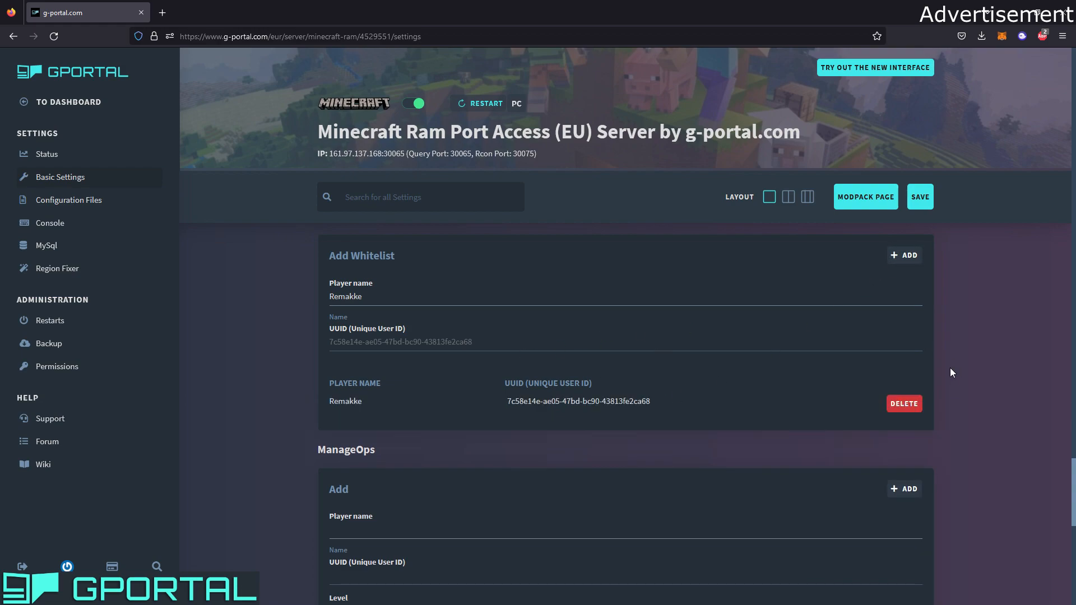
pyautogui.scroll(-3)
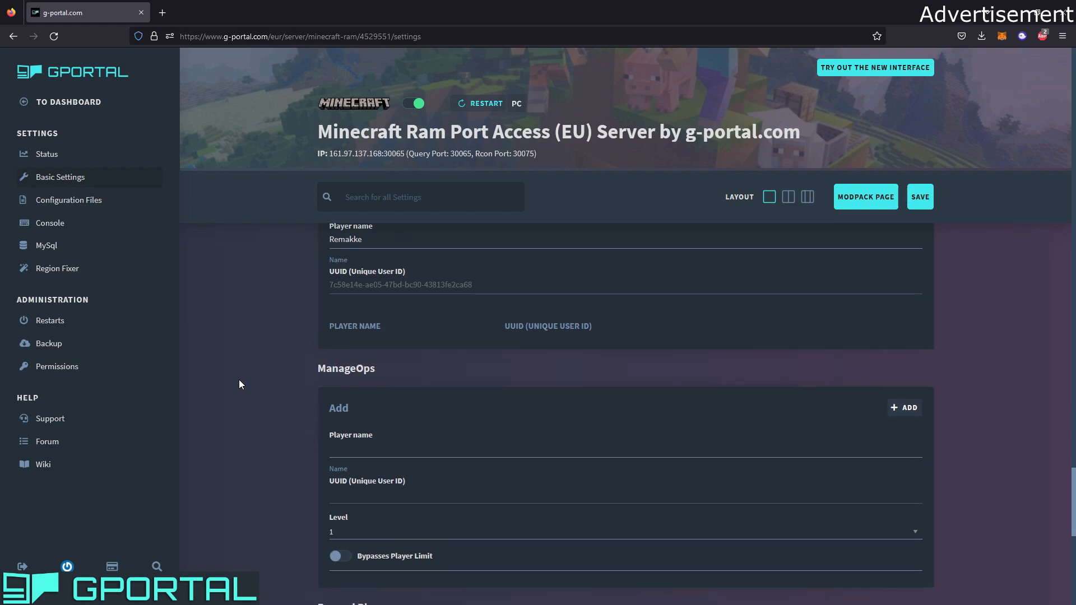
pyautogui.scroll(-3)
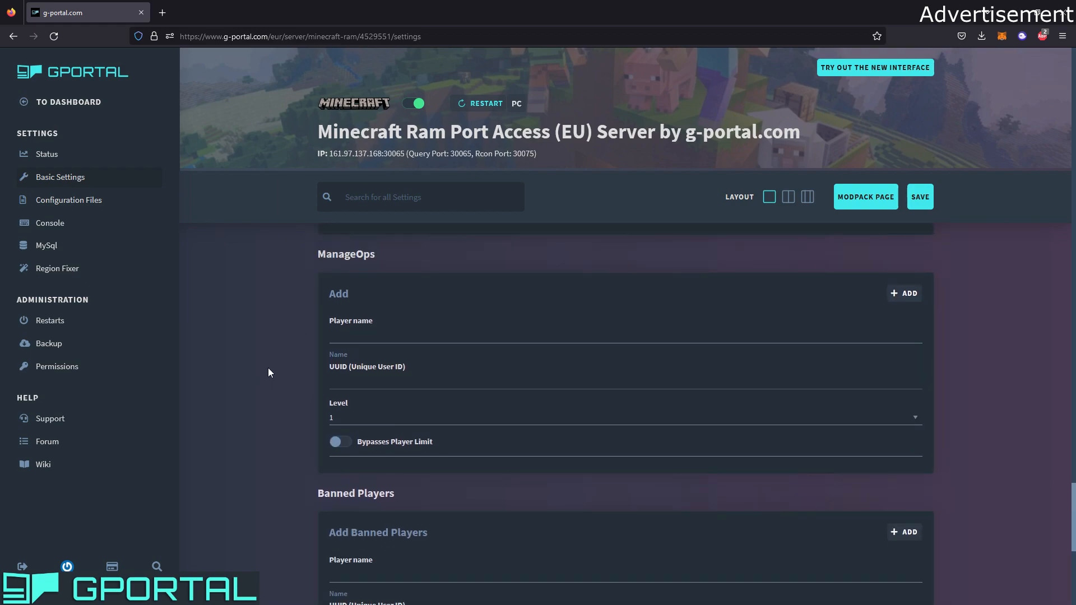
pyautogui.scroll(-3)
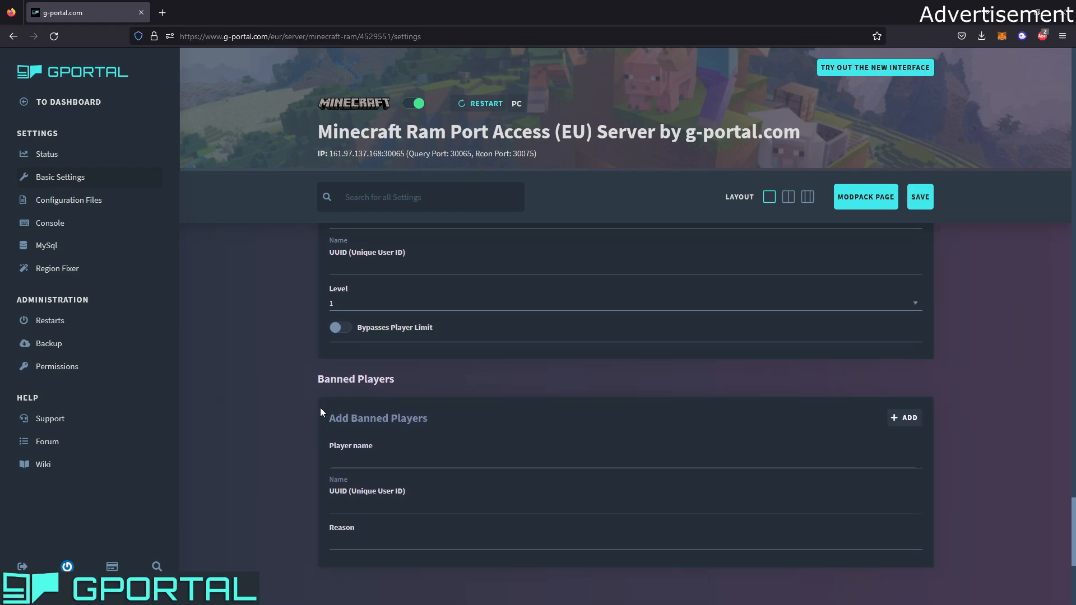
pyautogui.scroll(3)
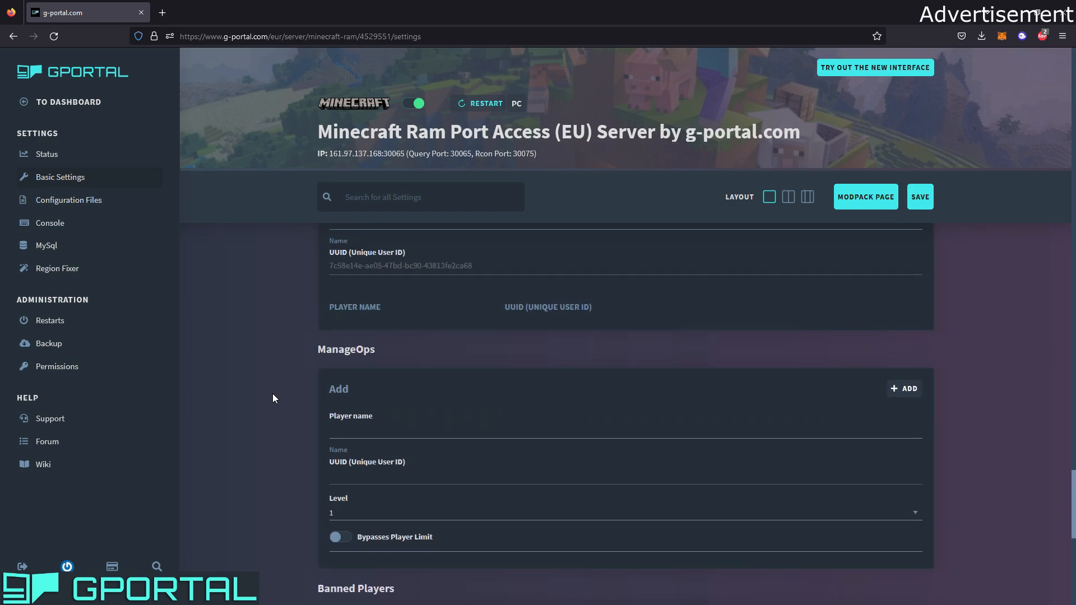
pyautogui.scroll(-3)
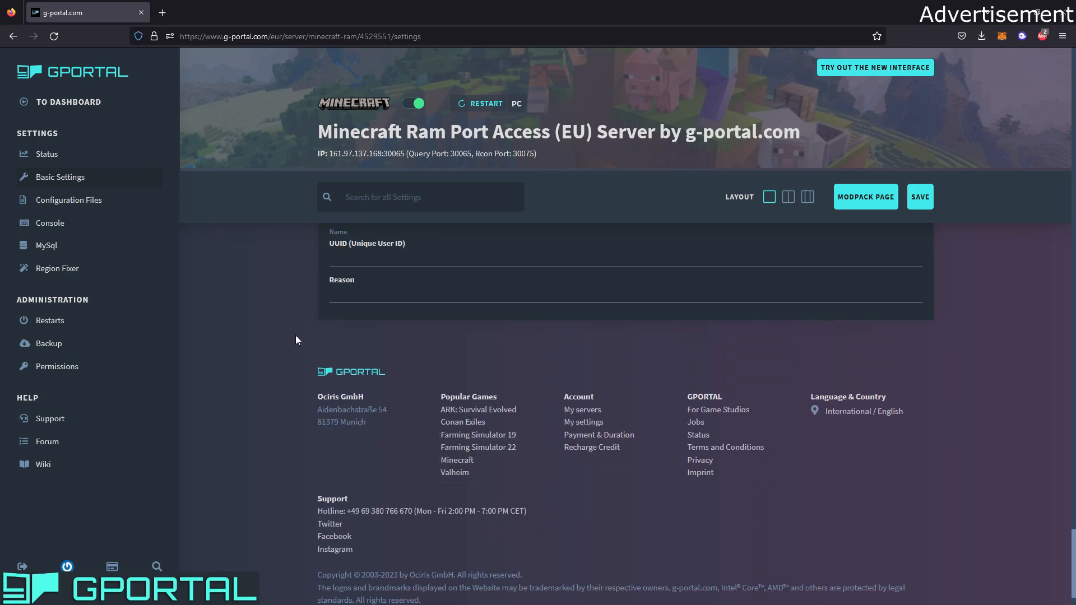
# Go to the Configuration Files page from the sidebar.
pyautogui.click(68, 200)
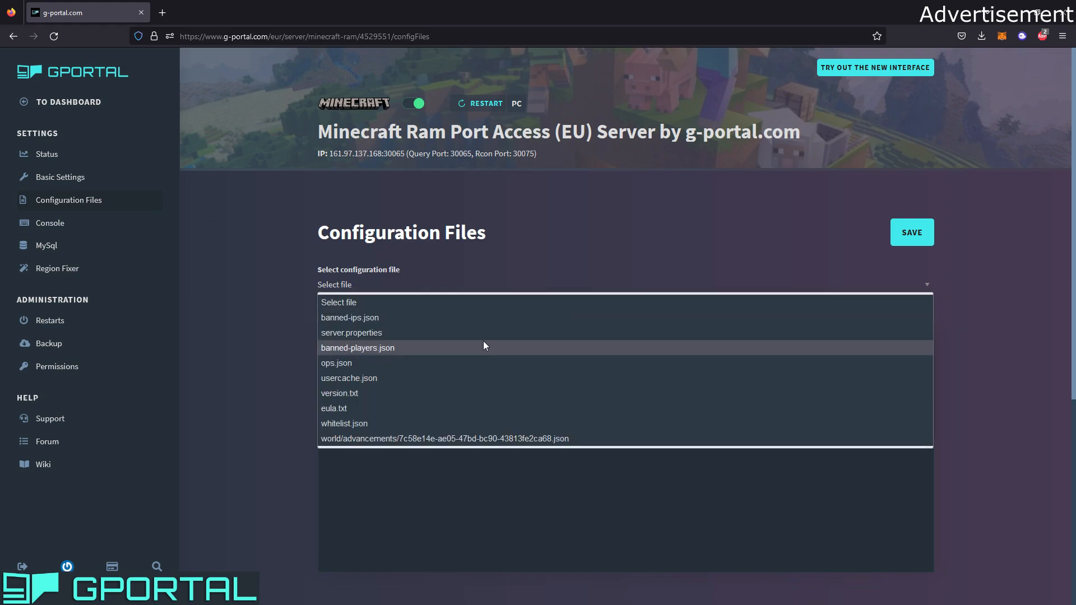
pyautogui.moveTo(259, 292)
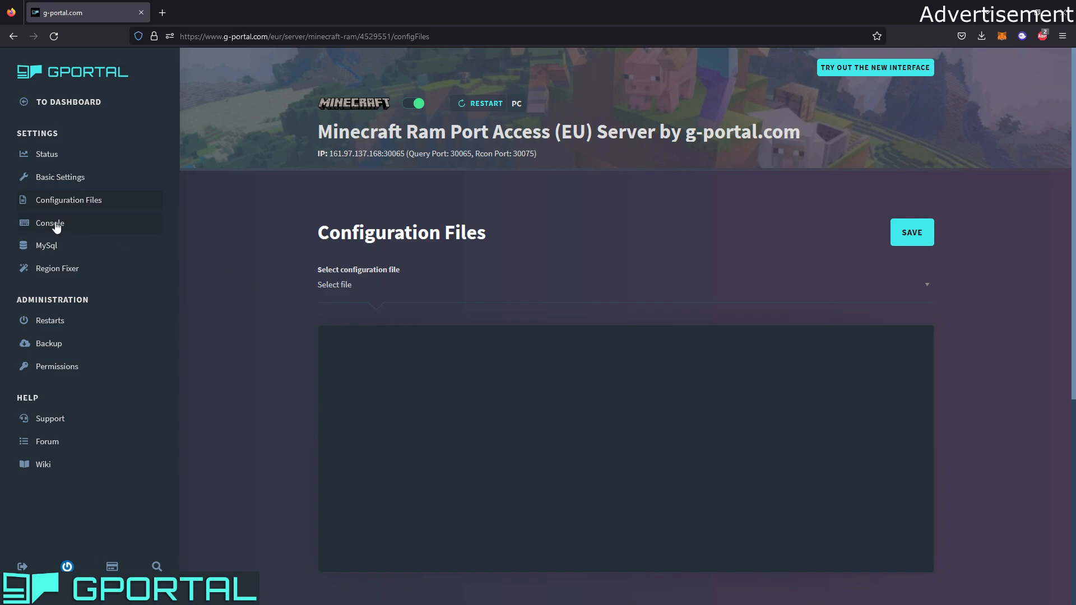
# Open the Console and scroll through the server log and command overview.
pyautogui.click(49, 223)
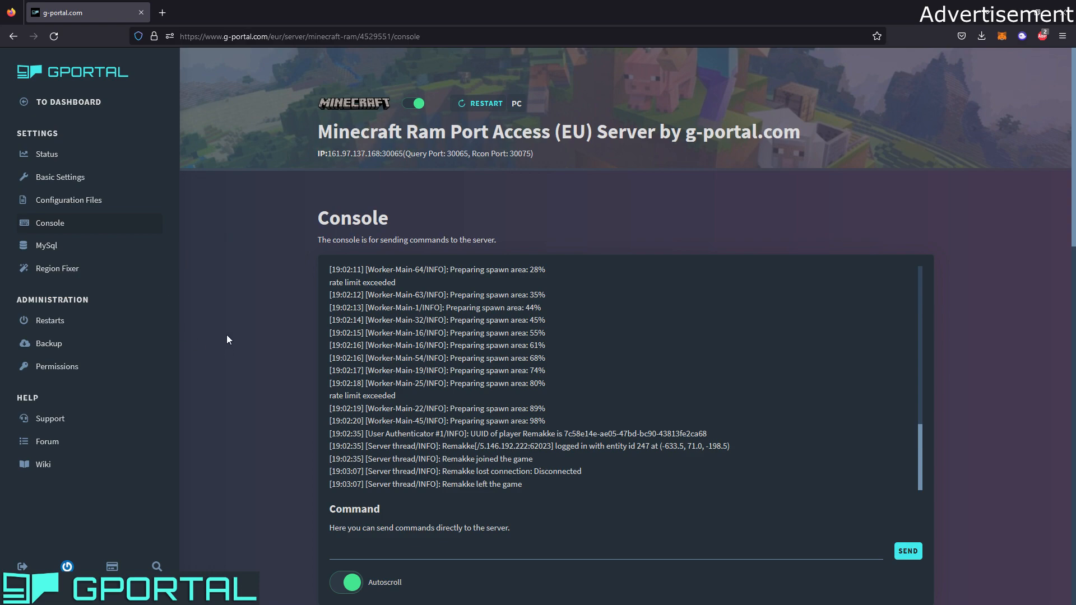
pyautogui.scroll(-3)
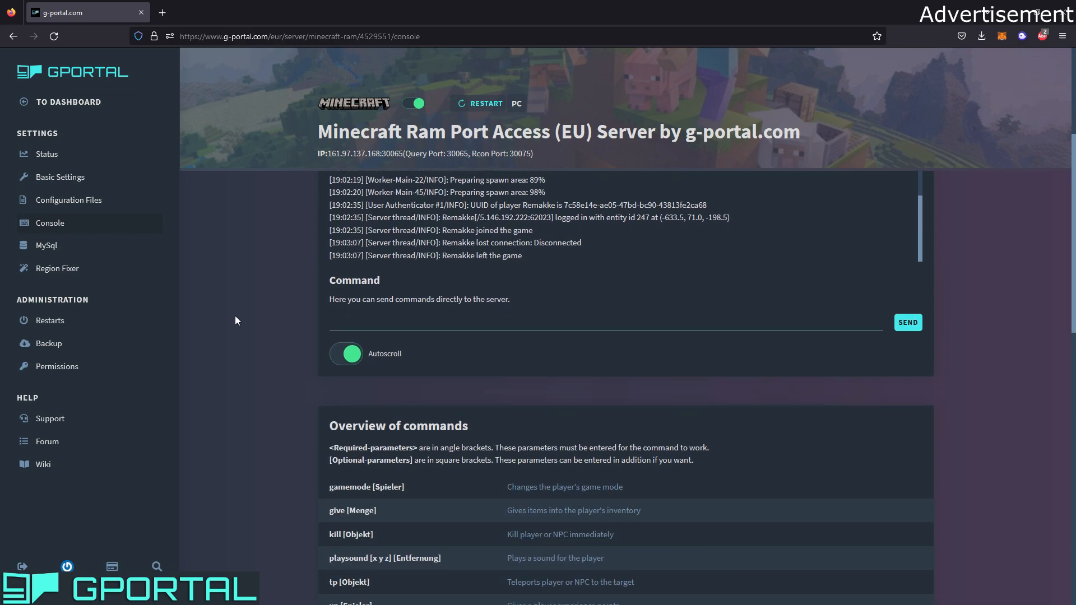
pyautogui.scroll(-3)
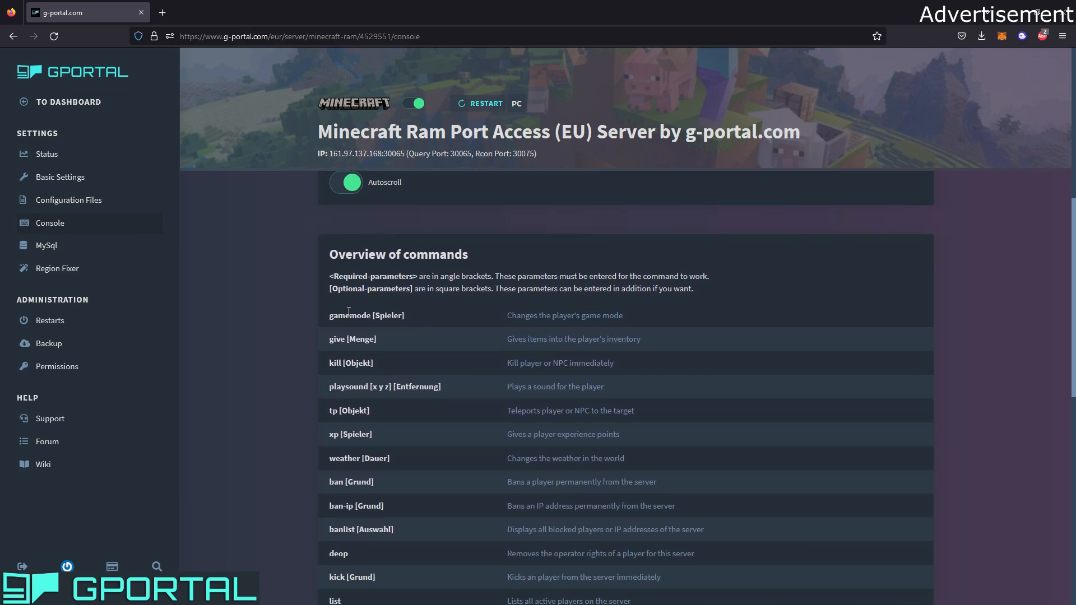
pyautogui.scroll(-3)
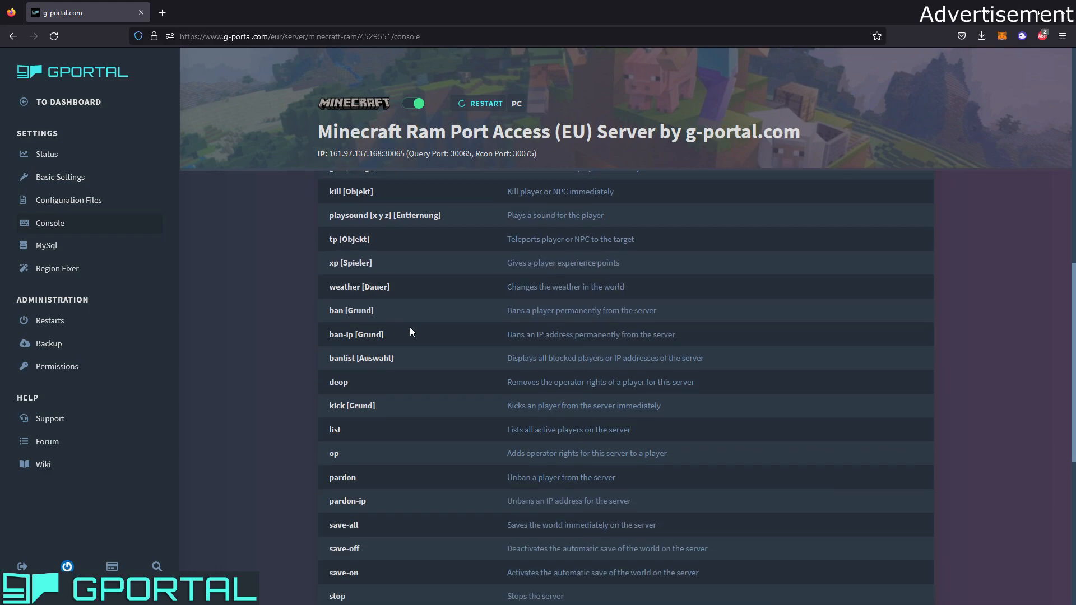
pyautogui.scroll(3)
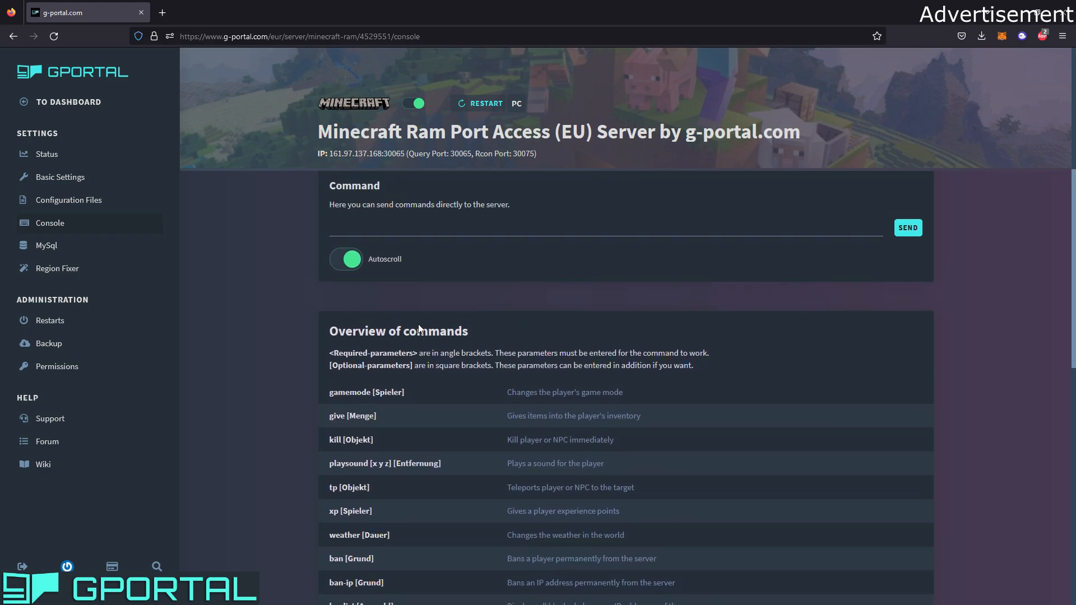
pyautogui.scroll(3)
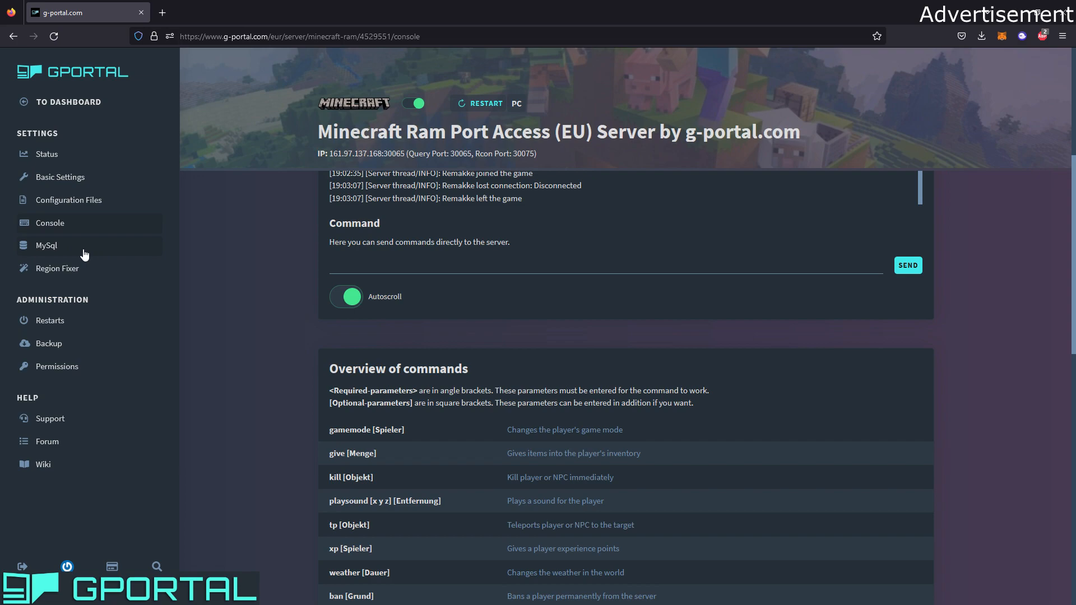
pyautogui.click(57, 268)
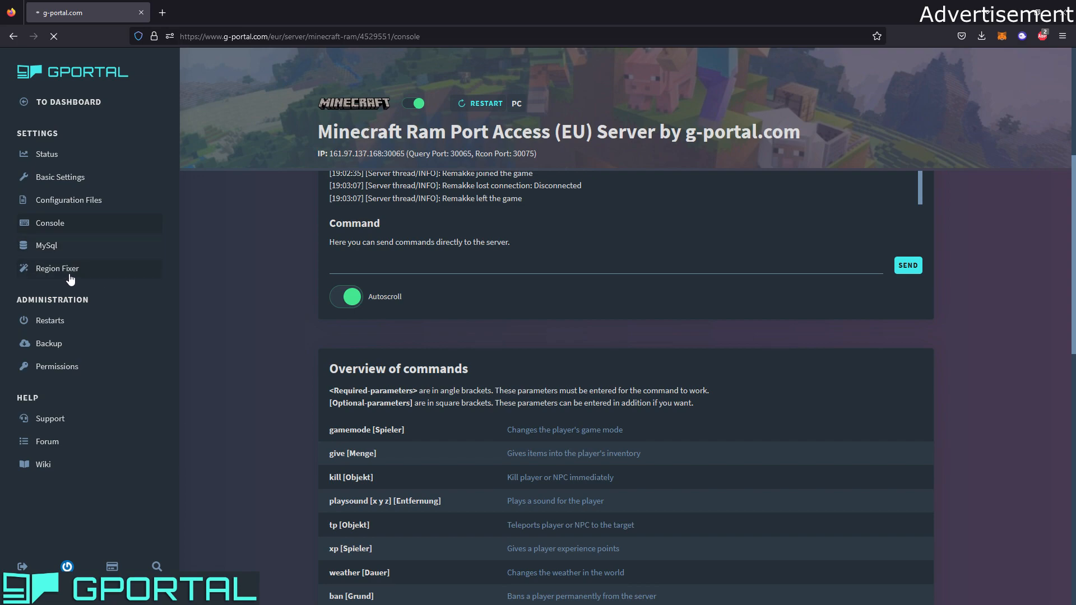
# Go to the Region Fixer page from the sidebar.
pyautogui.click(57, 268)
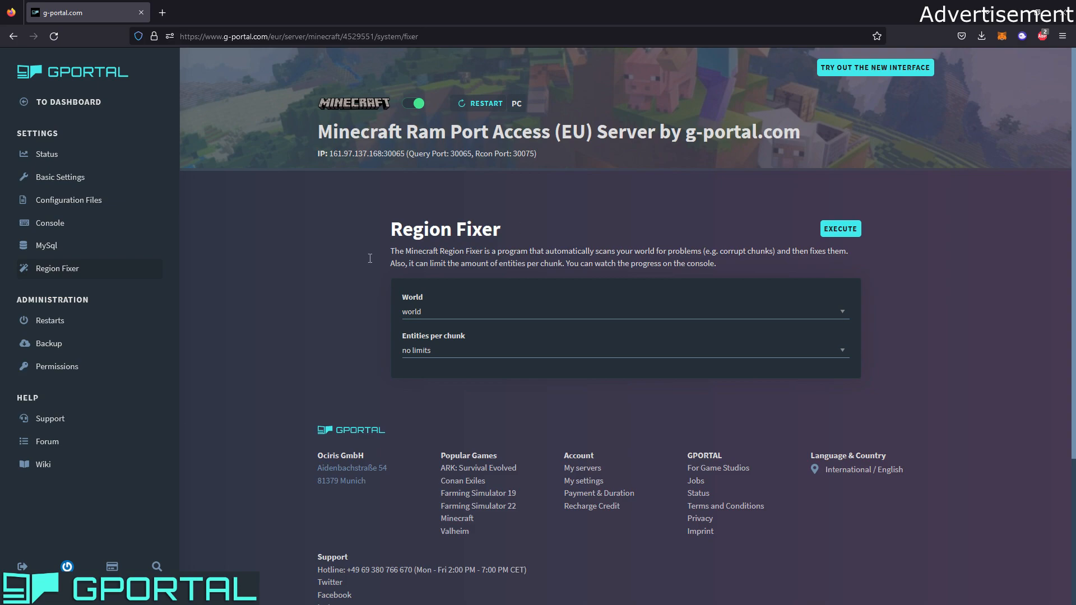
# Go to the Restarts page under Administration.
pyautogui.click(49, 321)
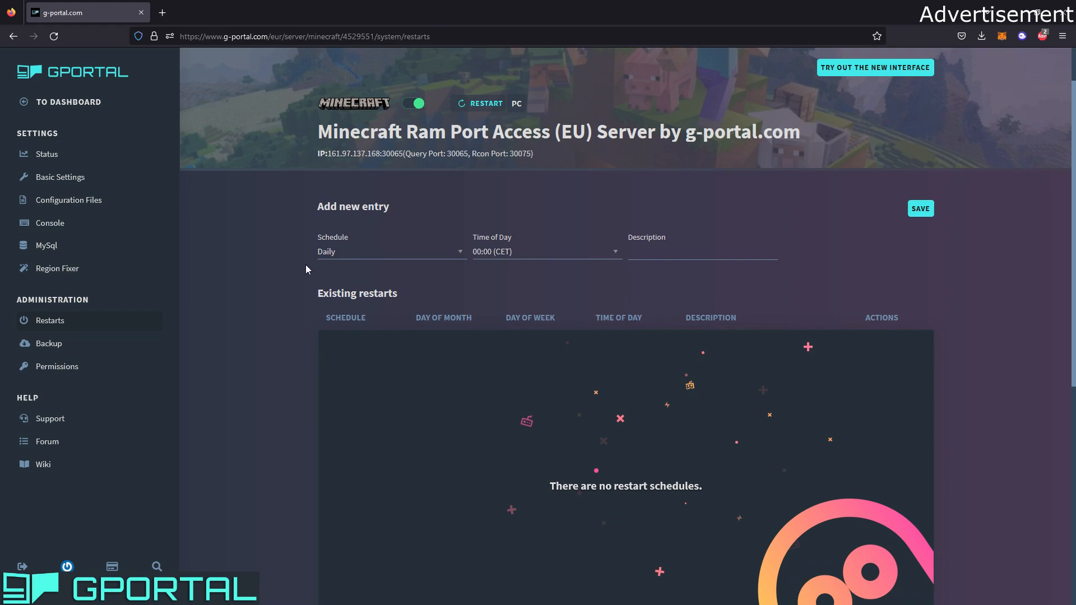
pyautogui.moveTo(214, 254)
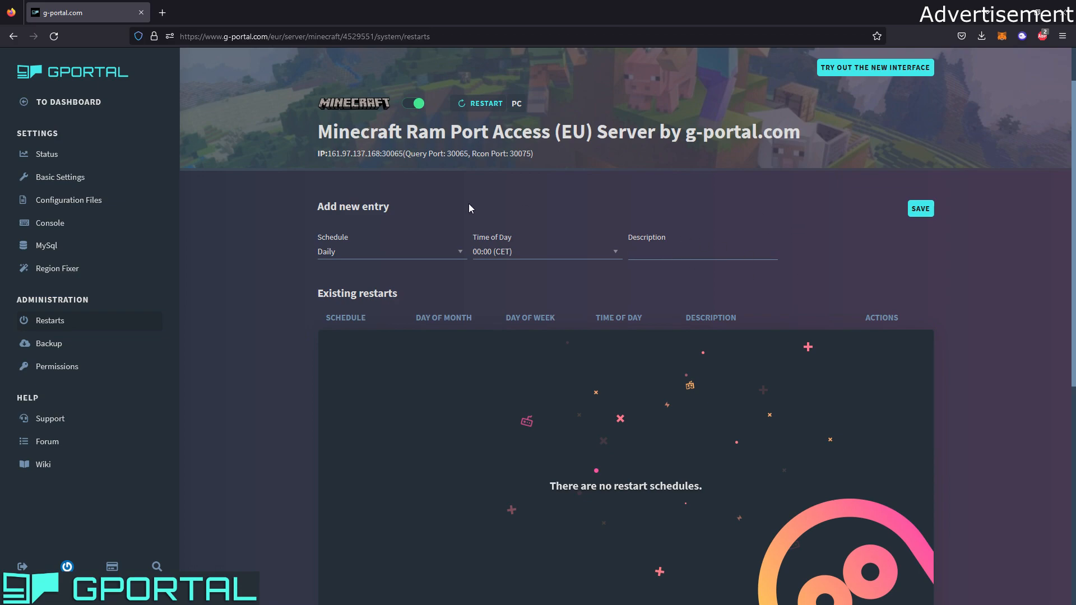
pyautogui.moveTo(427, 245)
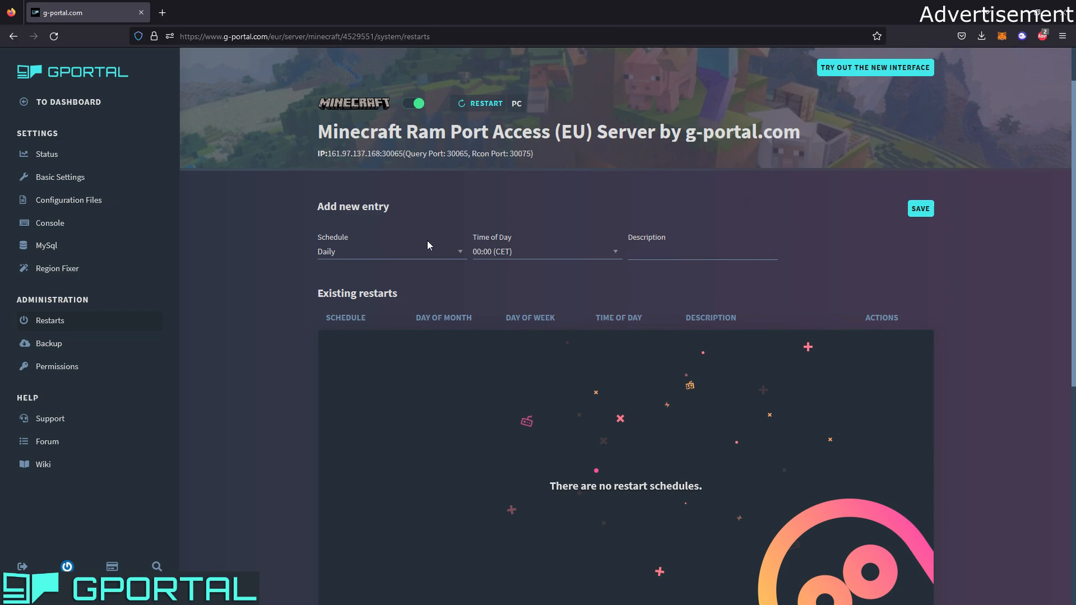
pyautogui.moveTo(372, 239)
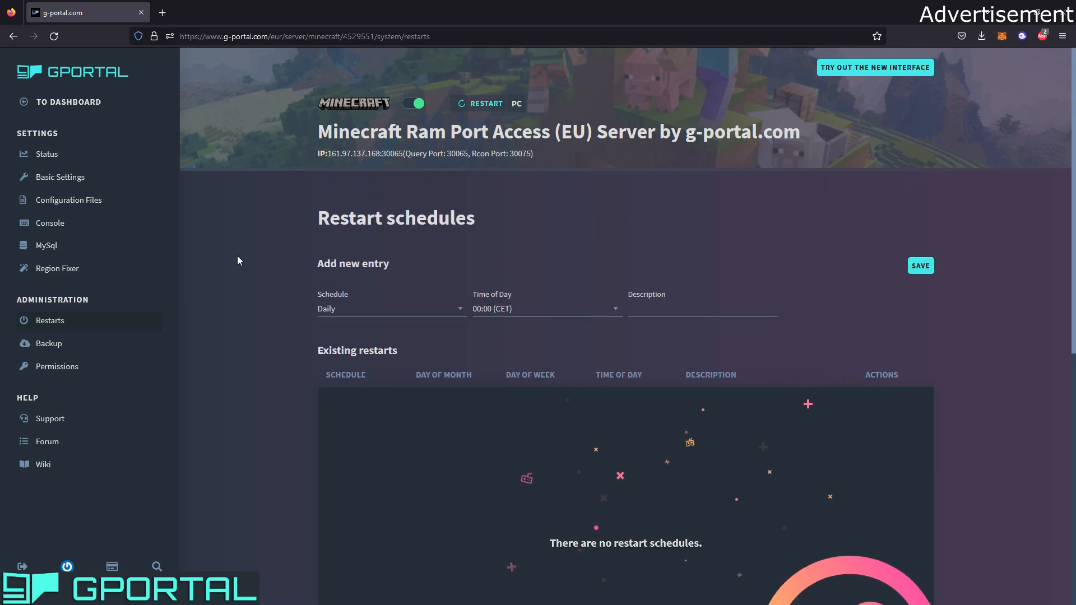
pyautogui.click(50, 343)
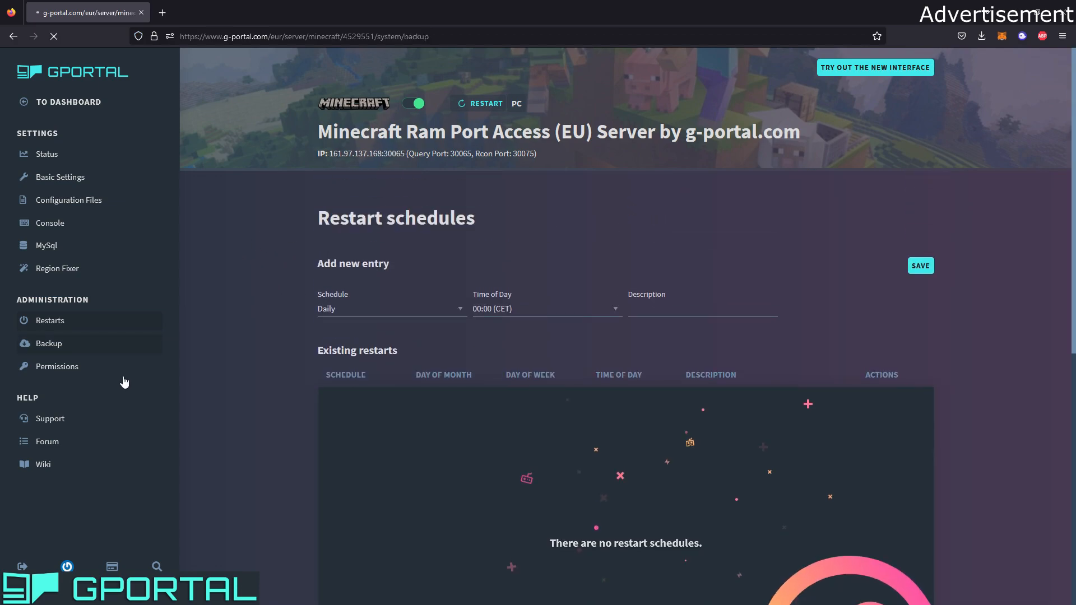
pyautogui.click(49, 342)
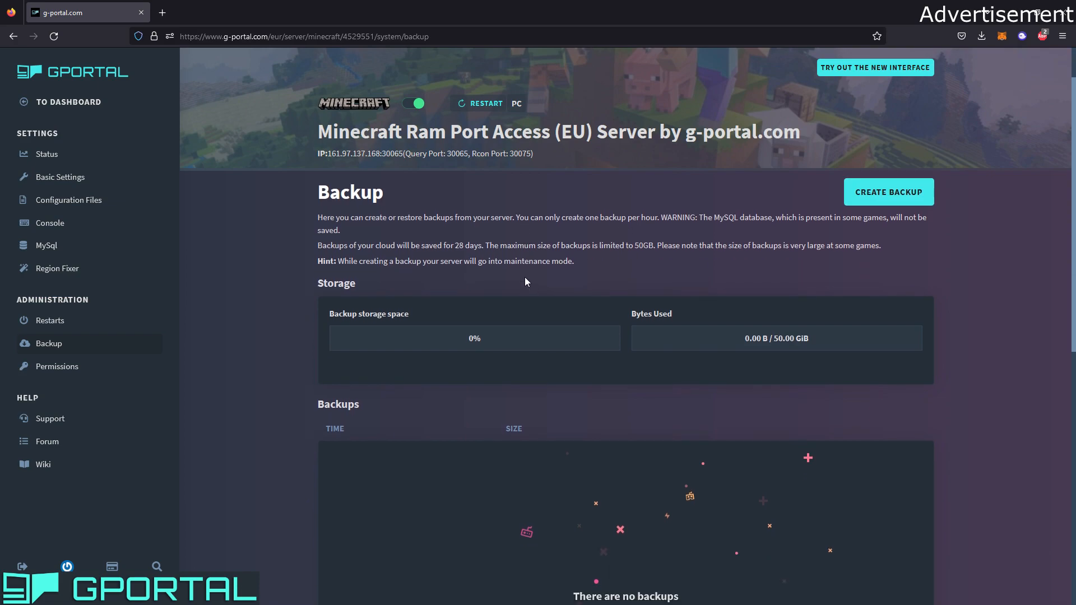
pyautogui.scroll(3)
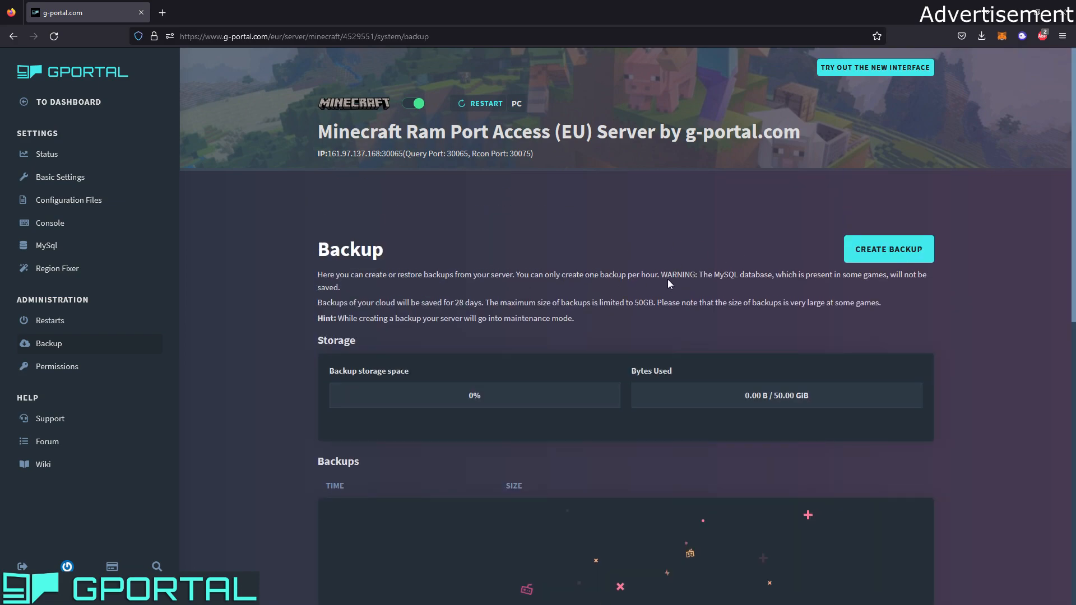
pyautogui.moveTo(642, 266)
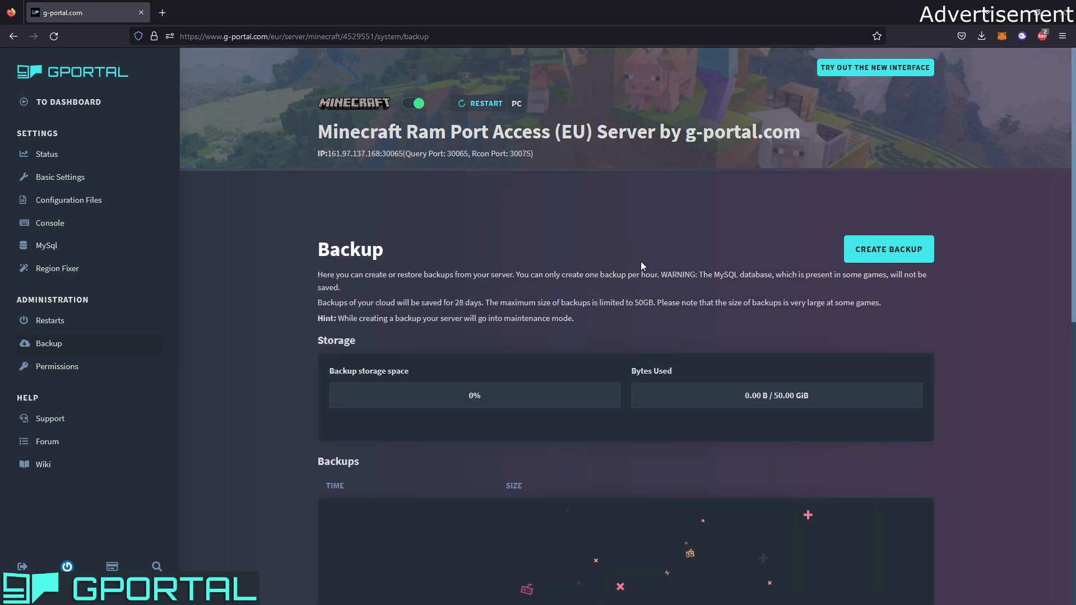
pyautogui.moveTo(688, 262)
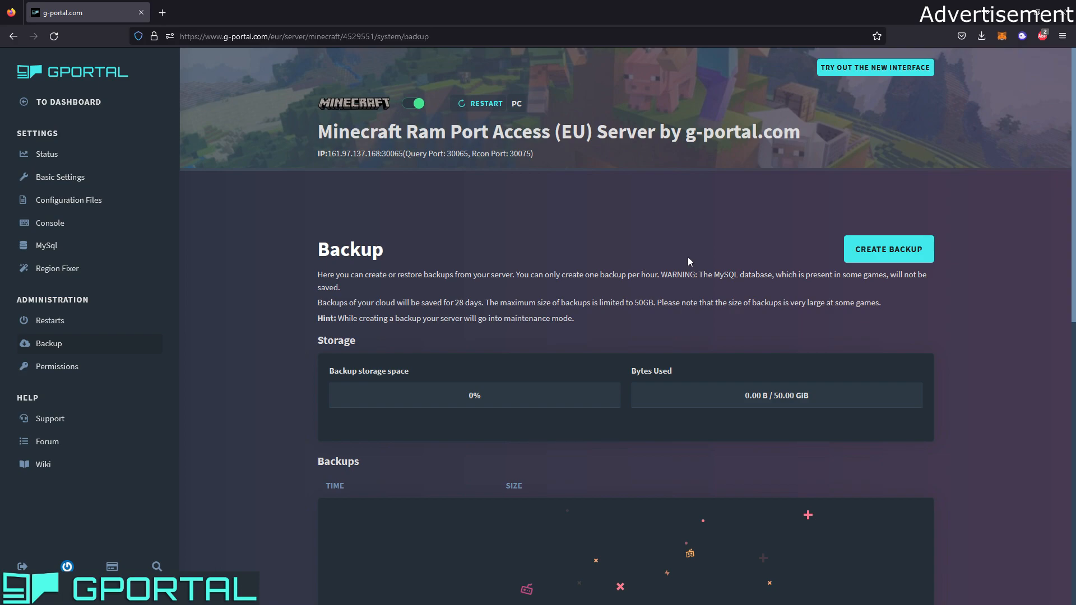
pyautogui.moveTo(682, 256)
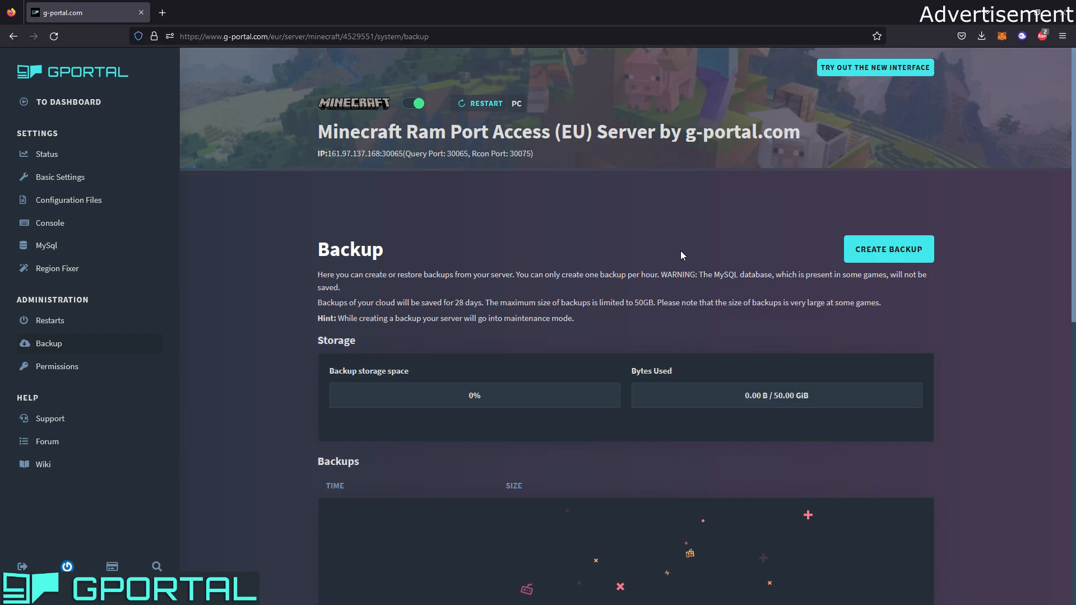
pyautogui.doubleClick(458, 302)
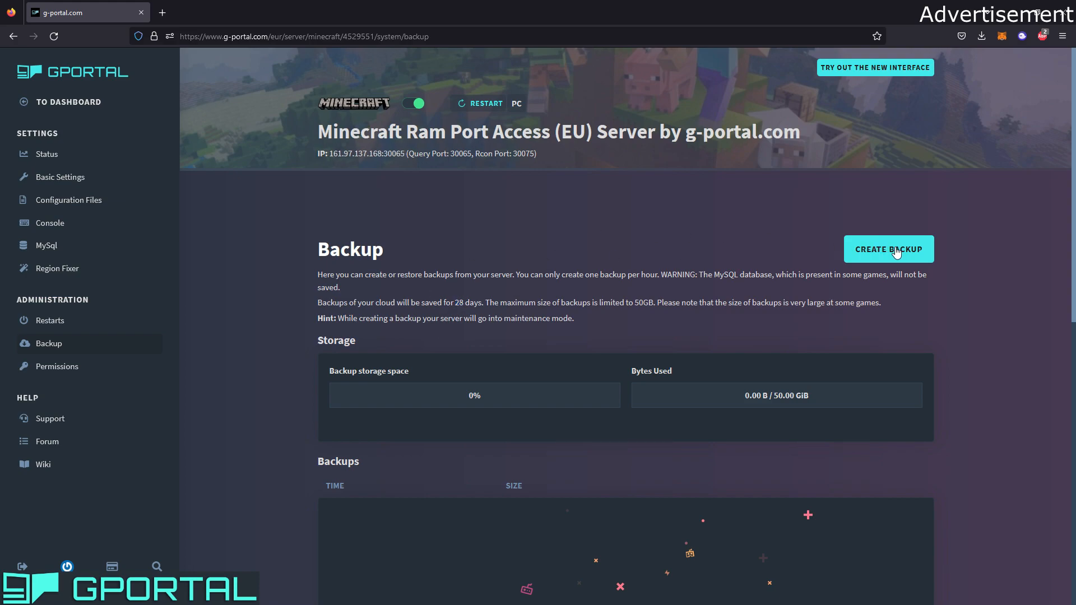
pyautogui.click(887, 248)
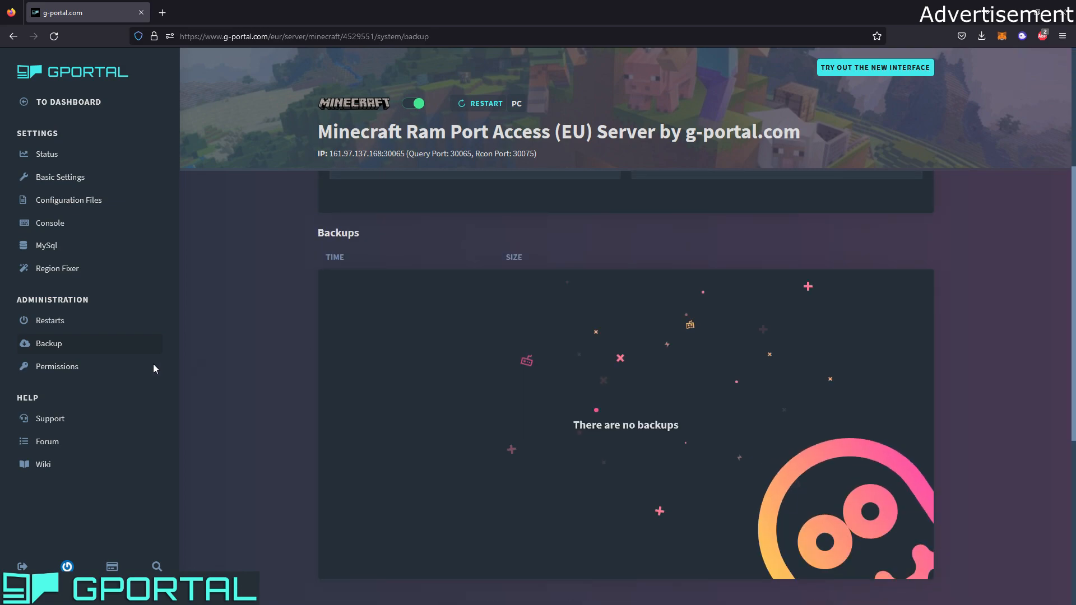
# Go to the Permissions page under Administration.
pyautogui.click(57, 366)
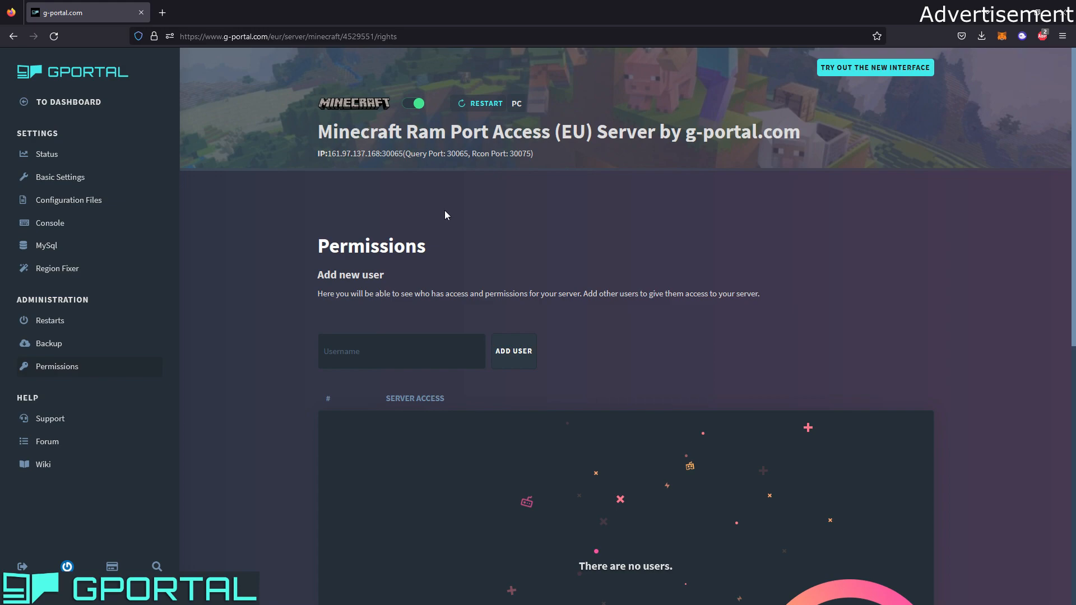
pyautogui.moveTo(398, 284)
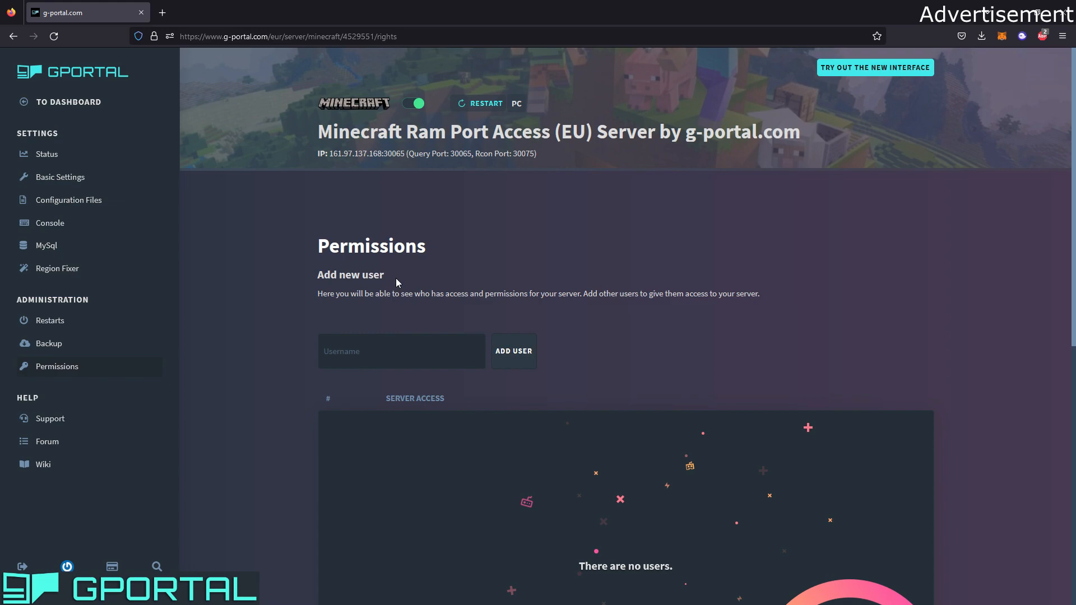
pyautogui.moveTo(30, 397)
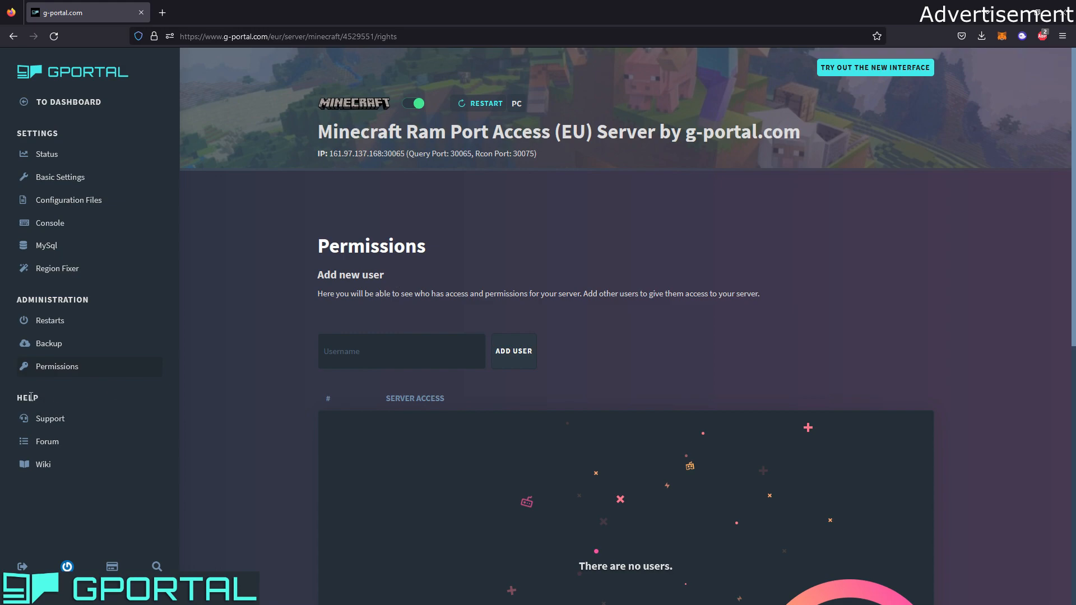
pyautogui.moveTo(55, 445)
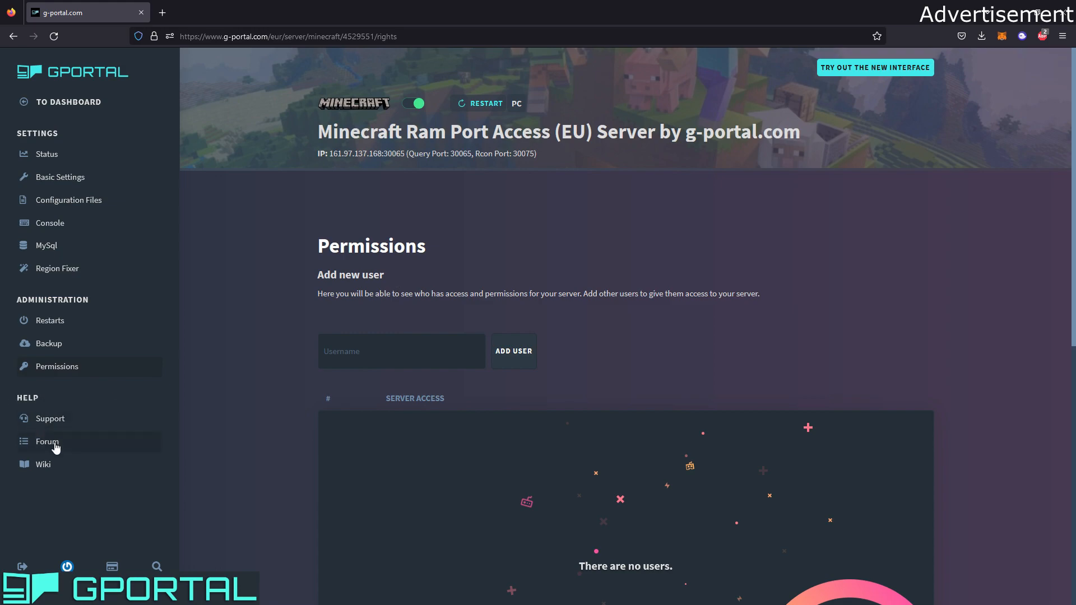
pyautogui.moveTo(73, 510)
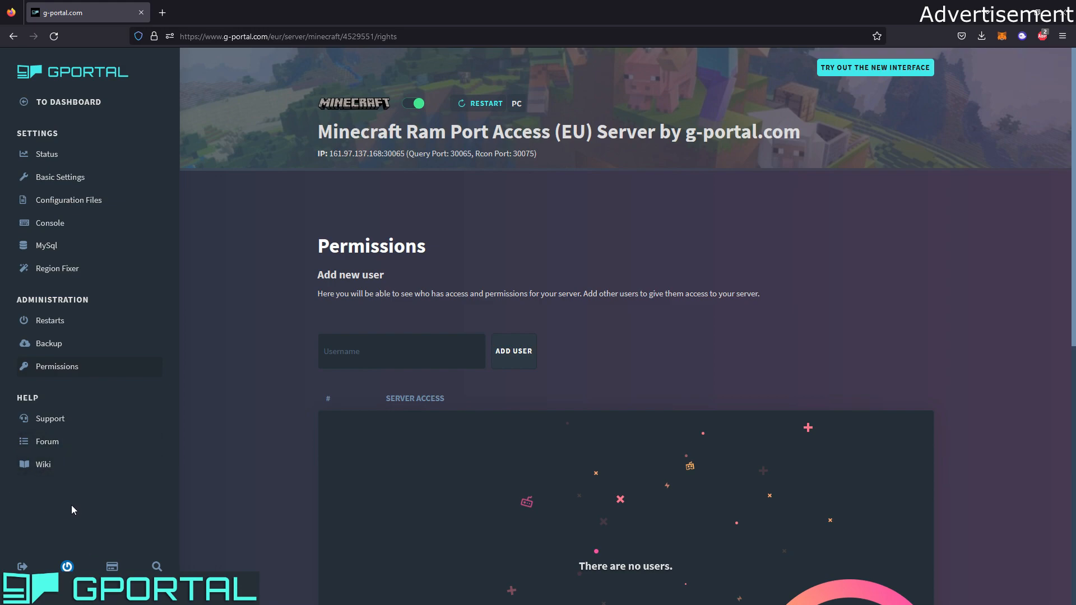
pyautogui.moveTo(46, 153)
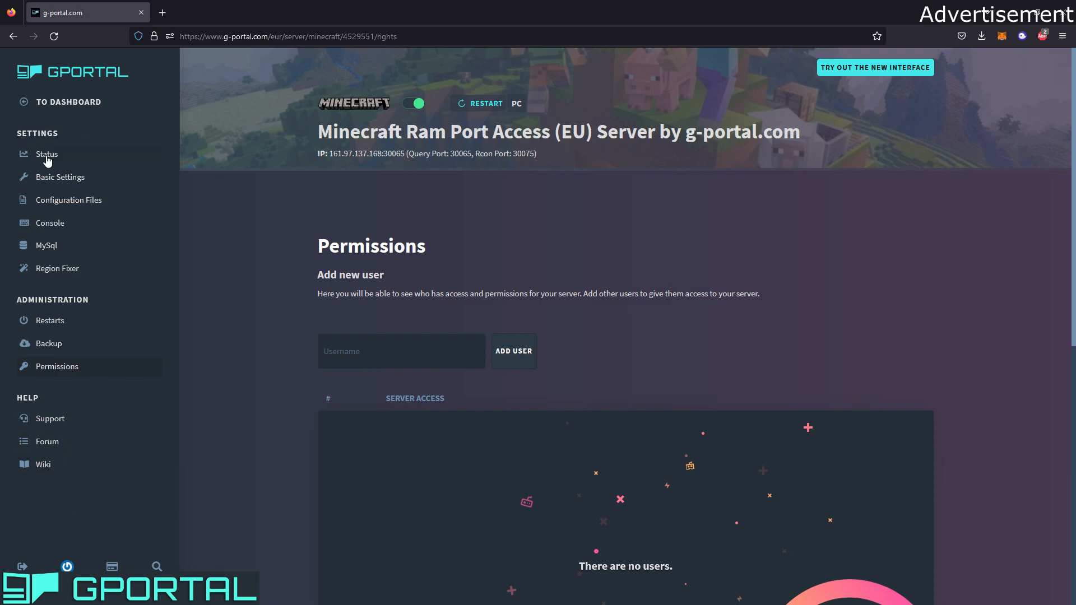
# Return to the server Status page under Settings.
pyautogui.click(46, 153)
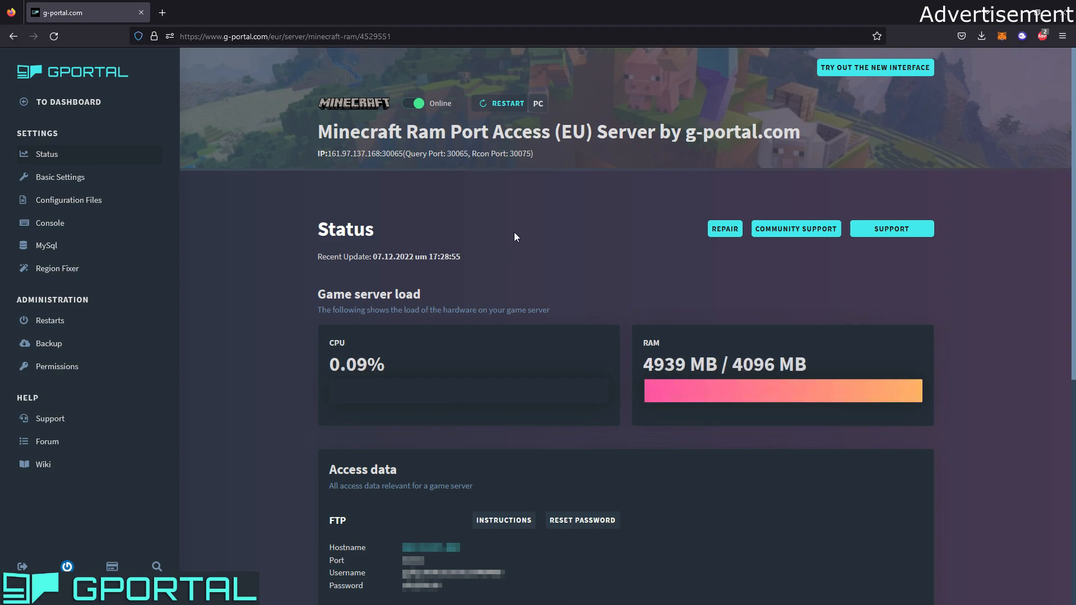
pyautogui.moveTo(531, 214)
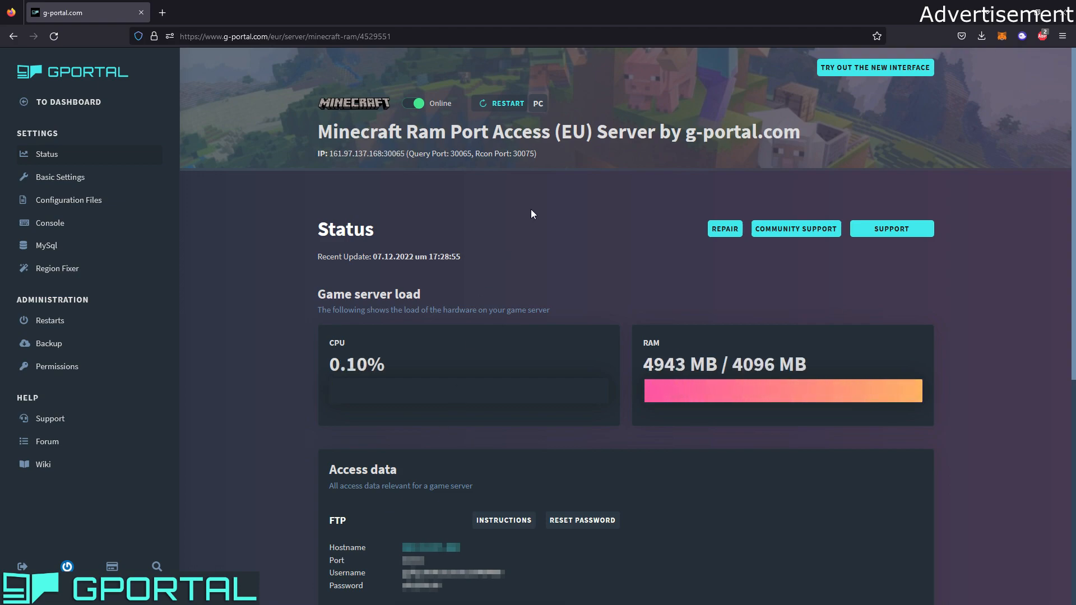
pyautogui.moveTo(3, 77)
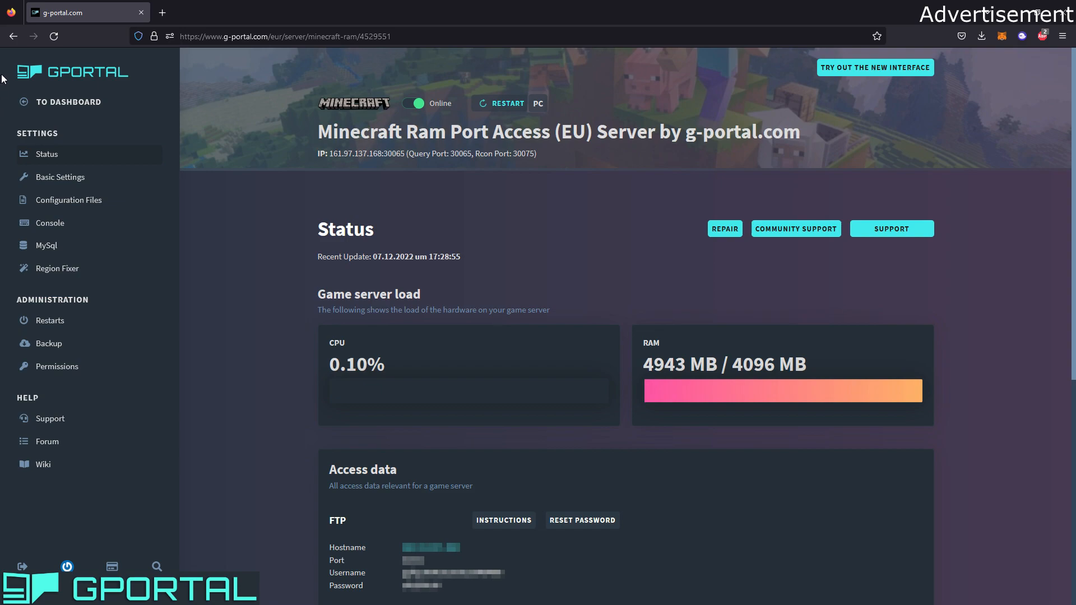
pyautogui.moveTo(3, 115)
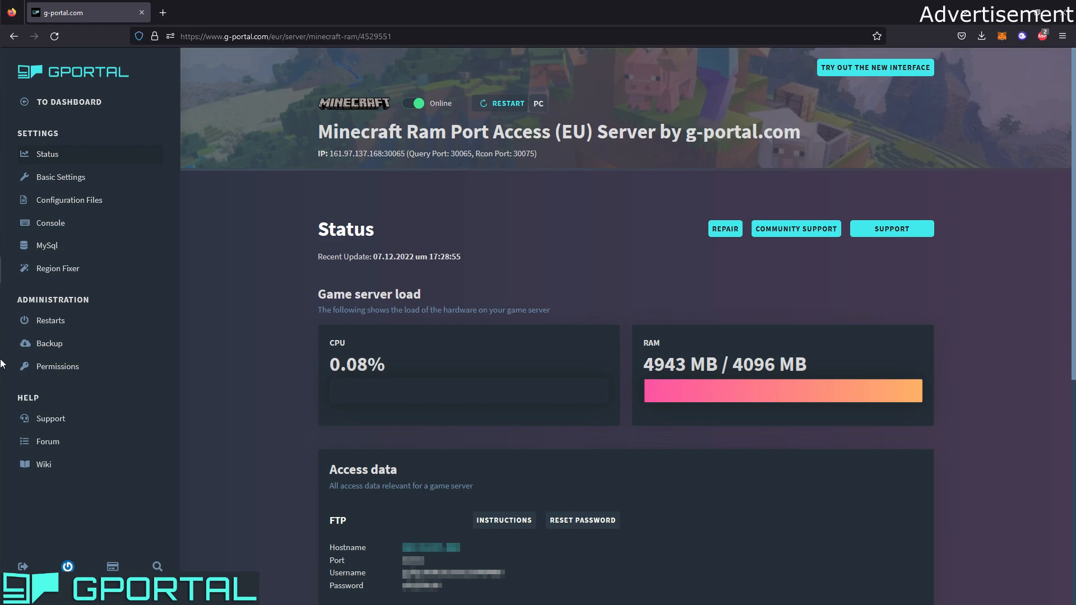
# Search Windows for %appdata% to open the Roaming folder.
pyautogui.click(9, 13)
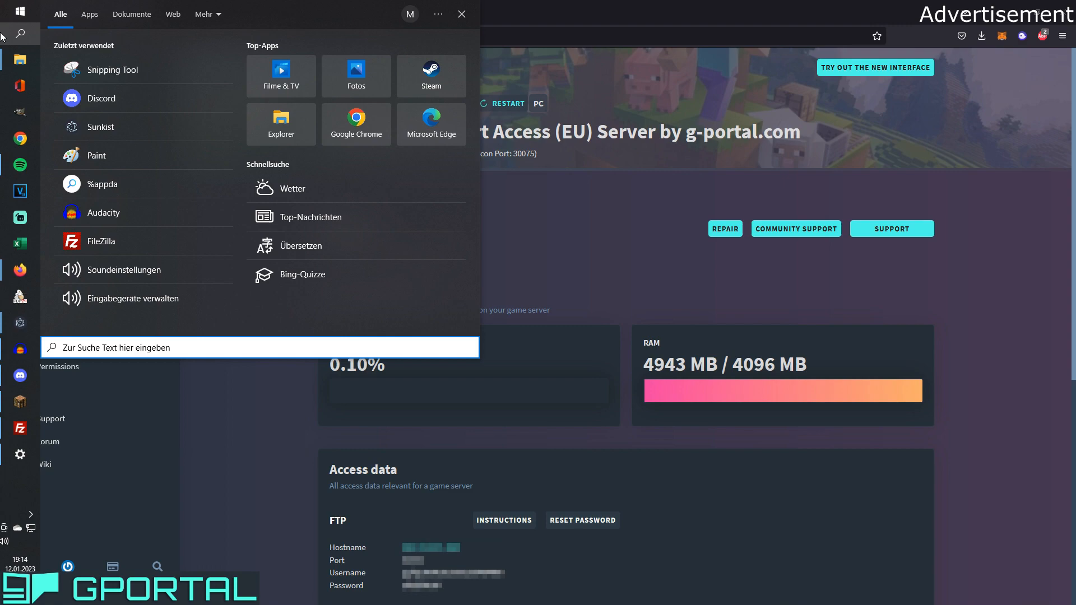
pyautogui.write('%appda')
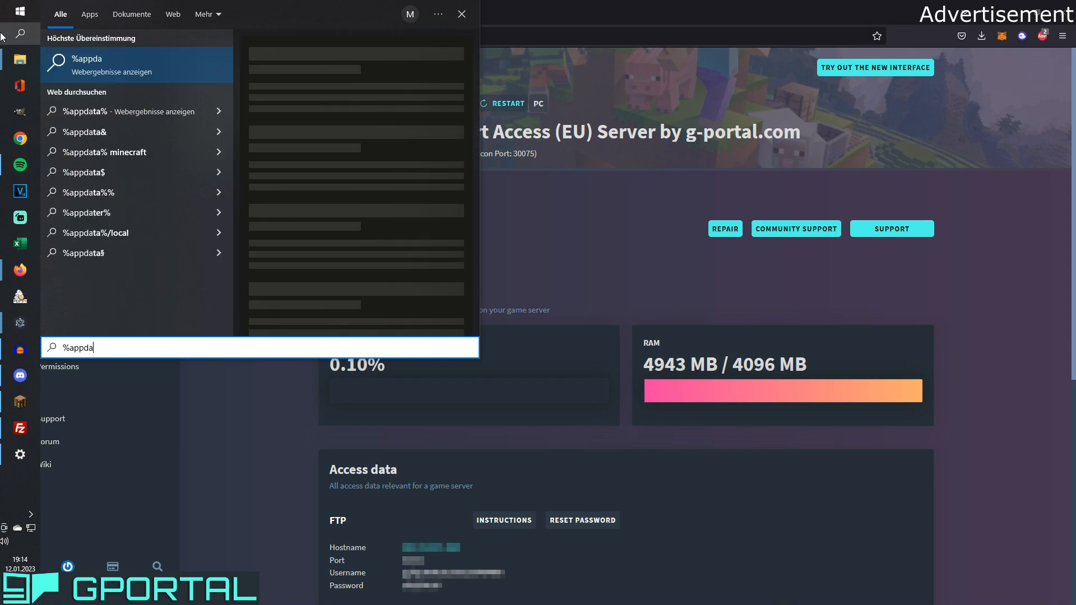
pyautogui.write('a')
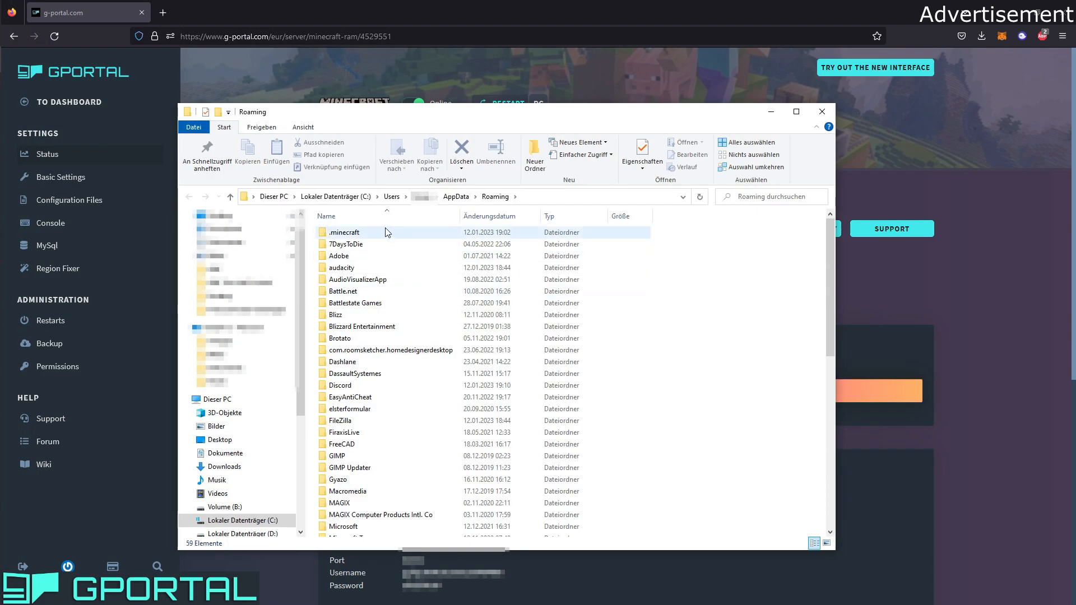
# Open .minecraft > saves and select the Server Test World folder.
pyautogui.doubleClick(345, 232)
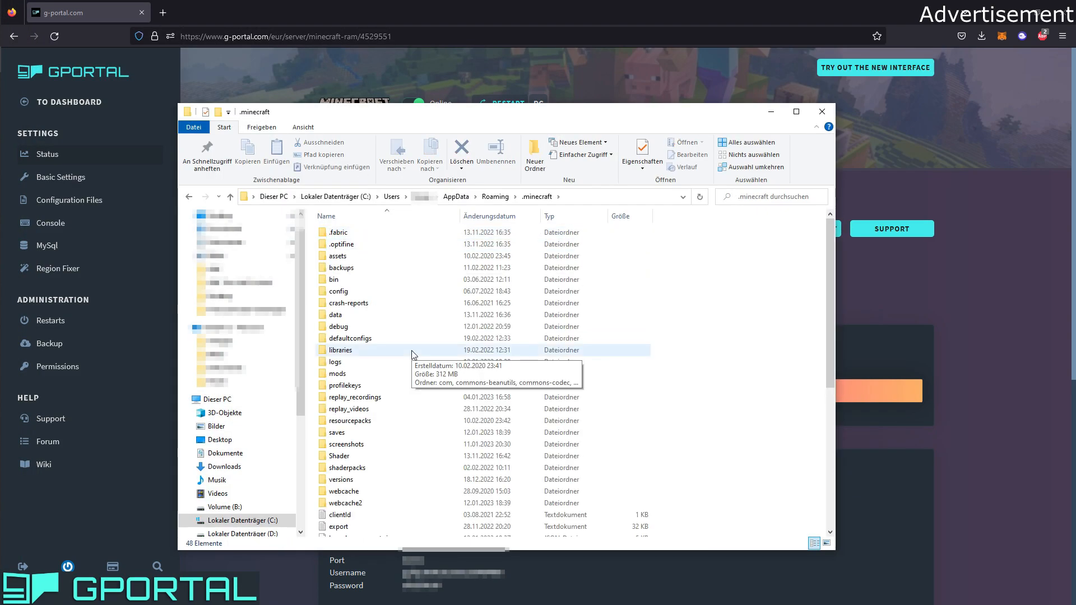
pyautogui.doubleClick(337, 432)
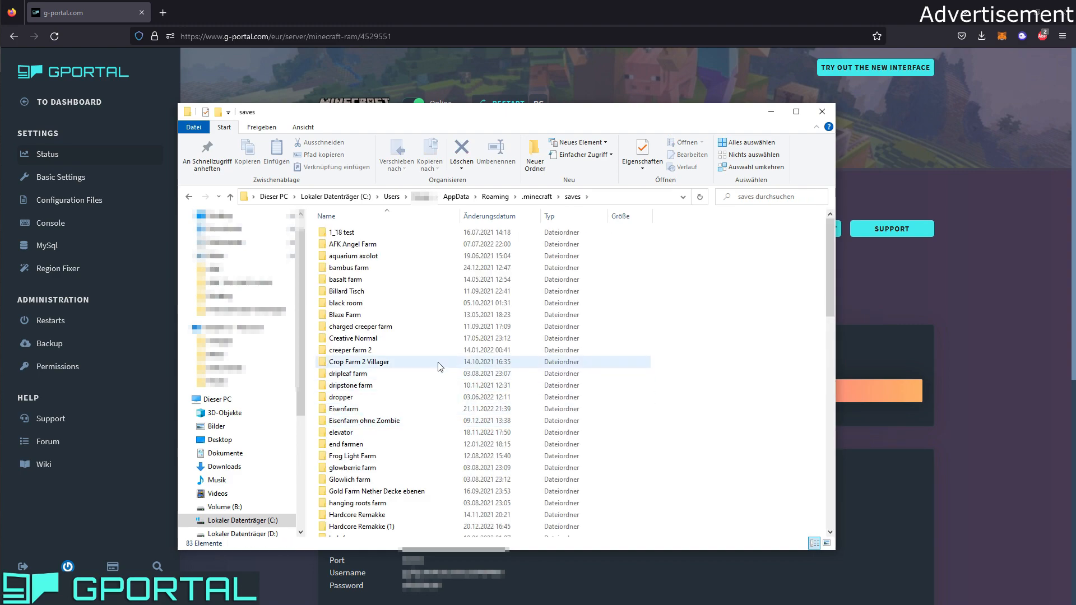
pyautogui.click(691, 272)
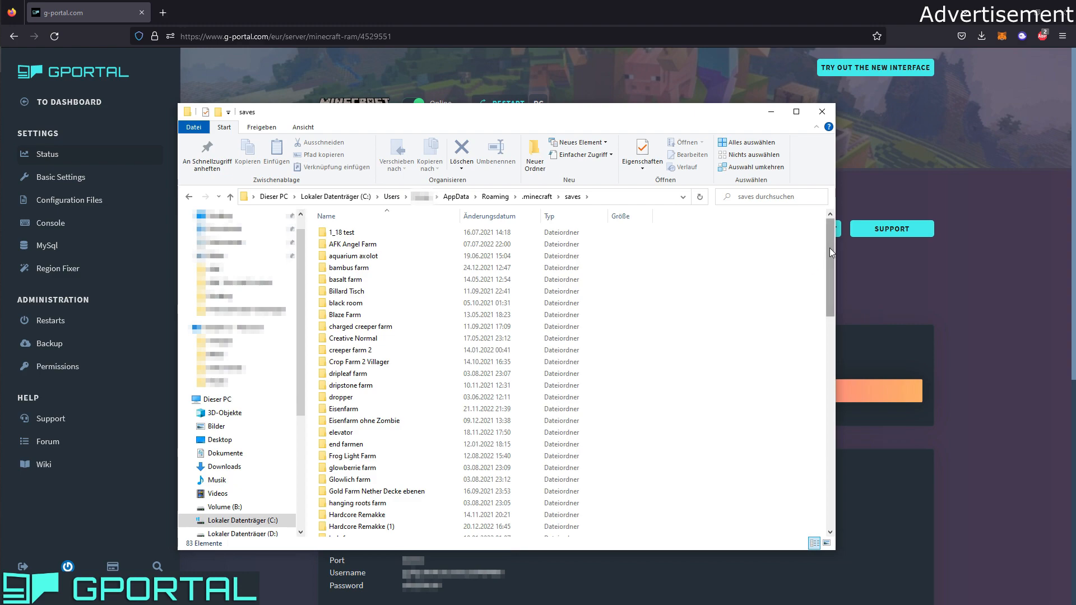
pyautogui.scroll(-3)
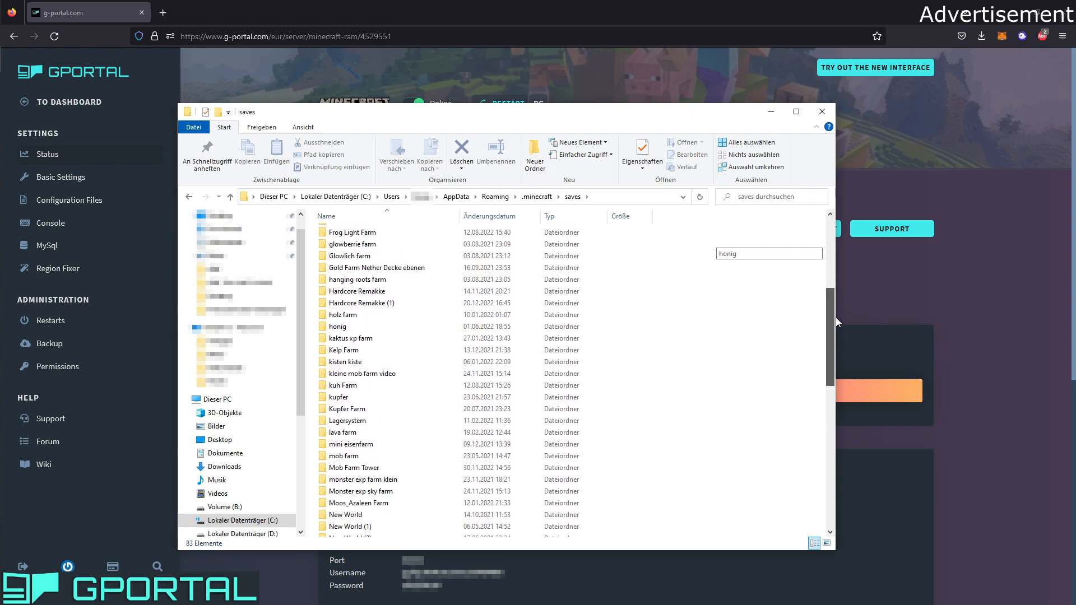
pyautogui.scroll(-3)
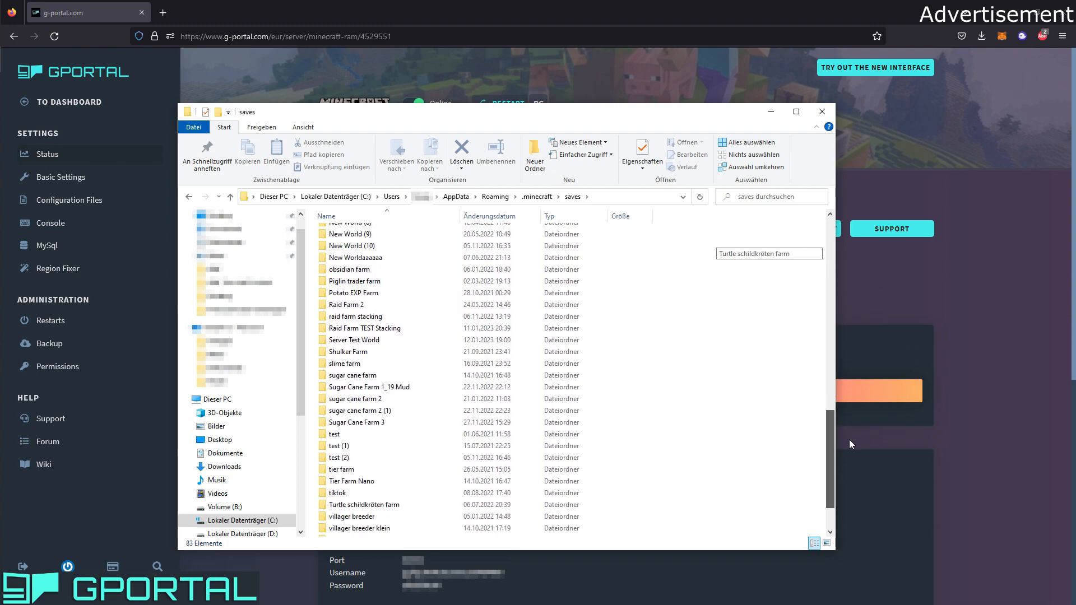
pyautogui.click(355, 339)
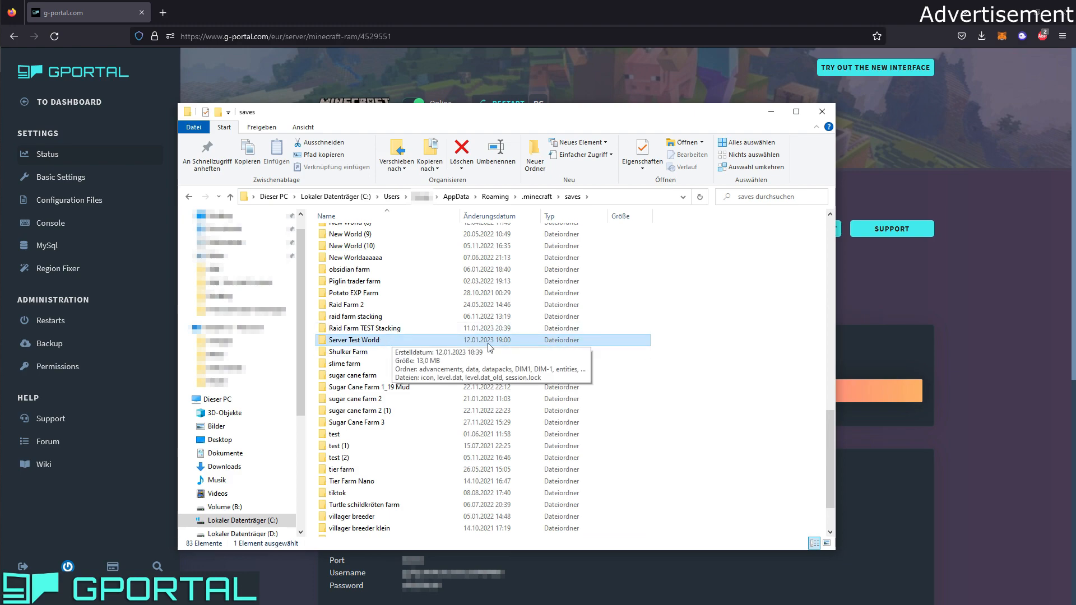
pyautogui.moveTo(370, 342)
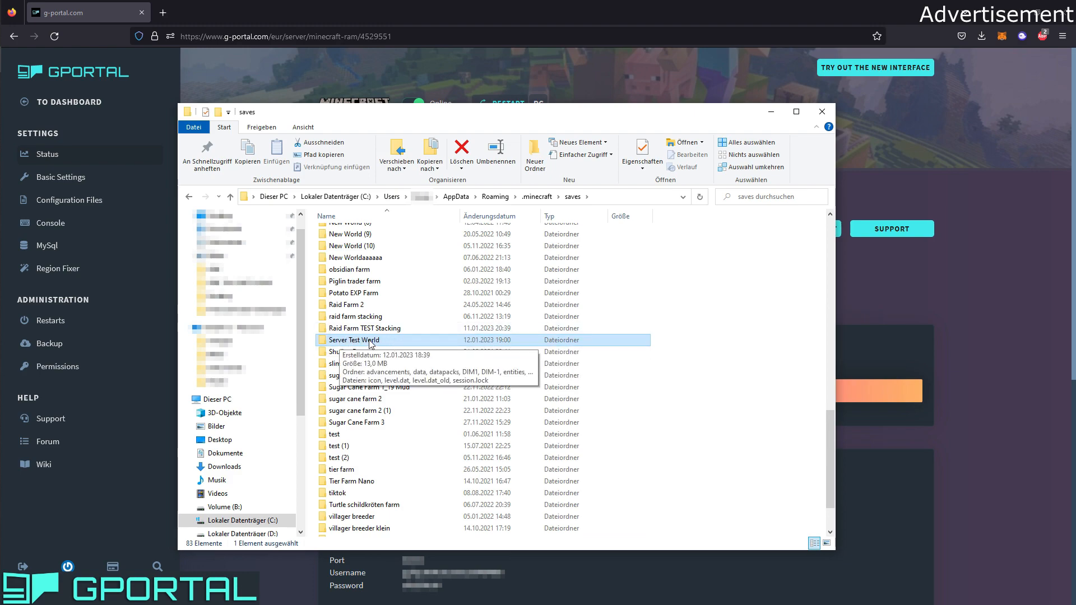
pyautogui.moveTo(396, 351)
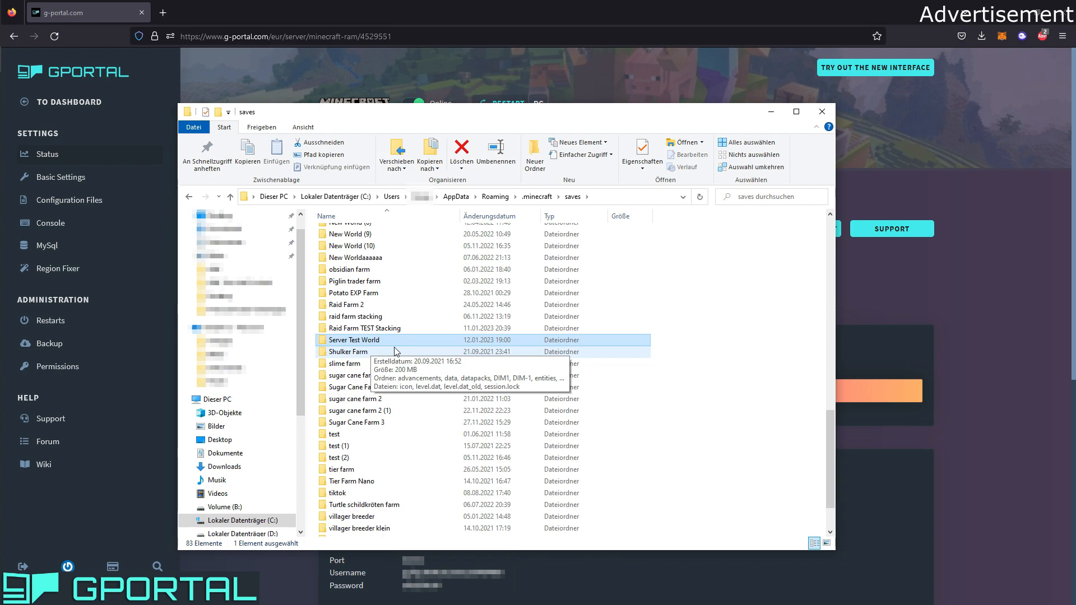
pyautogui.moveTo(354, 339)
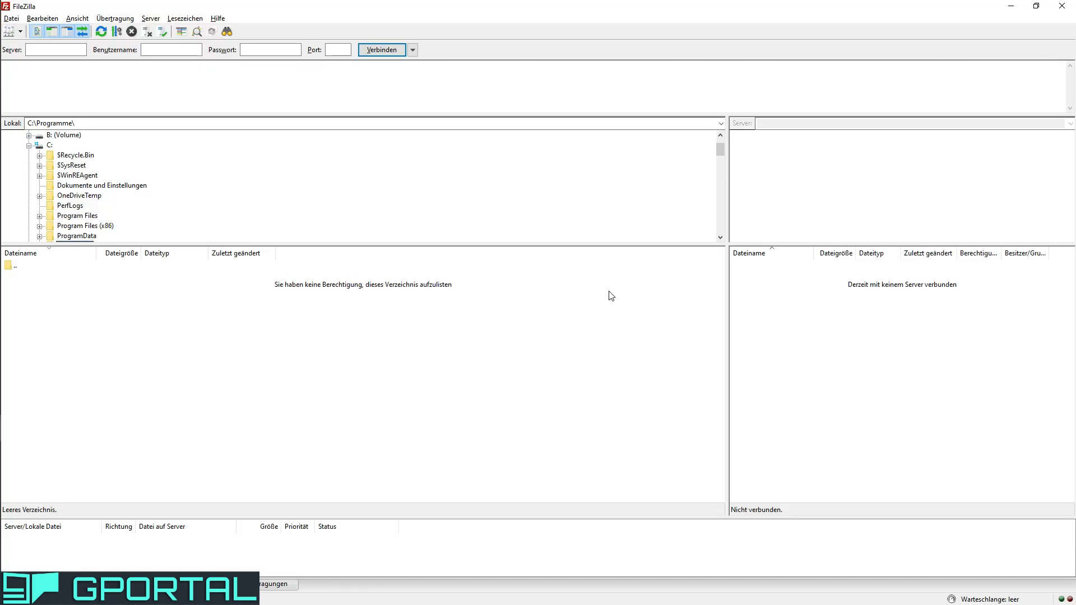
pyautogui.moveTo(615, 298)
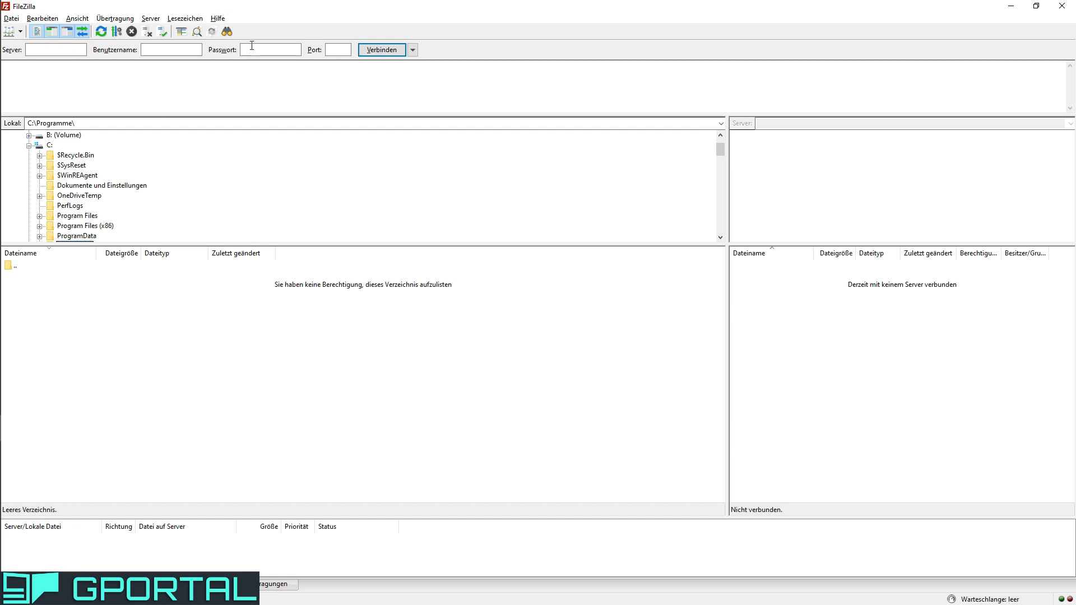
pyautogui.moveTo(174, 49)
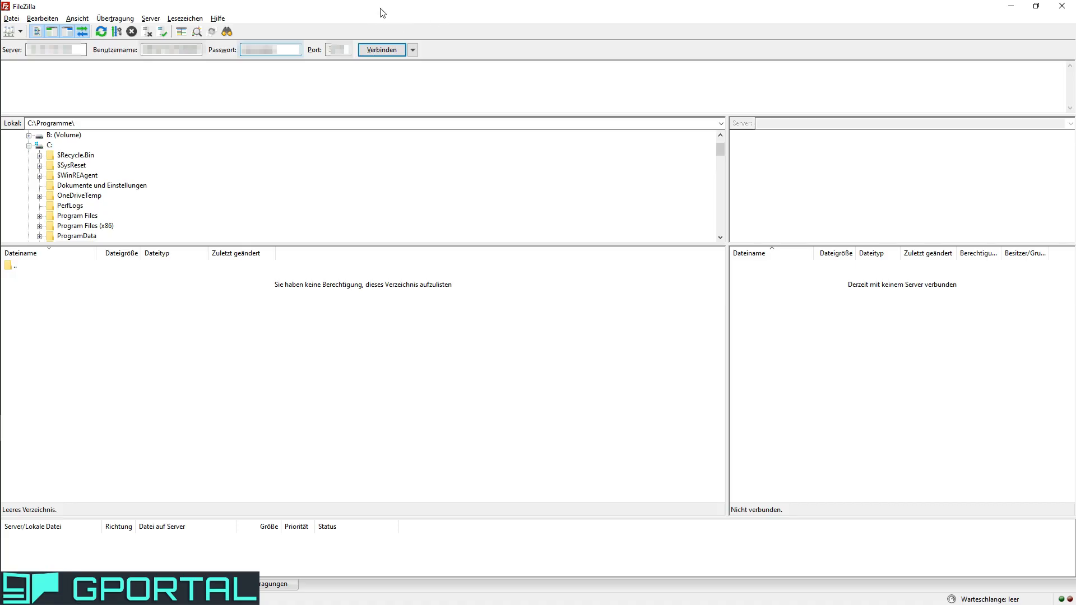
pyautogui.moveTo(382, 50)
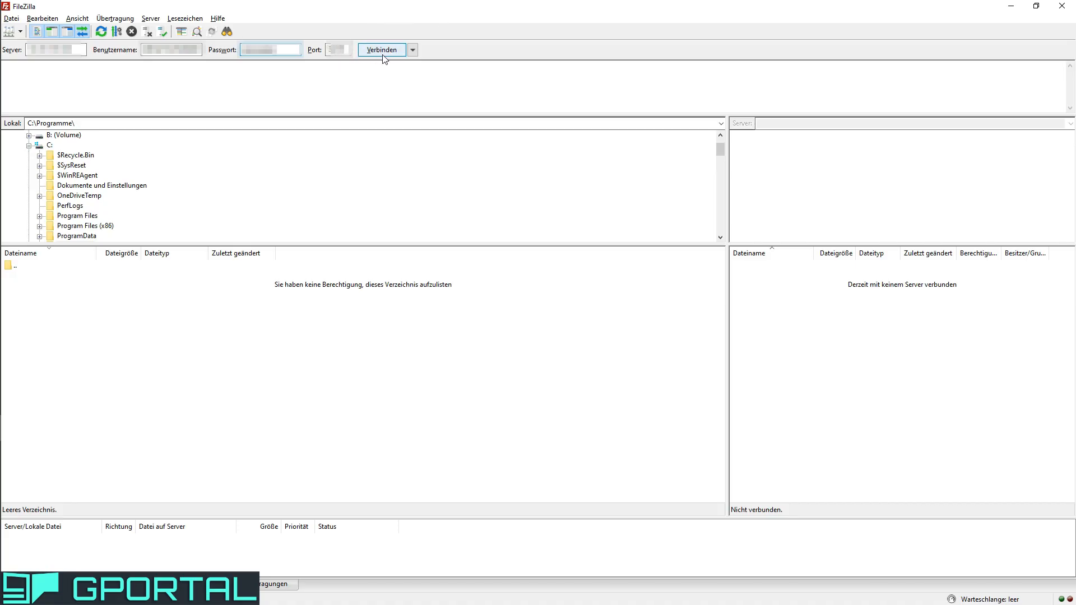
# Start the FileZilla quick-connect to the game server's FTP host.
pyautogui.click(381, 49)
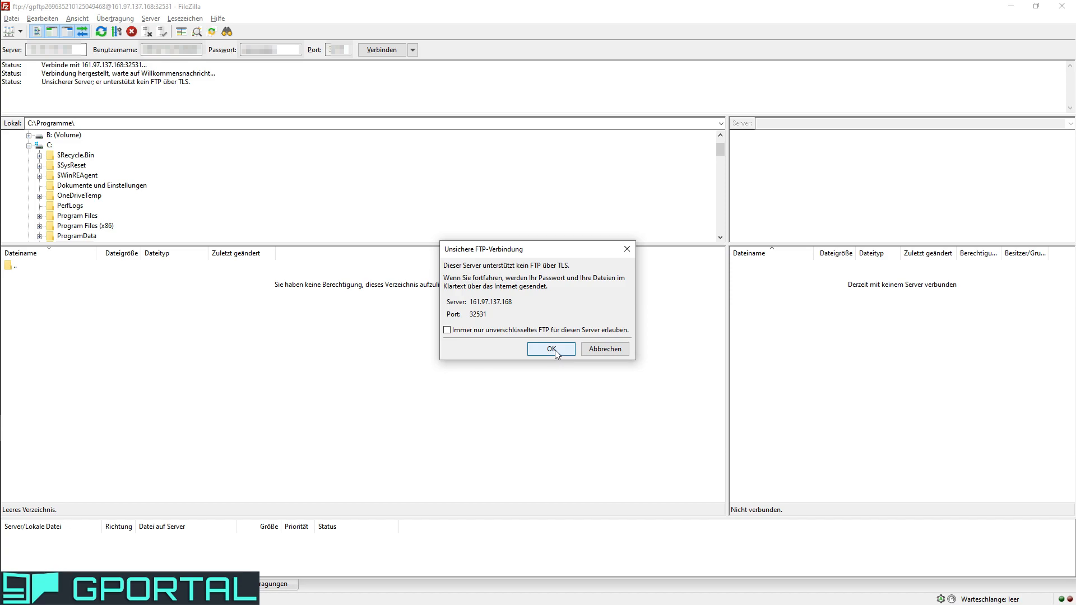
# Accept the warning that the server lacks FTP over TLS.
pyautogui.click(550, 349)
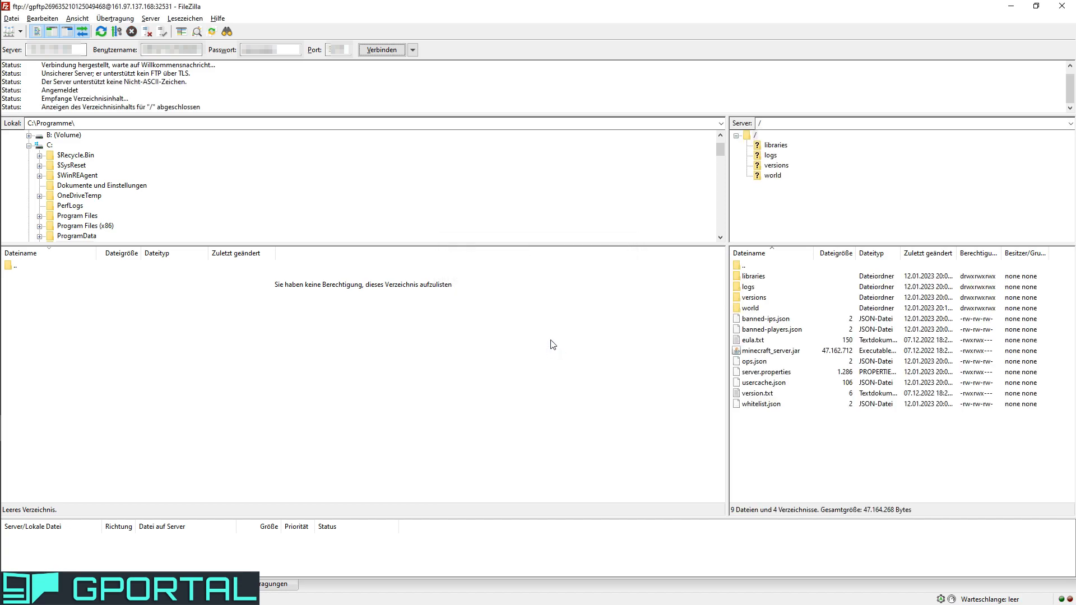
pyautogui.moveTo(580, 347)
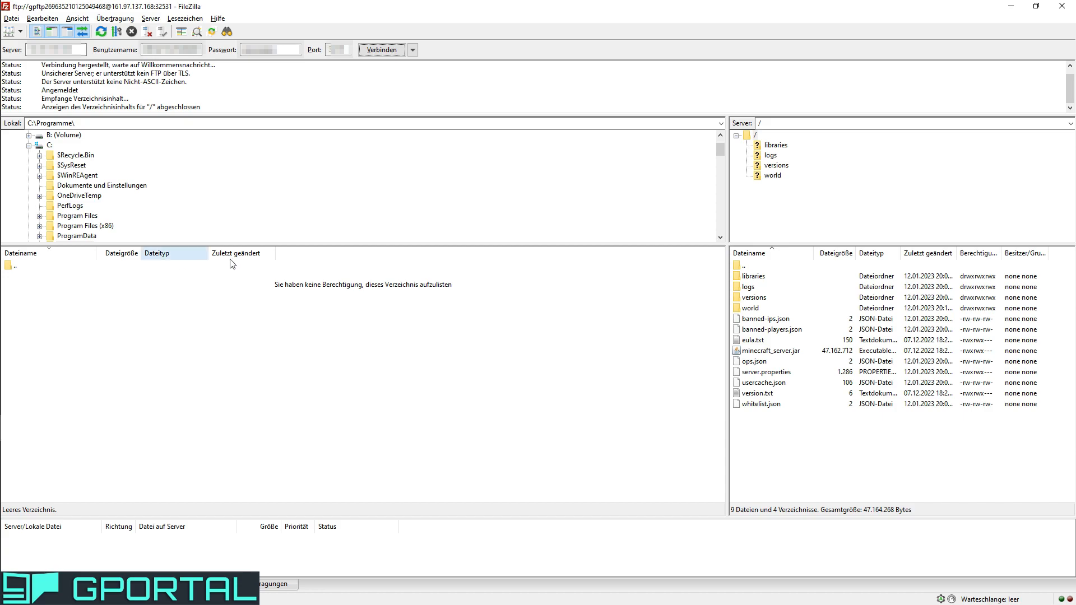
pyautogui.moveTo(80, 170)
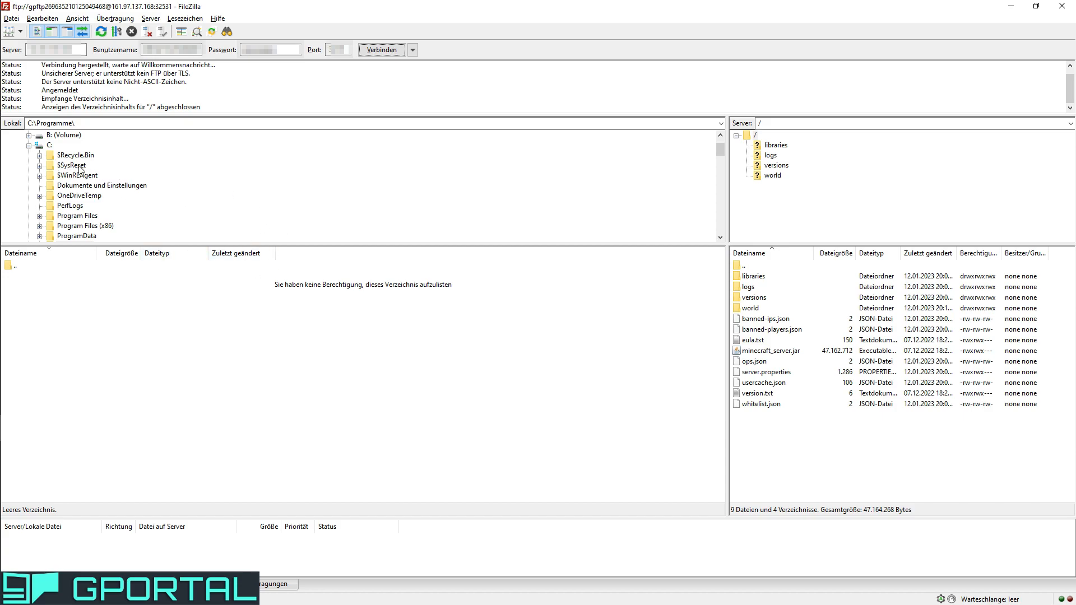
pyautogui.moveTo(461, 186)
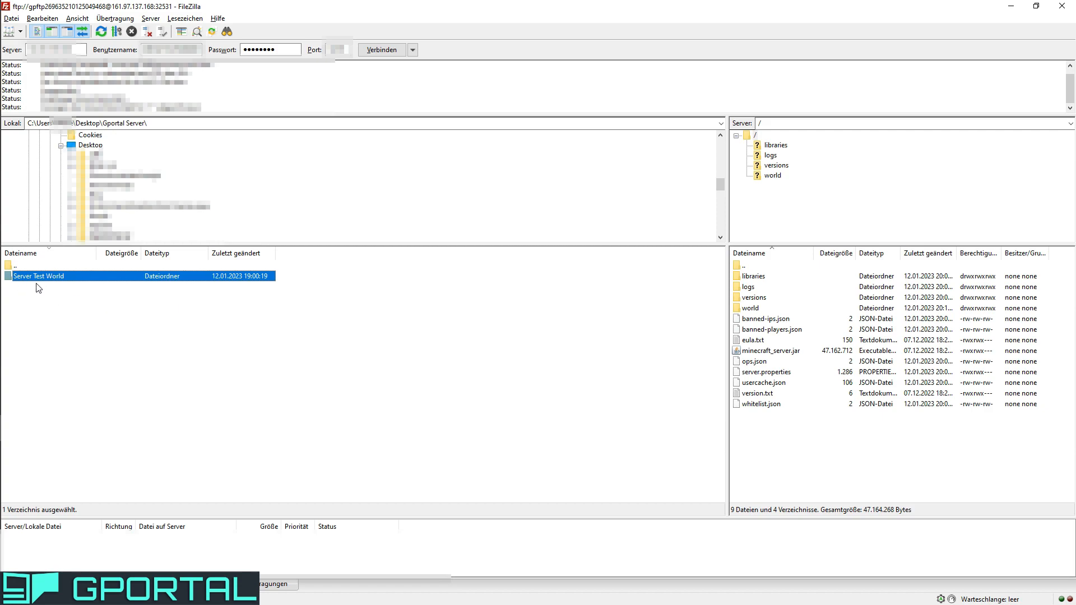
pyautogui.moveTo(21, 288)
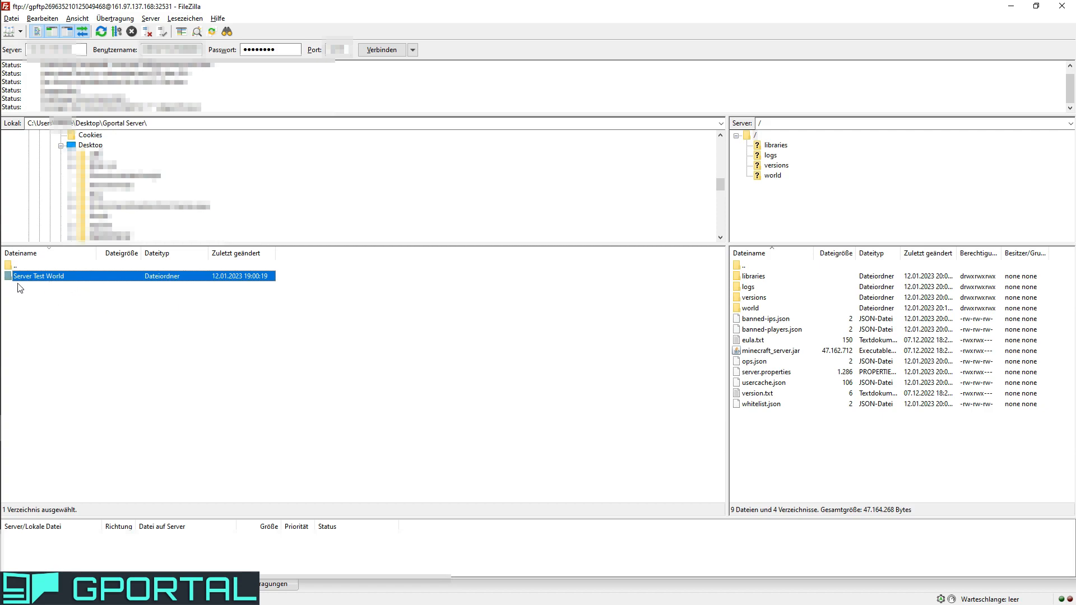
pyautogui.moveTo(105, 281)
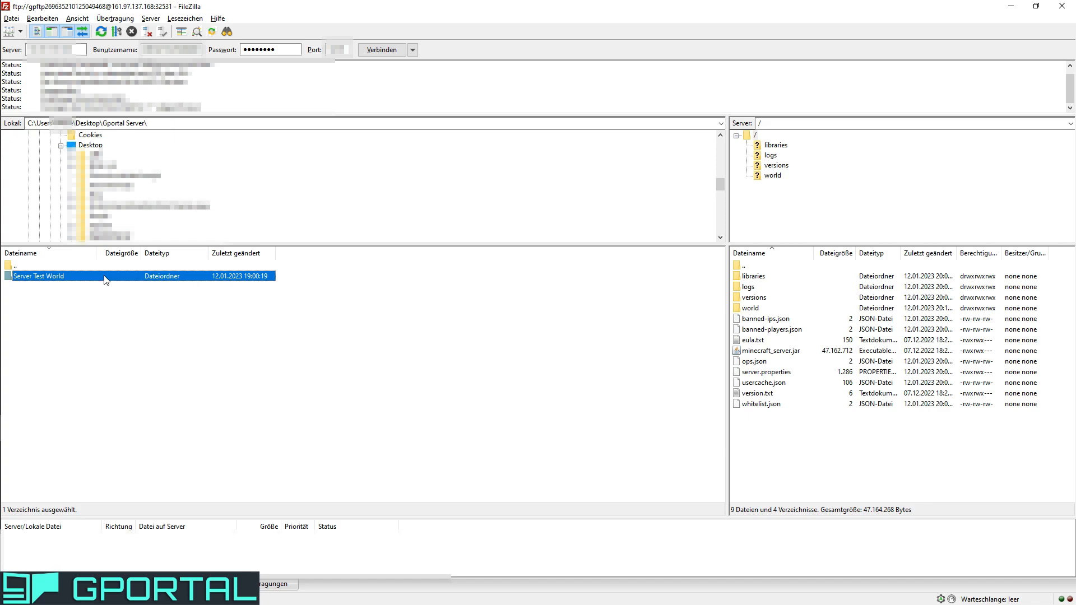
pyautogui.moveTo(101, 283)
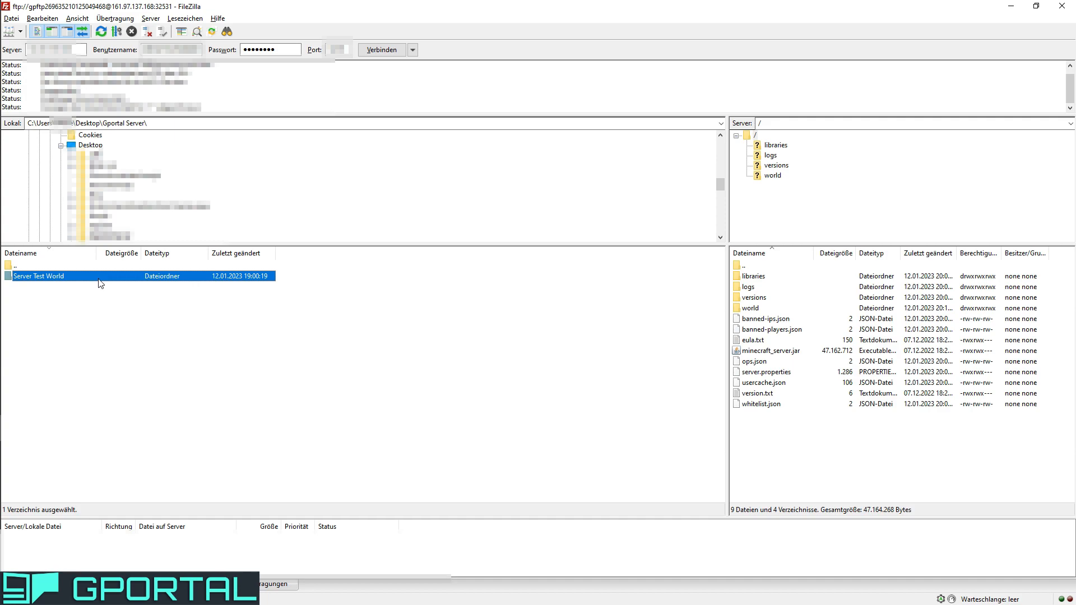
pyautogui.moveTo(50, 281)
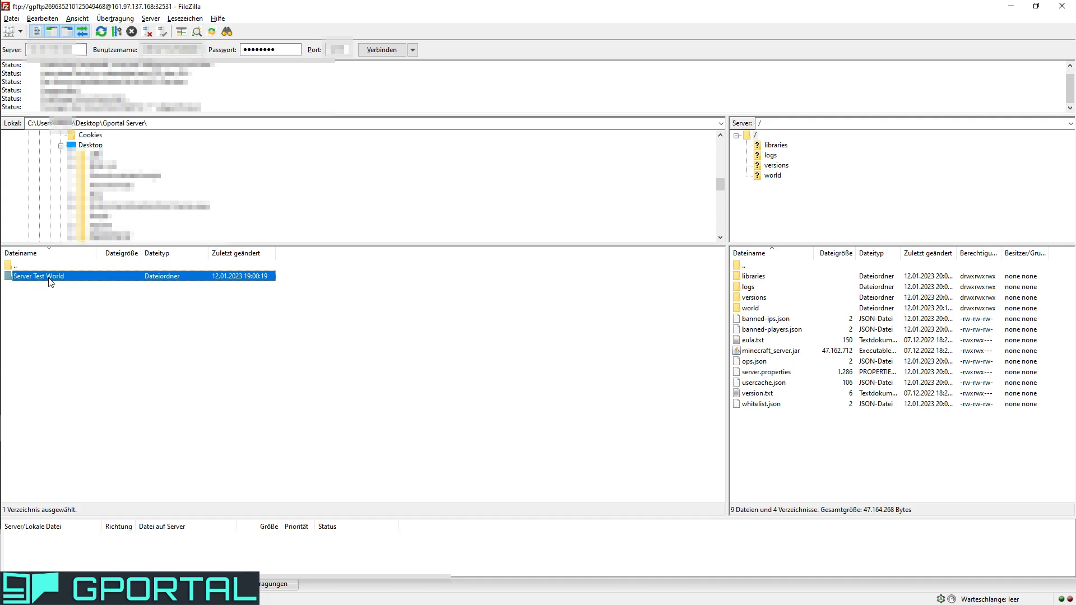
pyautogui.moveTo(32, 296)
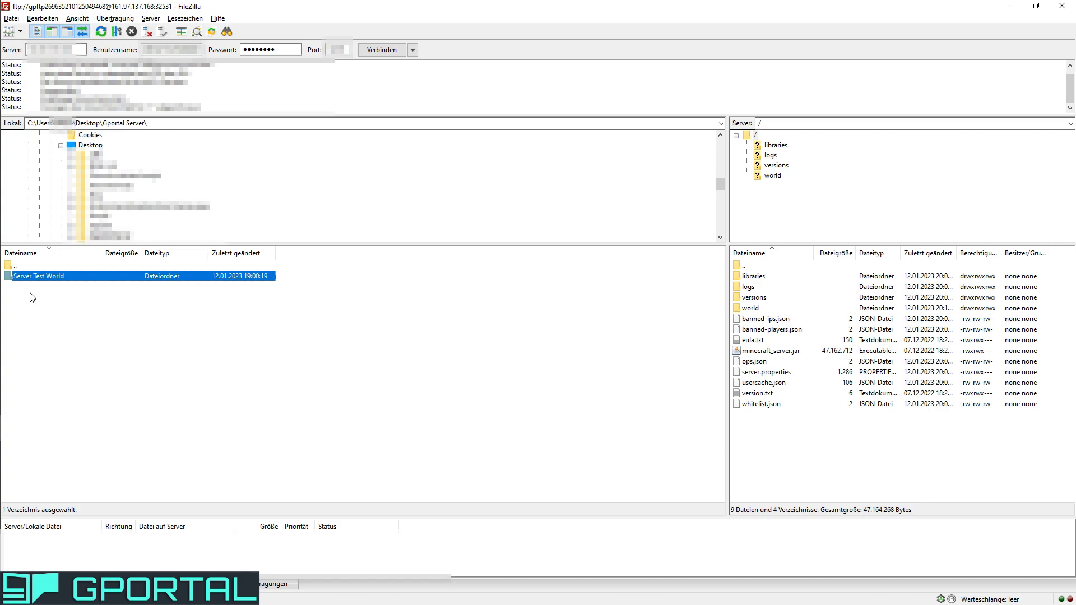
pyautogui.moveTo(32, 284)
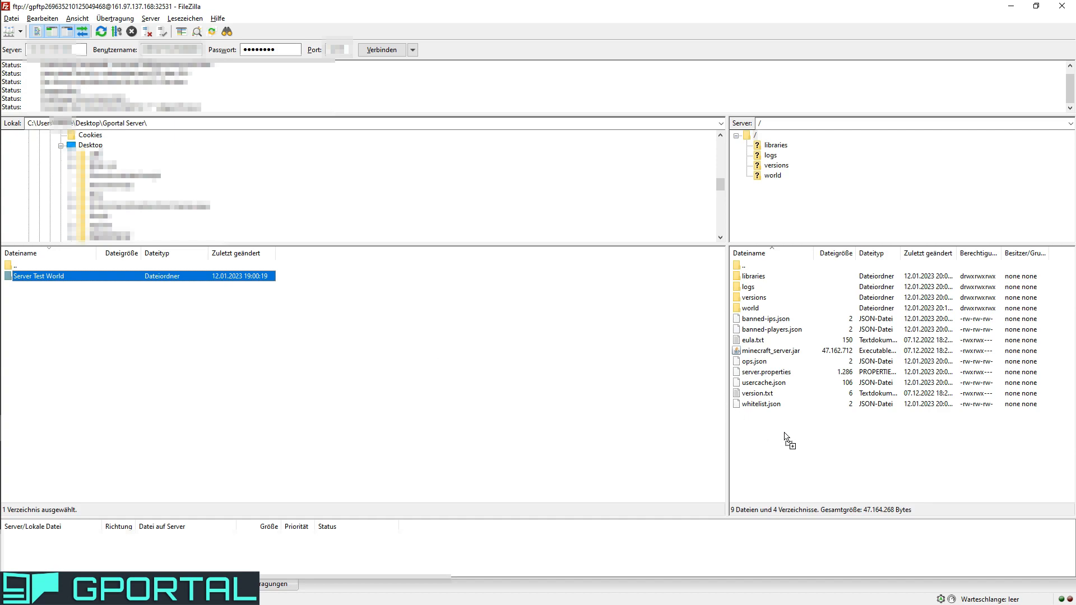
pyautogui.moveTo(808, 453)
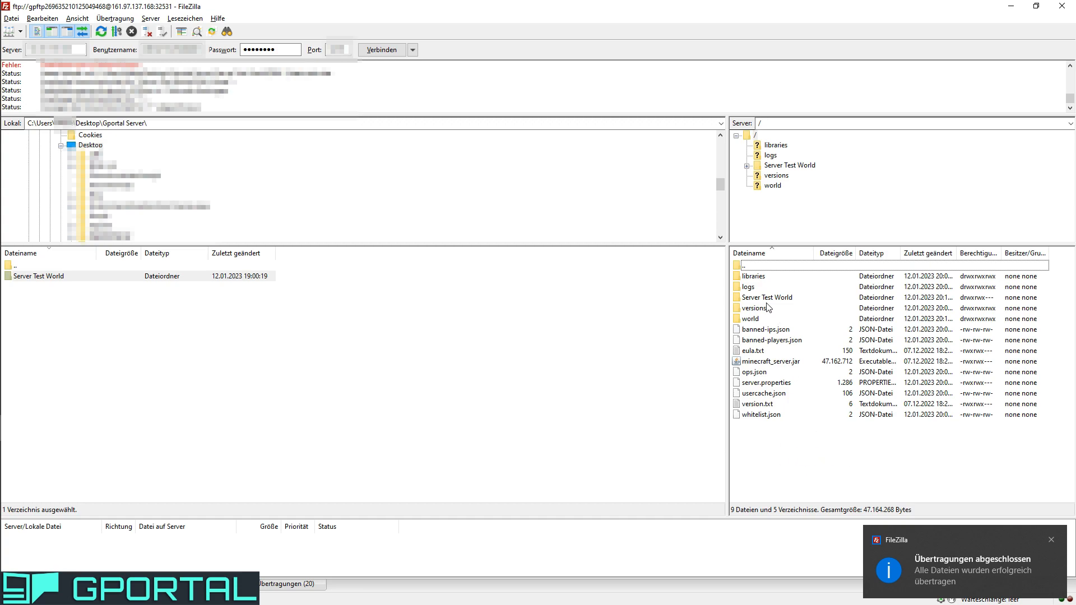
# Select the uploaded Server Test World folder in the server root.
pyautogui.click(766, 296)
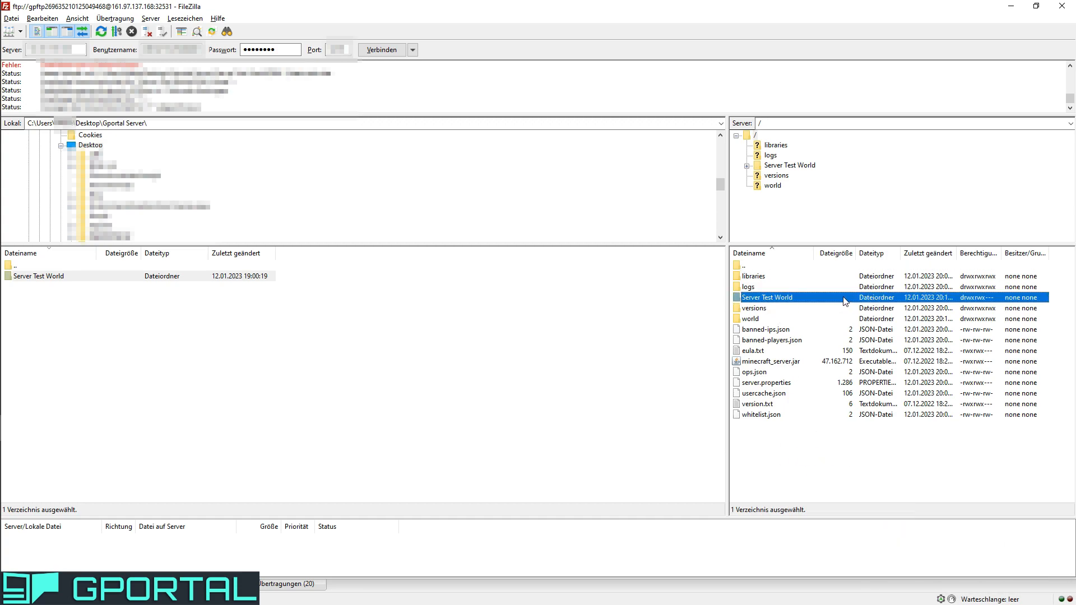
pyautogui.moveTo(772, 299)
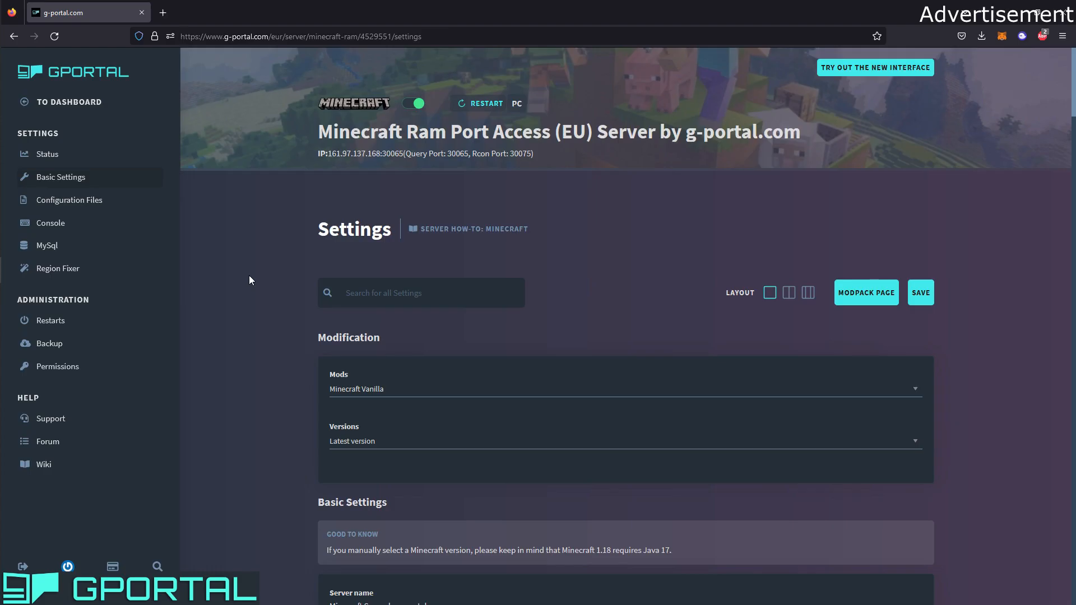
pyautogui.moveTo(41, 180)
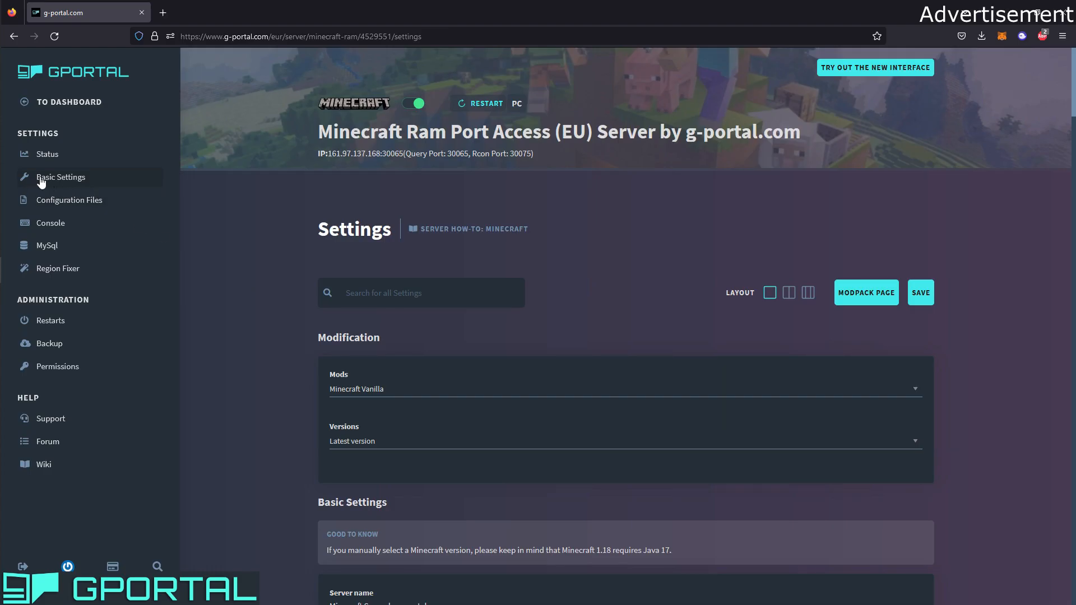
# Scroll down the basic settings to the World selection list.
pyautogui.scroll(-3)
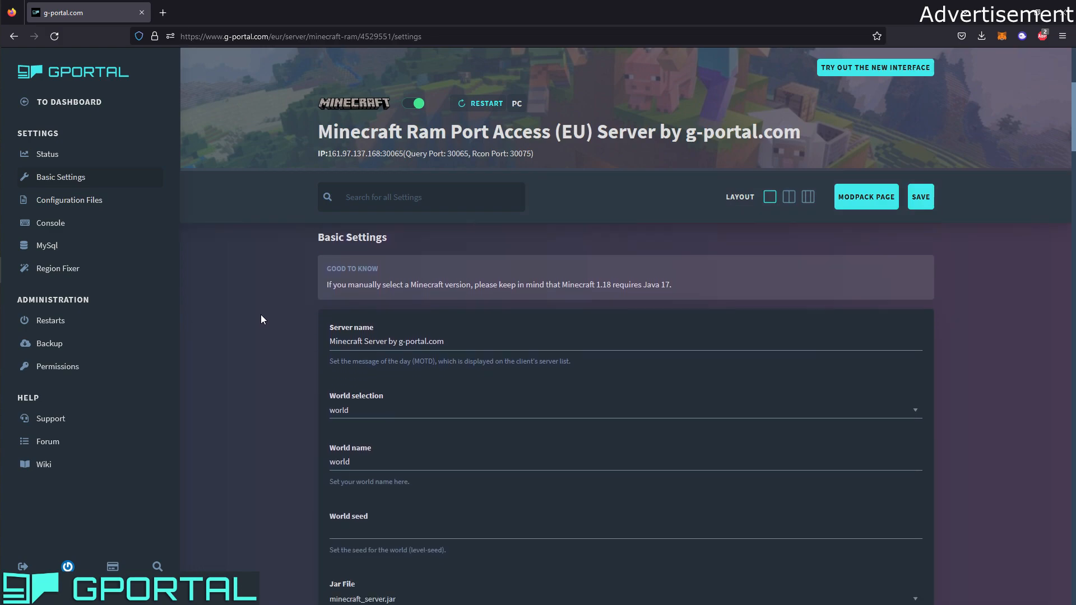
pyautogui.scroll(-3)
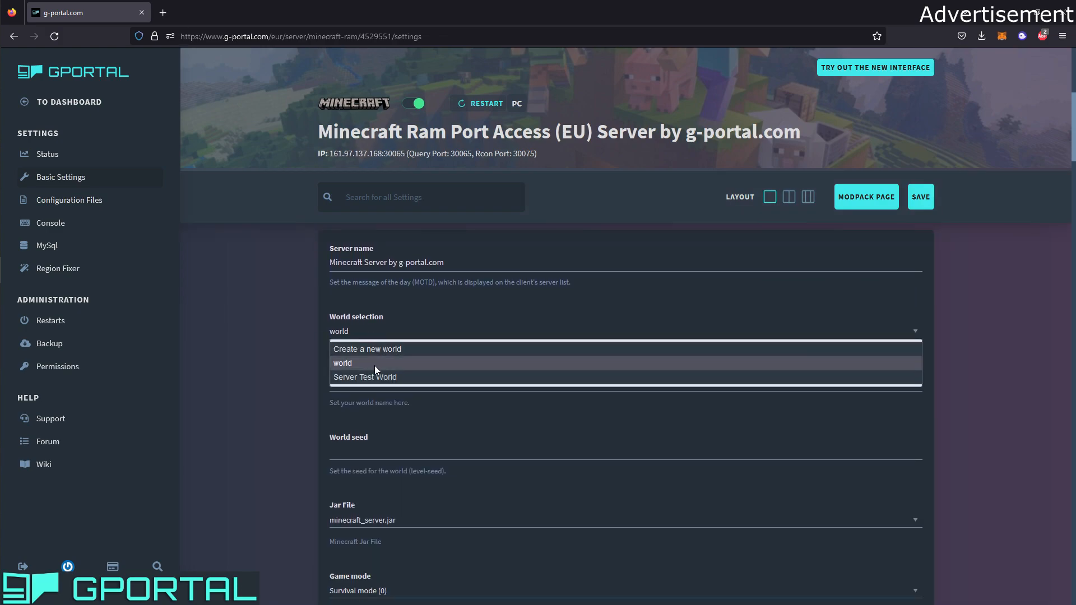
pyautogui.moveTo(382, 364)
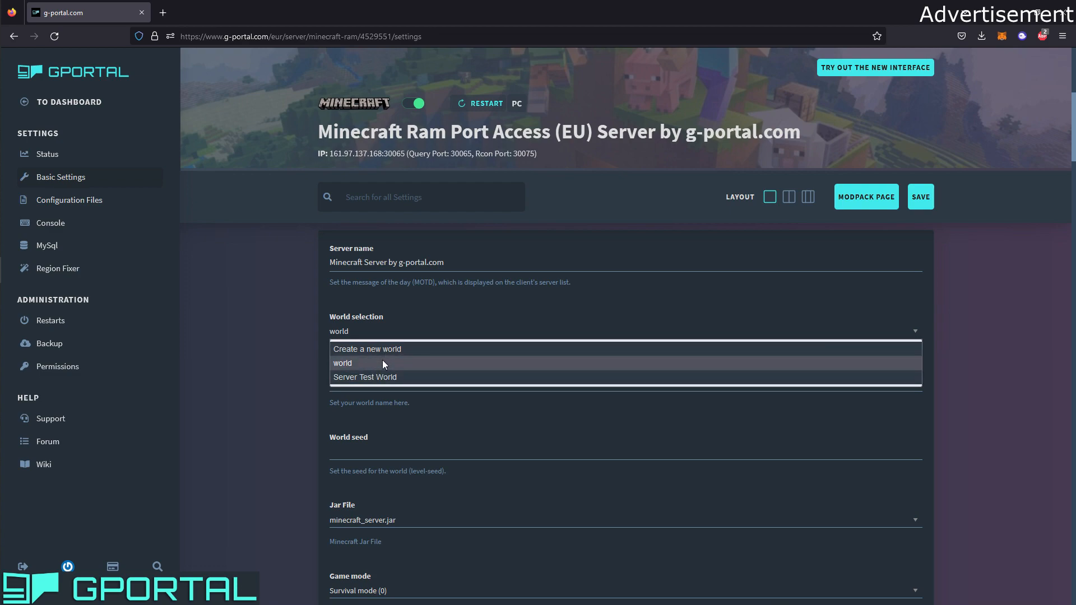
pyautogui.moveTo(421, 376)
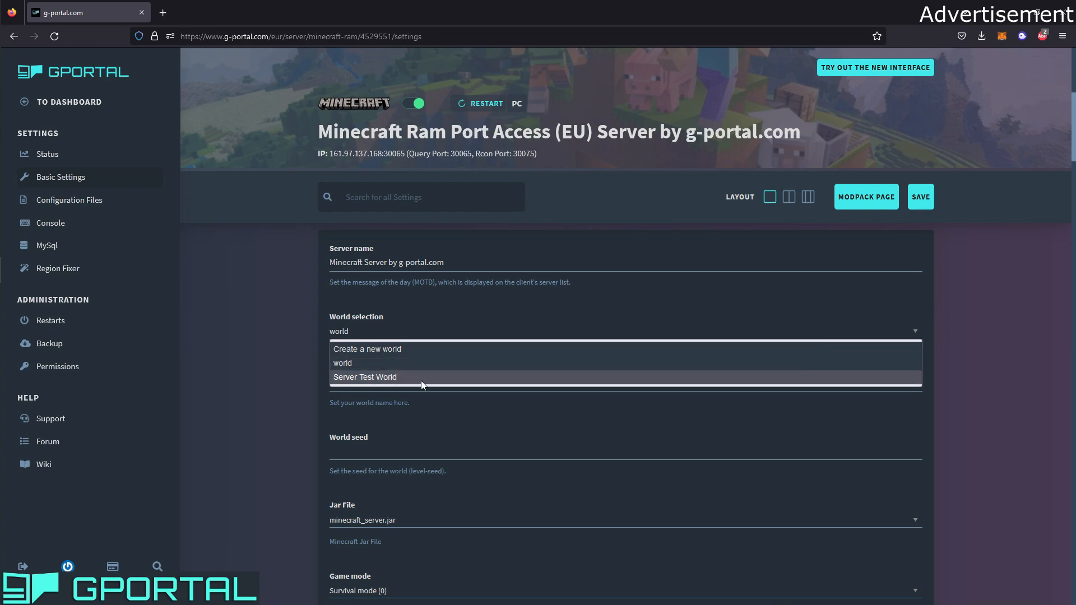
pyautogui.moveTo(358, 382)
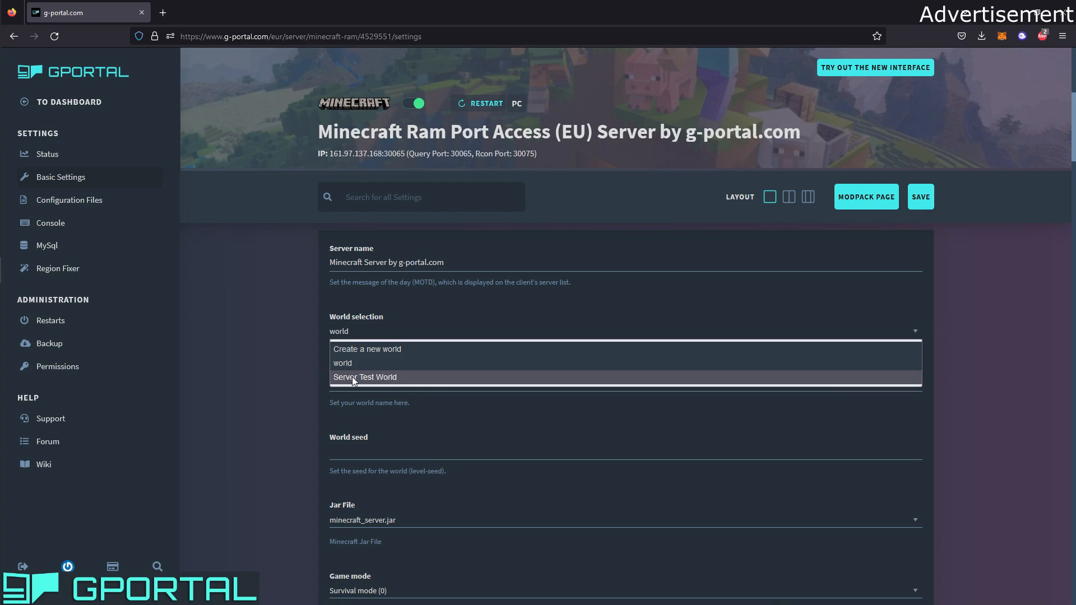
pyautogui.moveTo(363, 382)
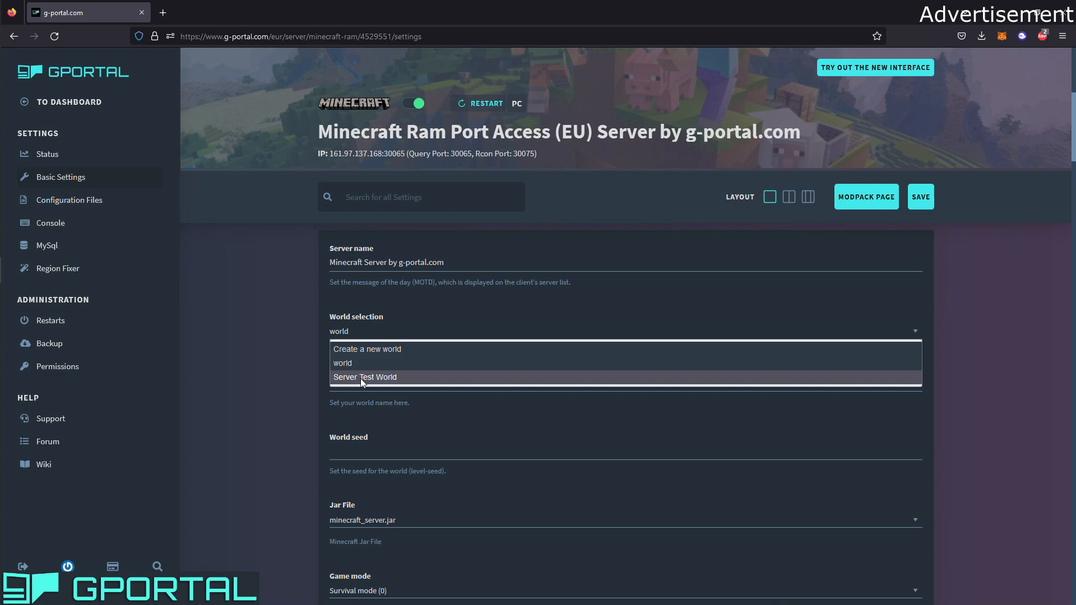
# Select Server Test World as the server's world and save the settings.
pyautogui.click(365, 377)
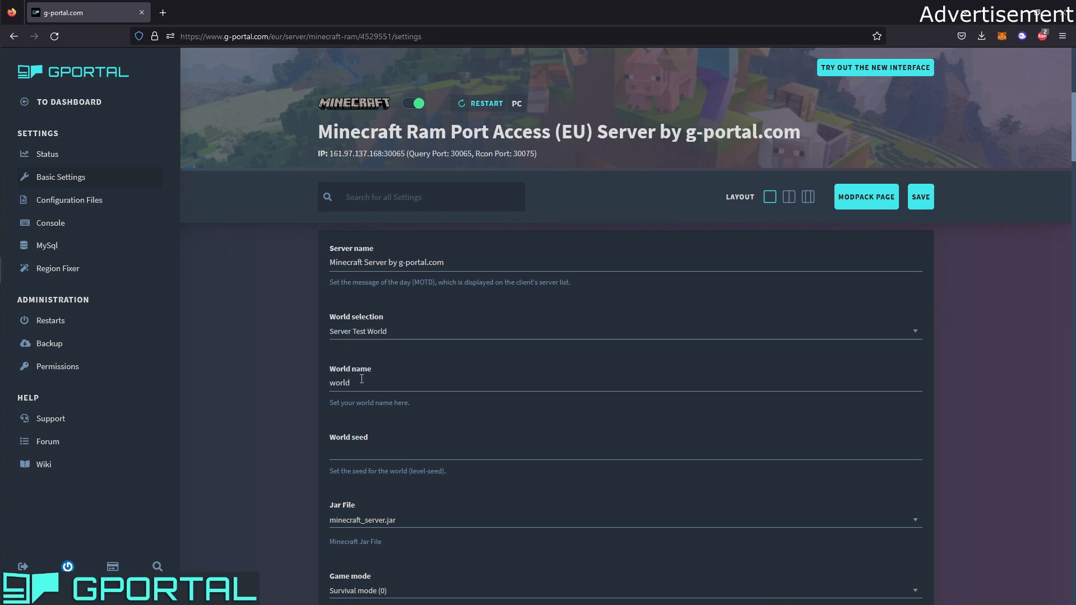
pyautogui.scroll(3)
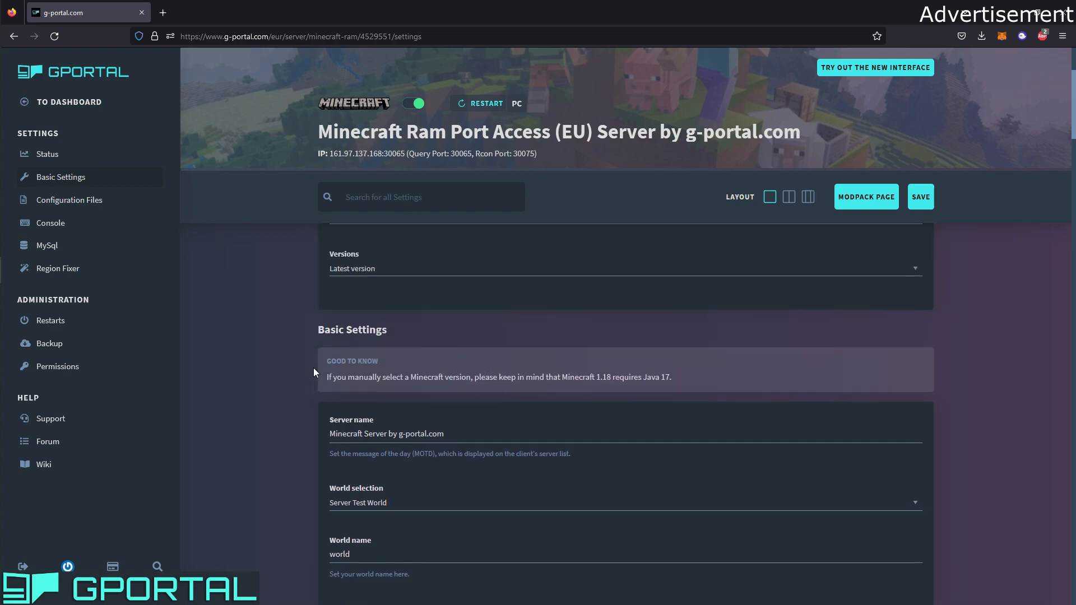
pyautogui.scroll(-3)
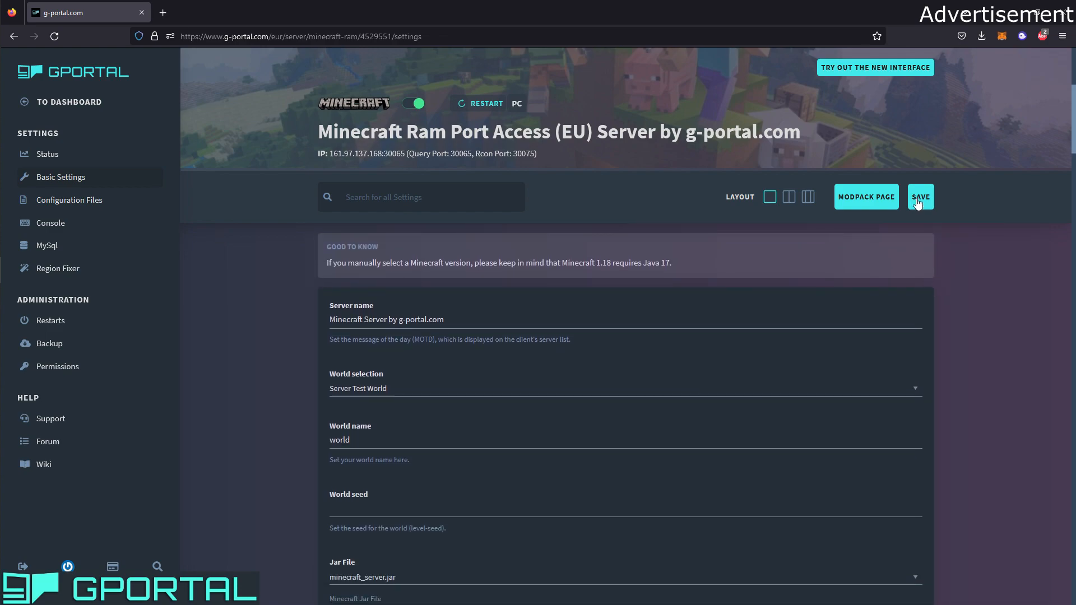
pyautogui.click(920, 196)
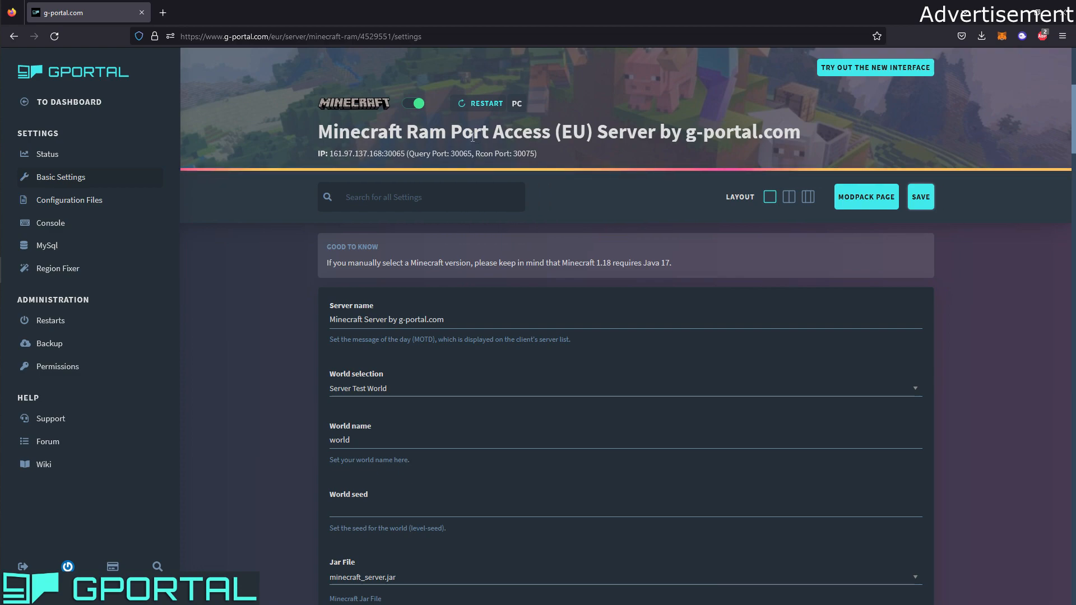
pyautogui.moveTo(583, 207)
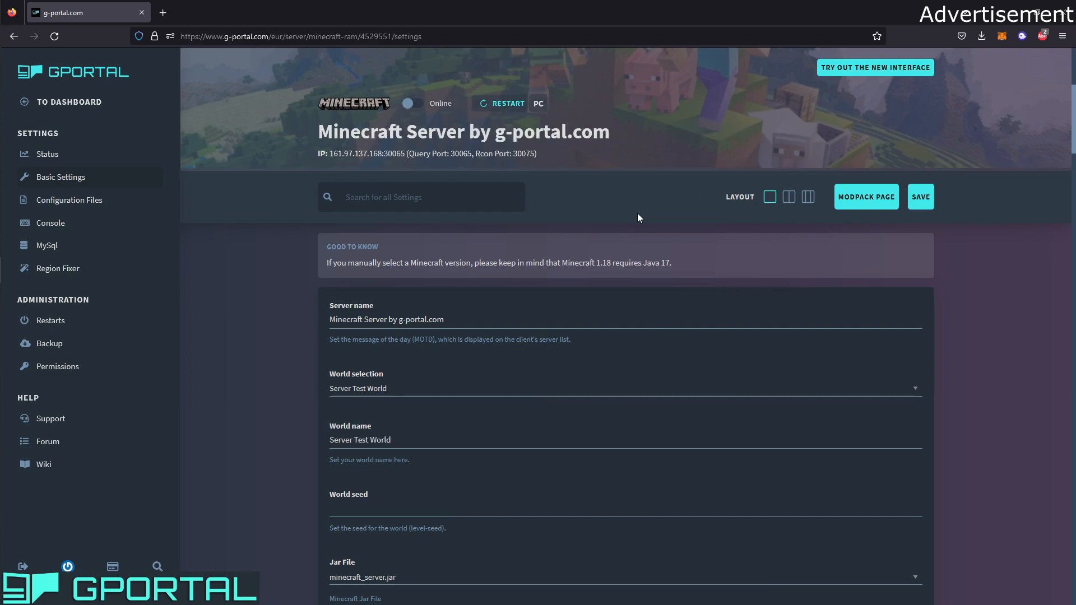
pyautogui.moveTo(419, 110)
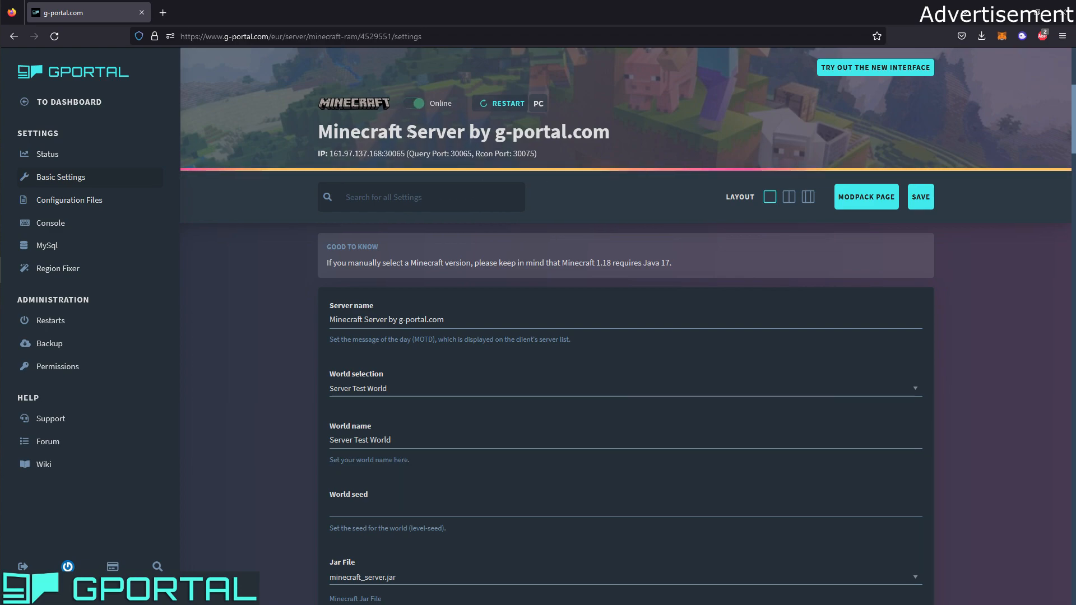
pyautogui.moveTo(490, 145)
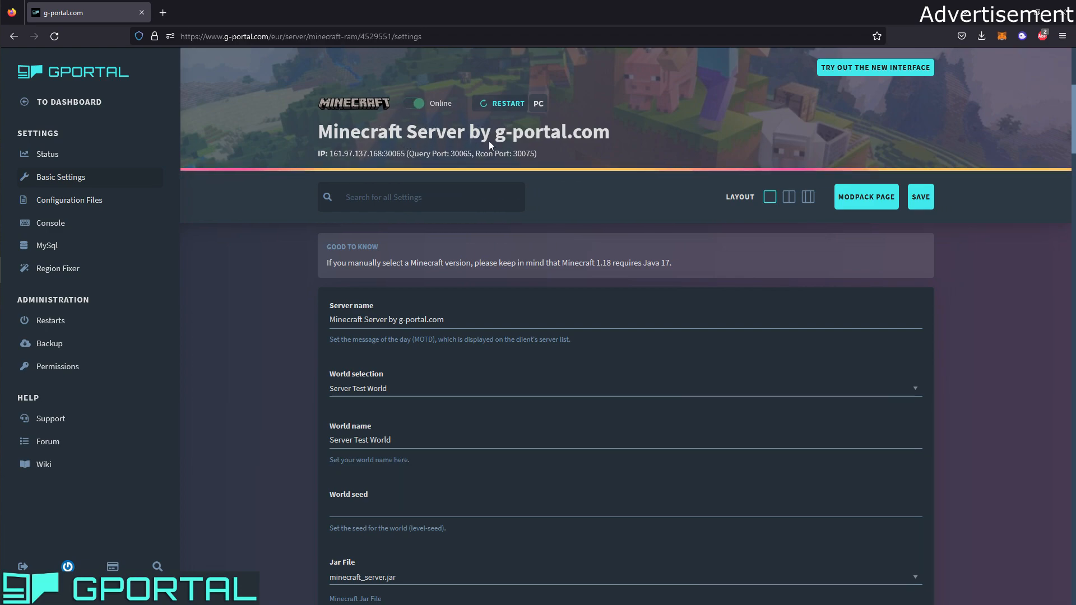
pyautogui.moveTo(488, 144)
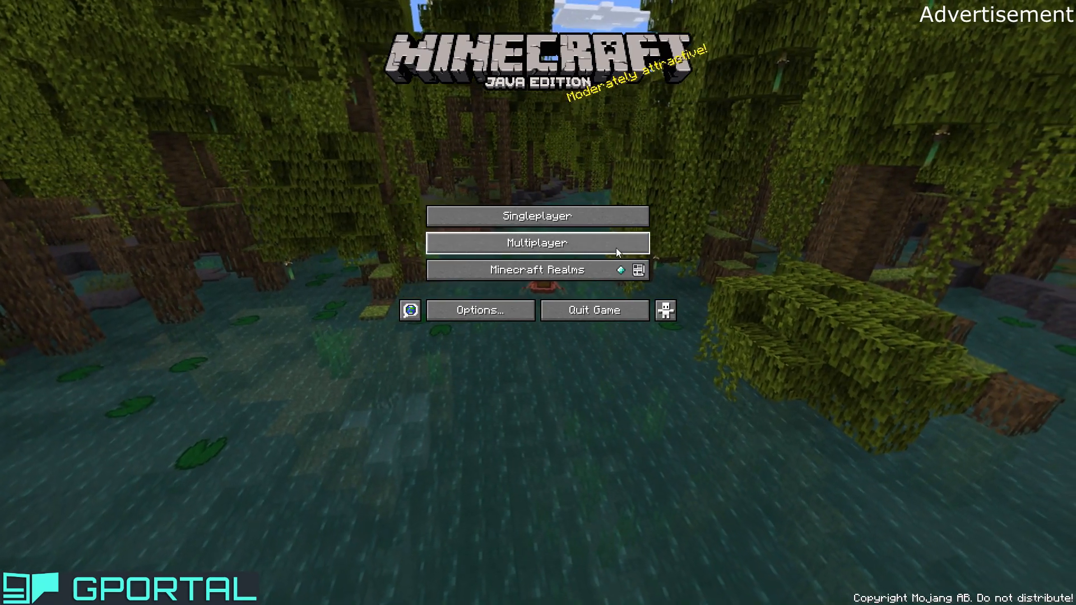
# Open Minecraft's Multiplayer server list showing Regund Server.
pyautogui.click(537, 242)
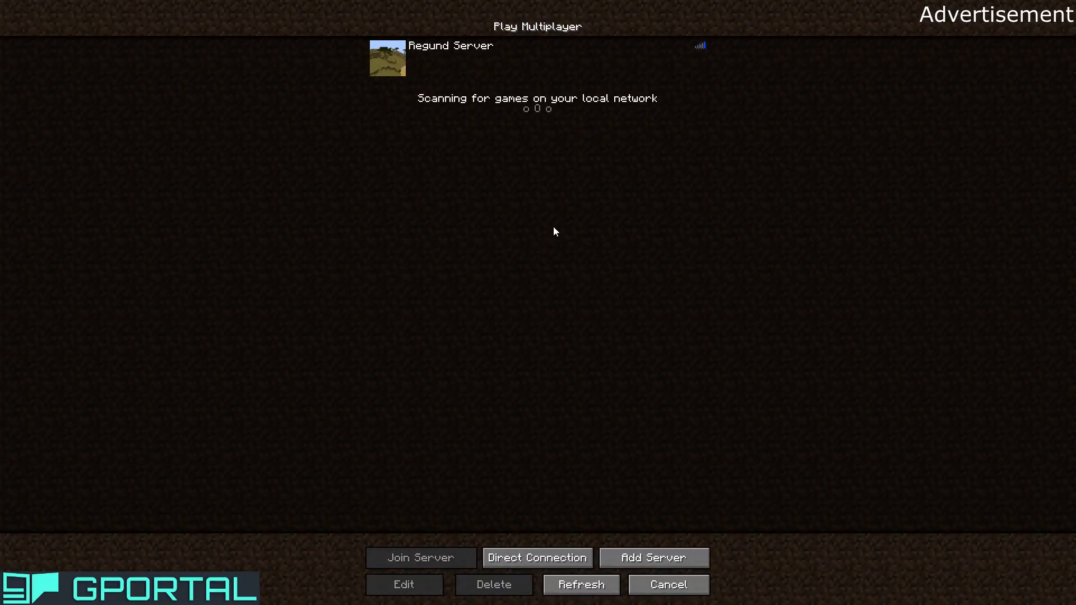
pyautogui.moveTo(577, 71)
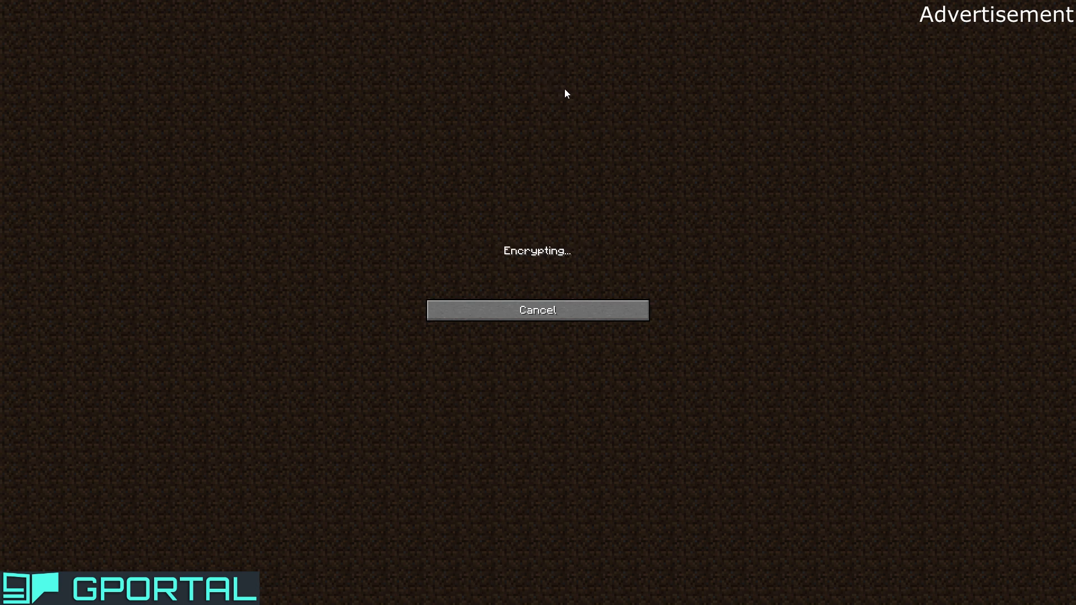
pyautogui.moveTo(584, 89)
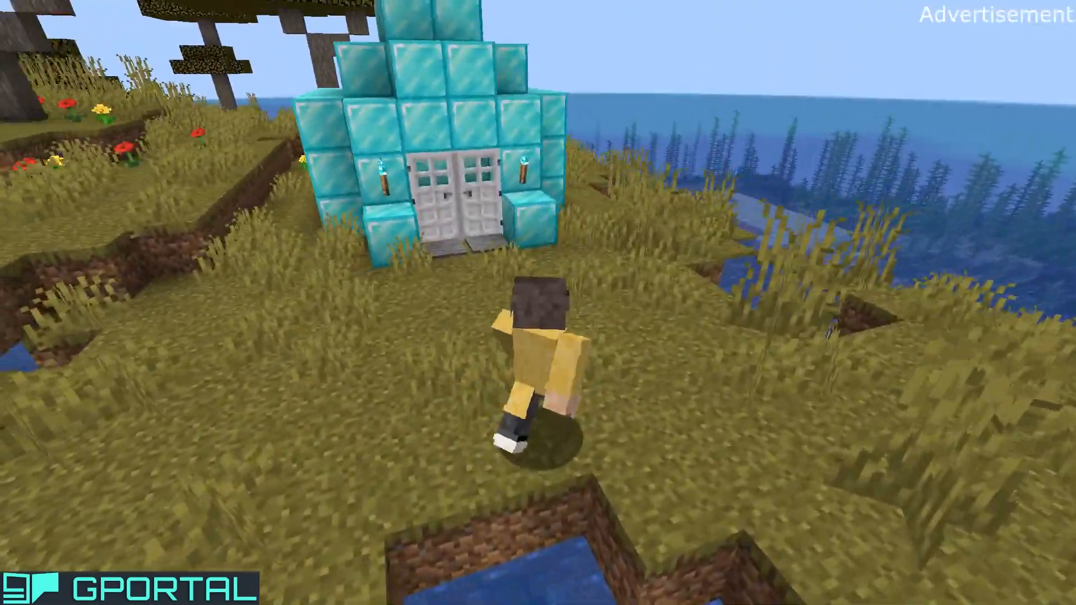
pyautogui.moveTo(538, 303)
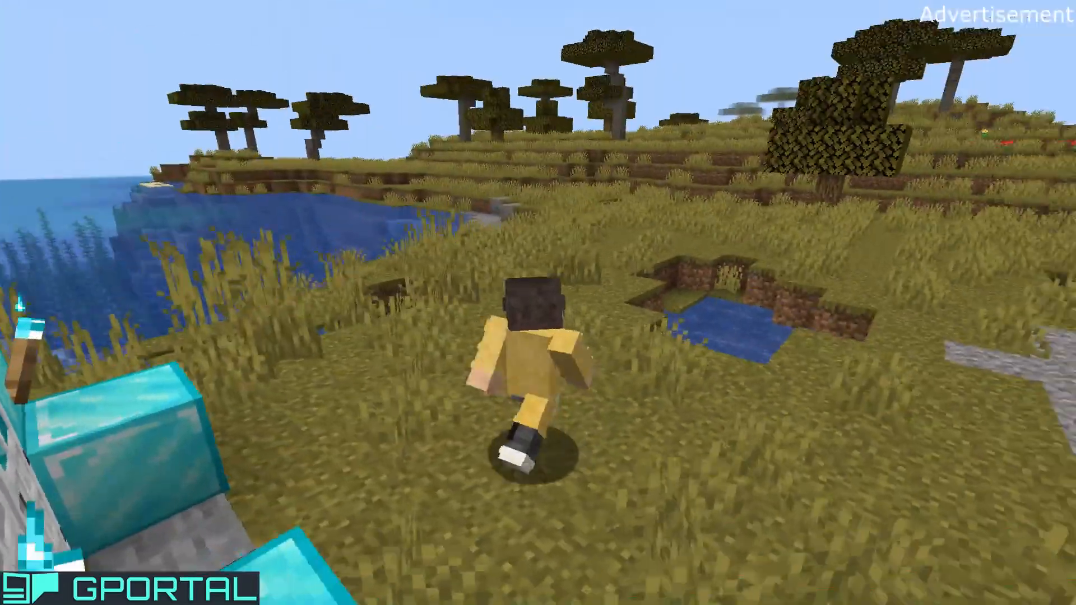